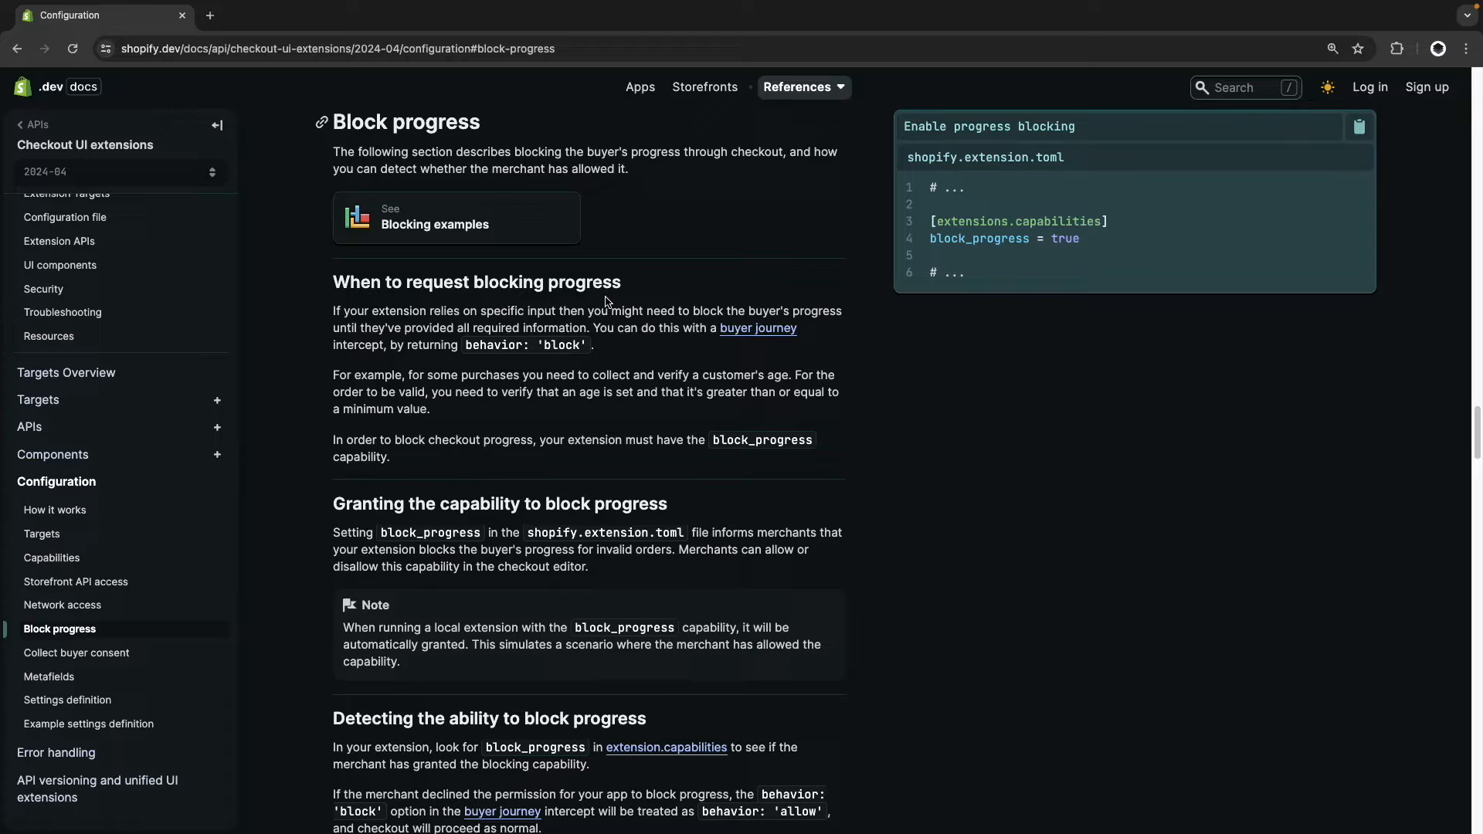
mouse_move(769, 301)
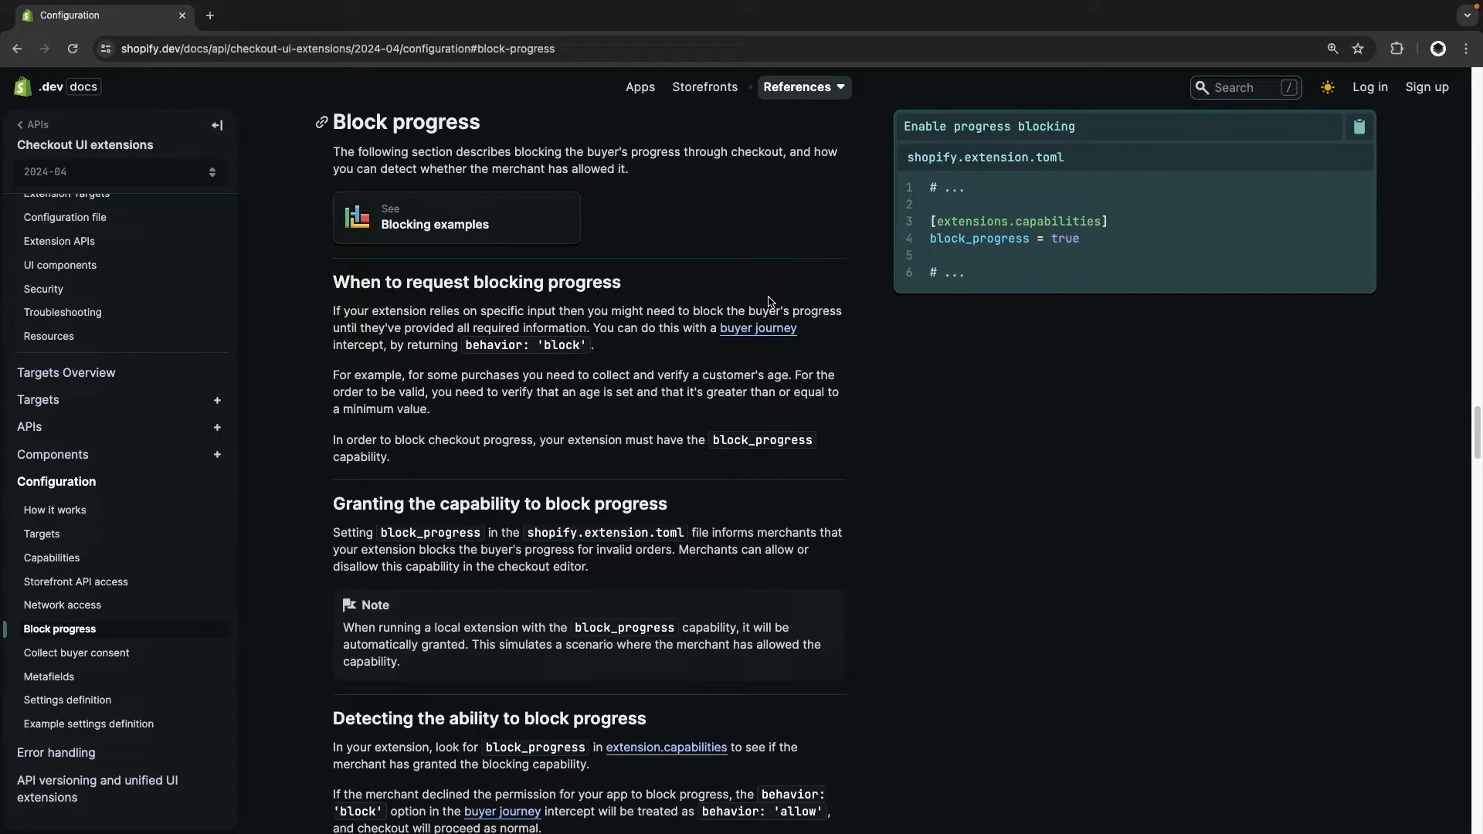
mouse_move(676, 351)
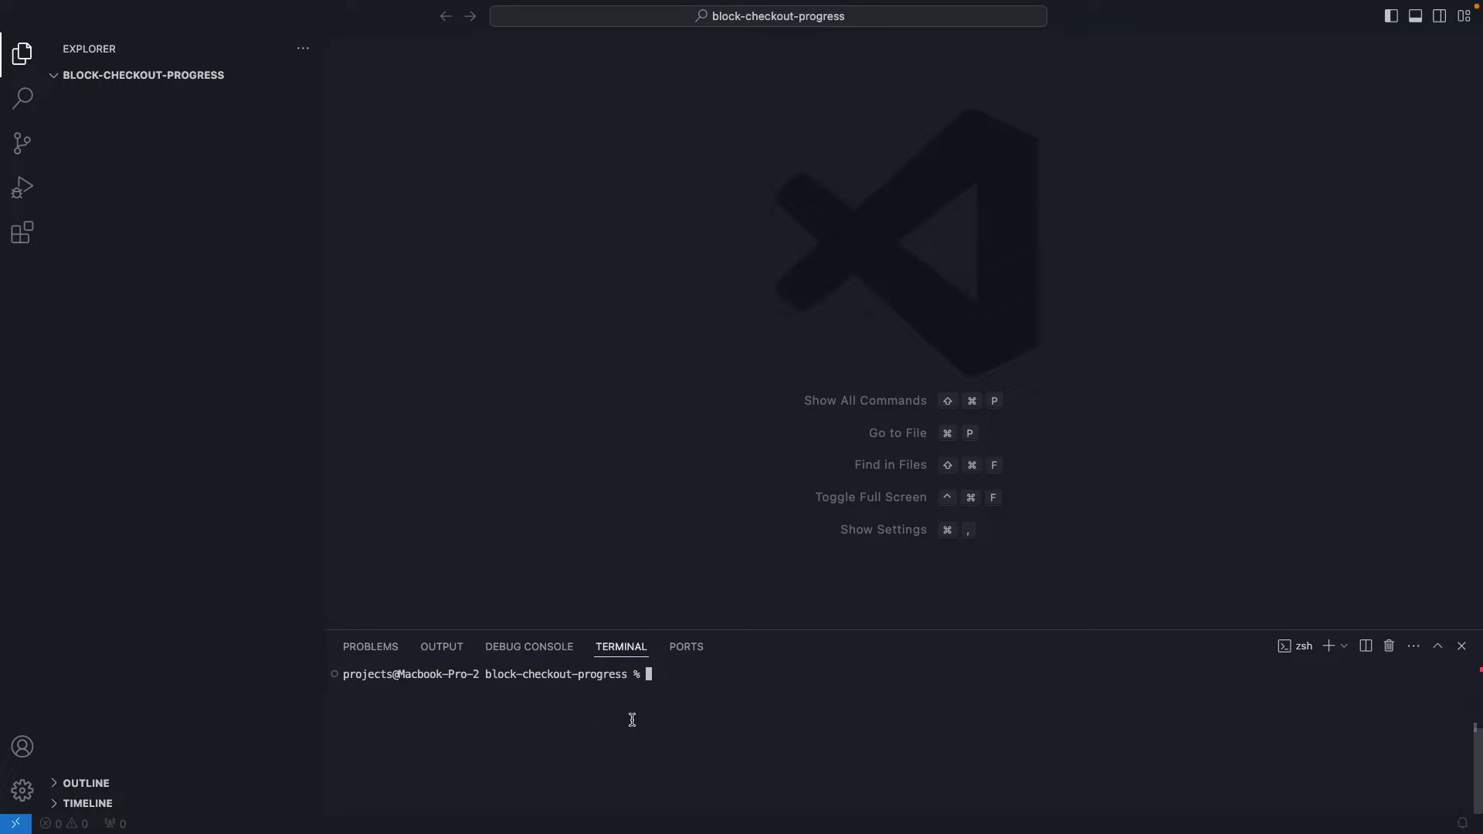
type("npm init @sho")
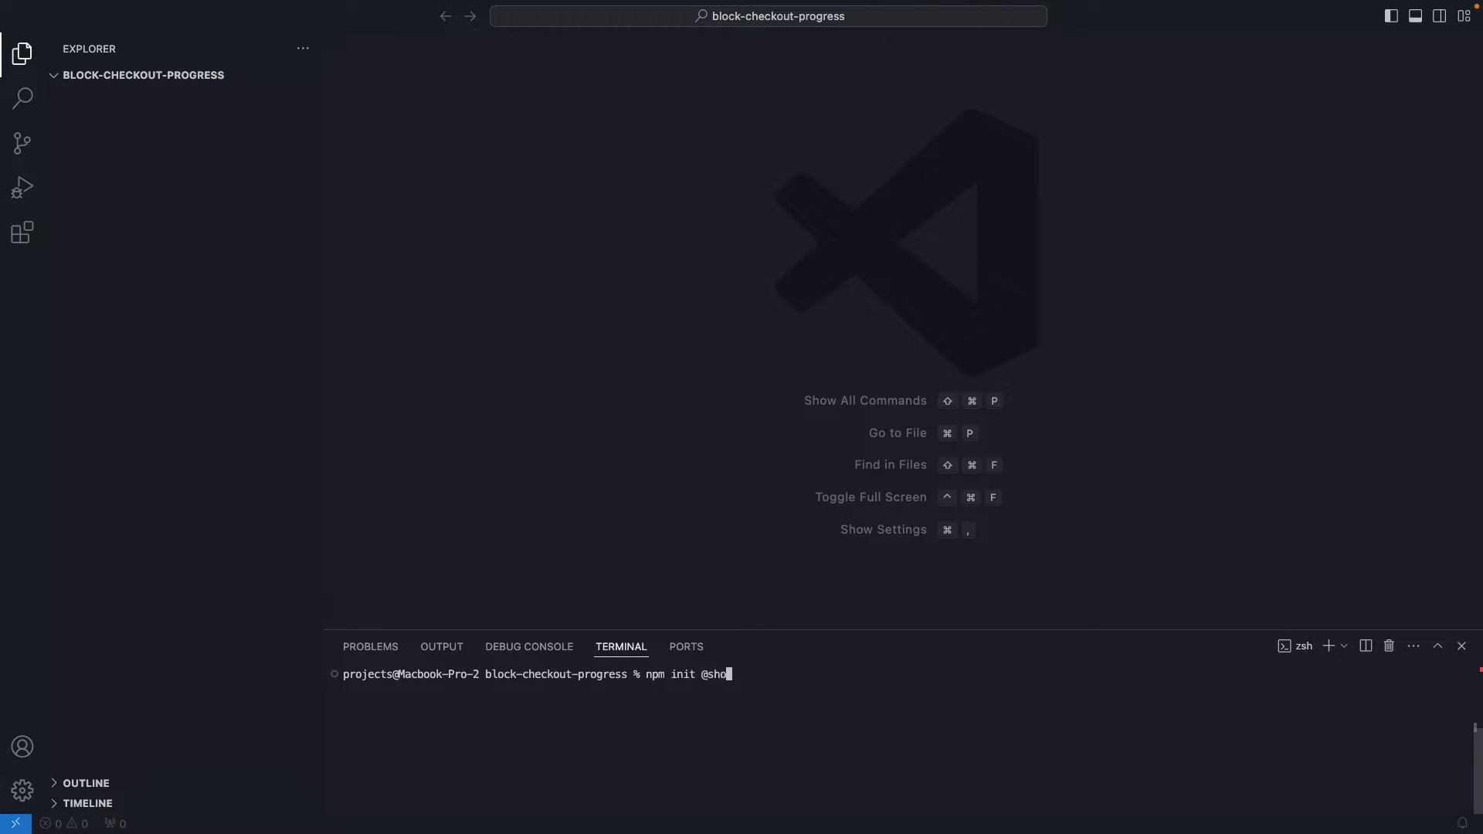
type("pify/app@lat")
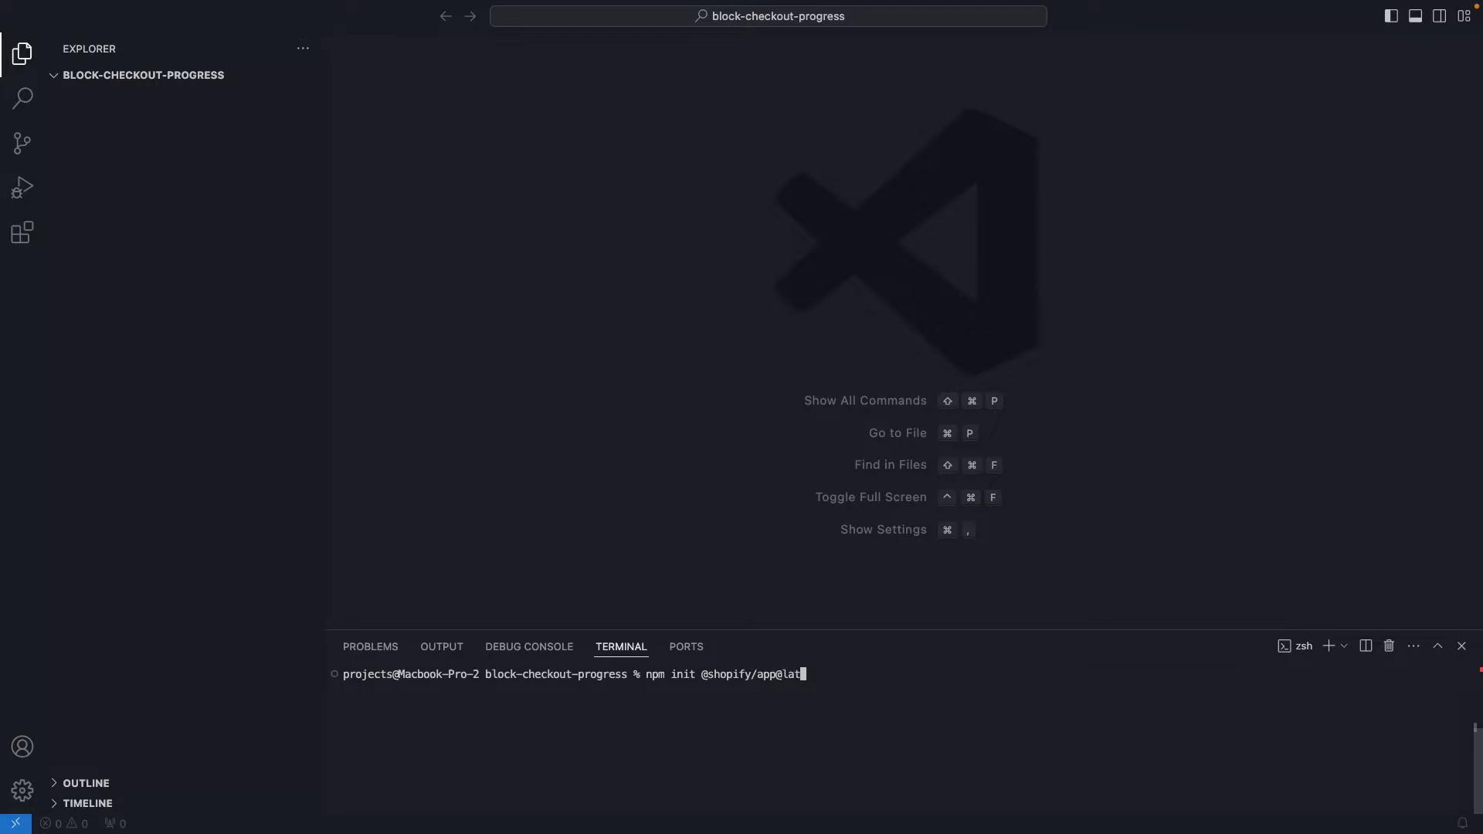
key("Return")
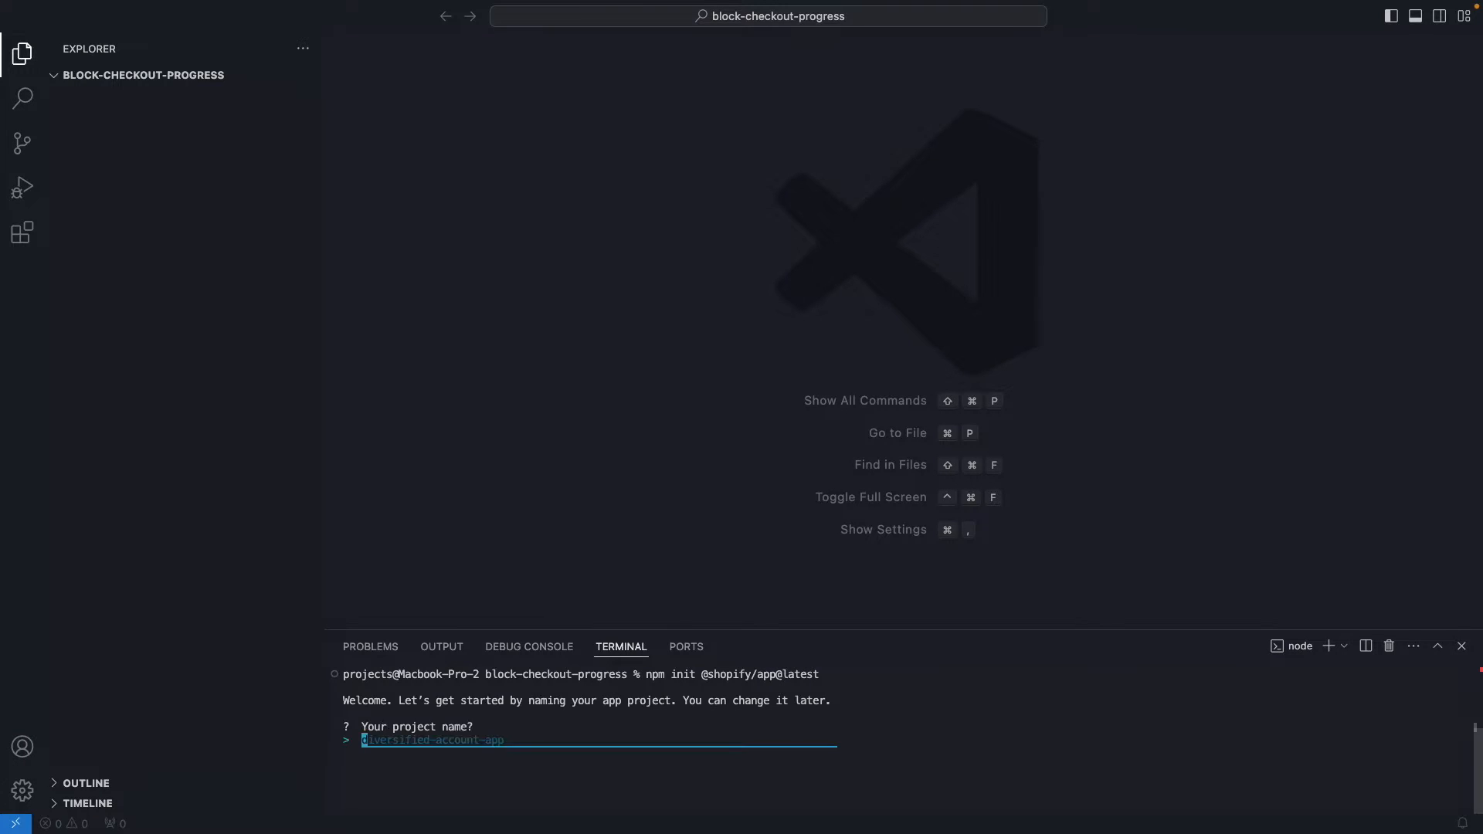
type("bloc")
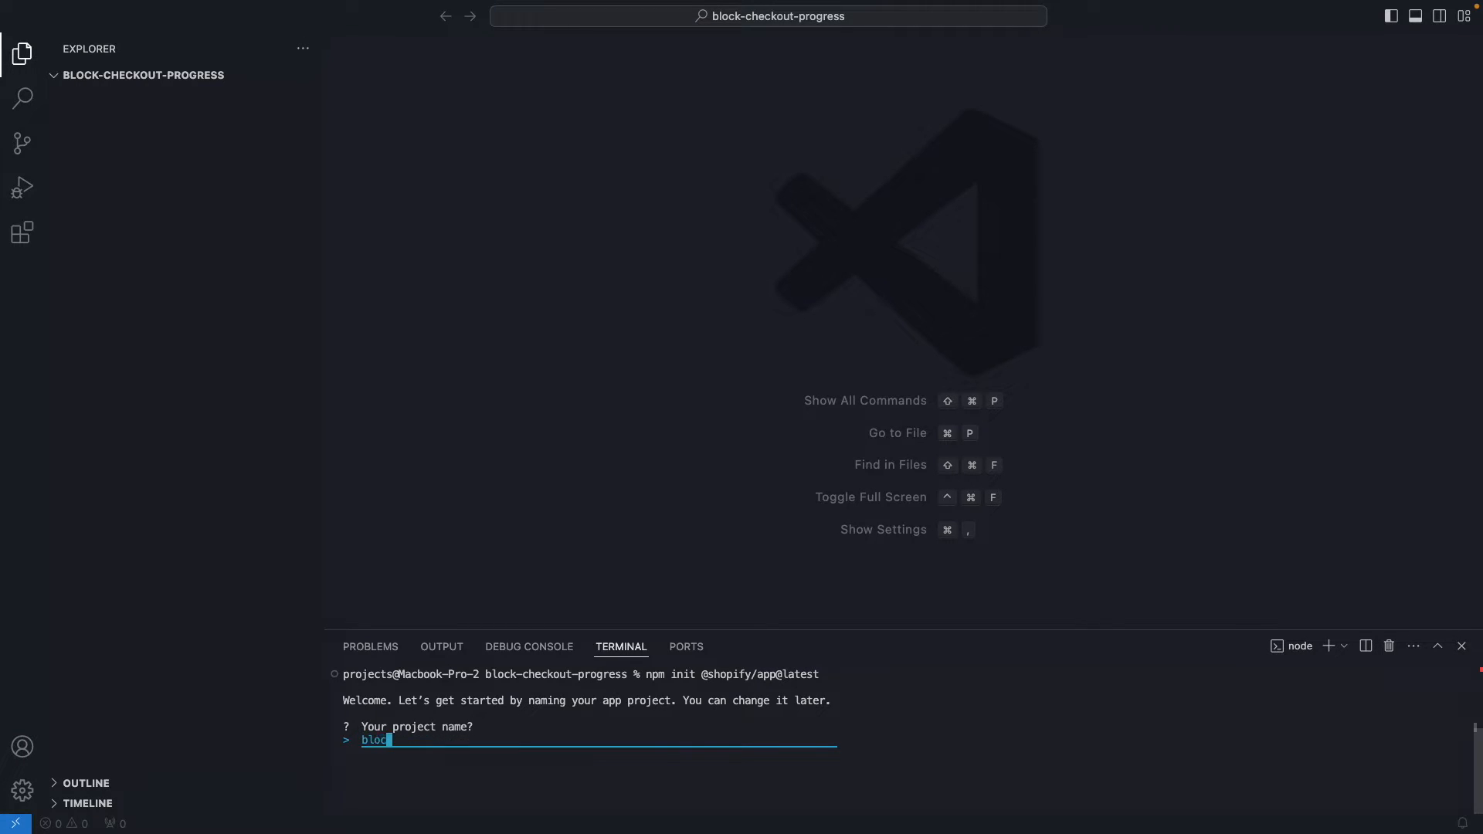
key("Return")
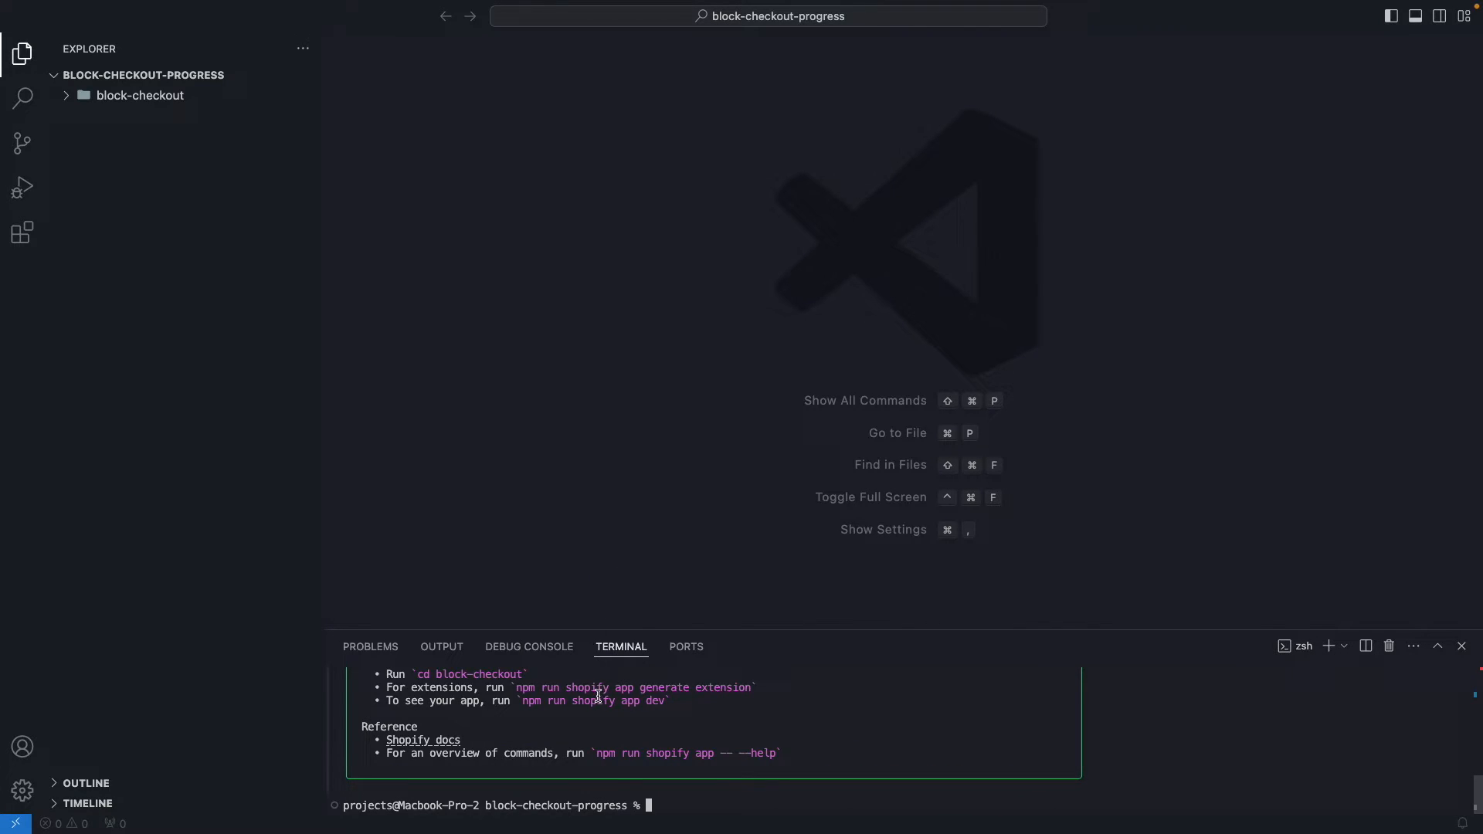
mouse_move(133, 107)
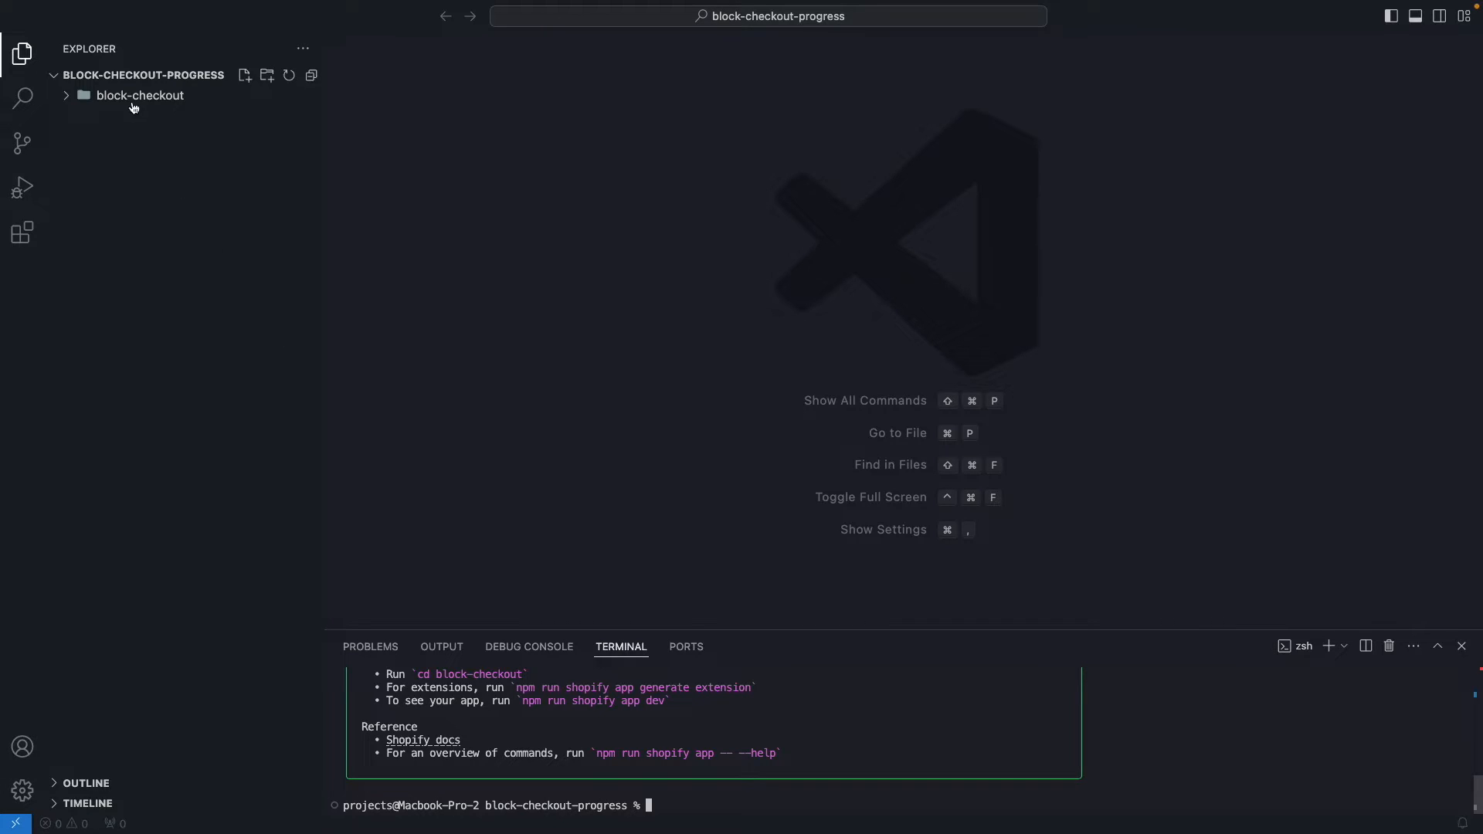
left_click(139, 95)
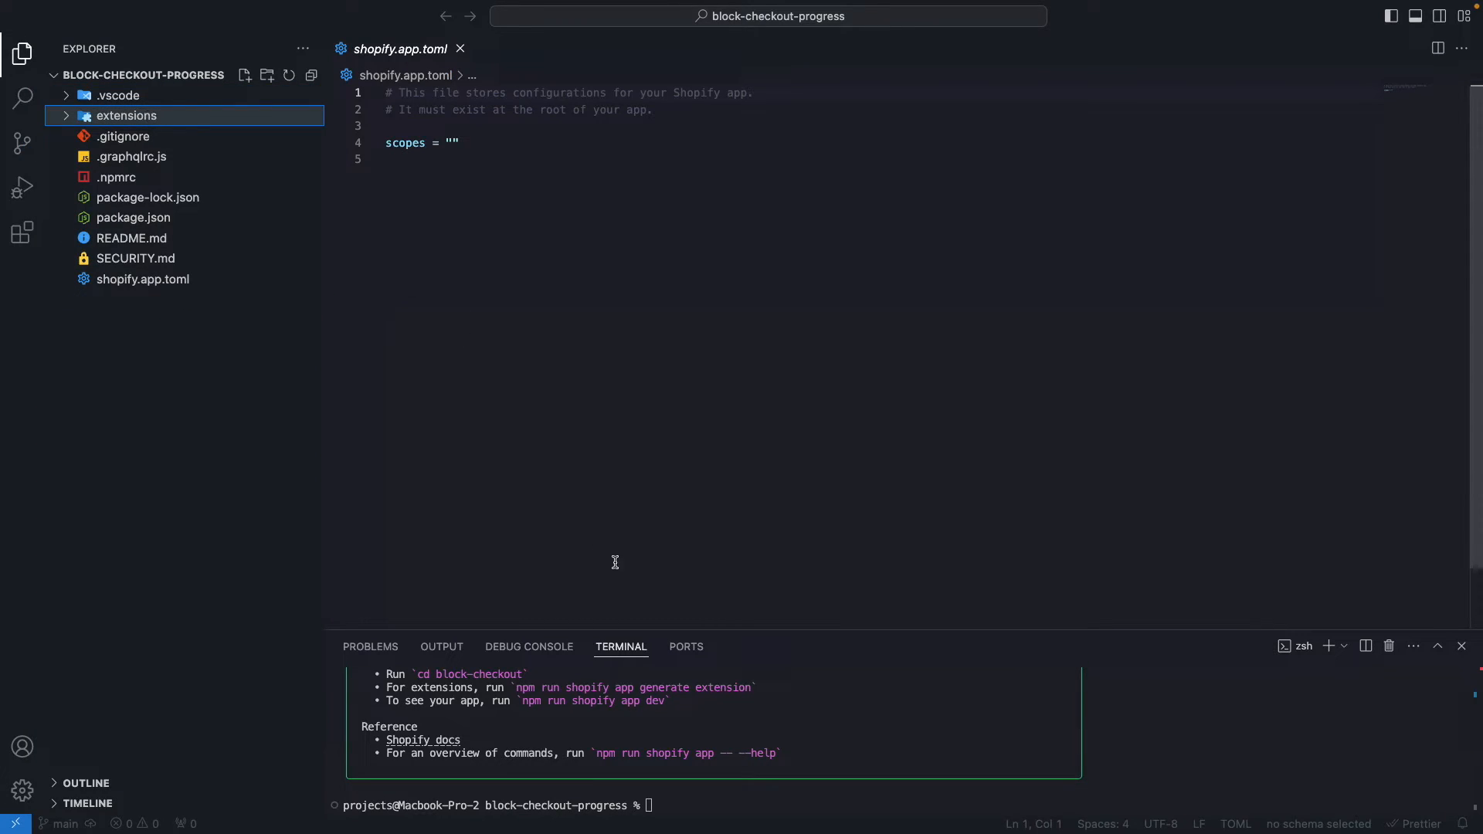
Step: Generate a Checkout UI extension named block-checkout-progress with npm run shopify app generate extension
type("n")
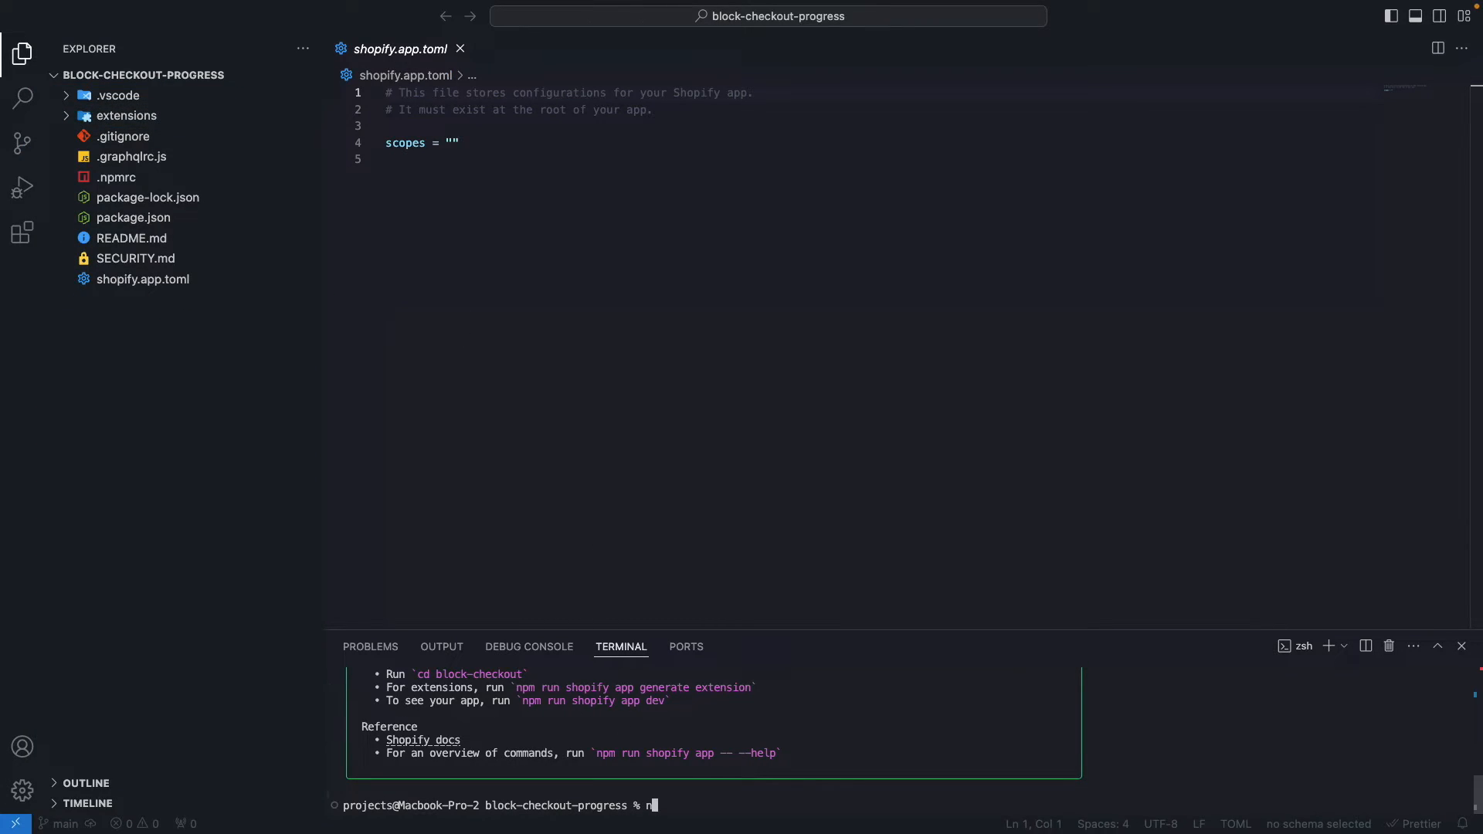
type("pm run shopify app generate ex")
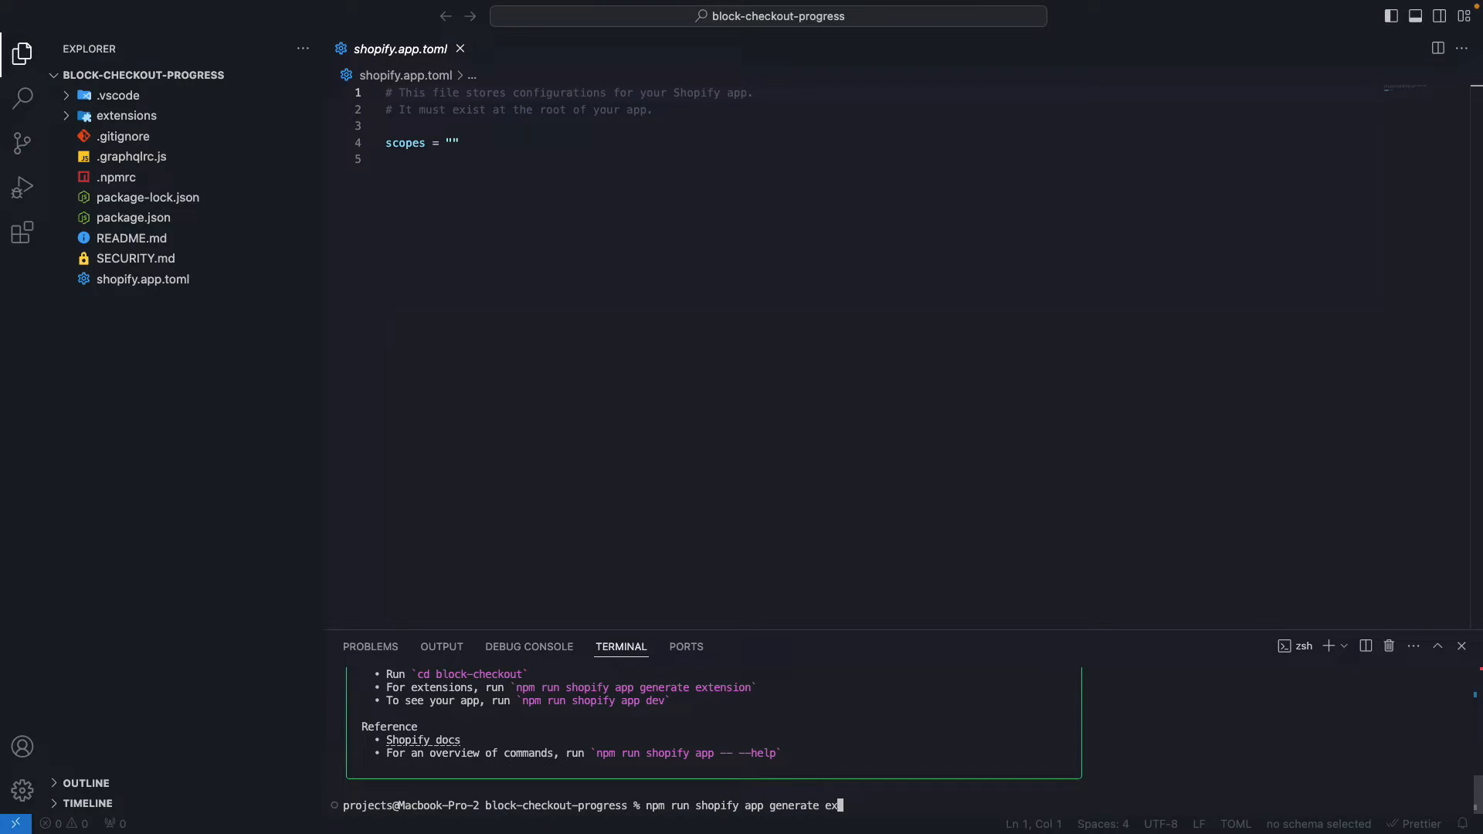
key("Return")
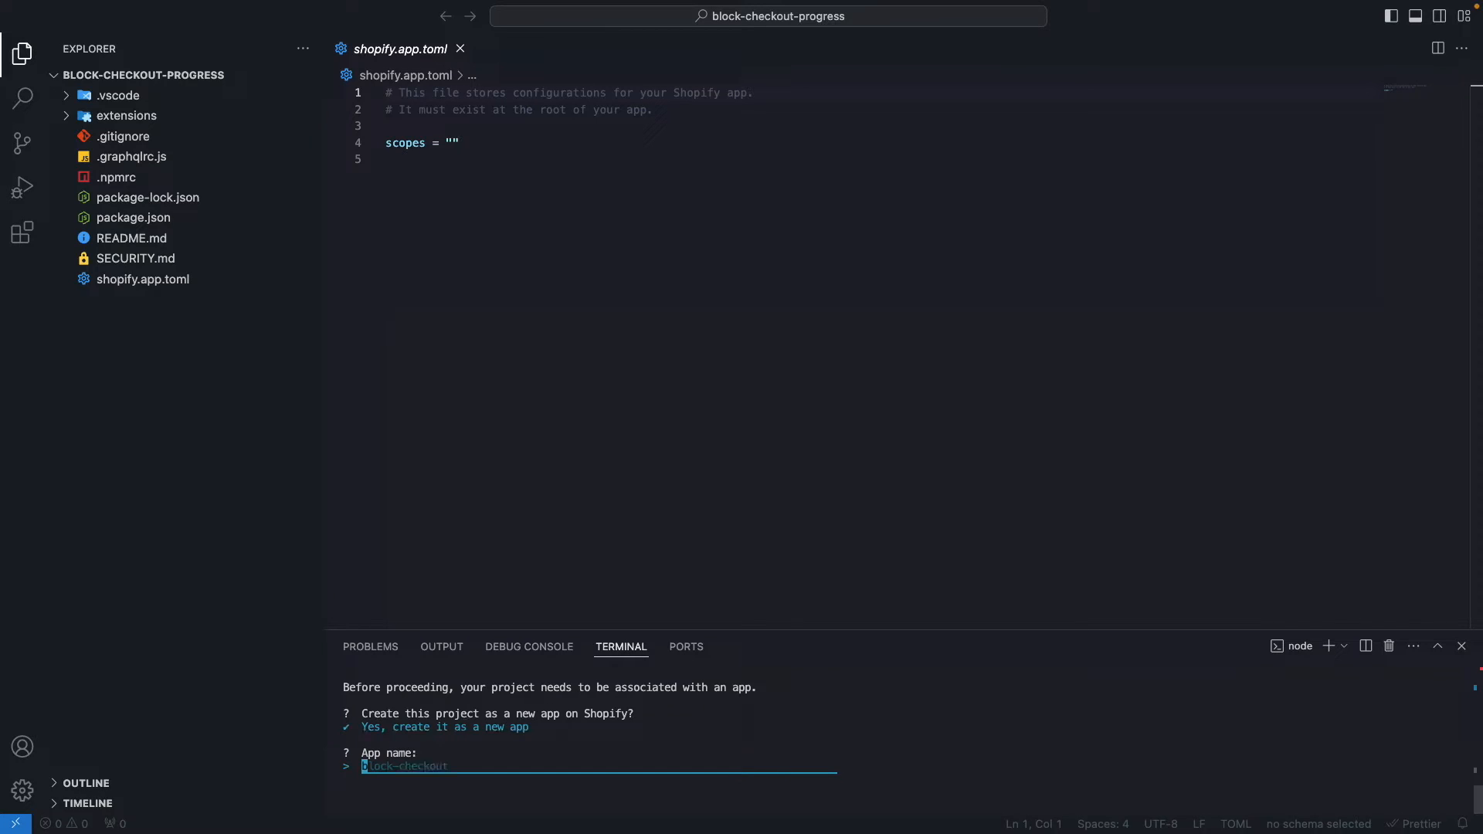
key("Return")
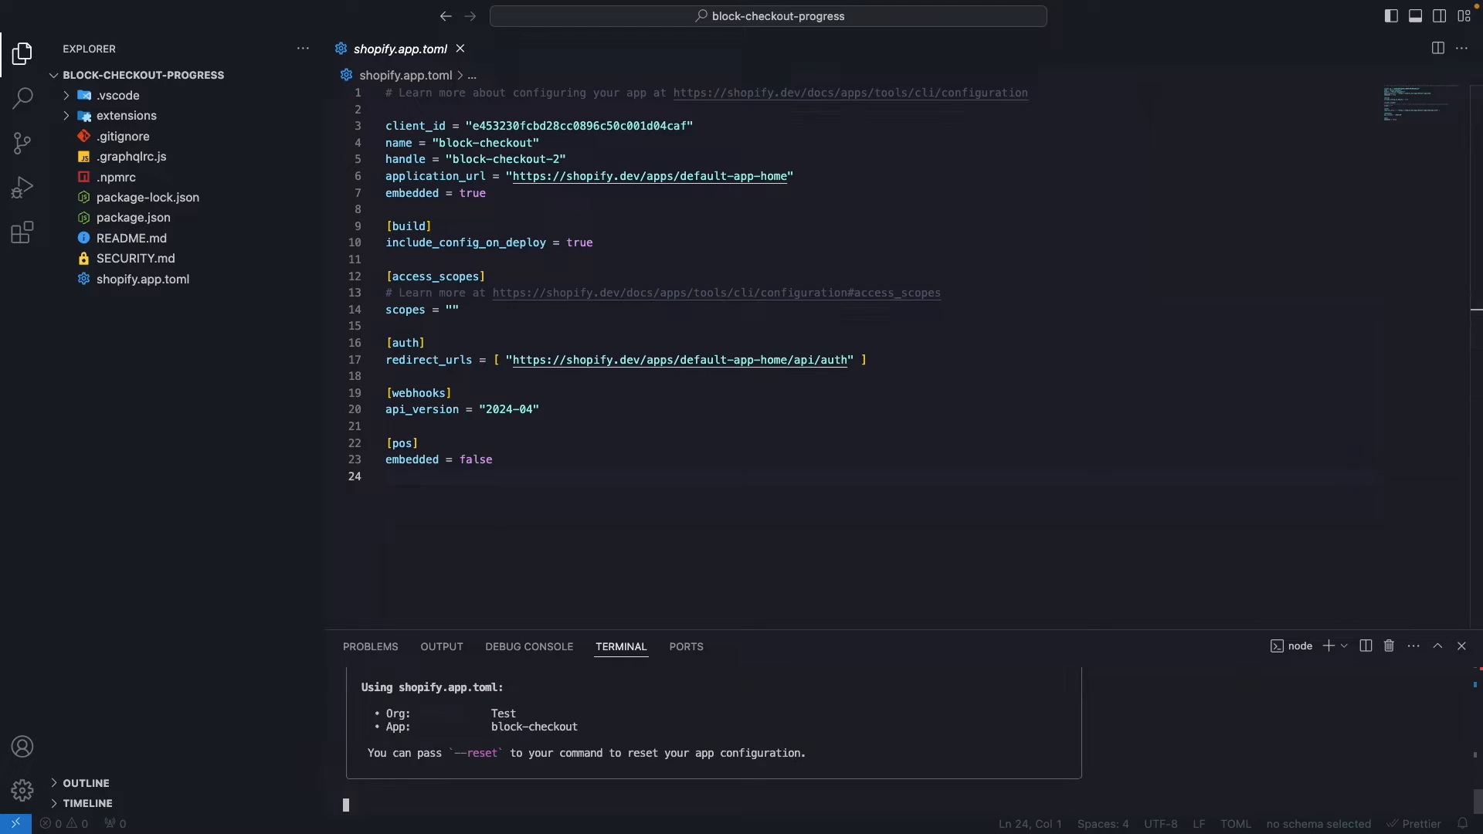
type("ch")
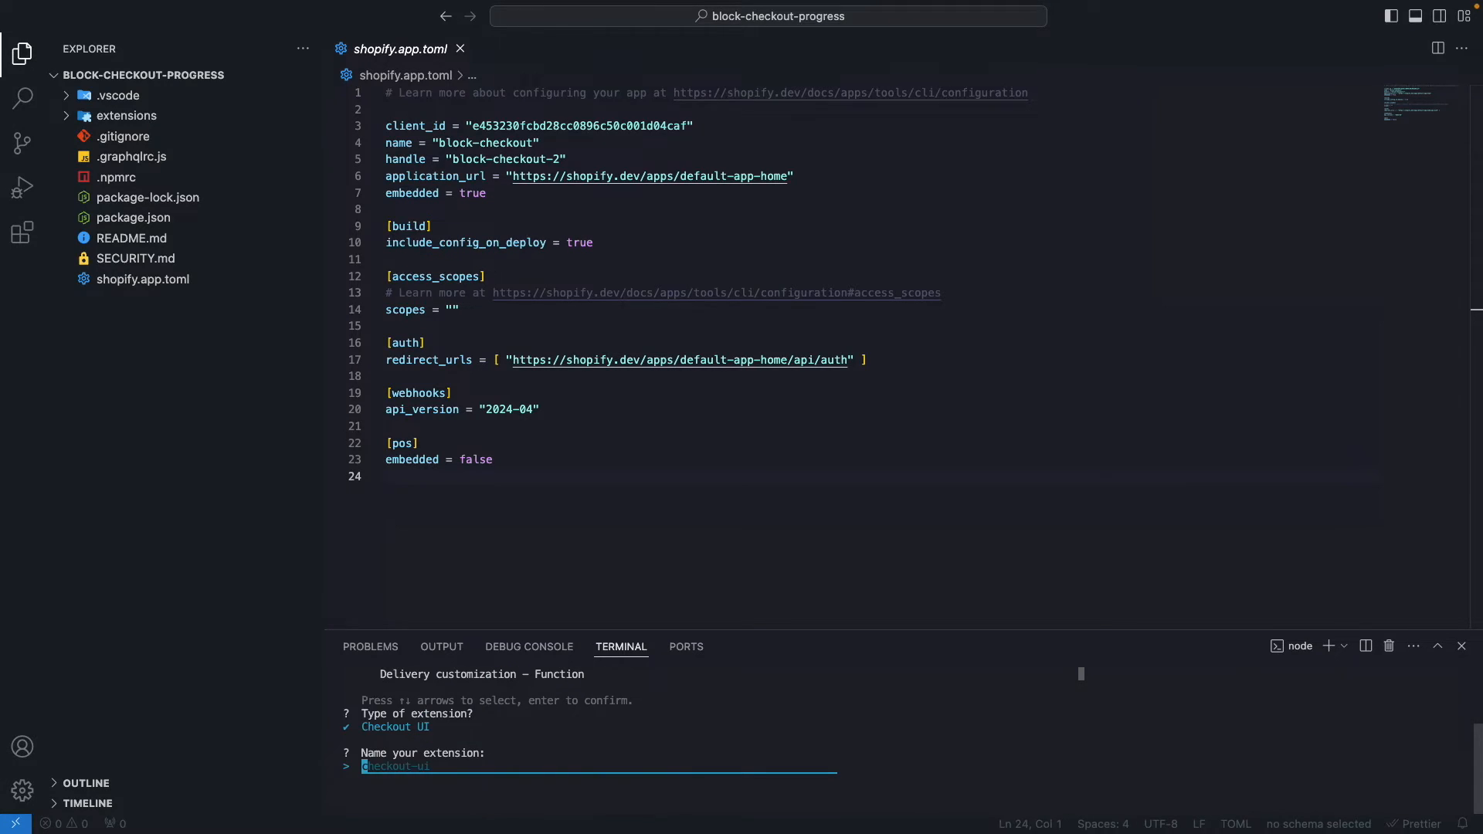
type("block-chec")
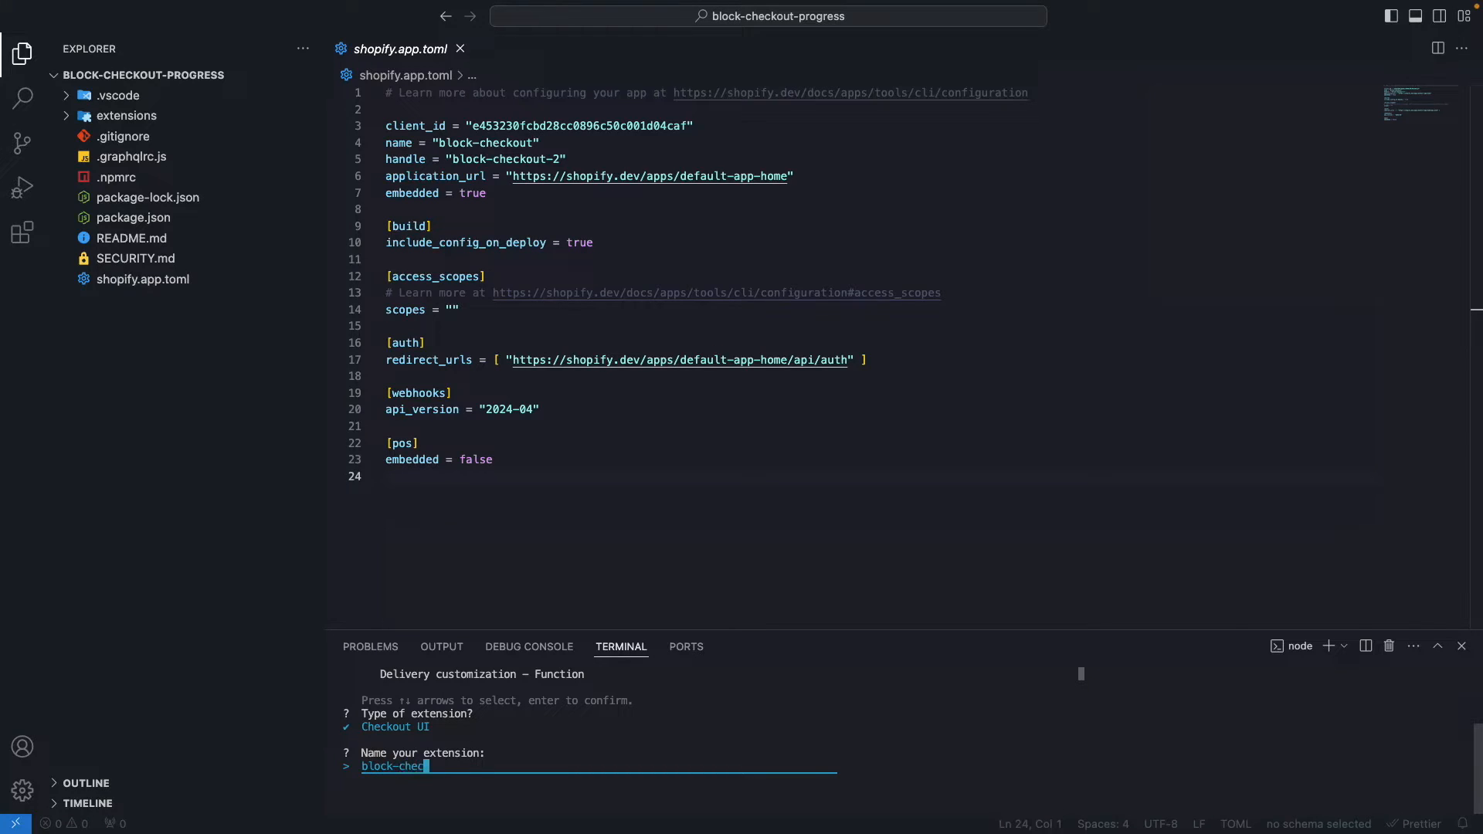
type("kout-")
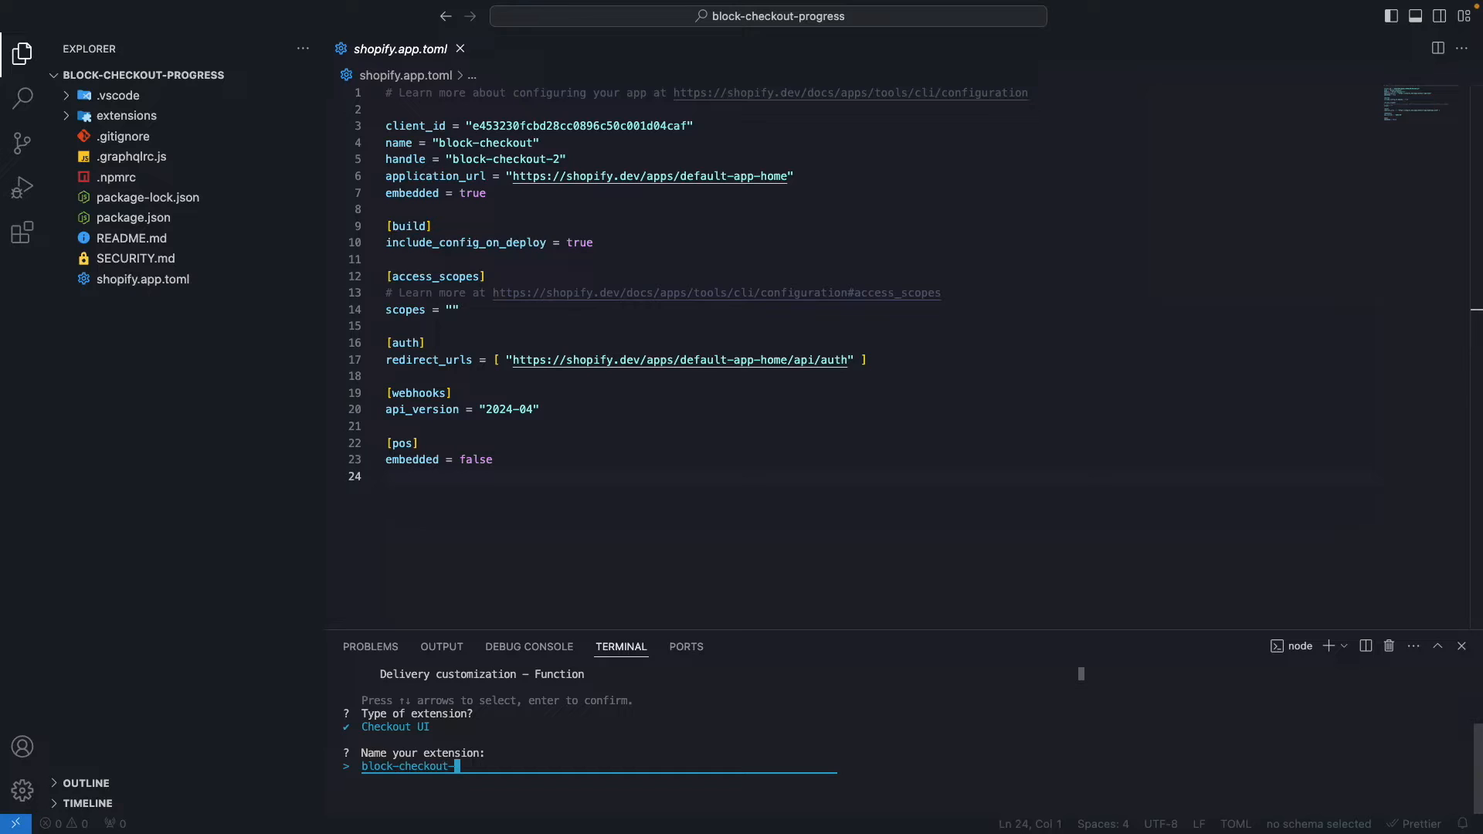
key("Return")
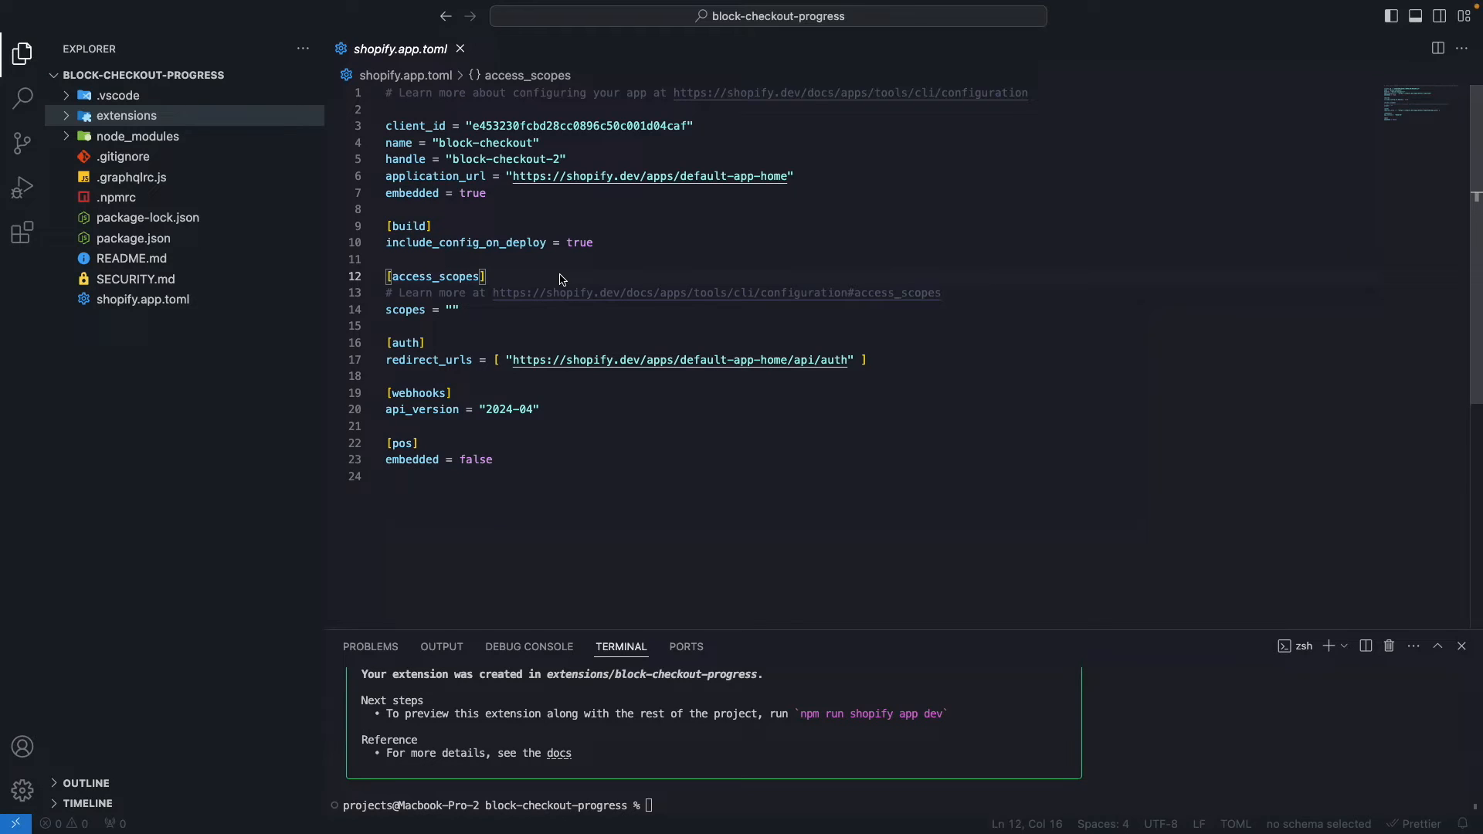
Step: Add block_progress = true under capabilities in the extension's shopify.extension.toml
left_click(407, 226)
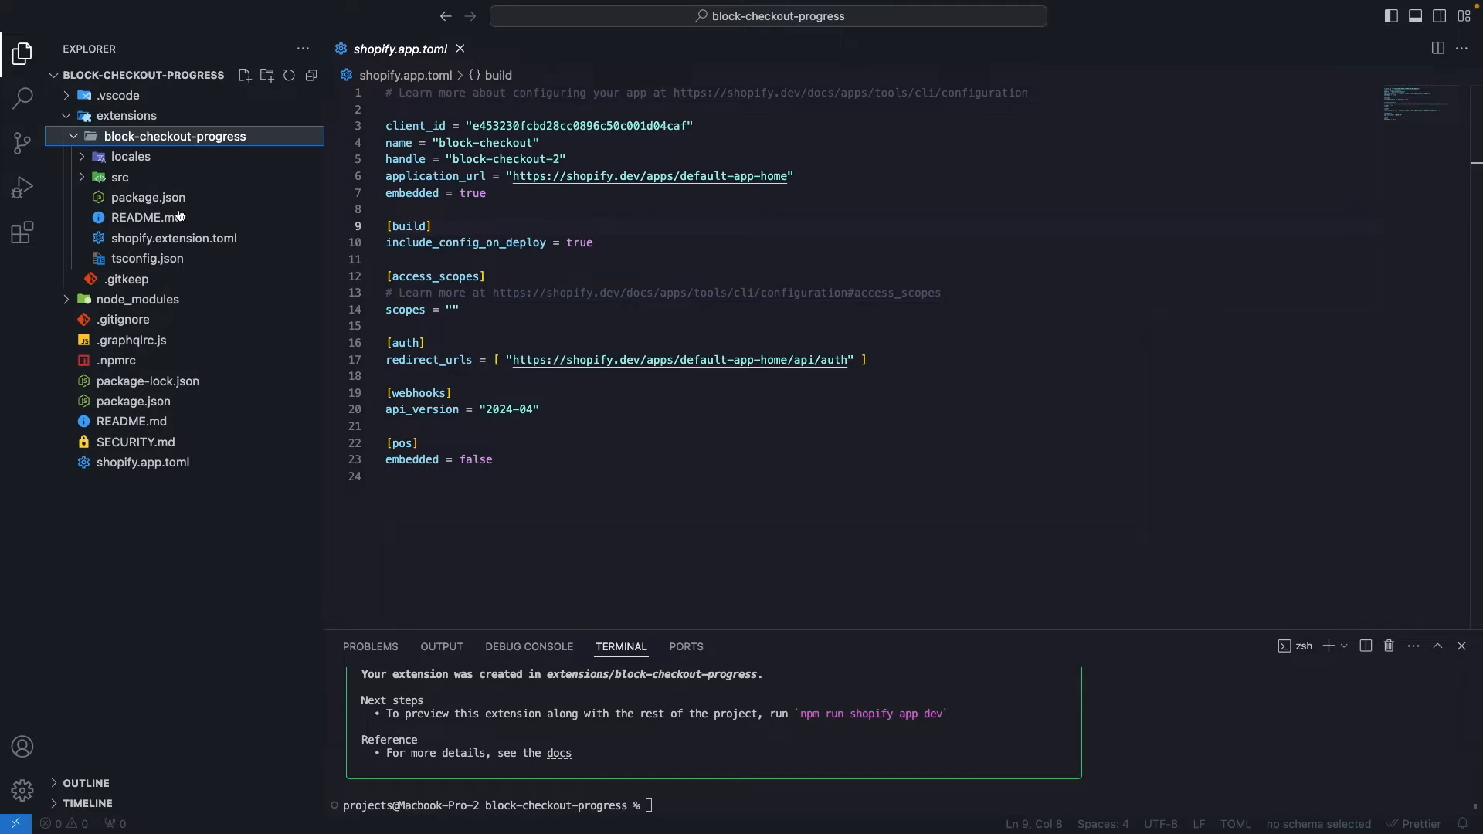
left_click(175, 238)
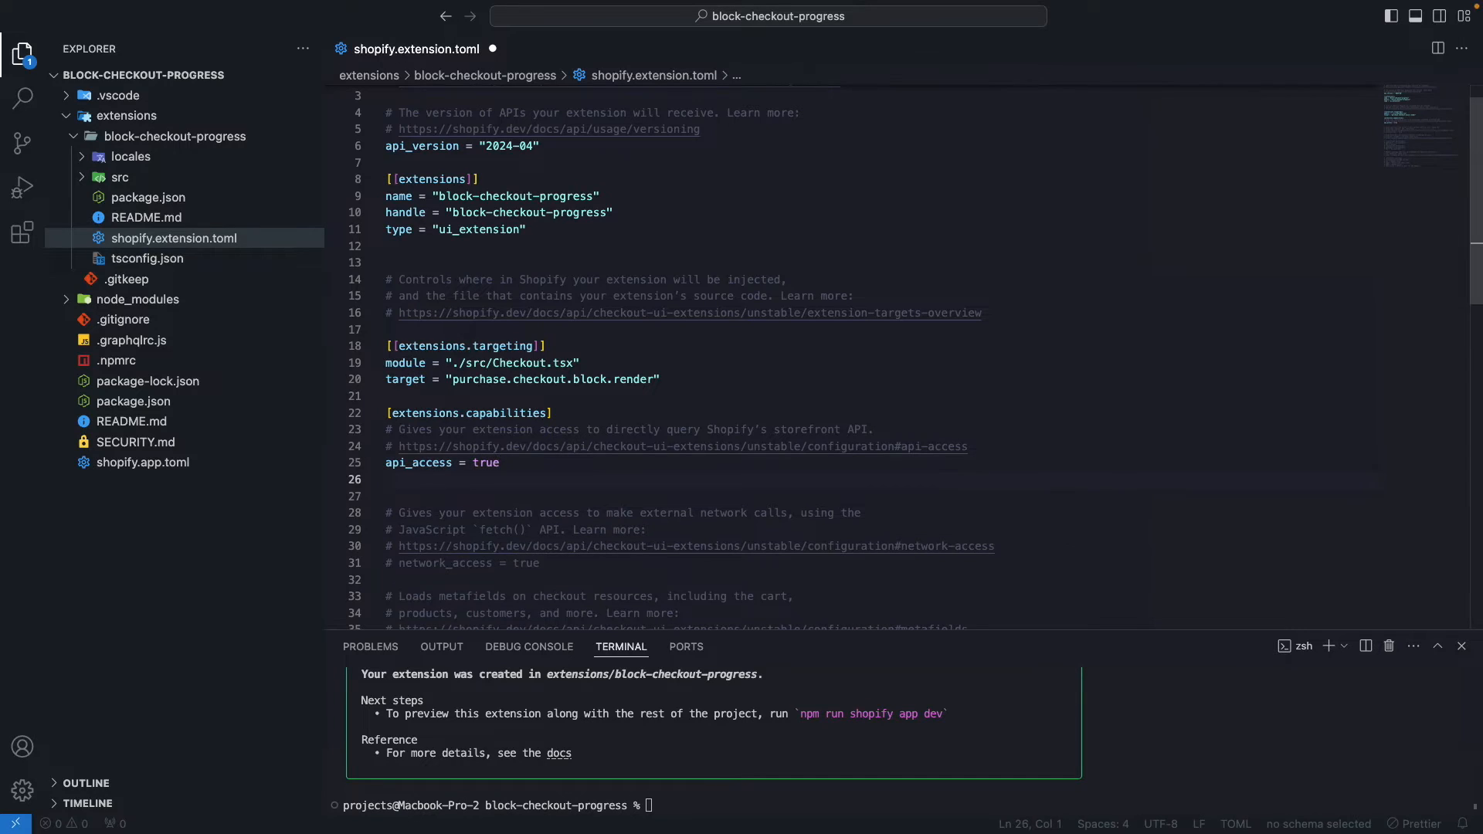
type("block")
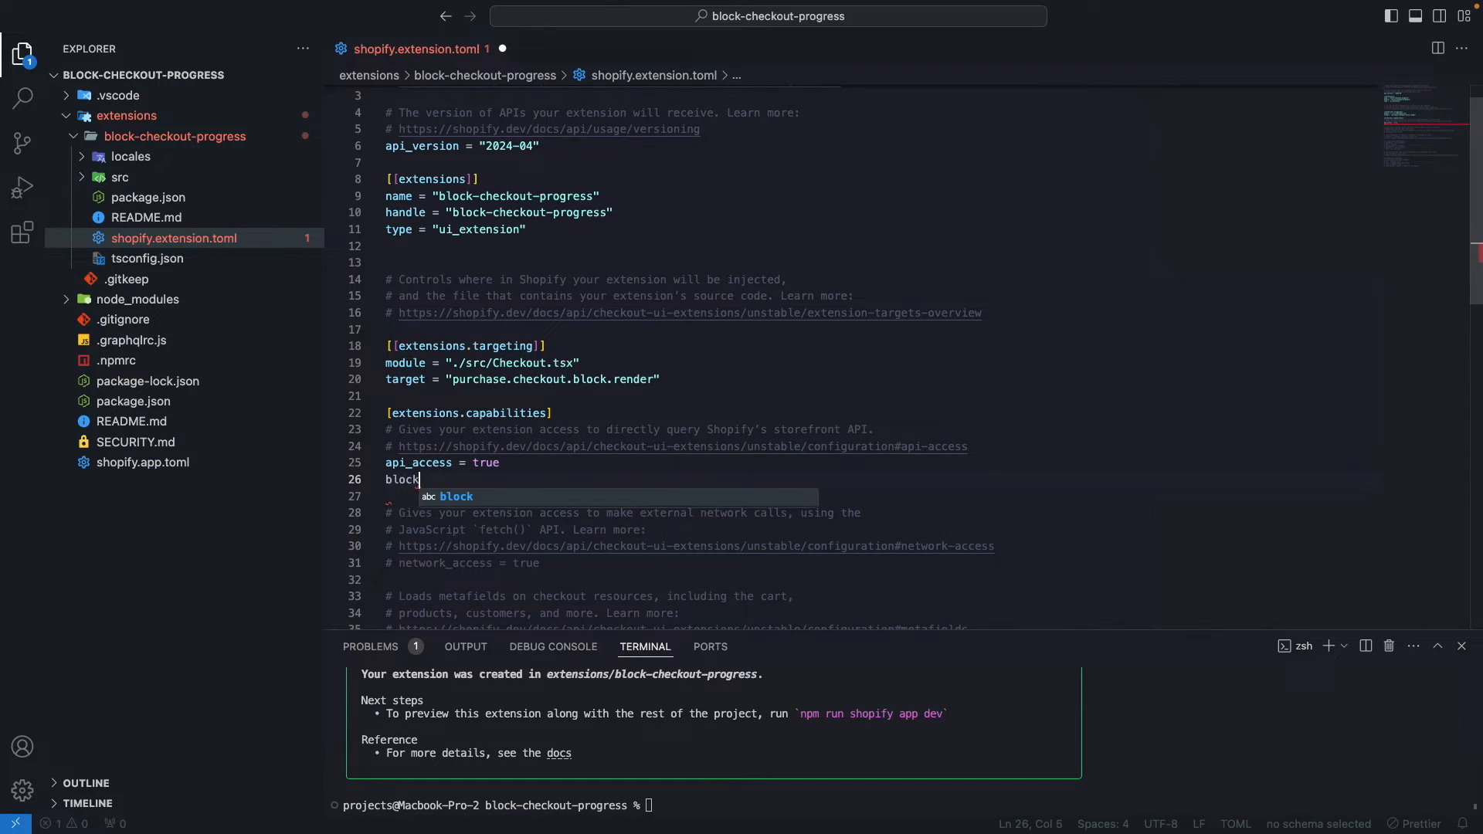
type("_progress =")
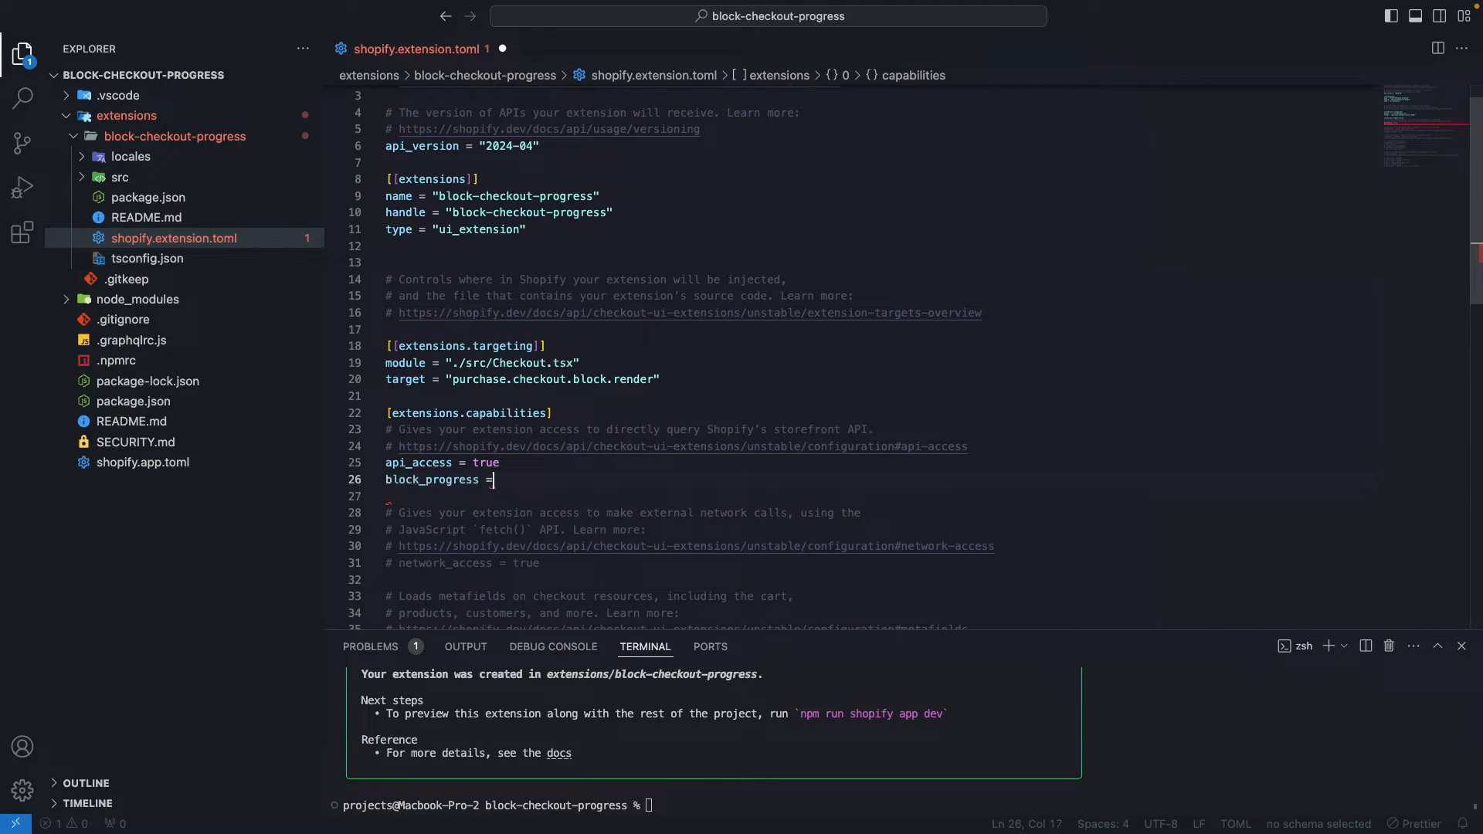
type("true")
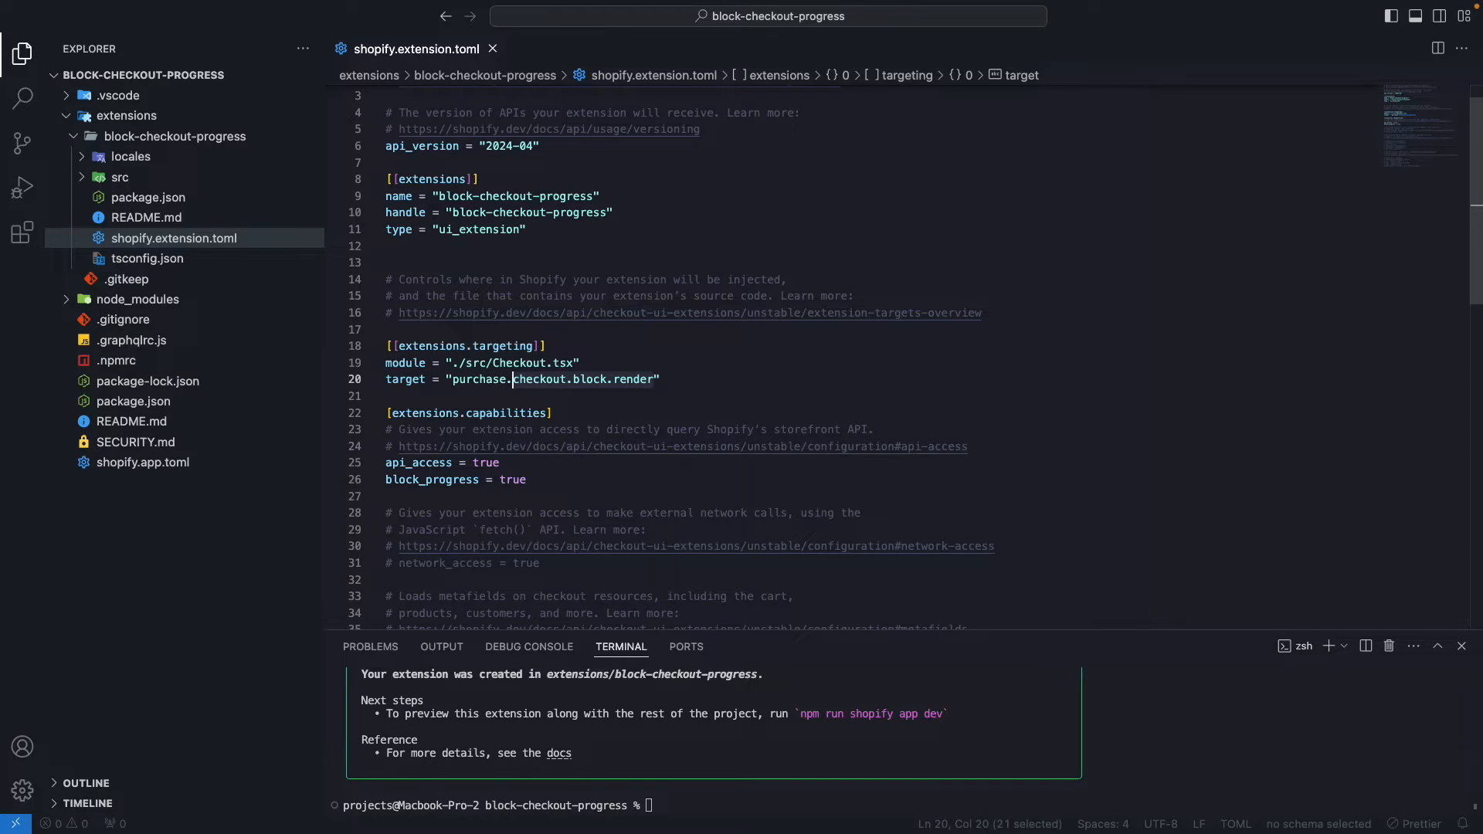
Step: Change the extension target to purchase.checkout.contact.render-after
key("Backspace")
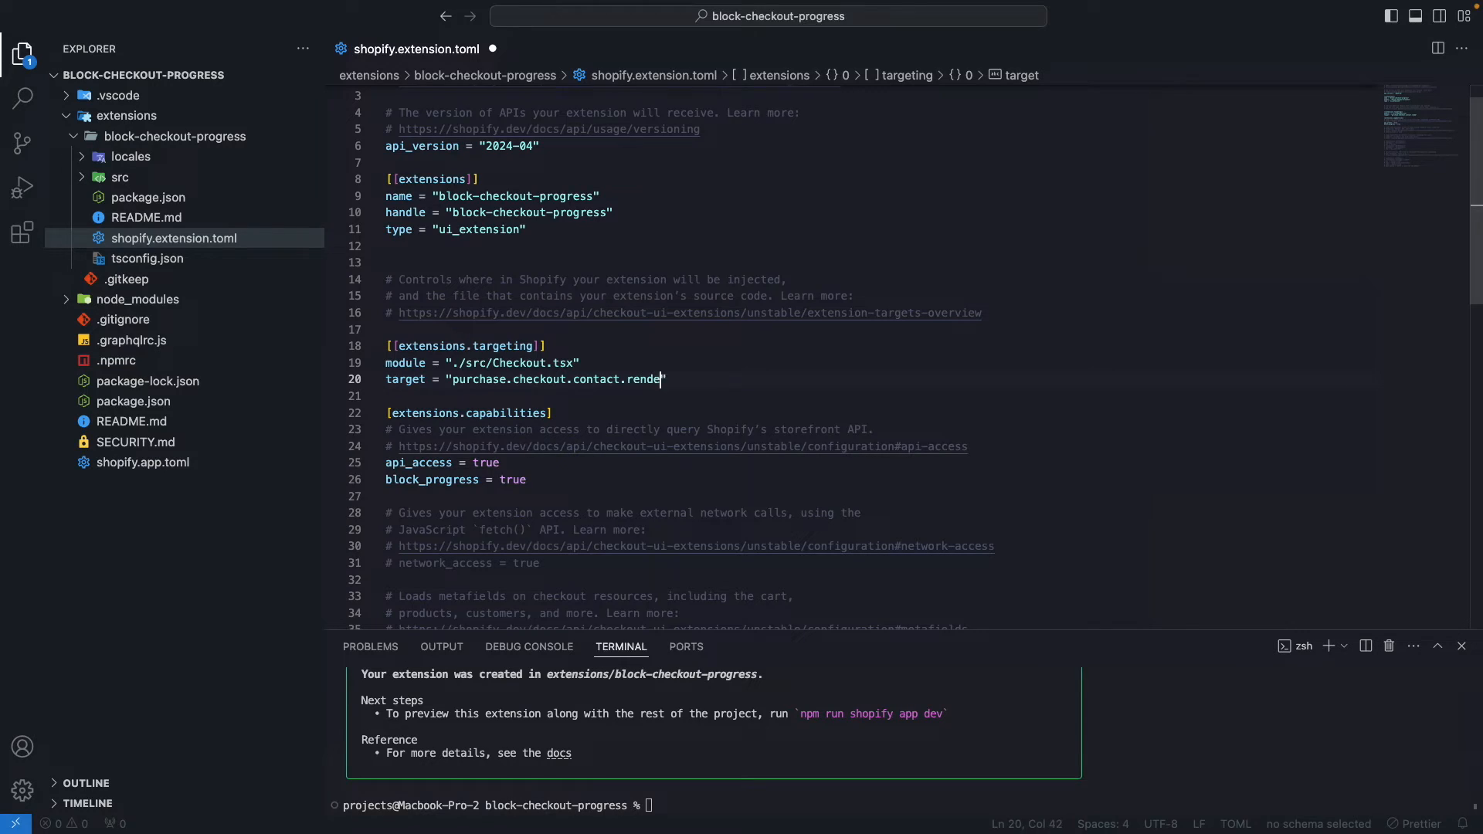
type("-after")
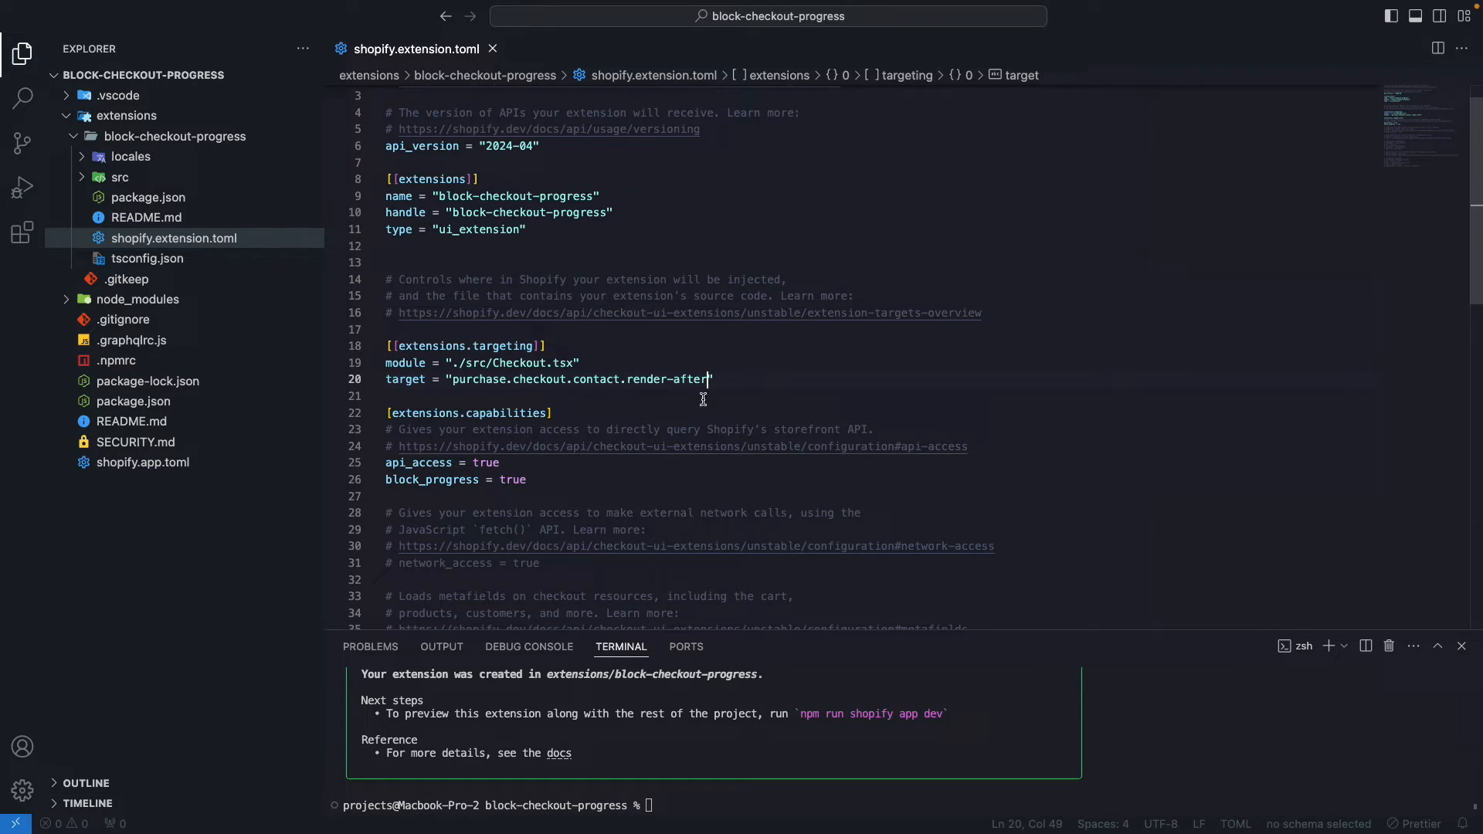
mouse_move(707, 380)
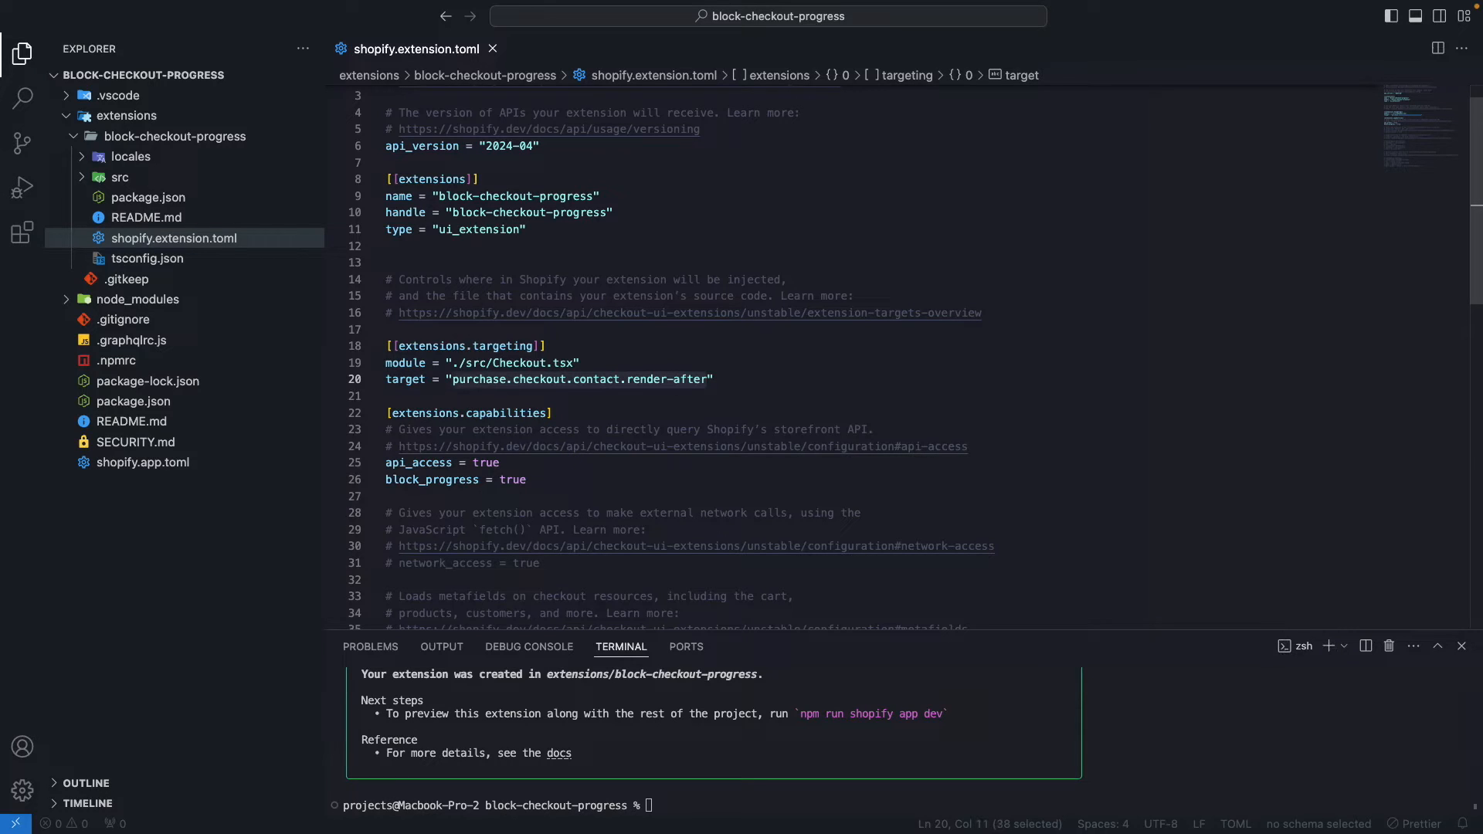
Step: Open Checkout.tsx and start the dev server with npm run dev
left_click(120, 176)
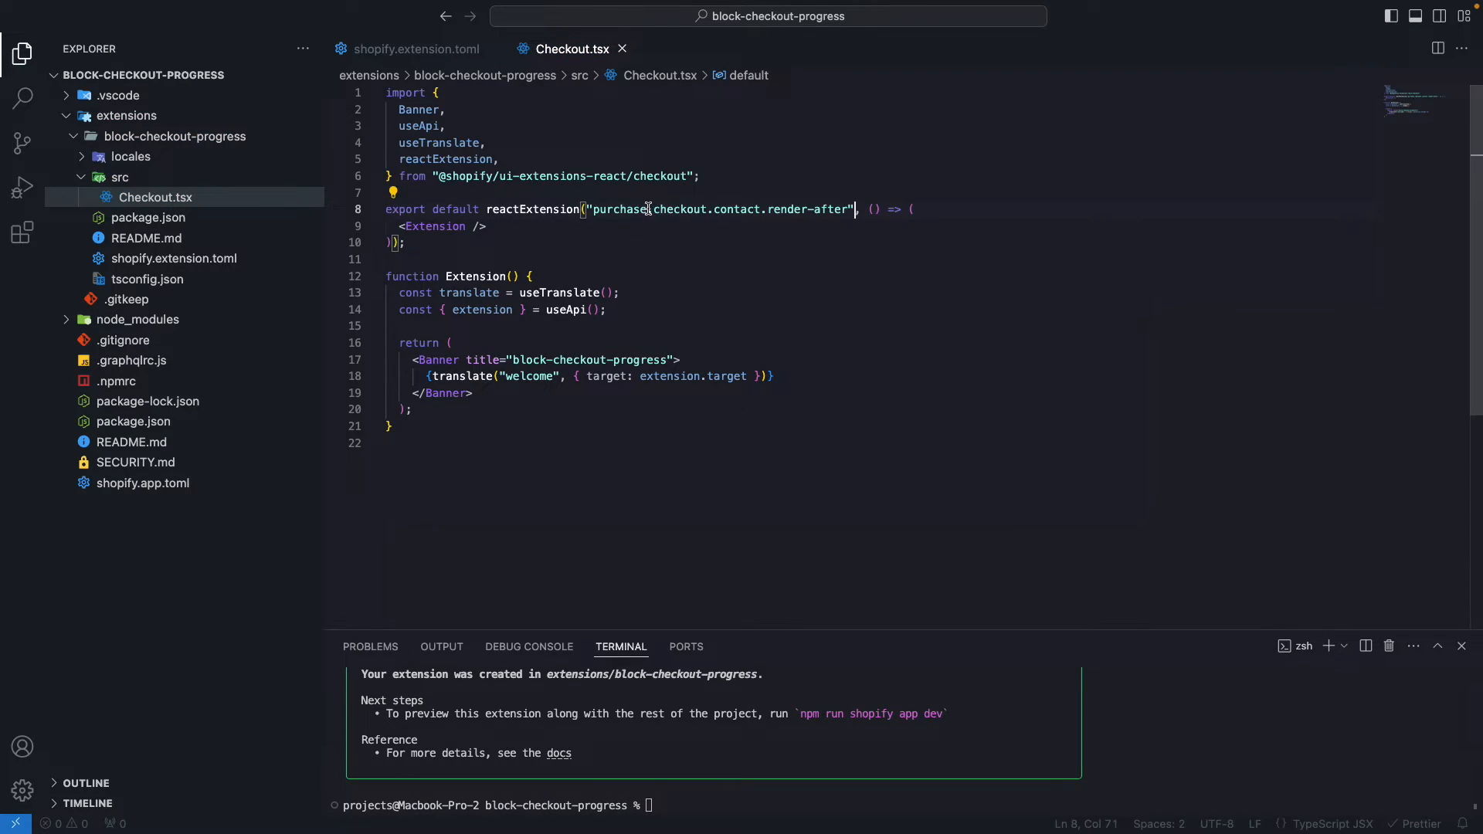
left_click(388, 260)
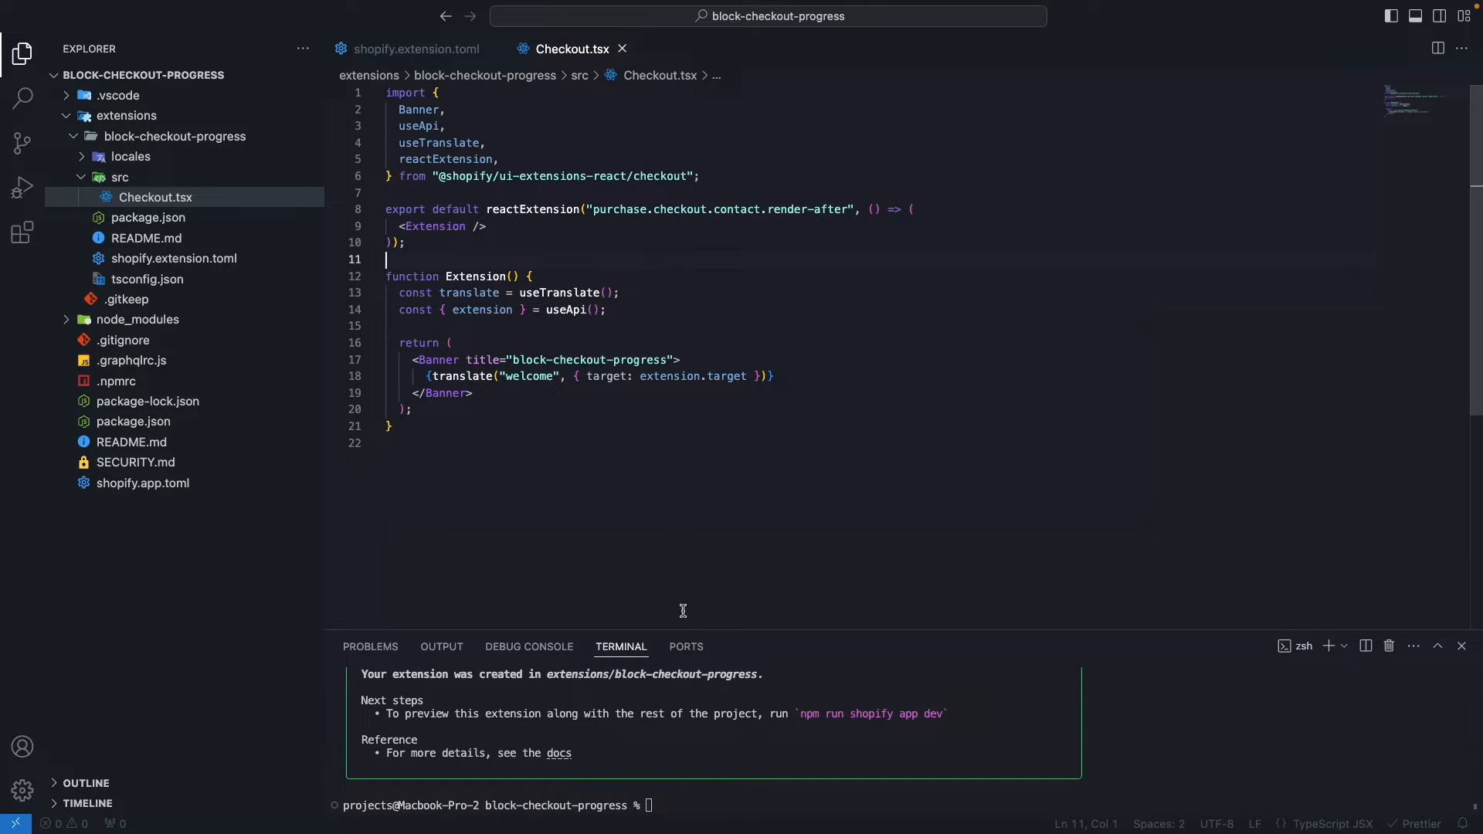
type("npm run dev")
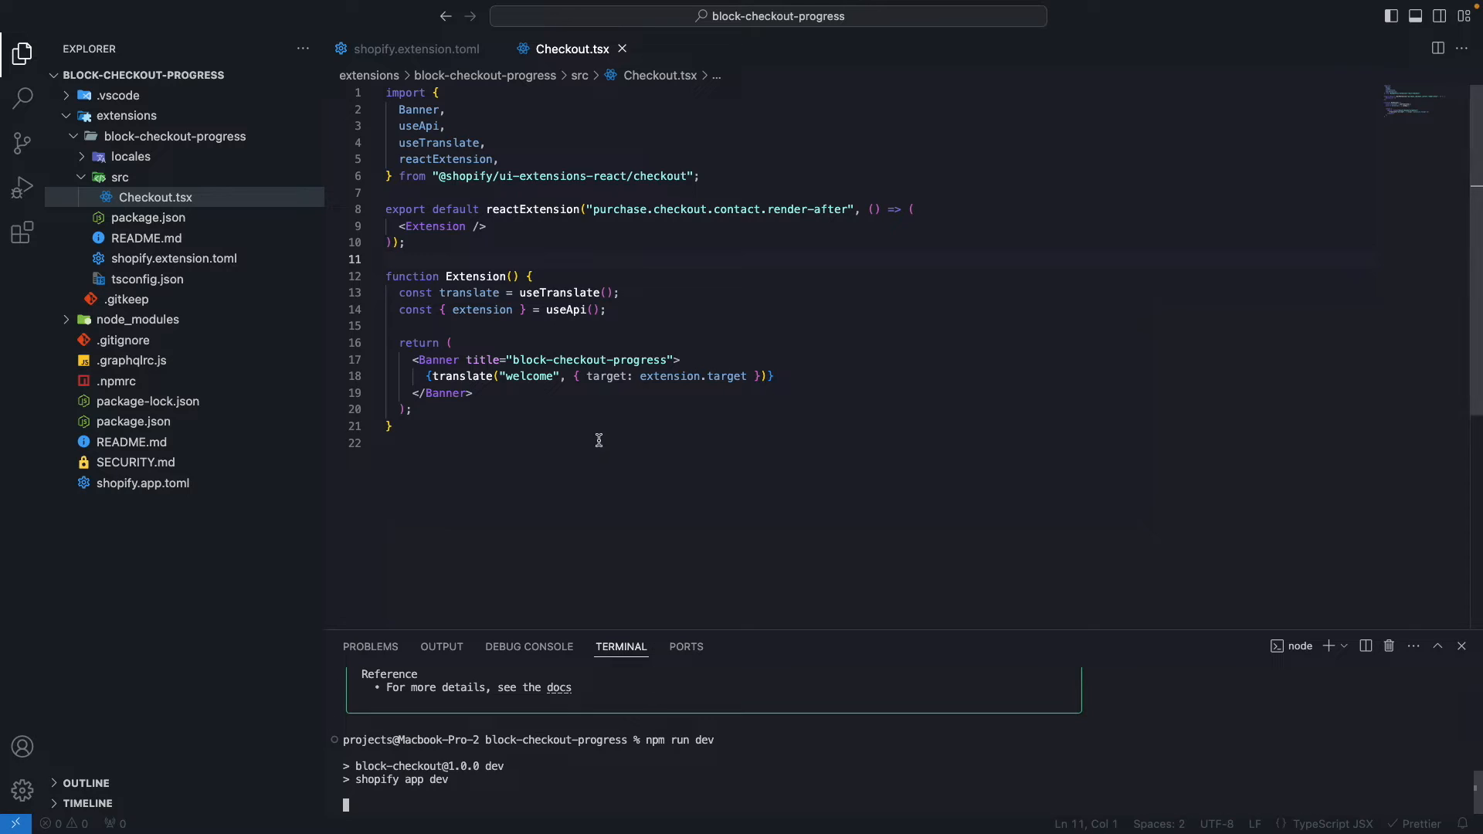
mouse_move(569, 449)
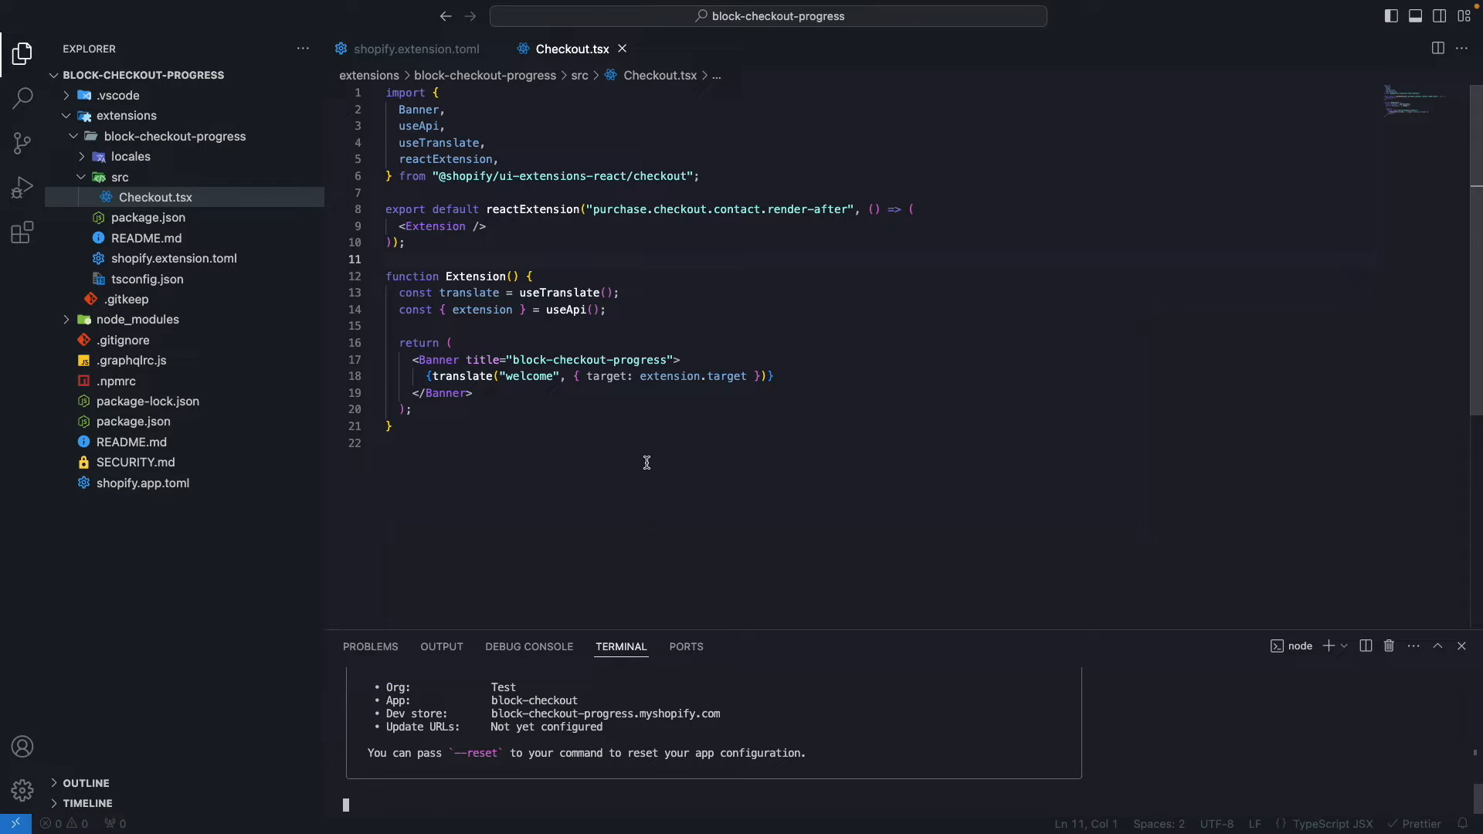
mouse_move(759, 677)
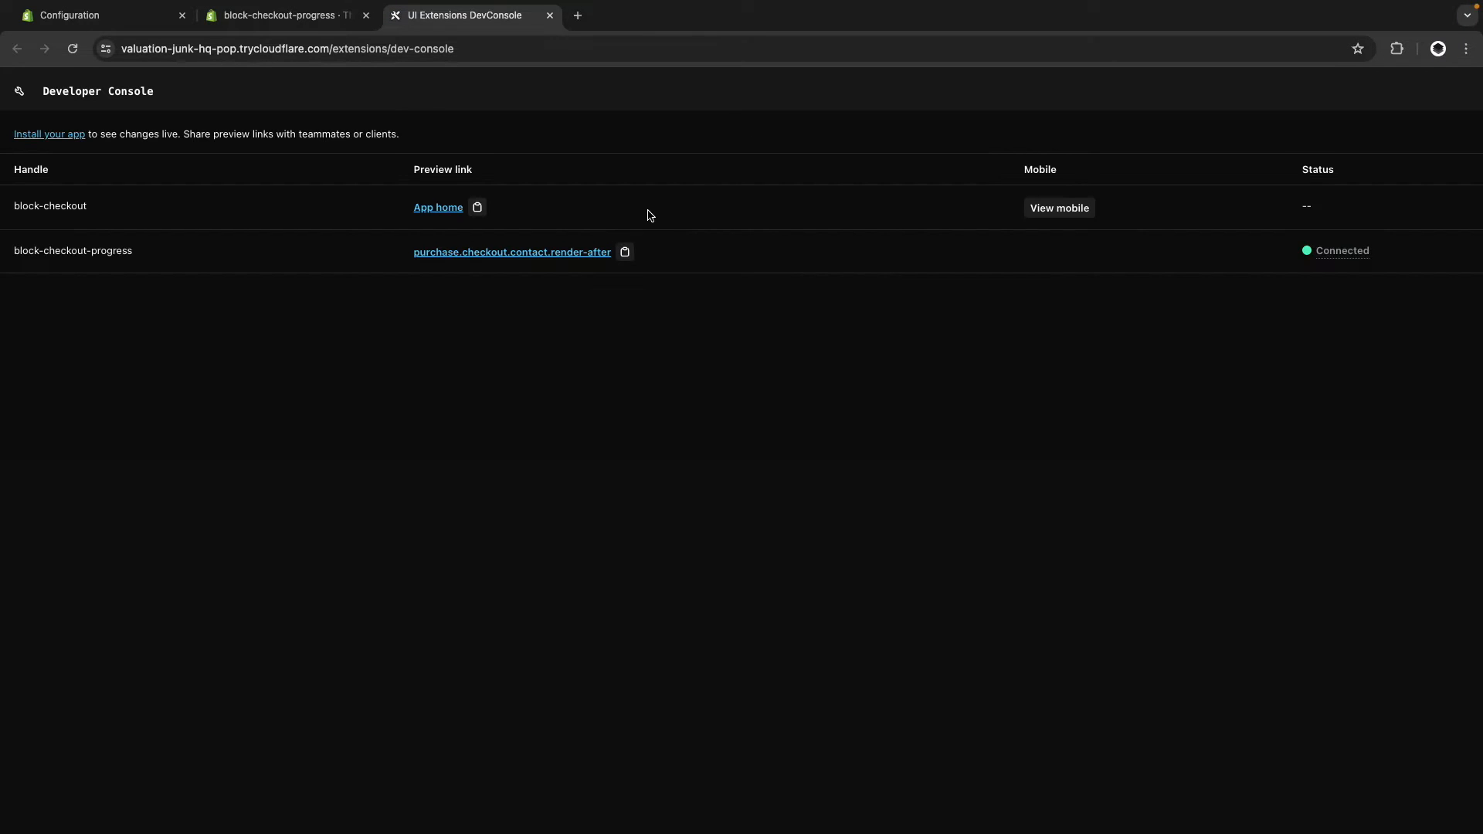
mouse_move(48, 134)
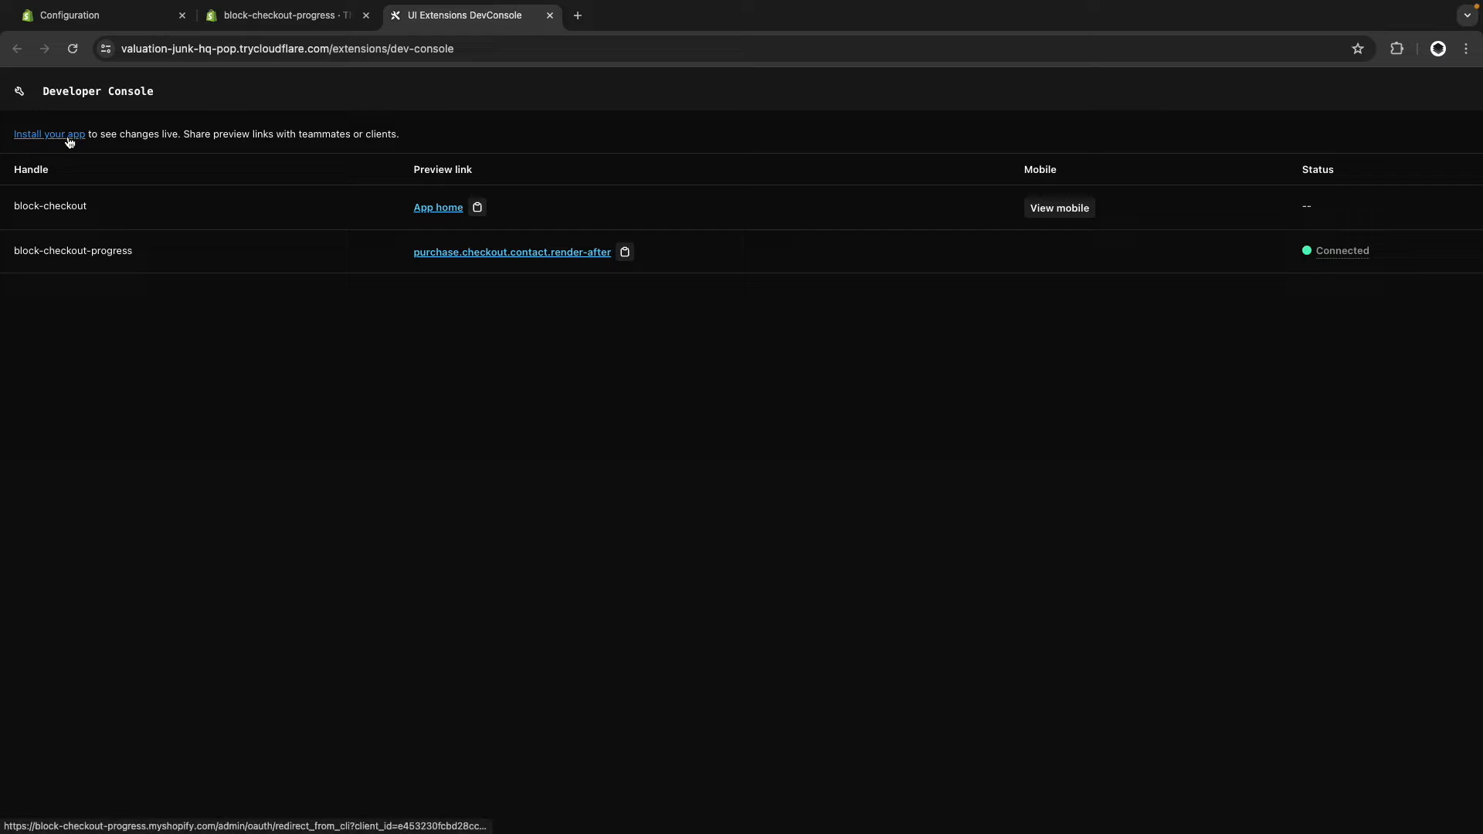
Step: Install the block-checkout app on the dev store from the Developer Console
left_click(48, 133)
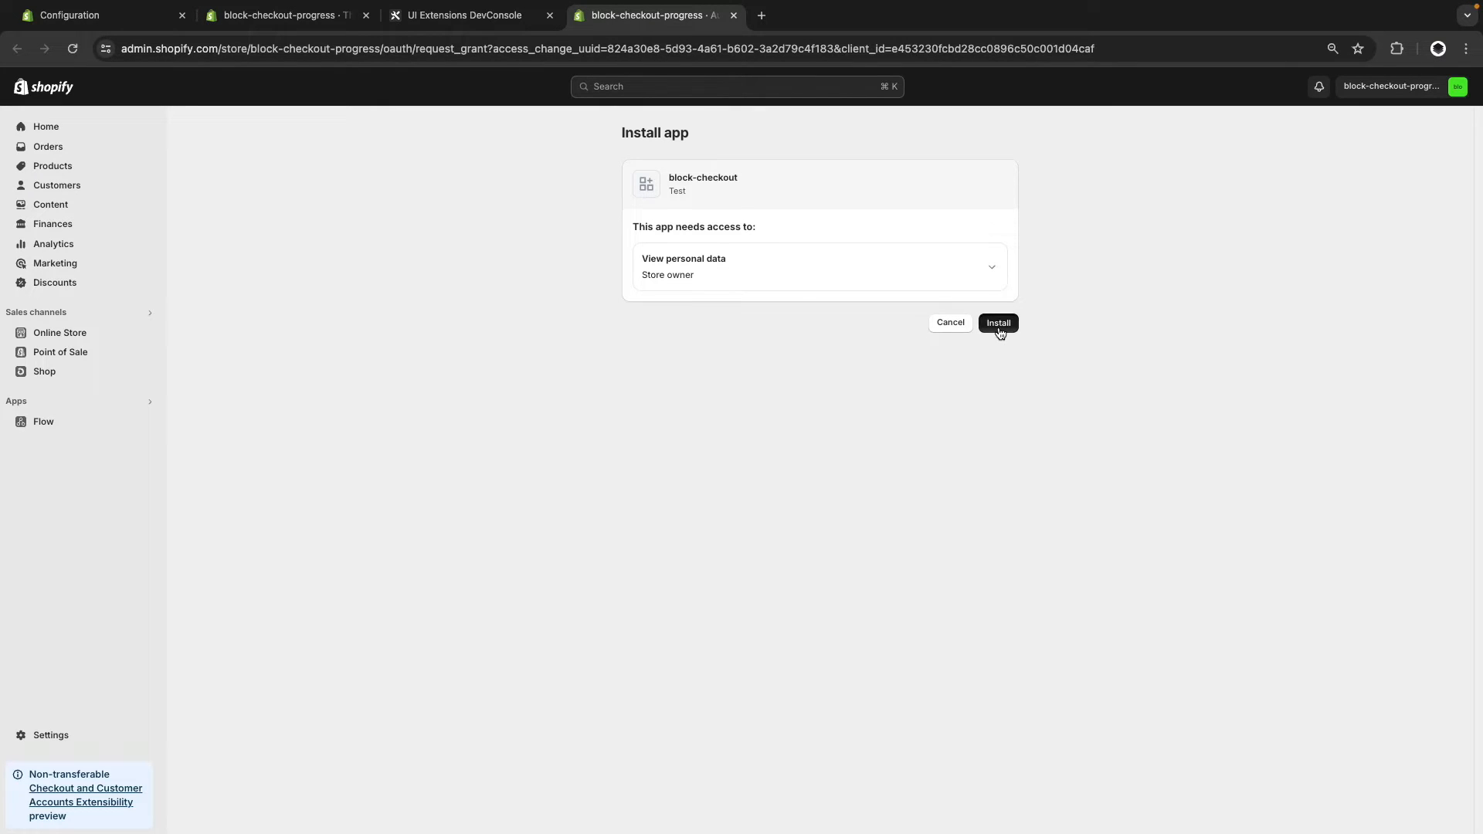
left_click(998, 323)
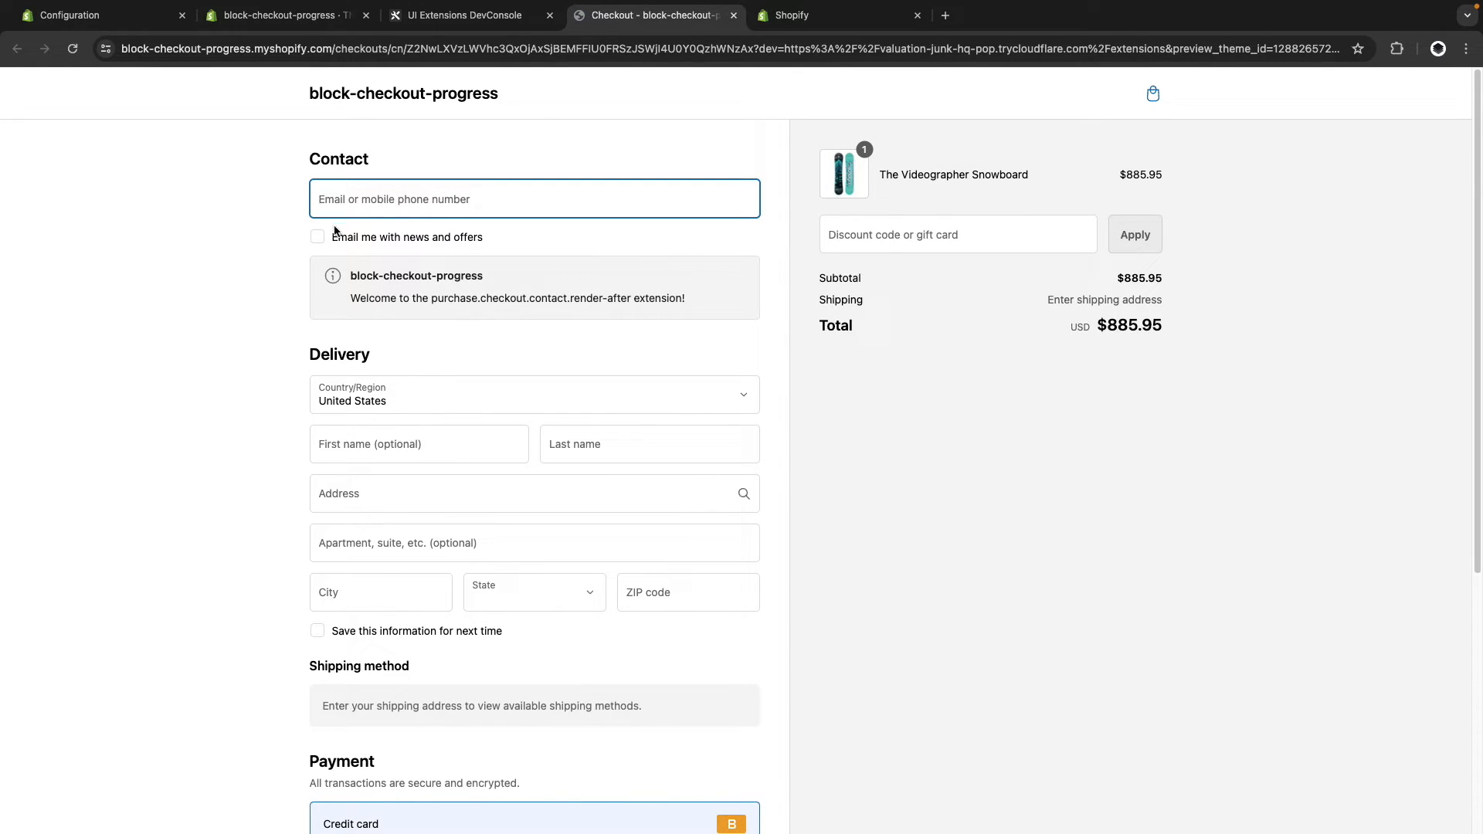
mouse_move(343, 281)
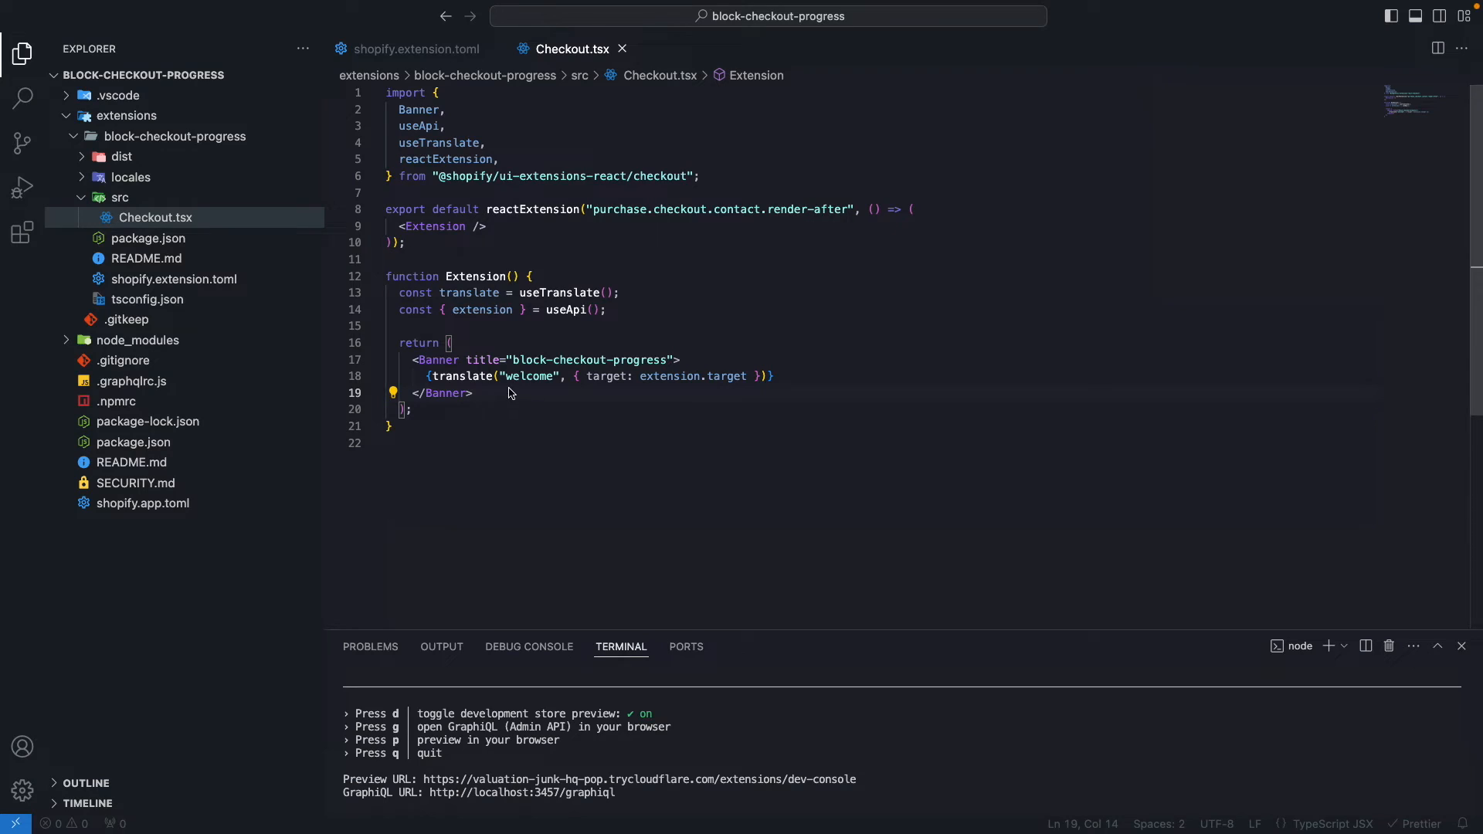
mouse_move(468, 392)
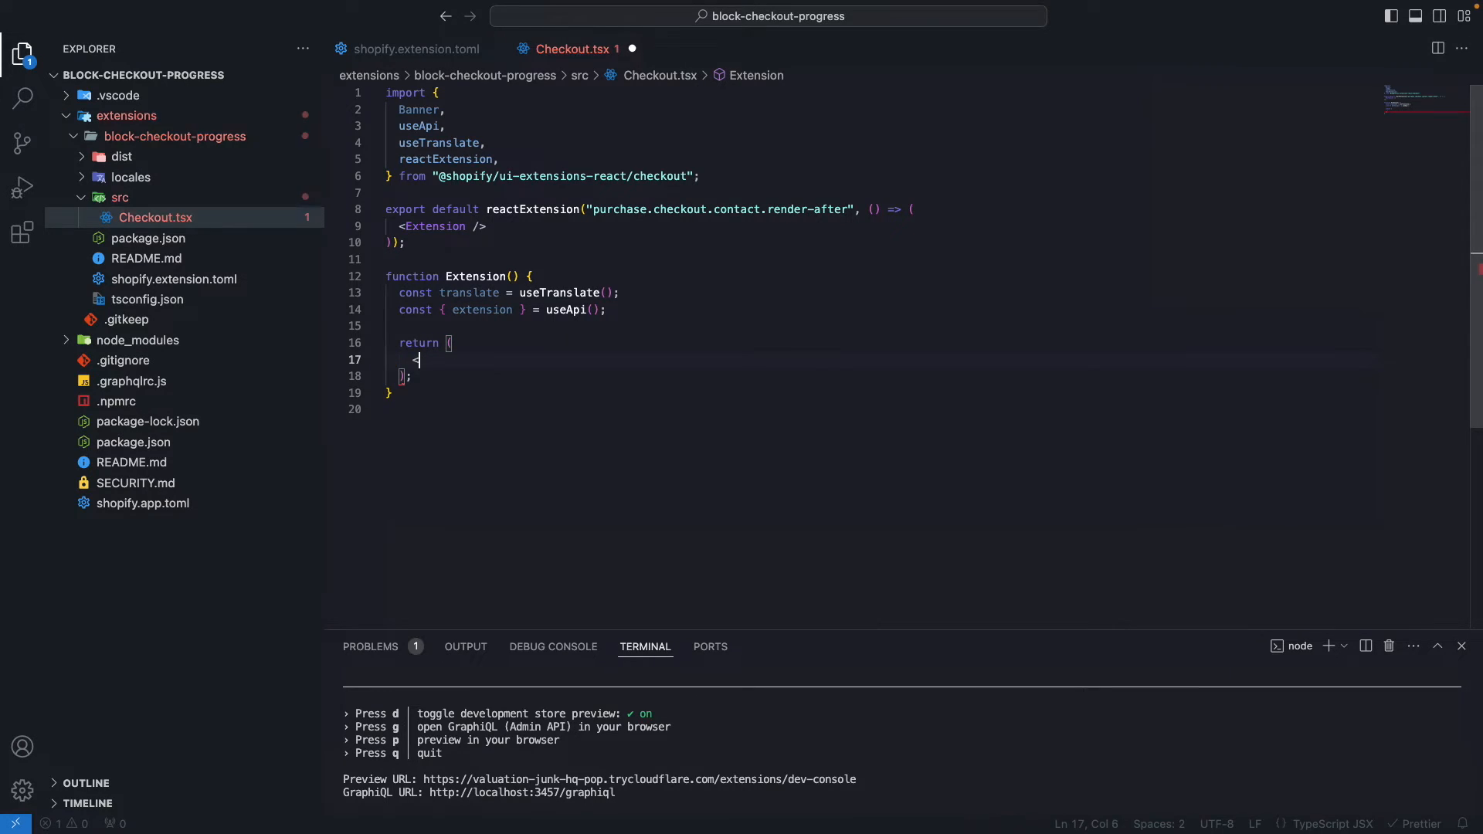
Step: Render a BlockStack with an Additional Information heading in Checkout.tsx
type("Blocks")
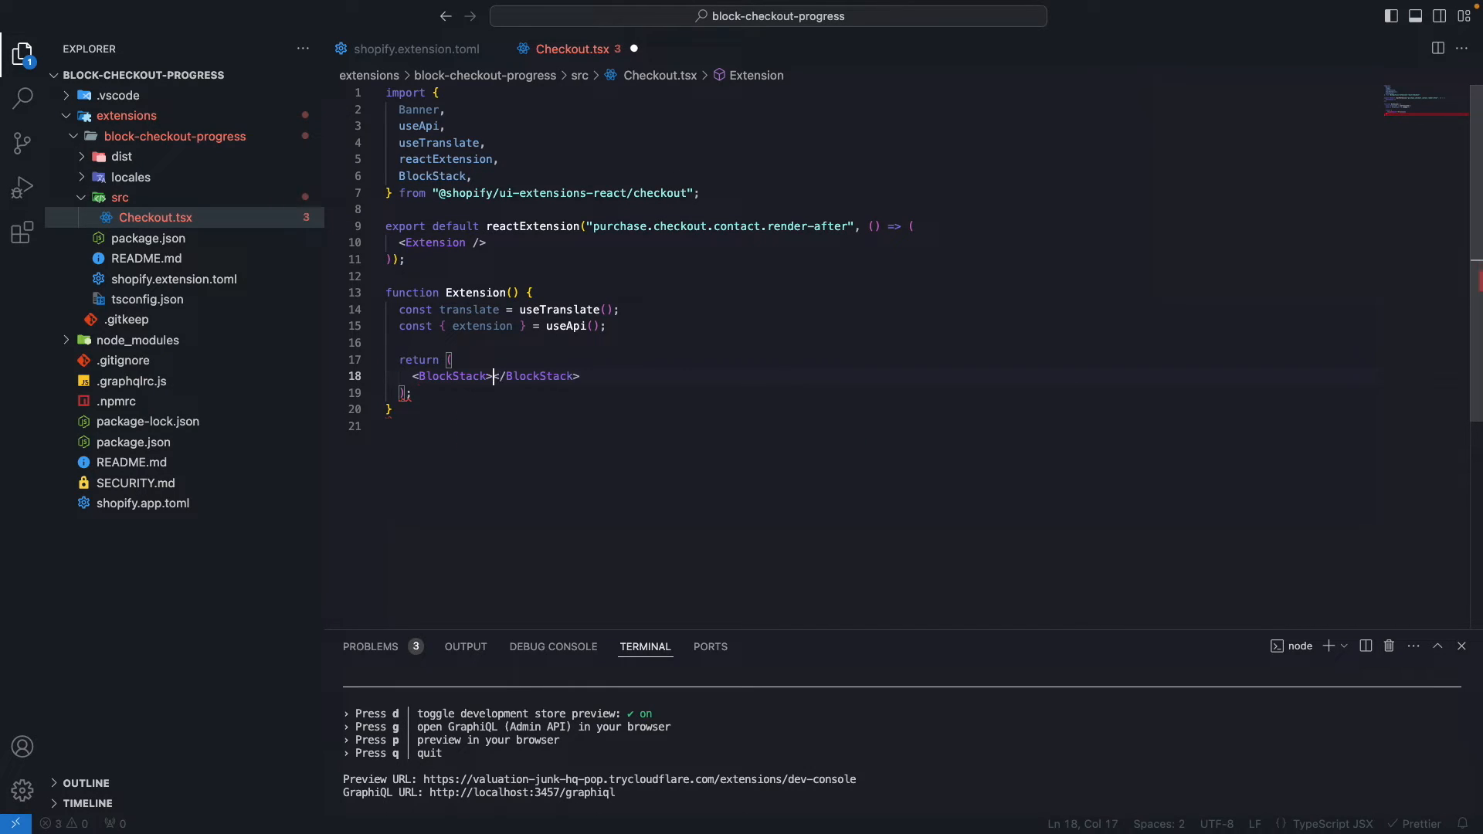
type("<Heading></Heading>")
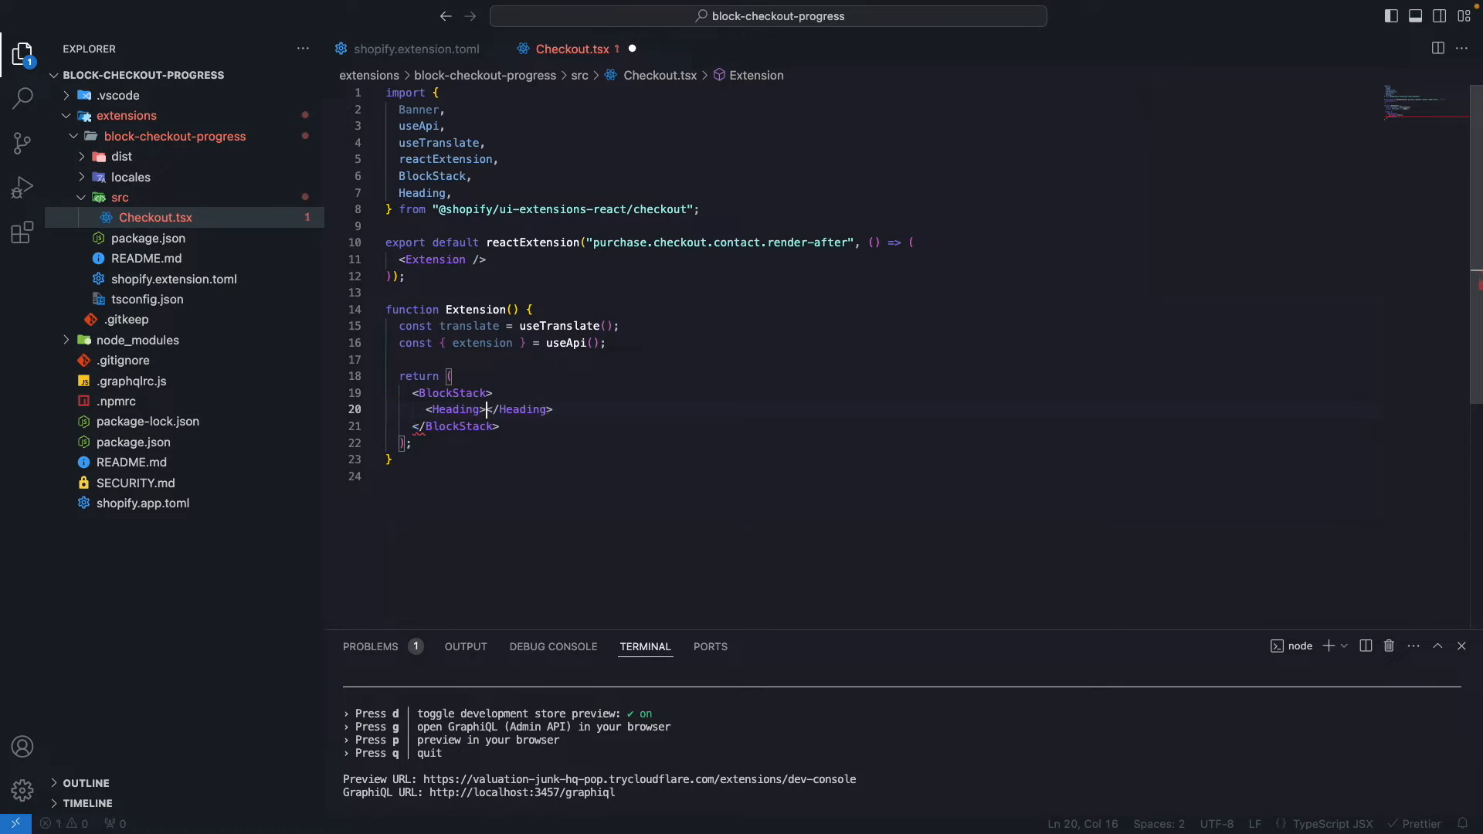
key("Enter")
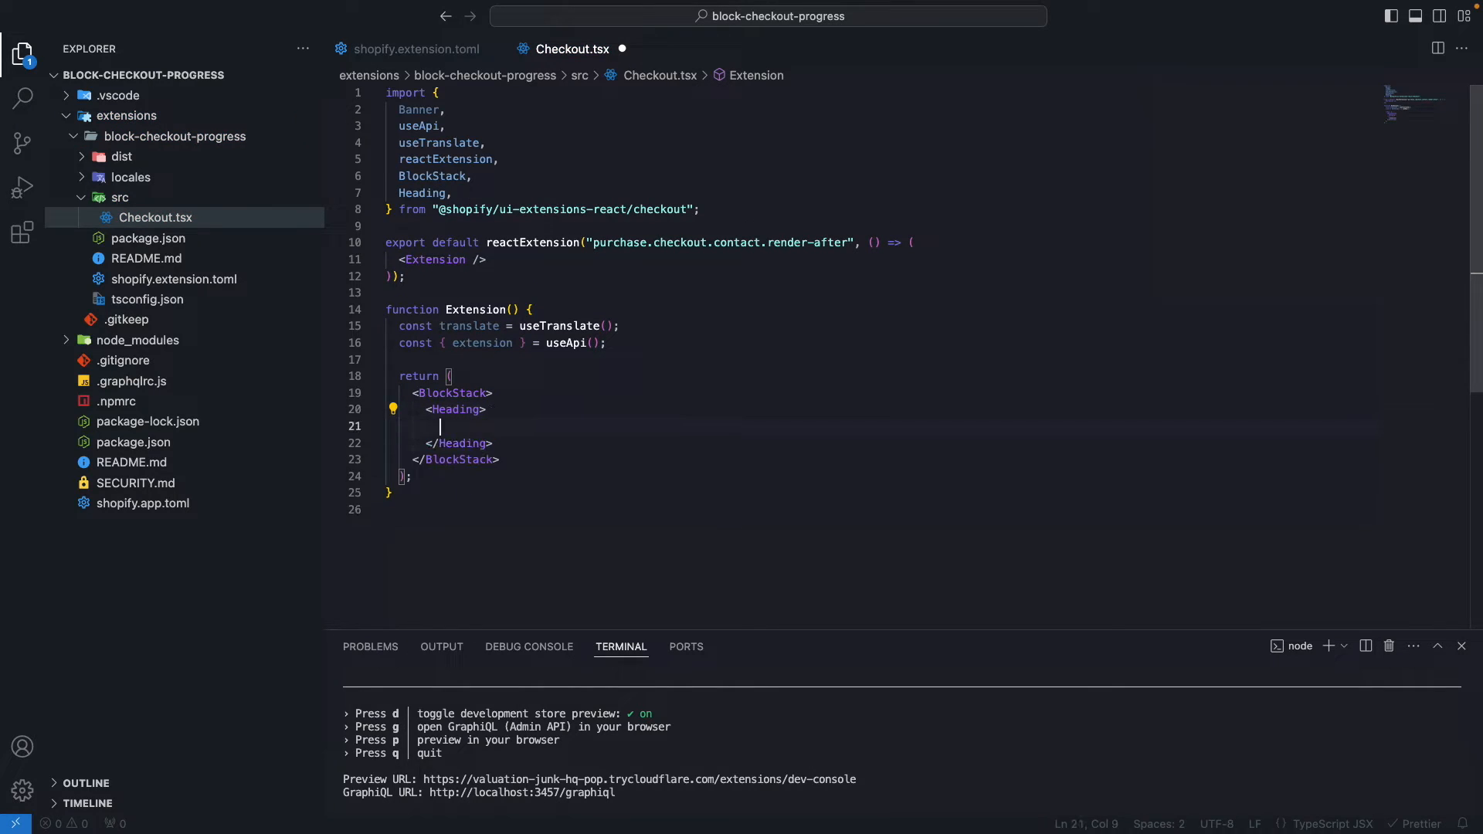
type("Additi")
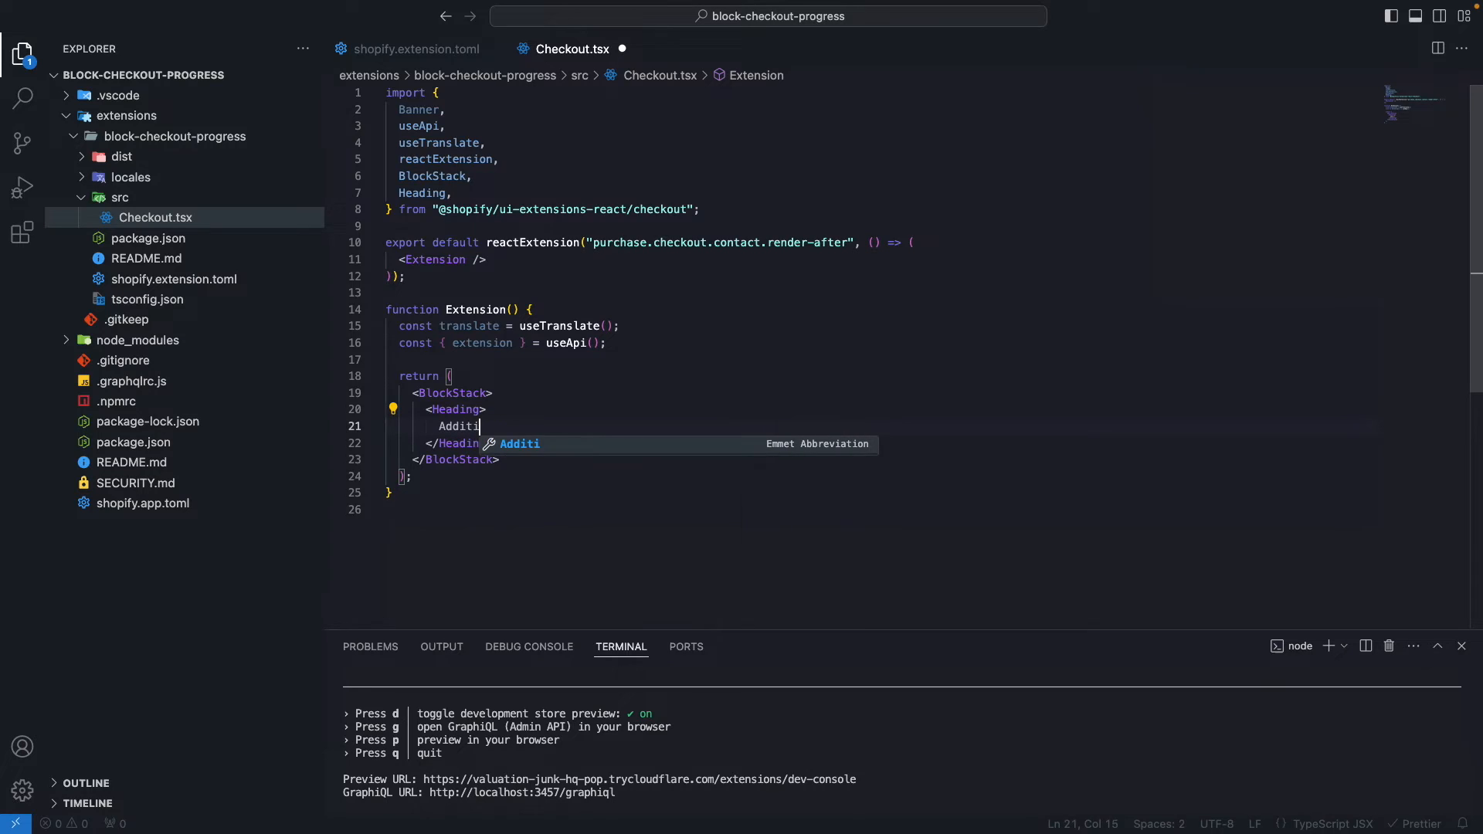
type("onal Information")
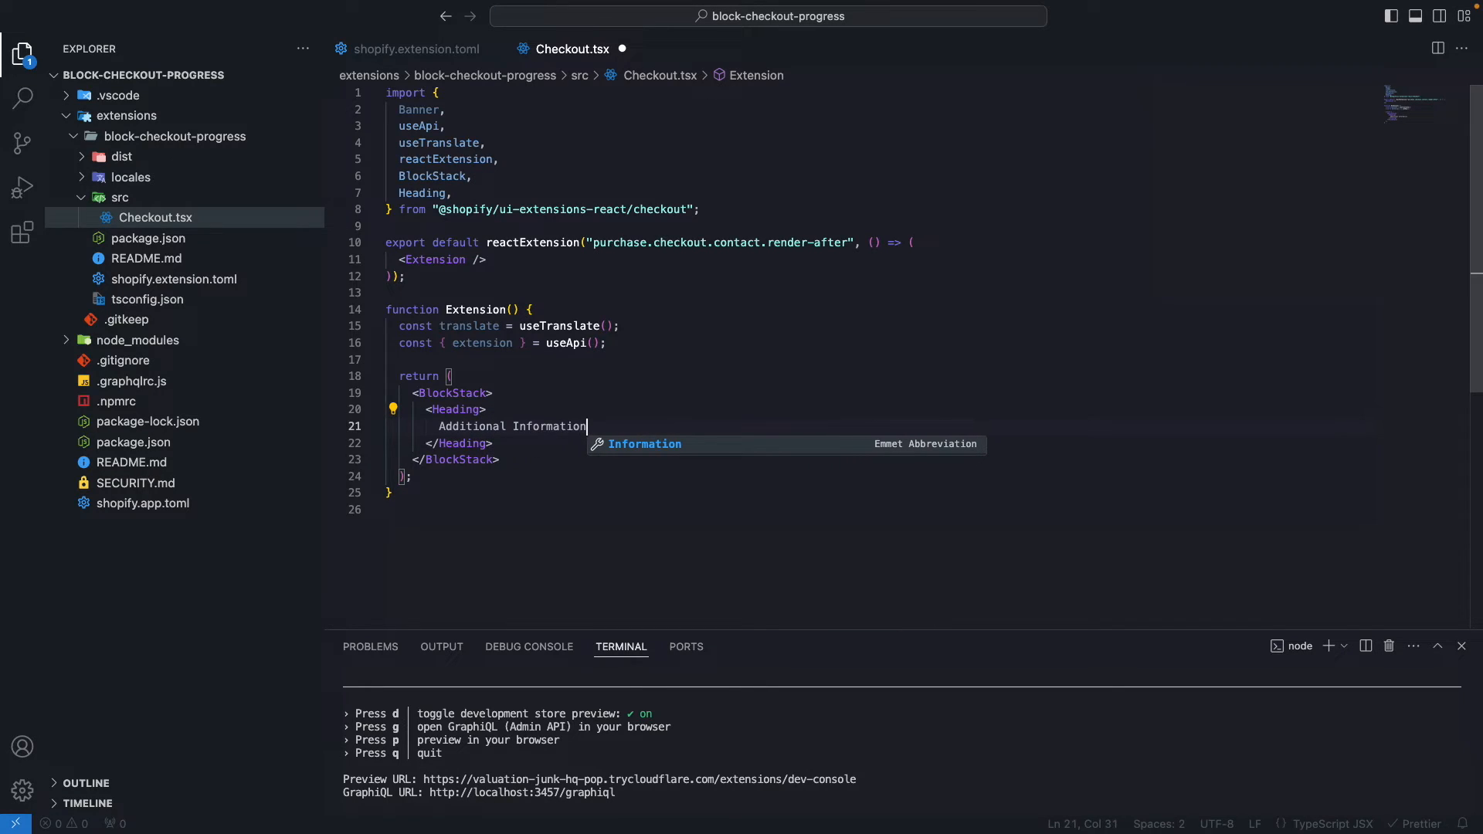
key("enter")
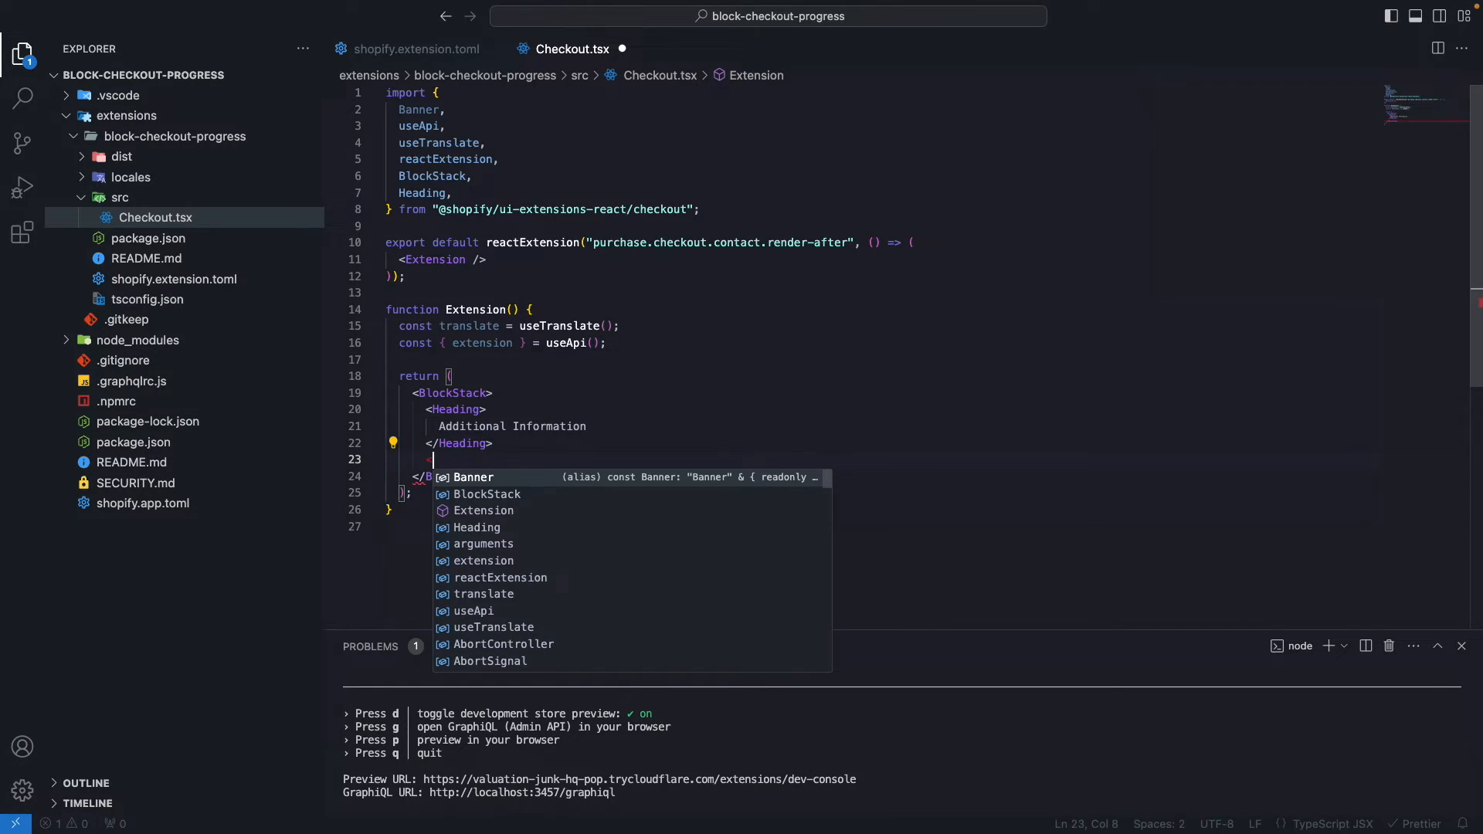
Step: Add a TextField labelled Snowboarding License with empty error and value props
type("<Textfield")
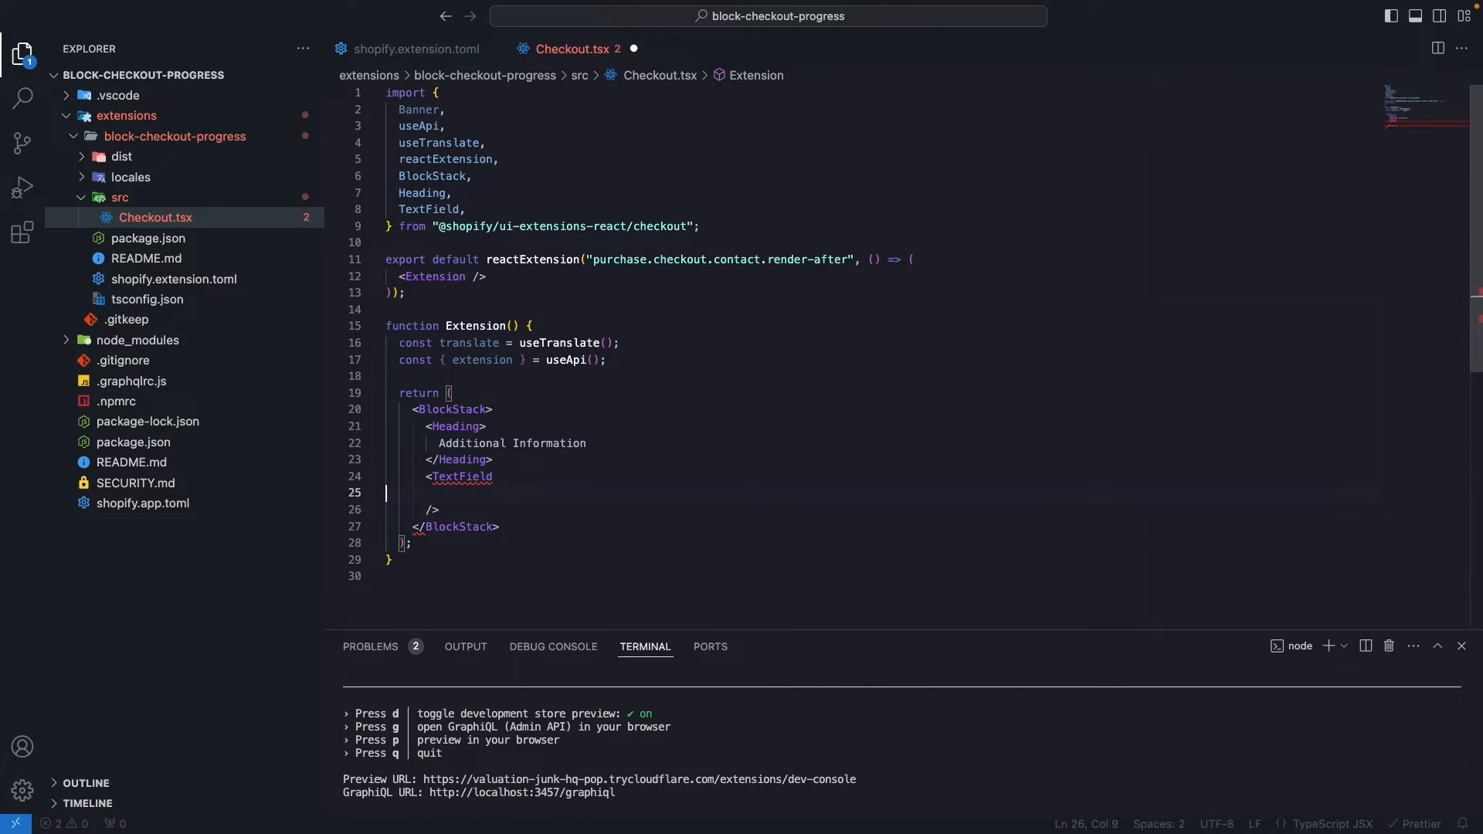
type("label=\"")
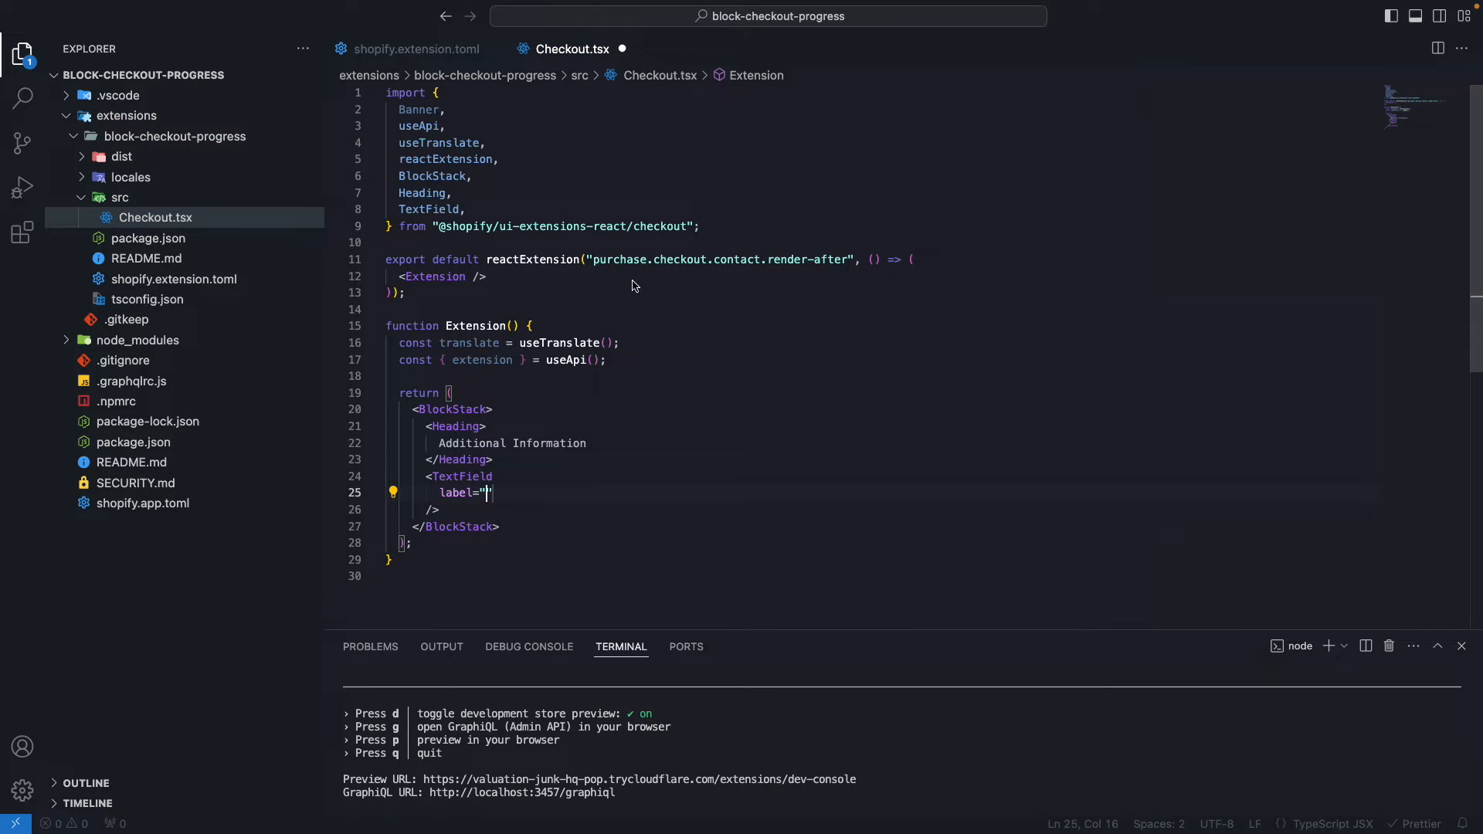
left_click(651, 15)
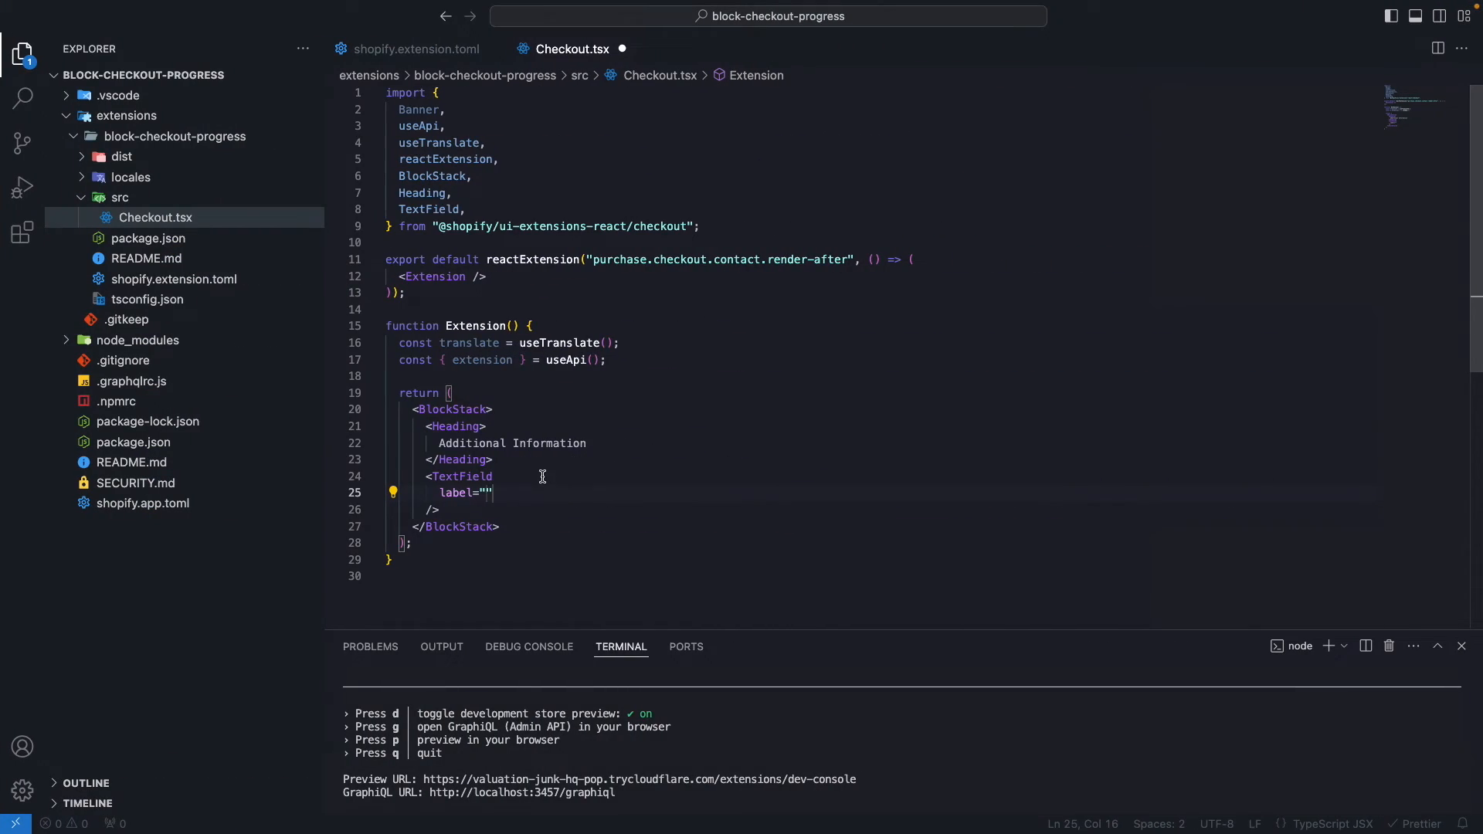
type("Snowboarding")
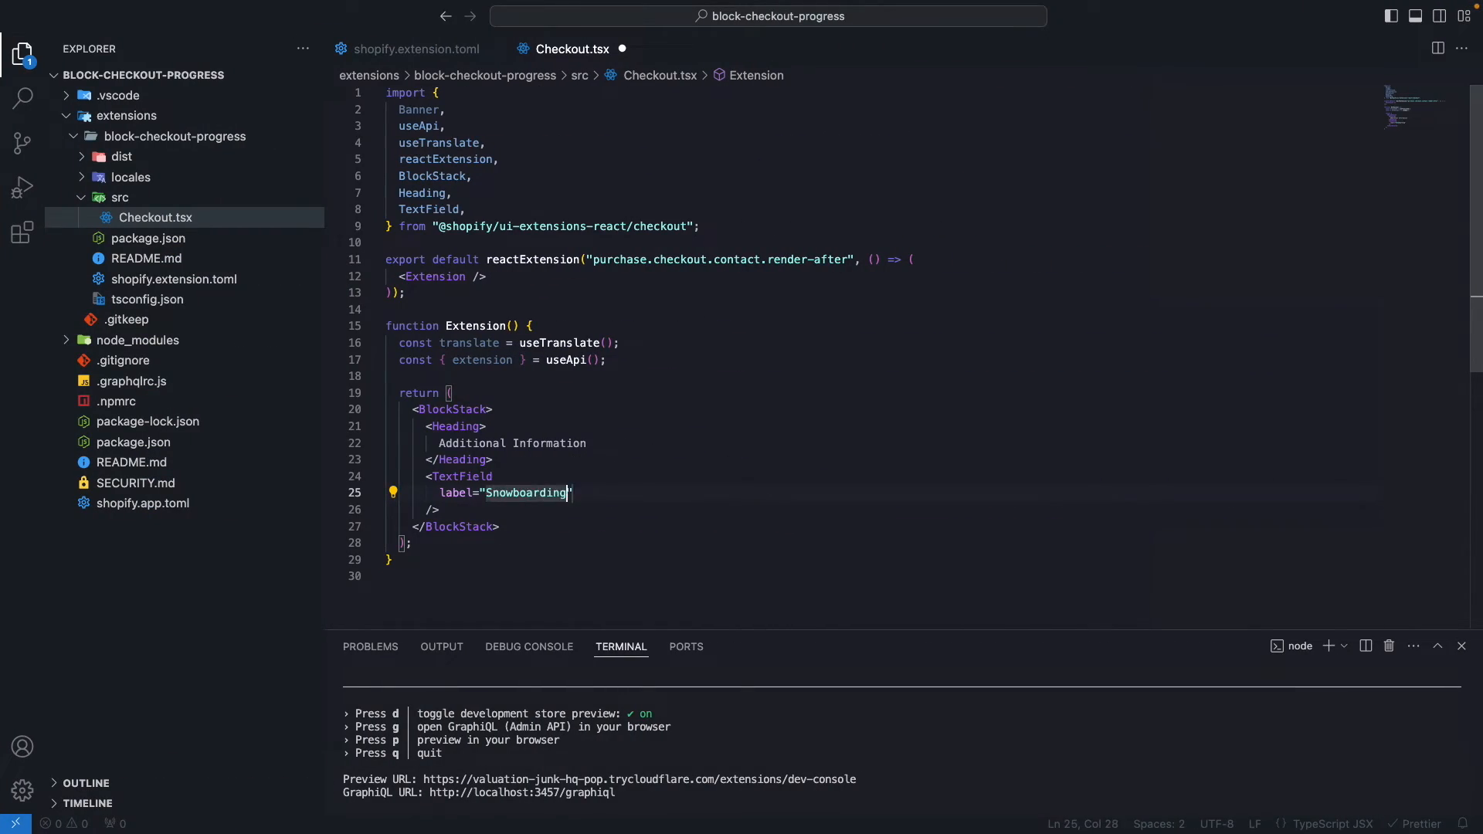
type("License")
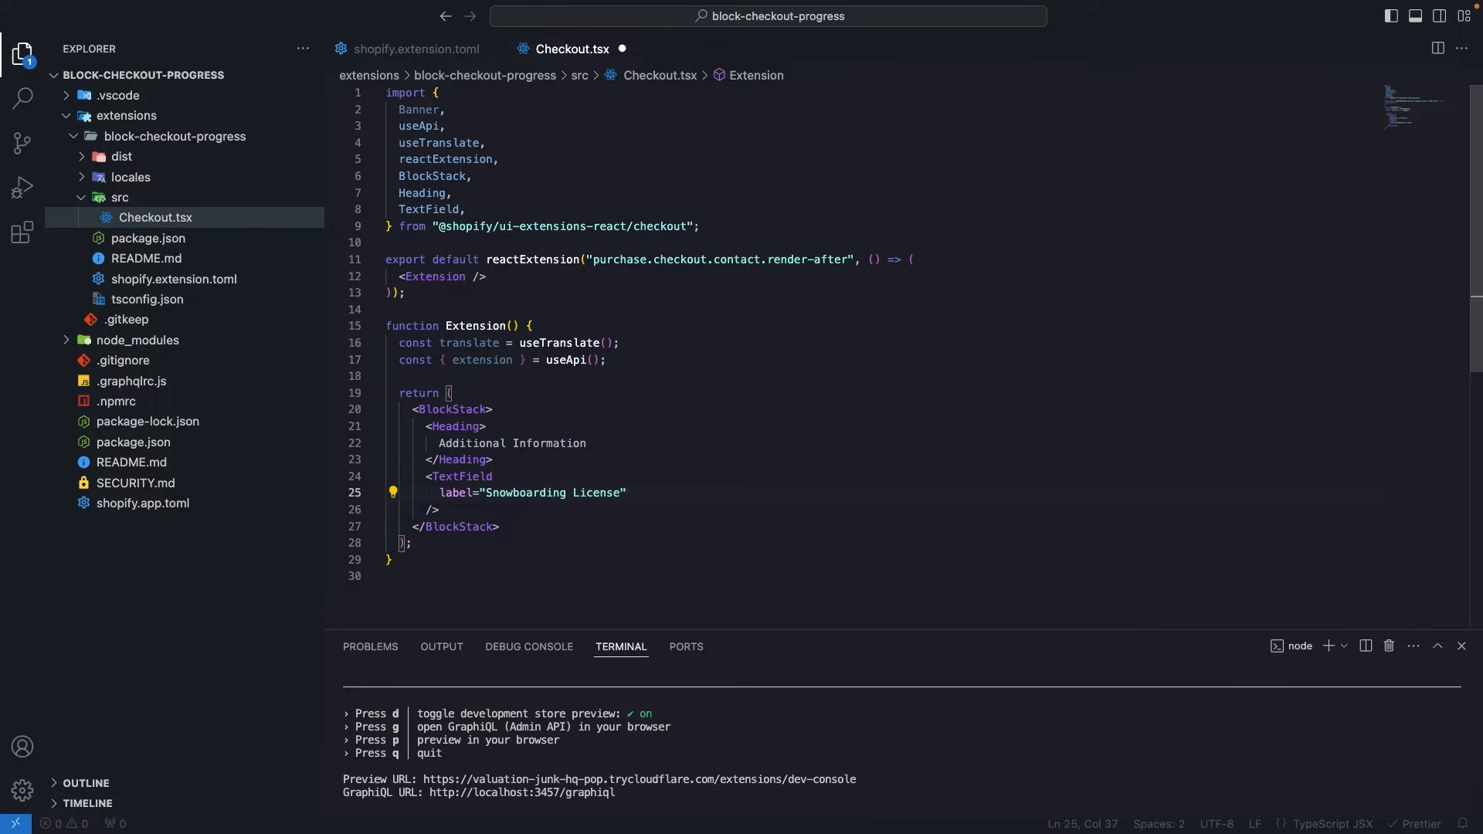
key("Enter")
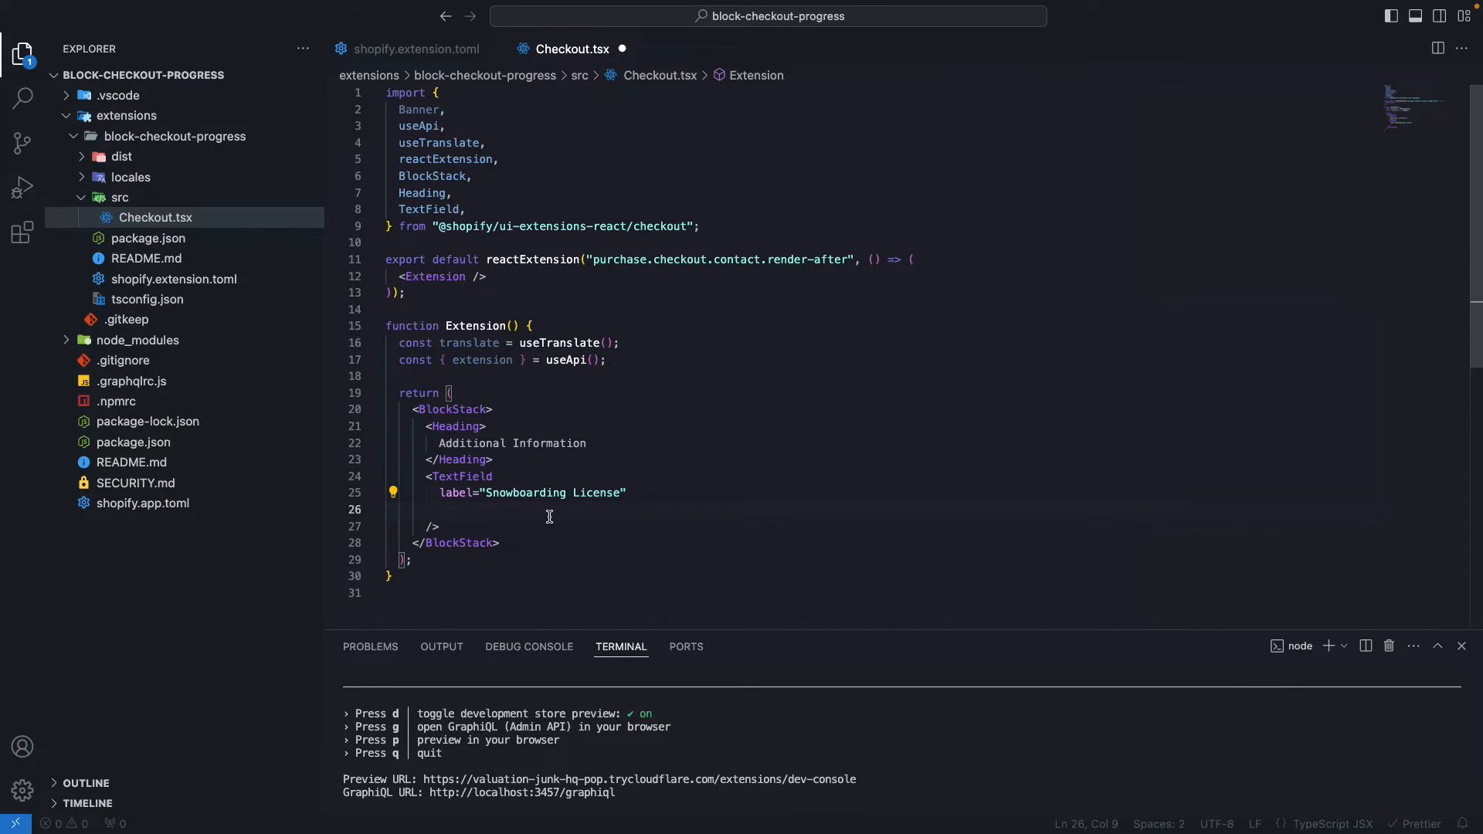
type("error=\"\"")
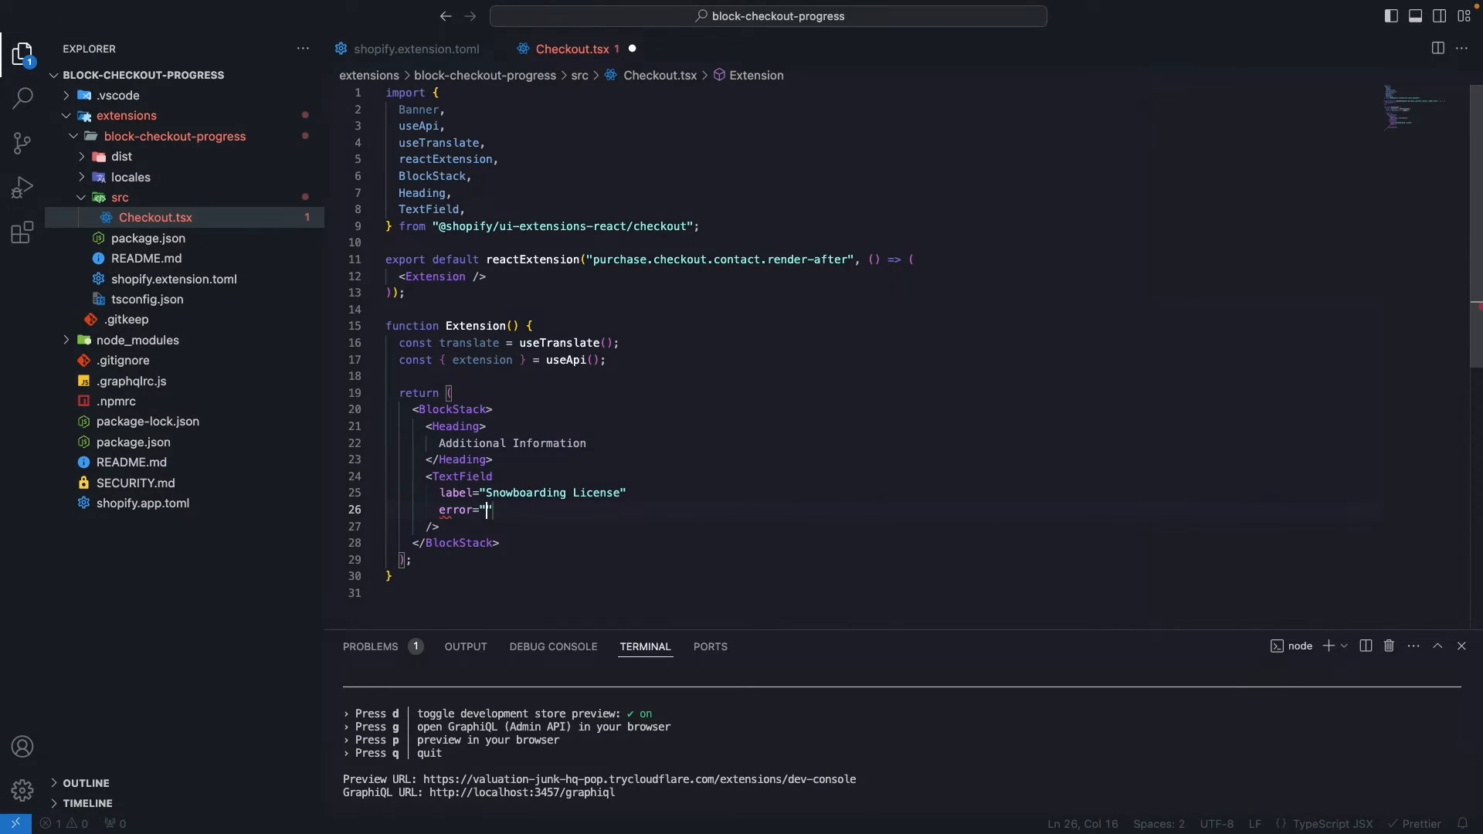
key("Enter")
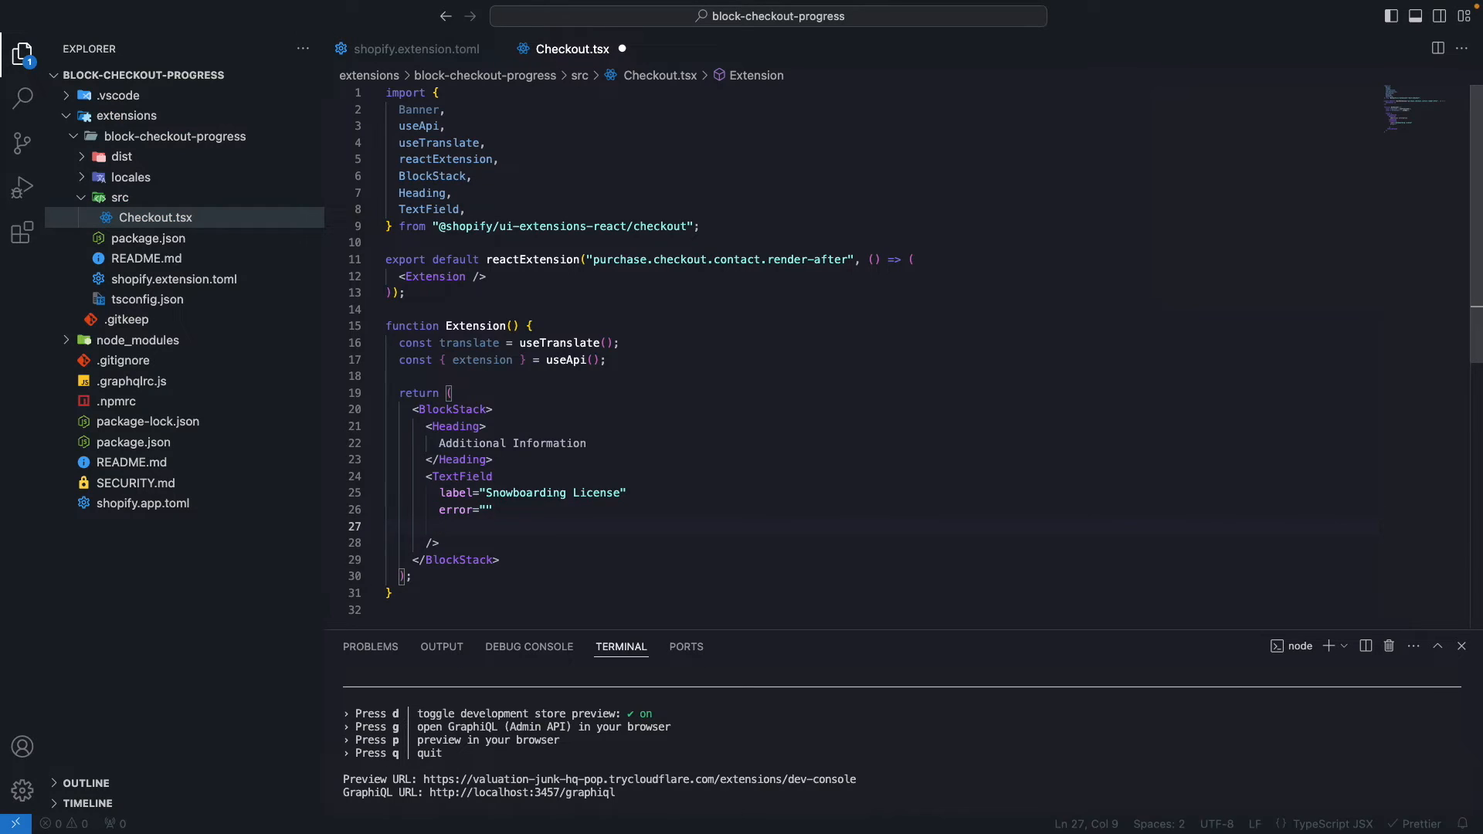
type("value=\"\"")
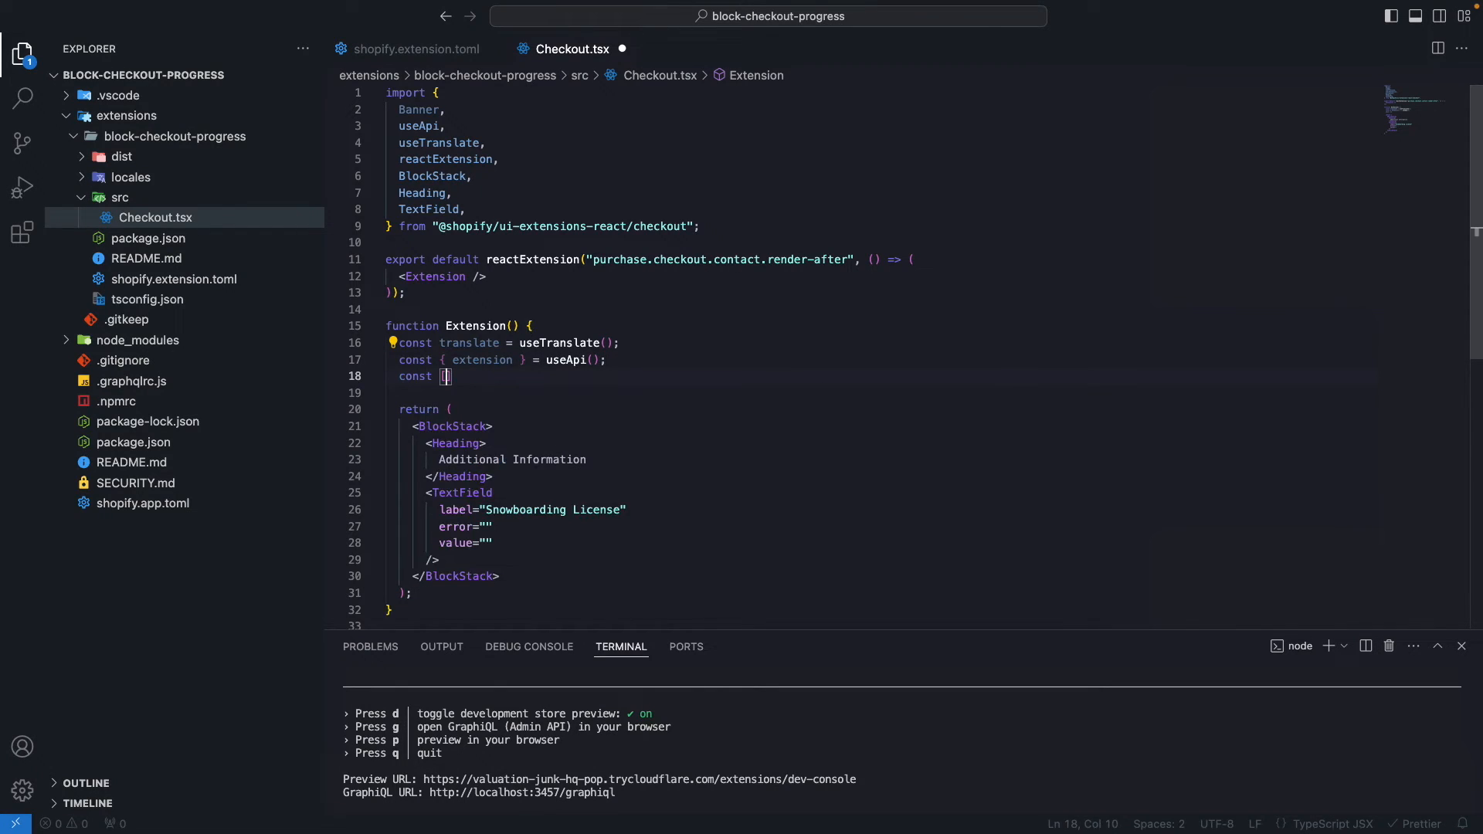
Step: Store the field value in license state via useState and onChange={value => setLicense(value)}
type("license")
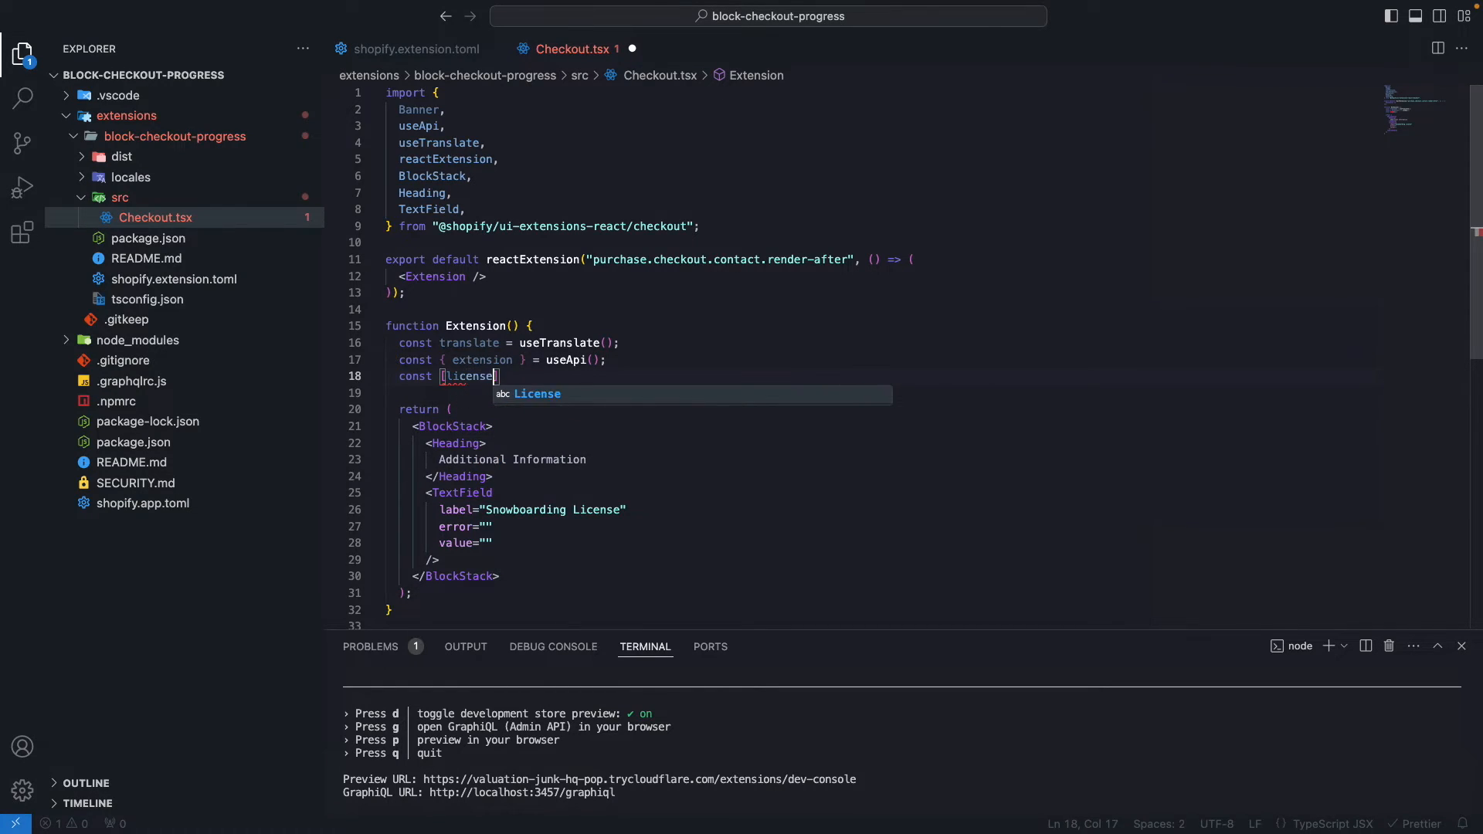
type(", setLicense] = usest")
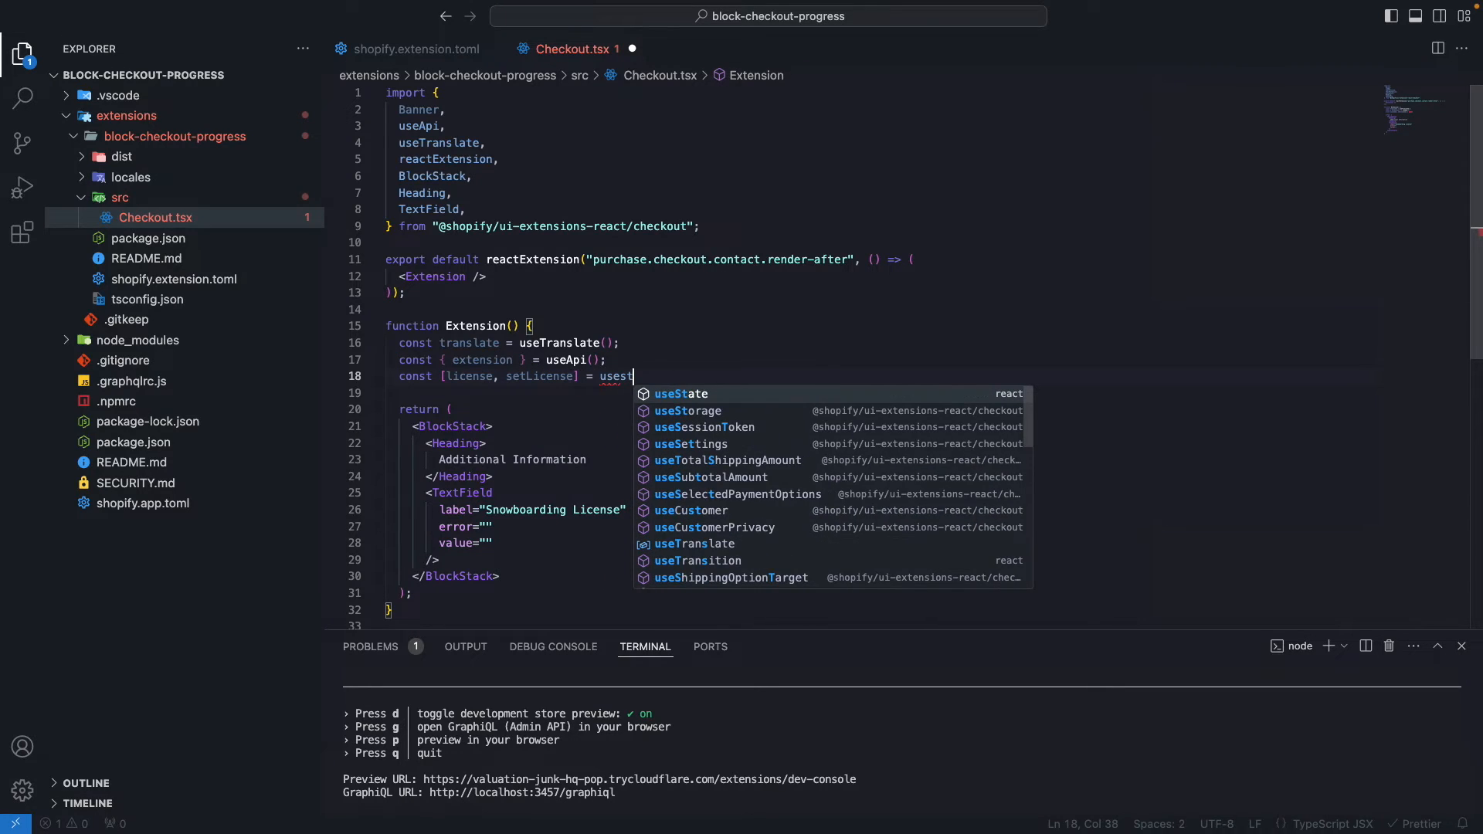
left_click(680, 394)
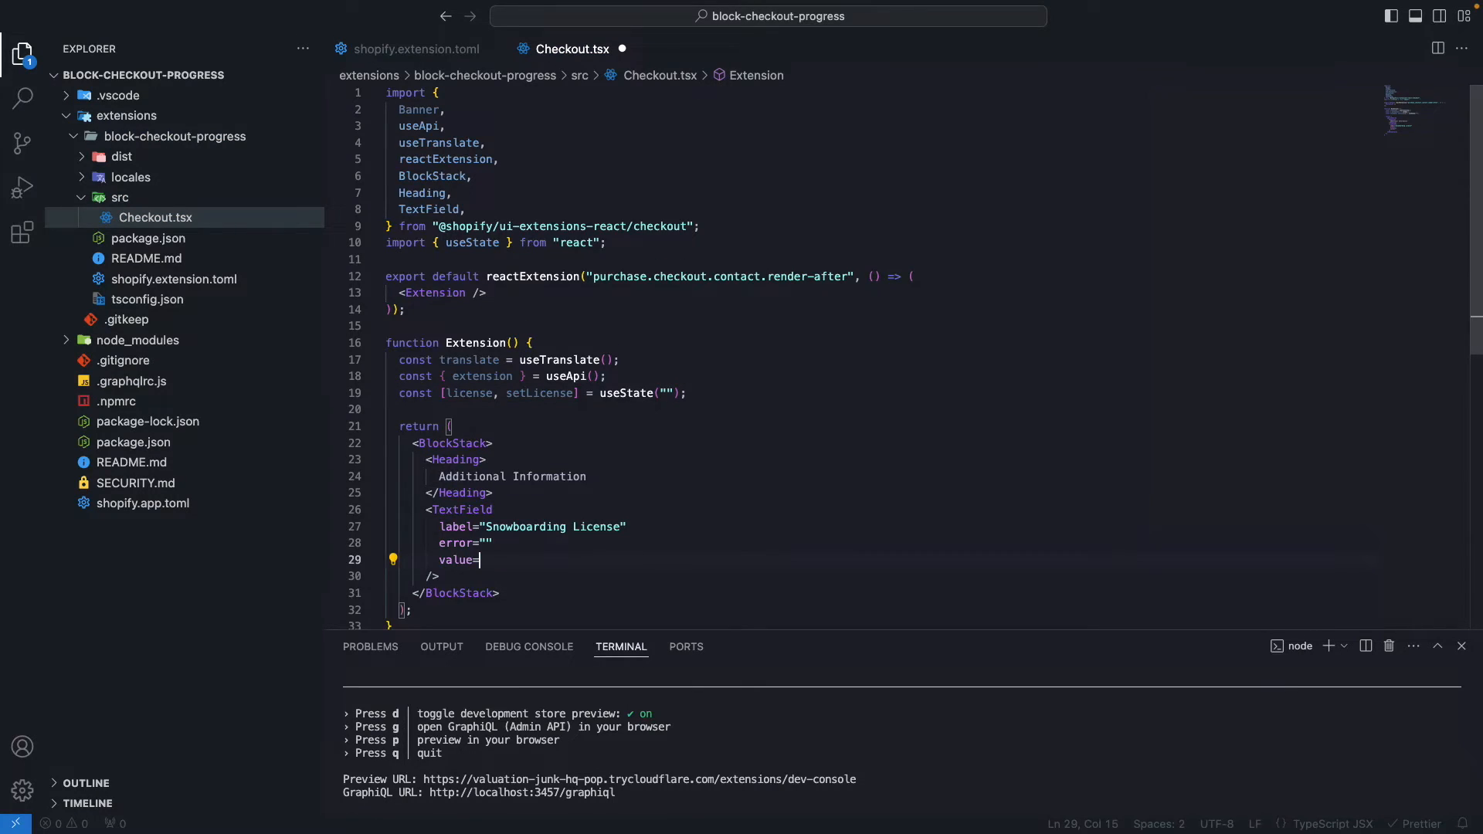
type("{license}")
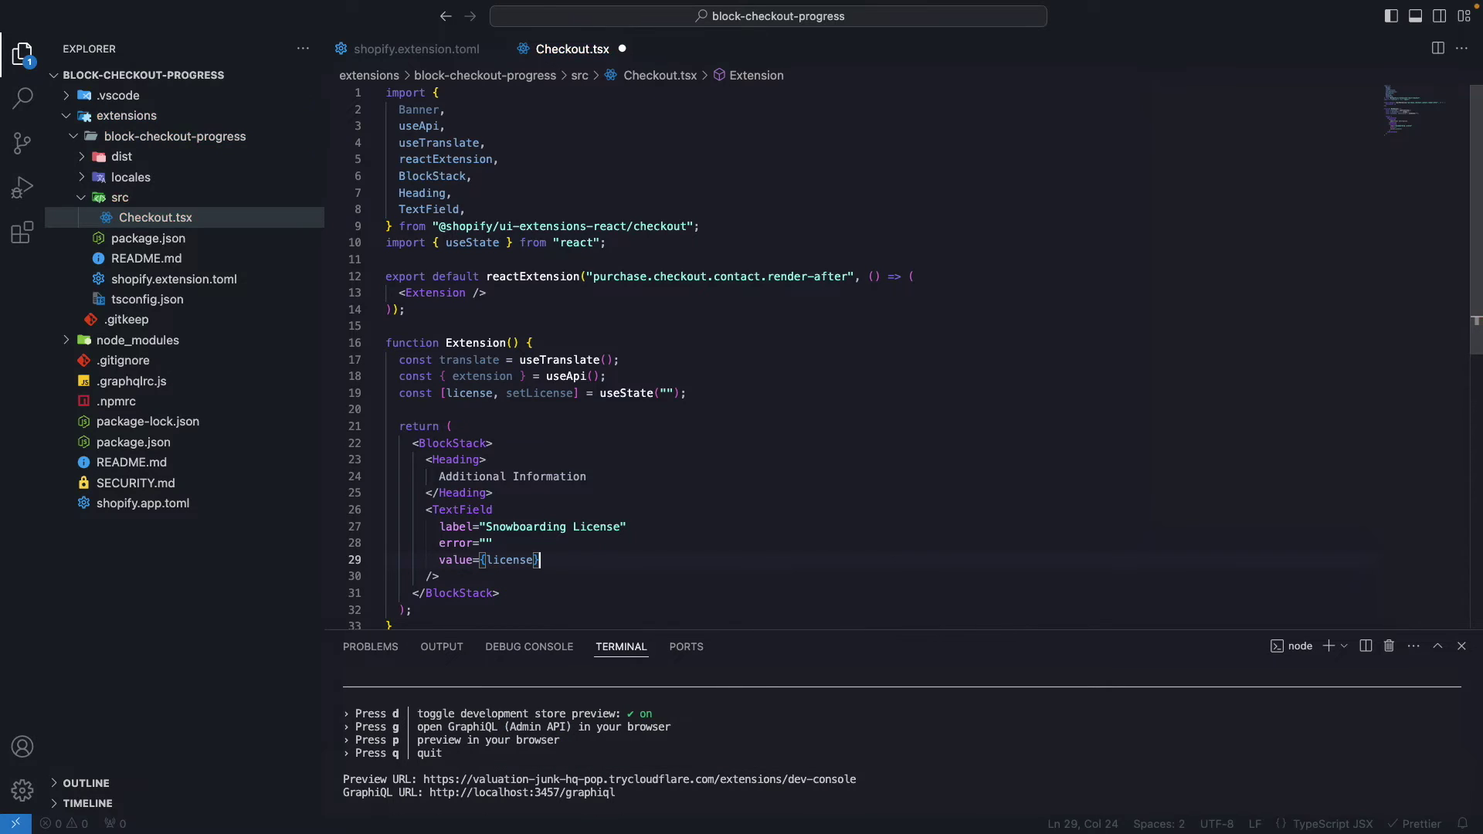
type("onc")
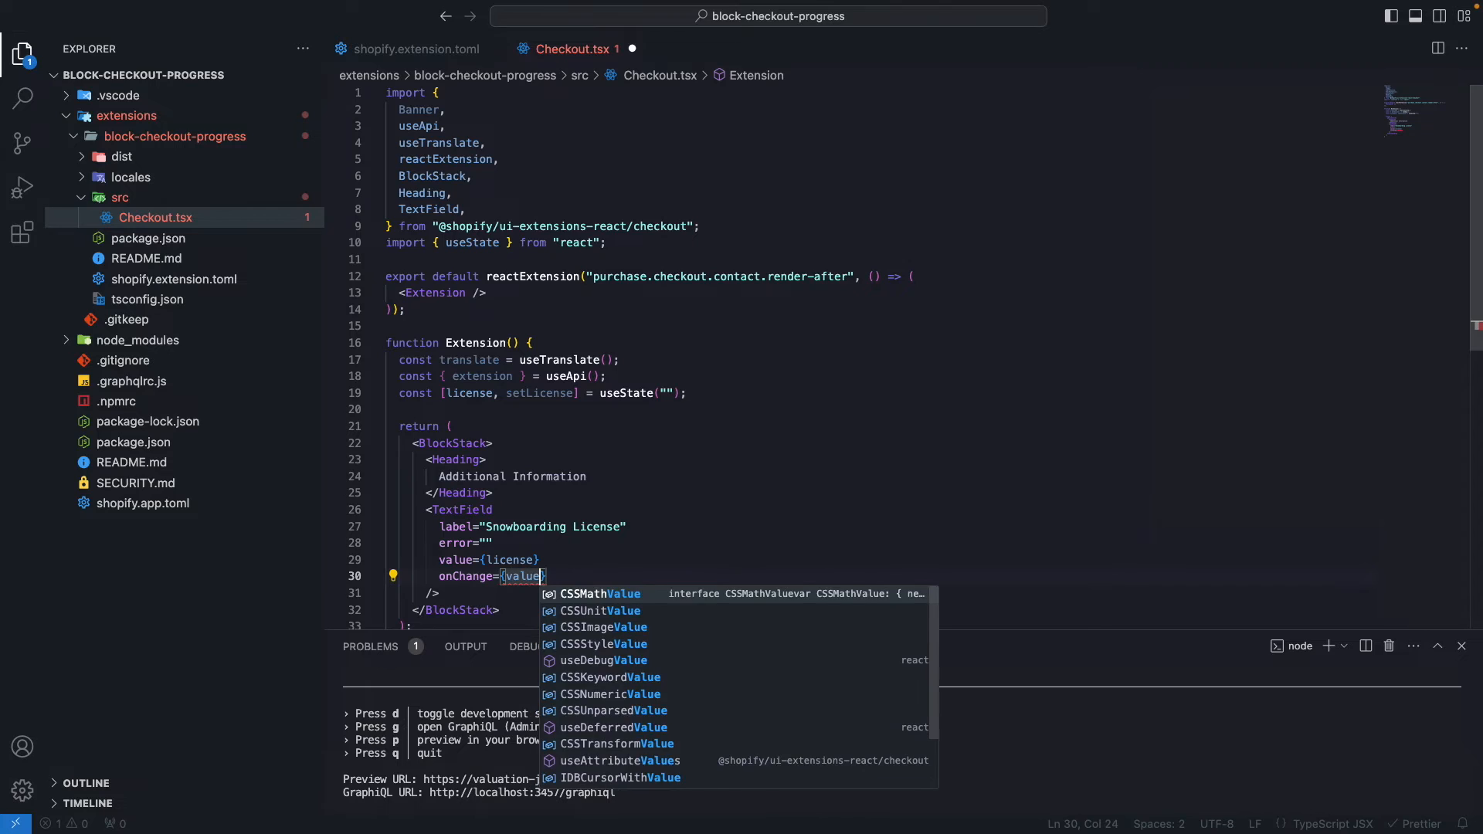
type("=> sets")
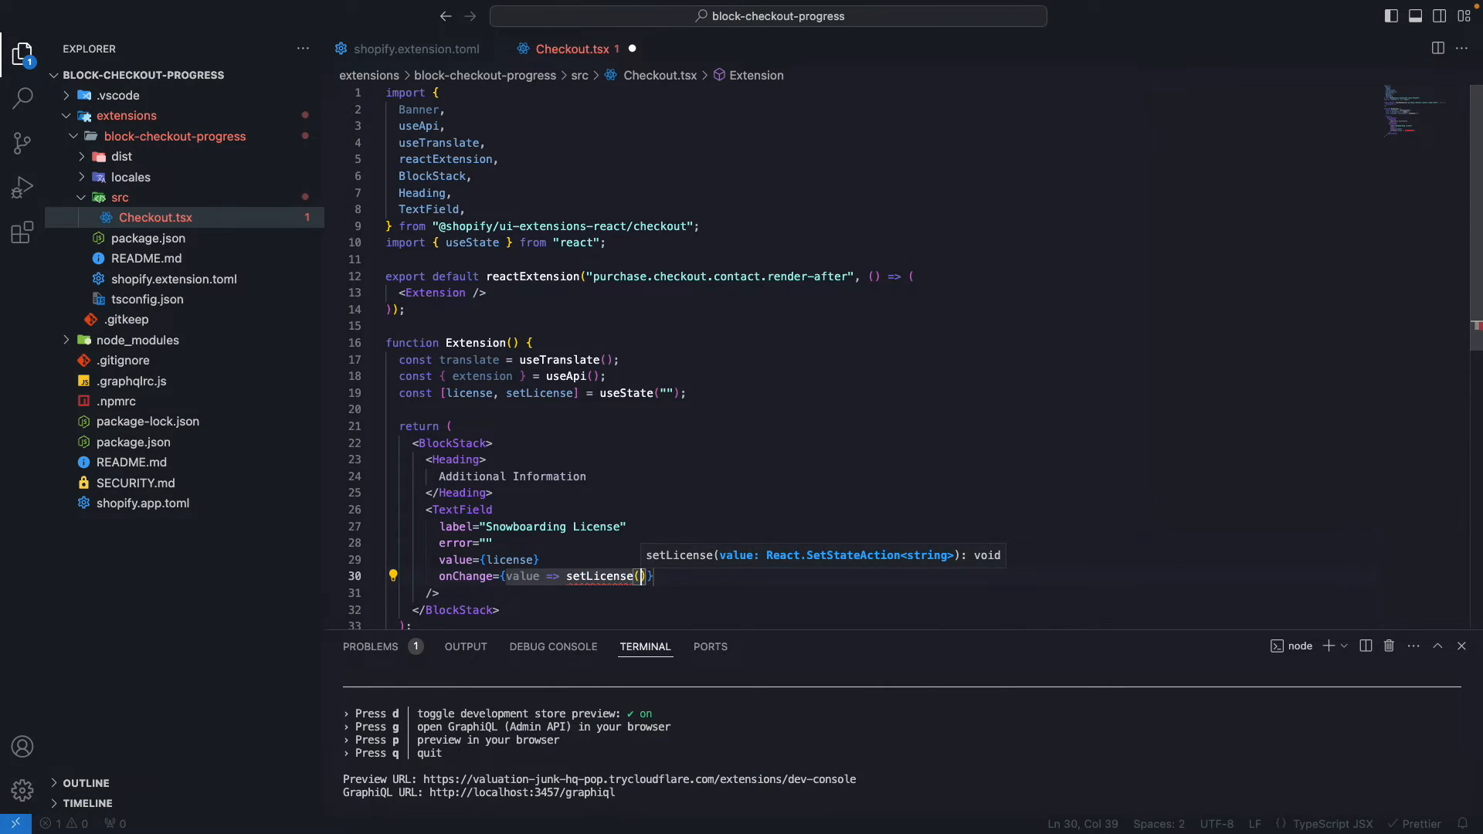
type("value")
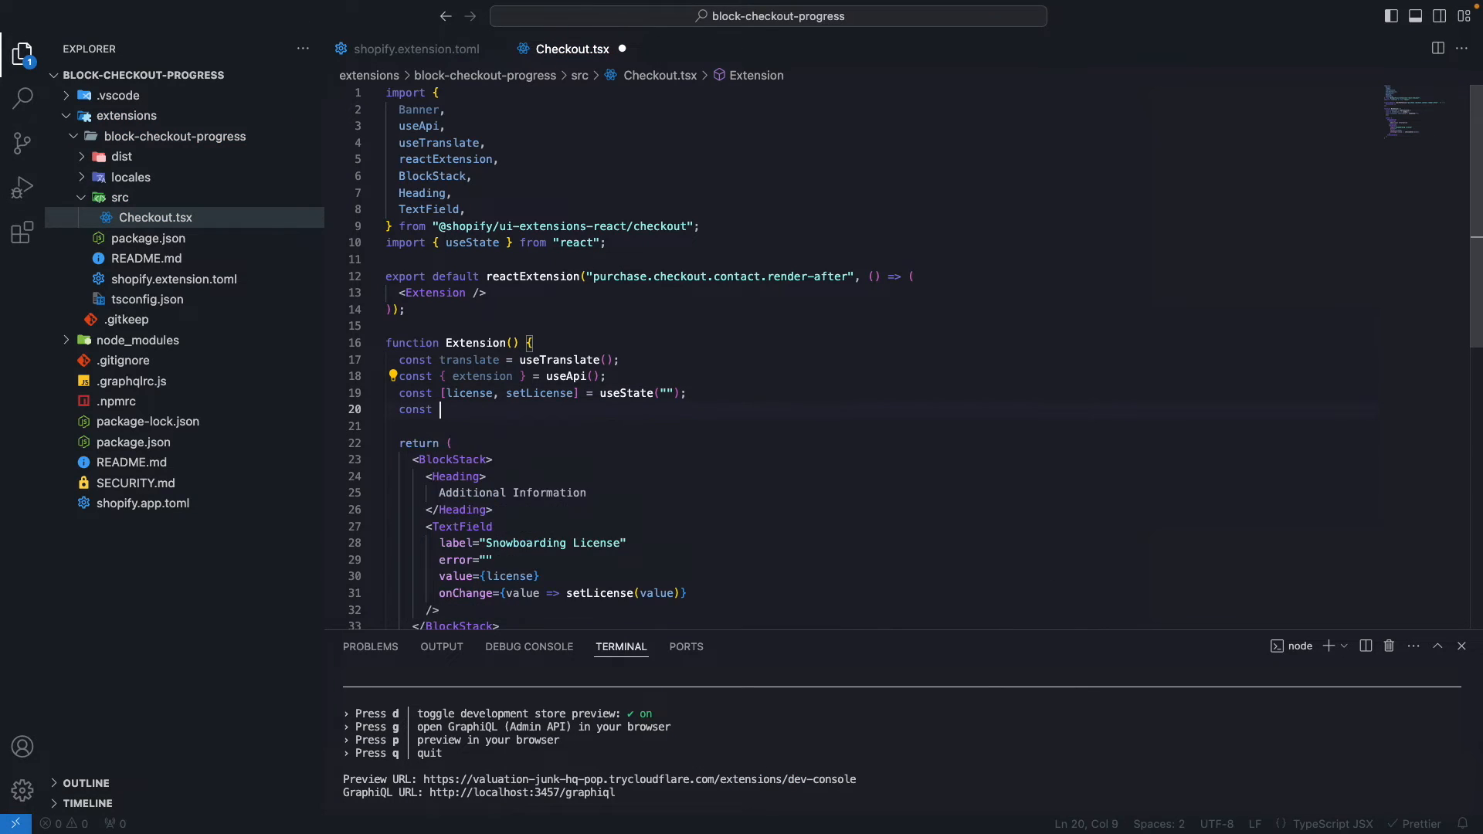
Step: Add an error state with useState("") and bind error={error} on the field
type("[error, setError] = useState(\"\");")
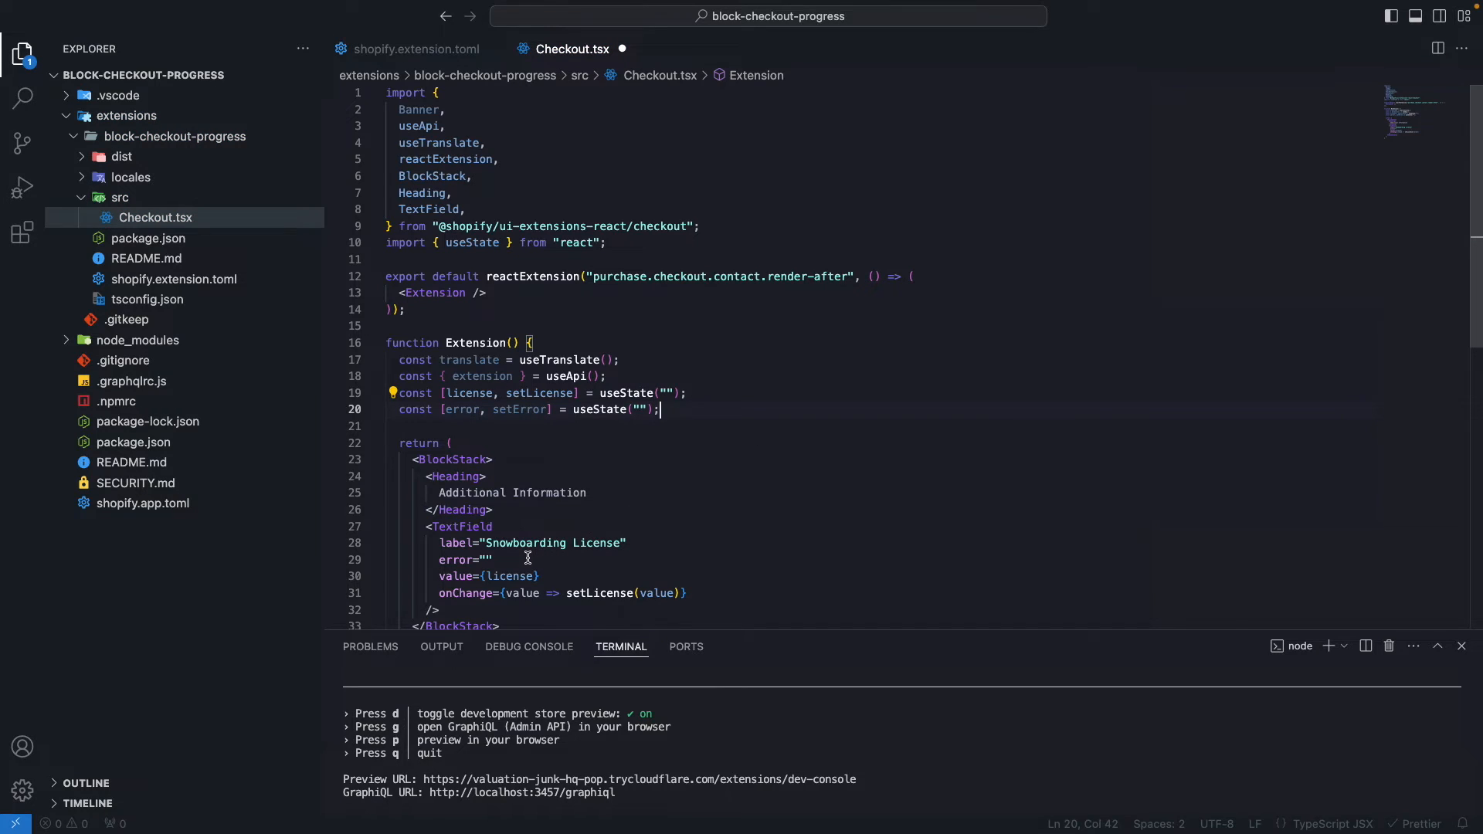
type("{error}")
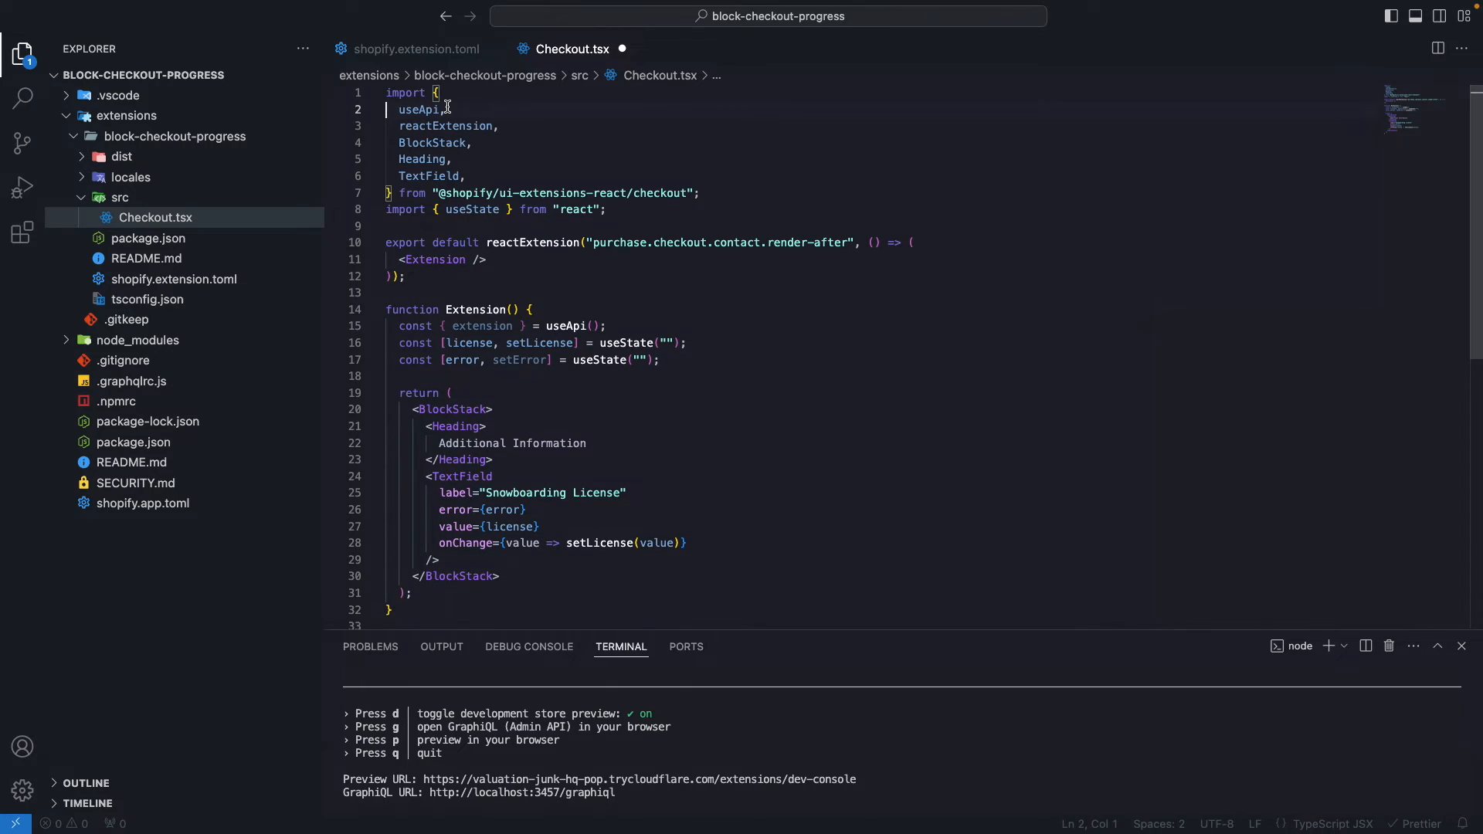
Step: Delete the unused useApi import and extension API line from Checkout.tsx
left_click(587, 326)
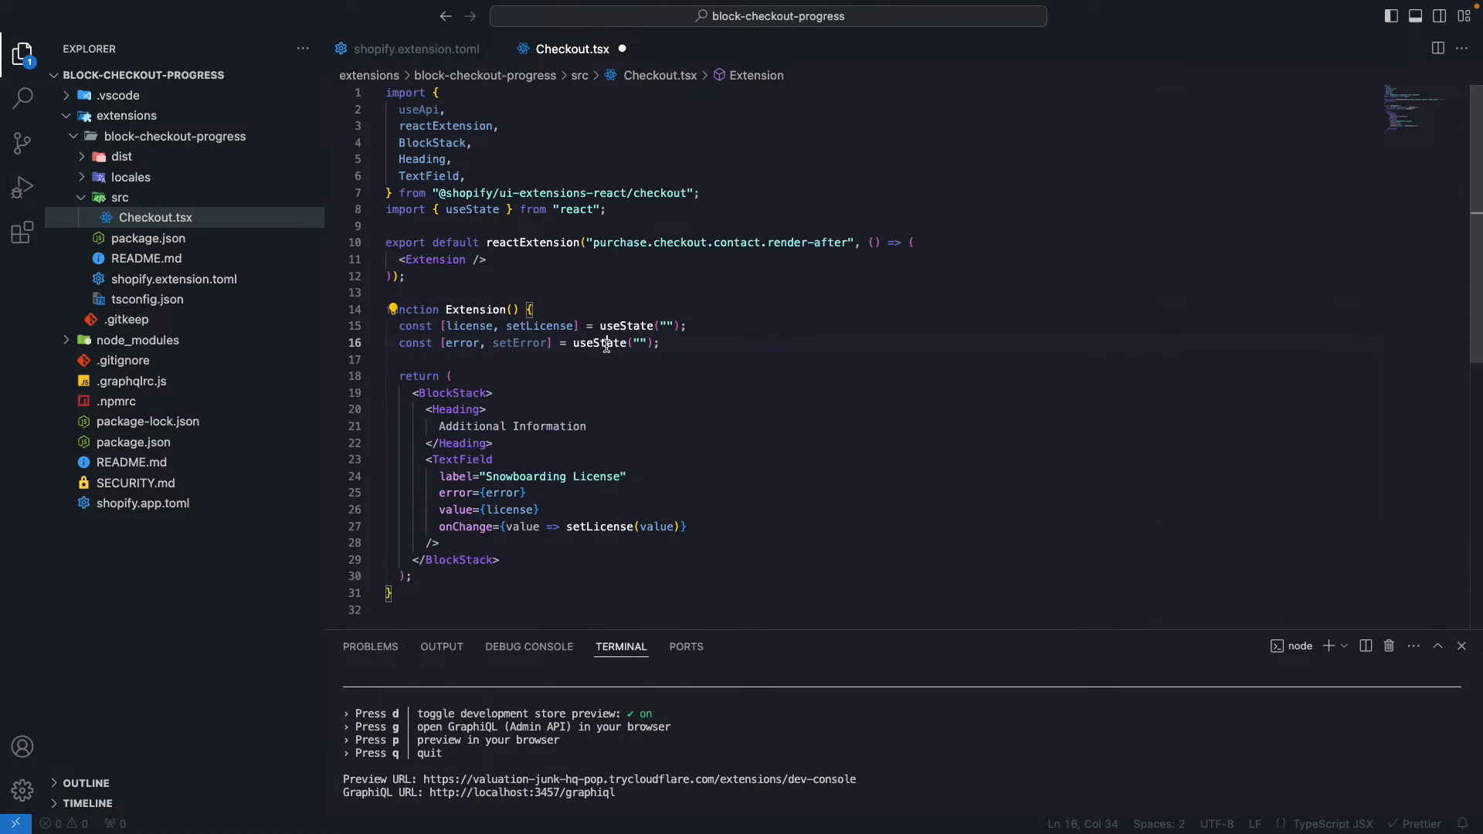
key("Backspace")
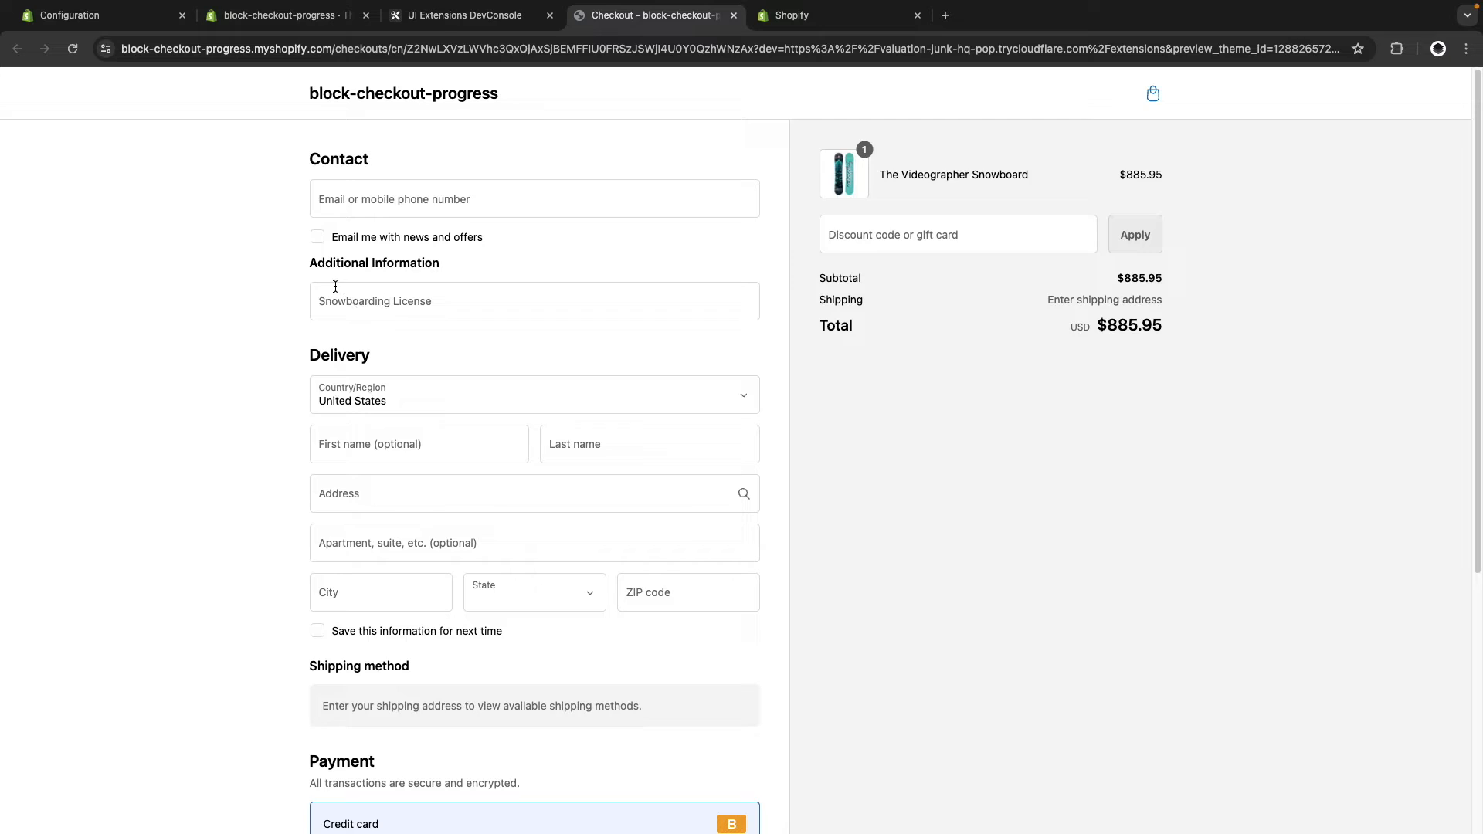
mouse_move(380, 275)
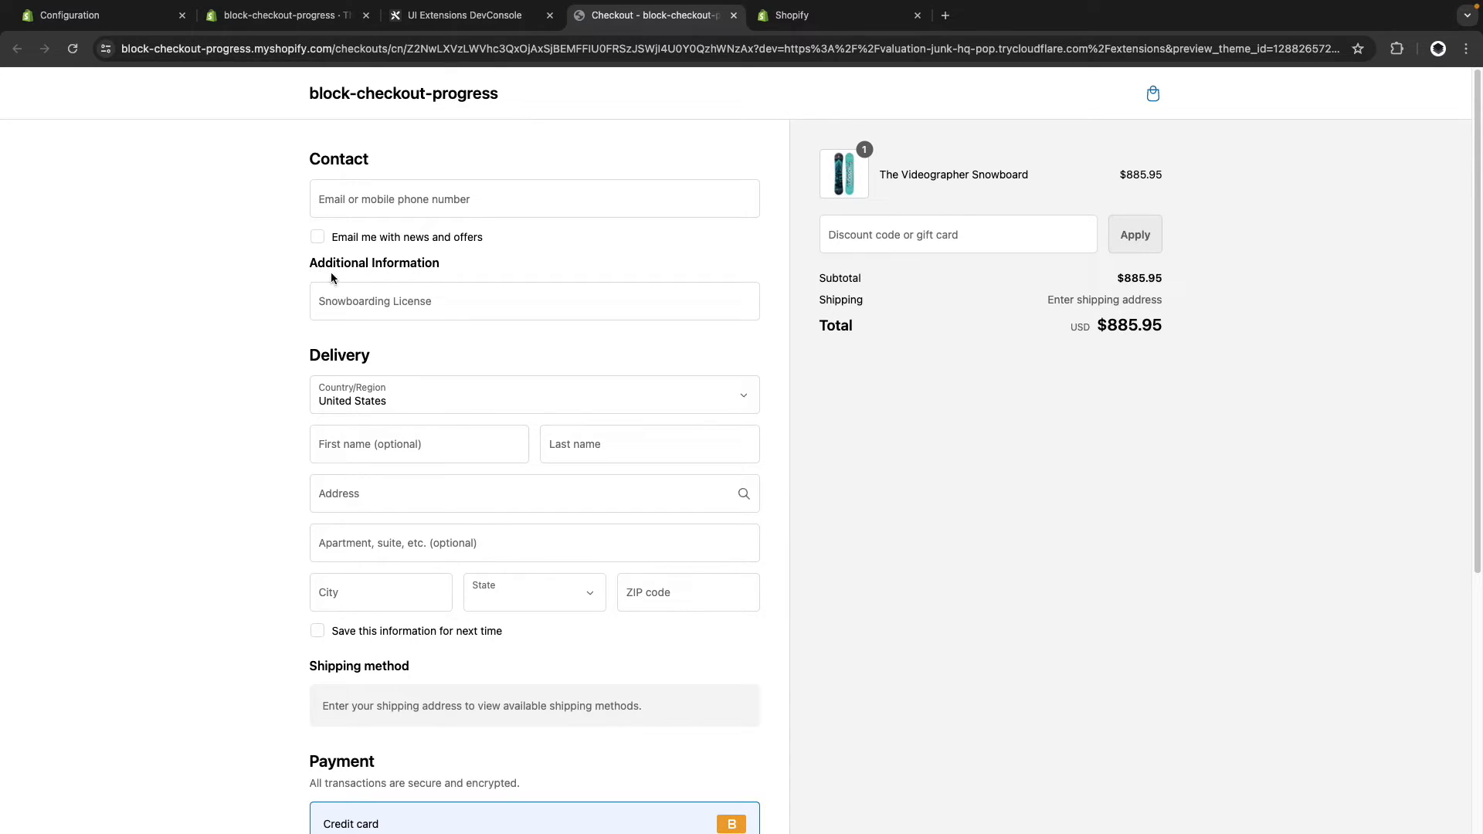
mouse_move(259, 282)
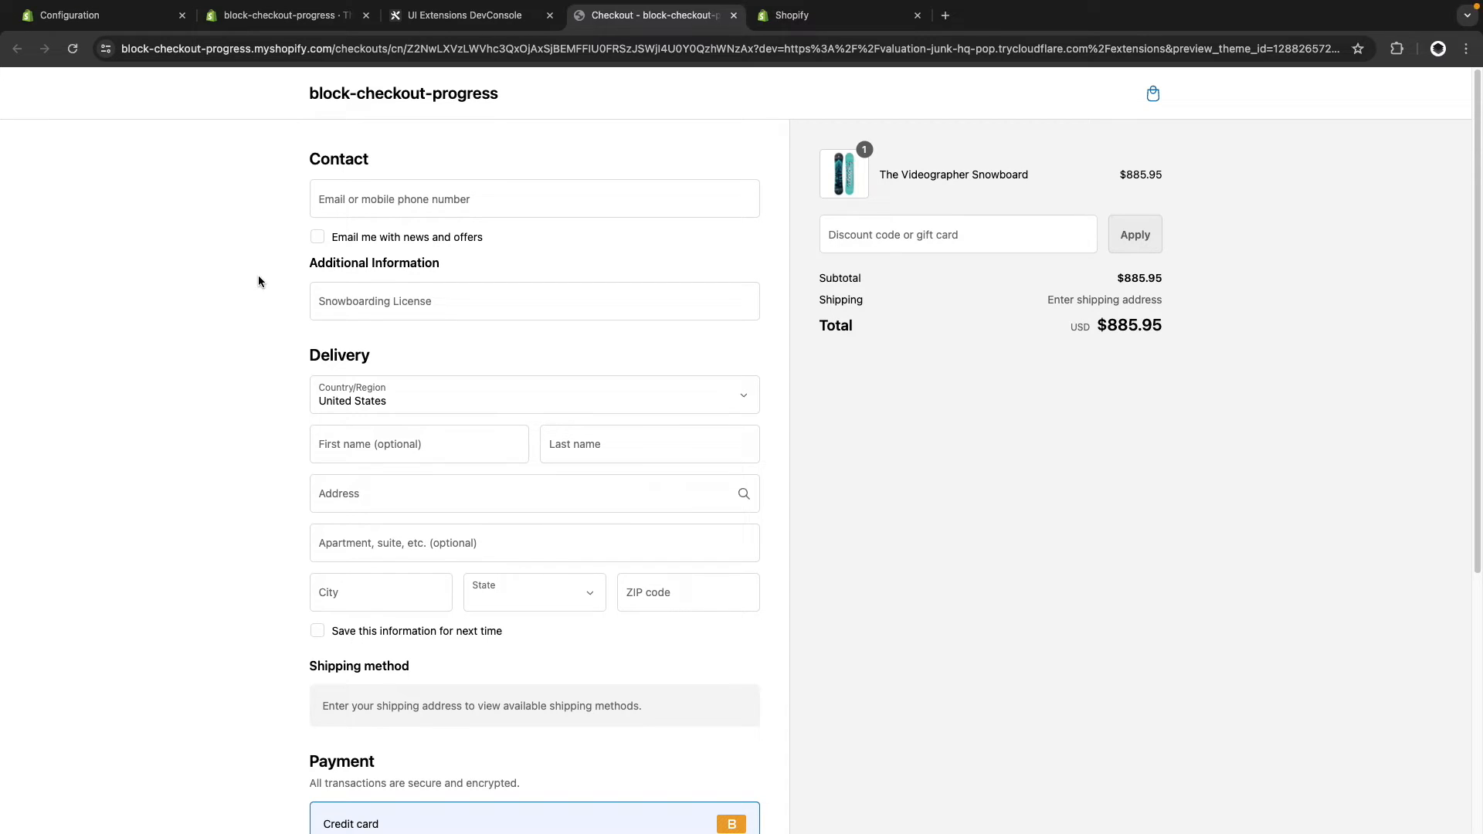
mouse_move(292, 264)
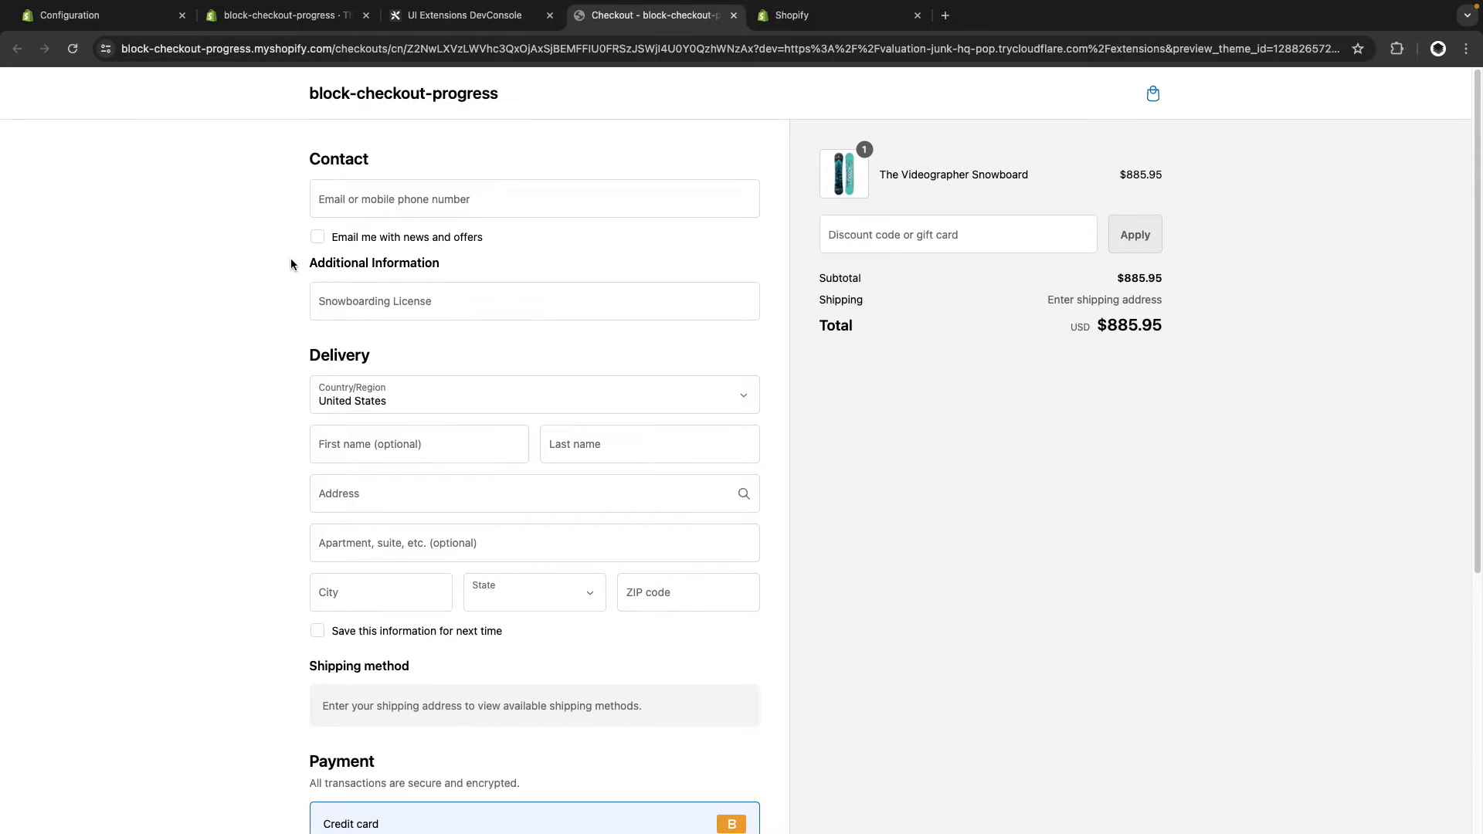
mouse_move(288, 246)
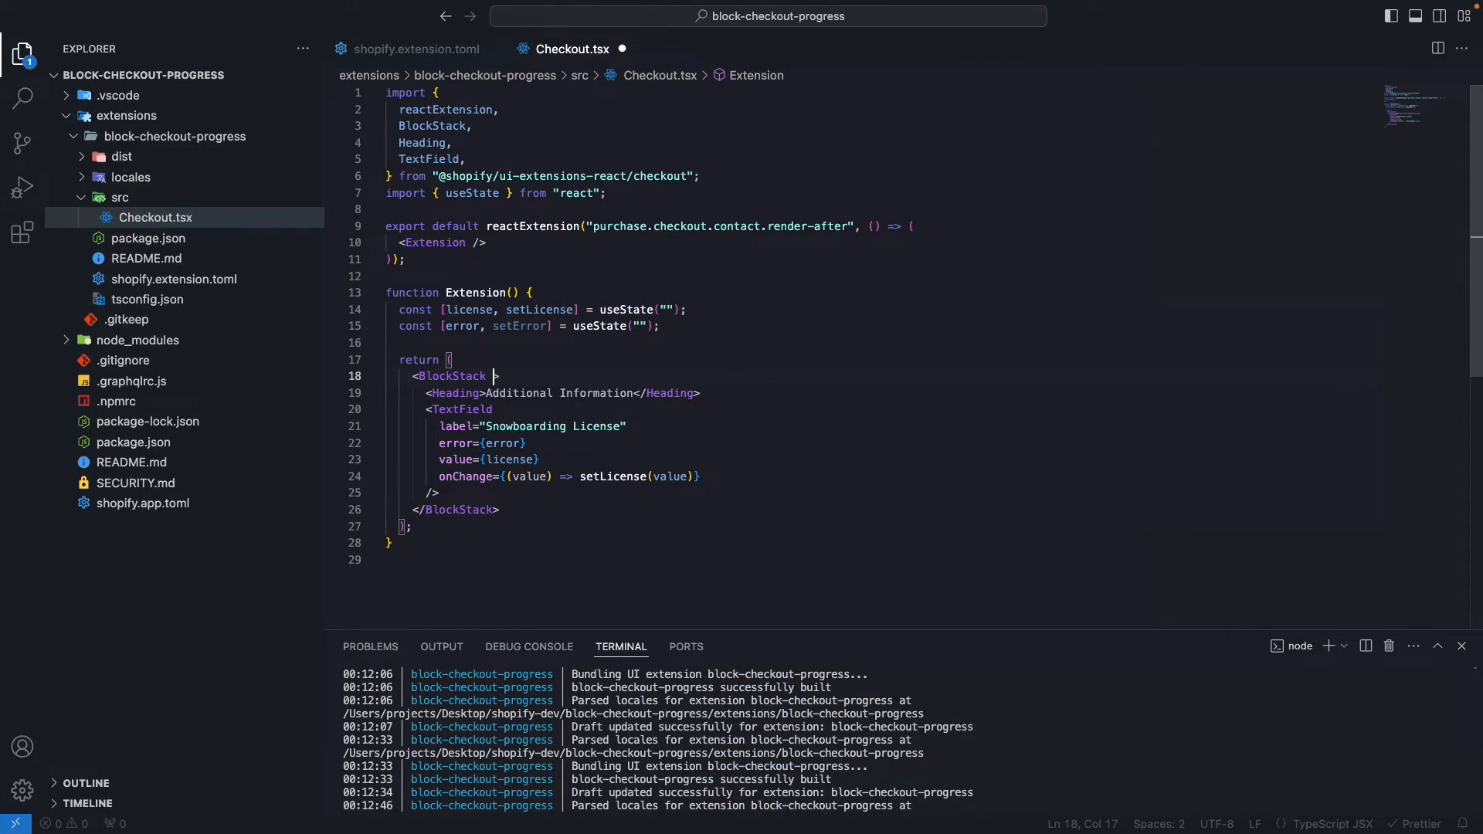
Step: Set the BlockStack padding to ["base", "none", "none", "none"]
type("padding={\"\"}")
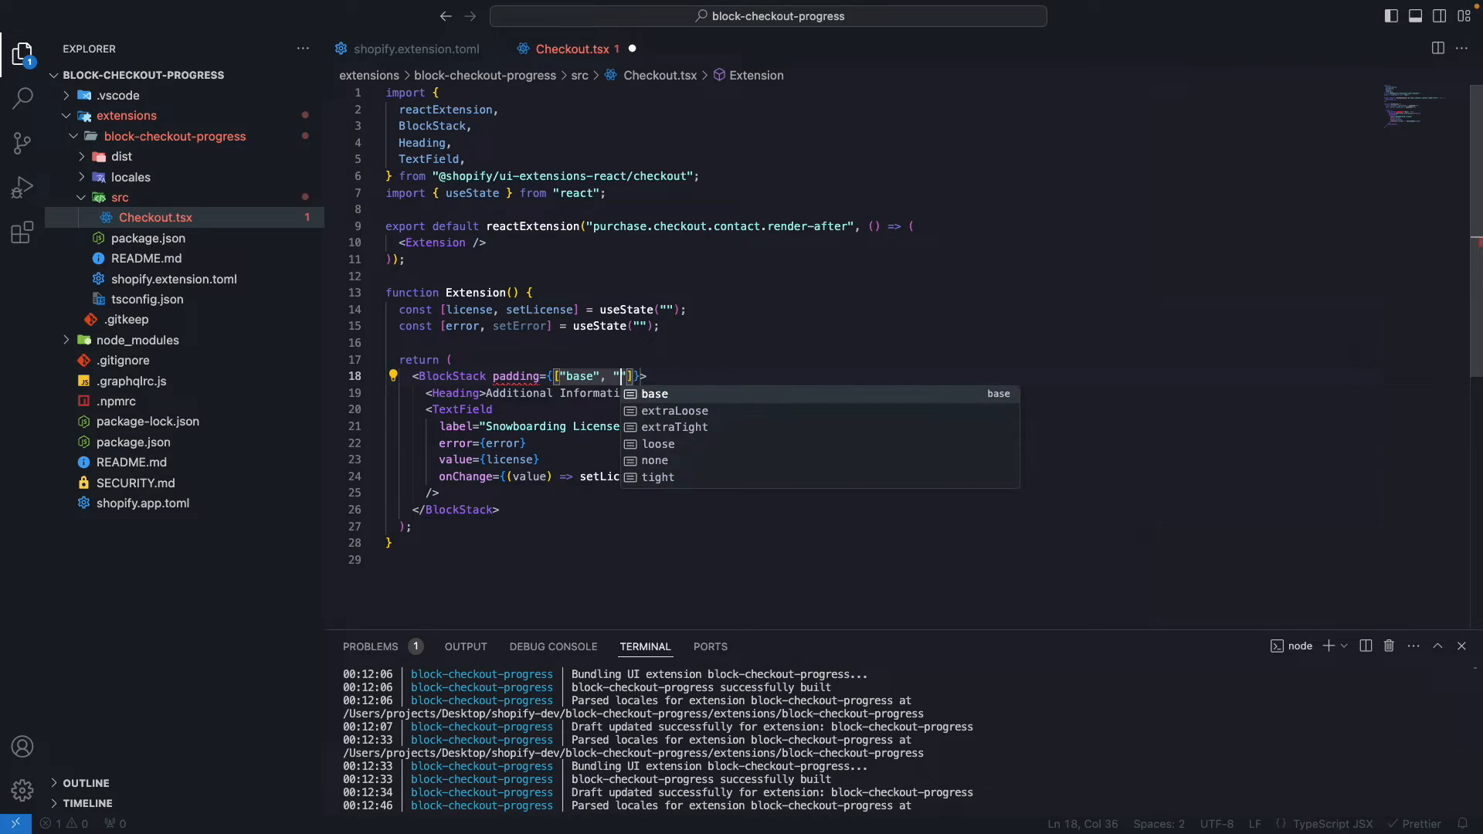
left_click(654, 460)
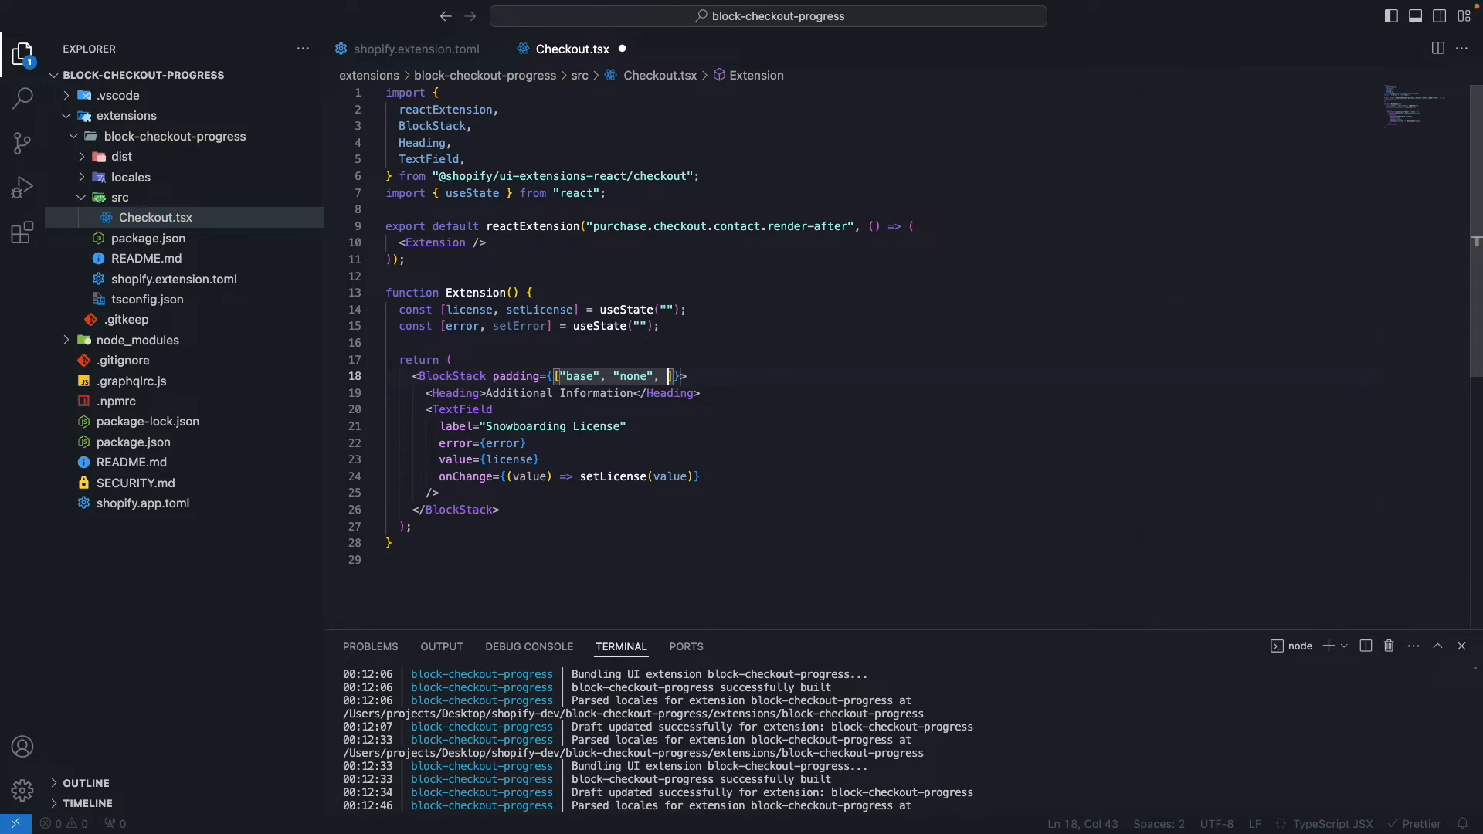
type("\"none\", \"n")
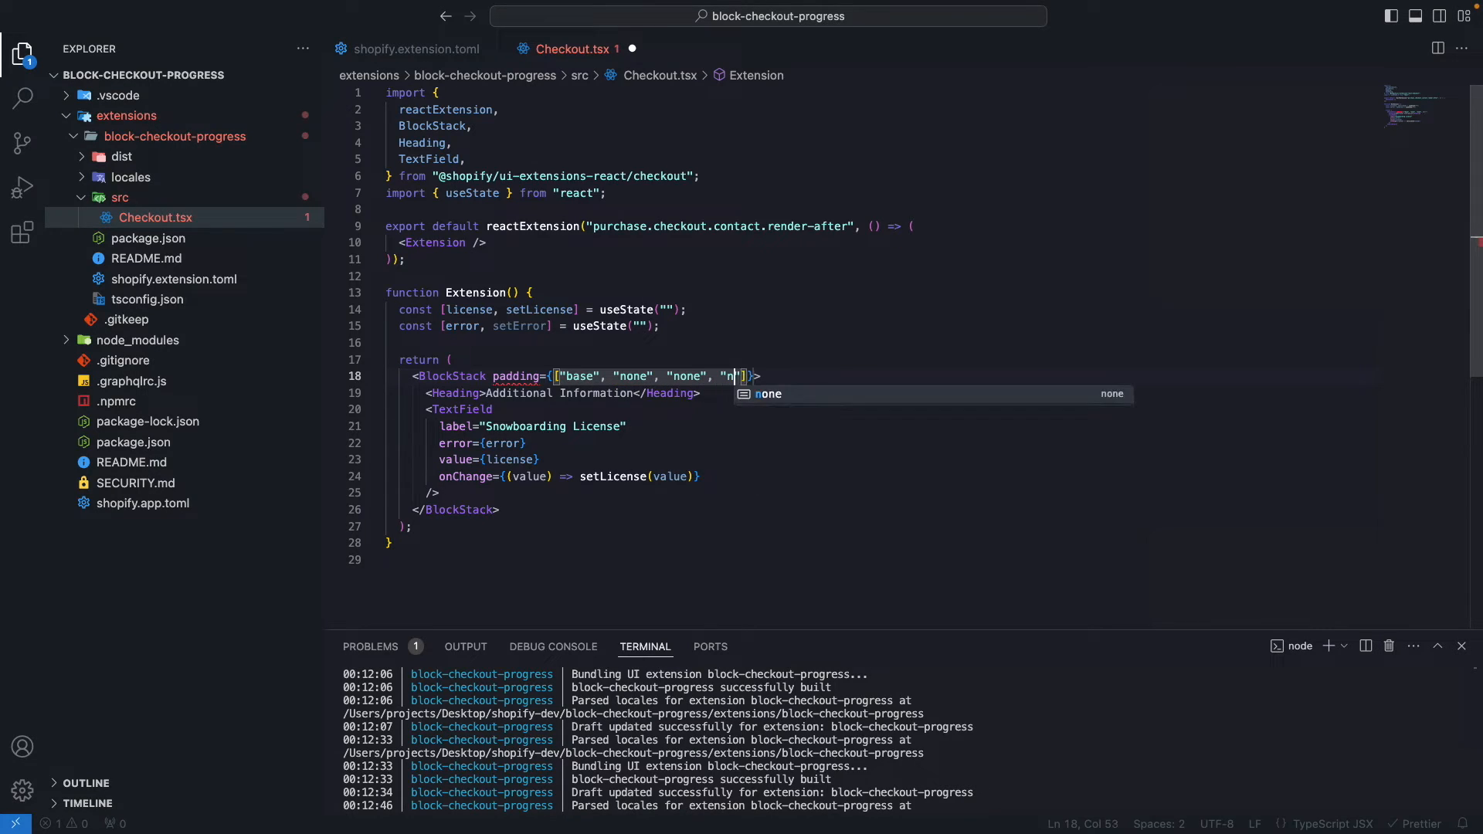
left_click(571, 16)
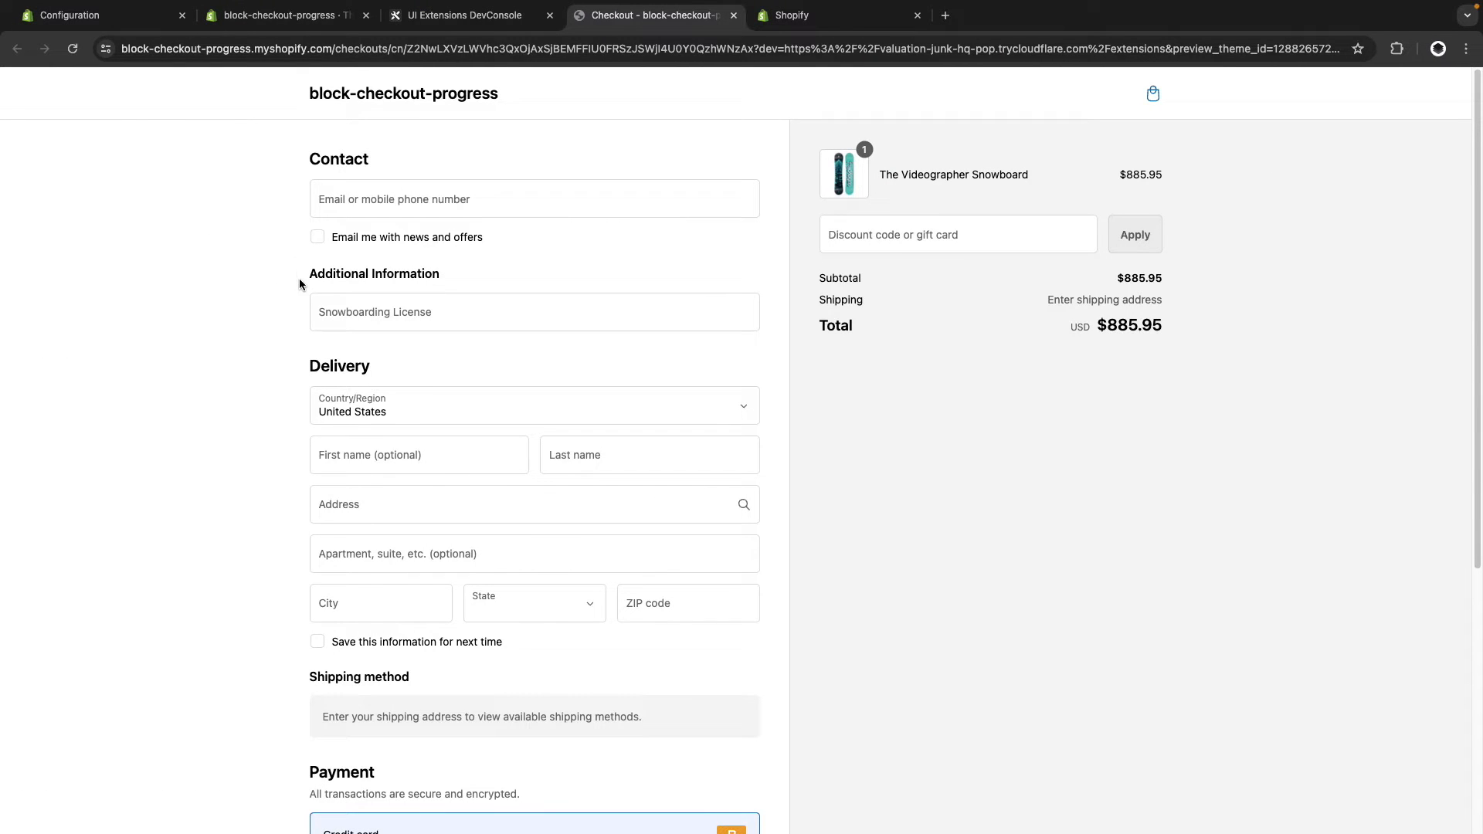
mouse_move(287, 274)
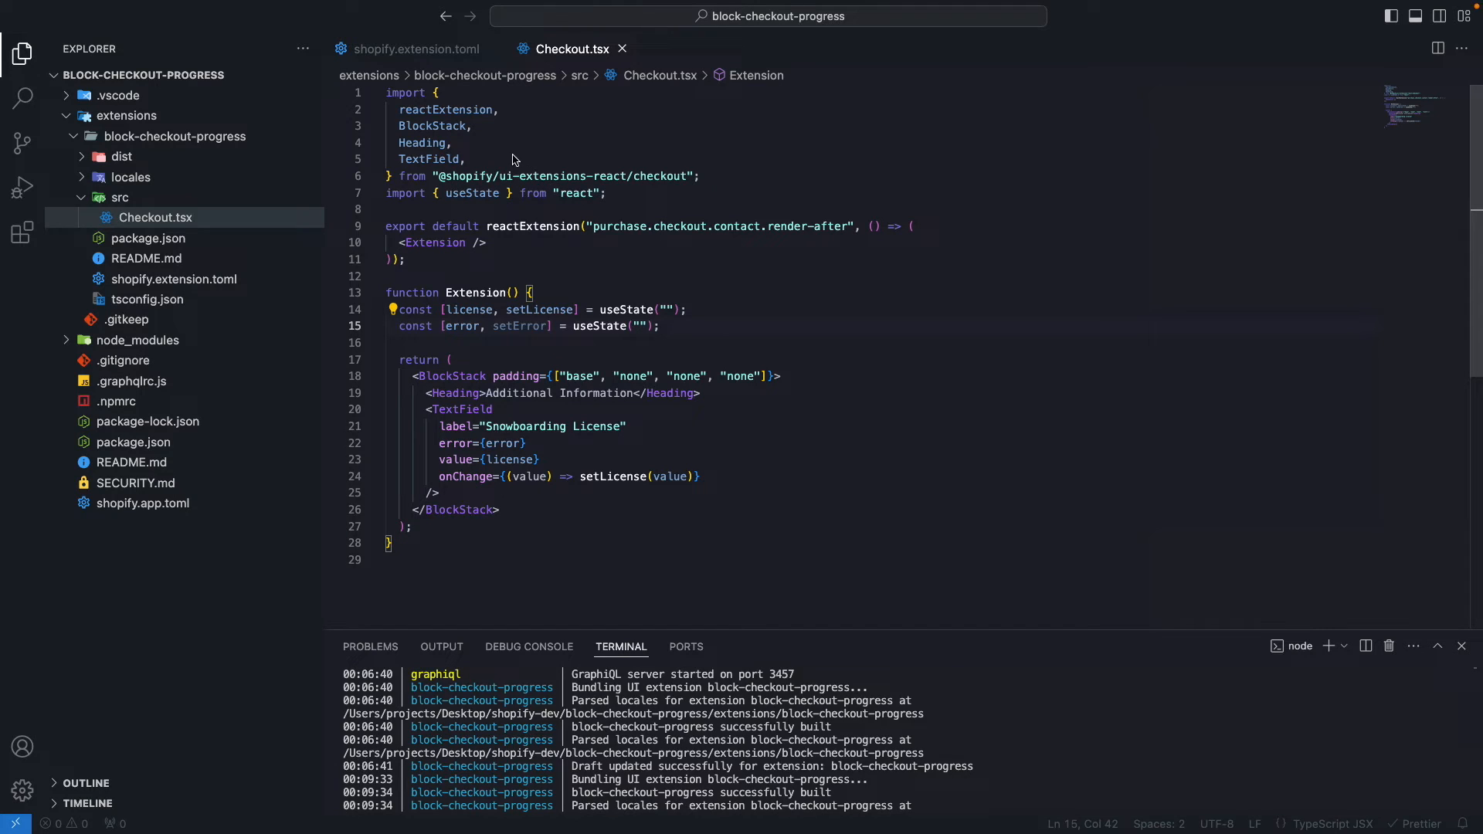
Step: Call useBuyerJourneyIntercept(({ canBlockProgress }) => ...) with an empty if(canBlockProgress)/else, then check shopify.extension.toml
type("useb")
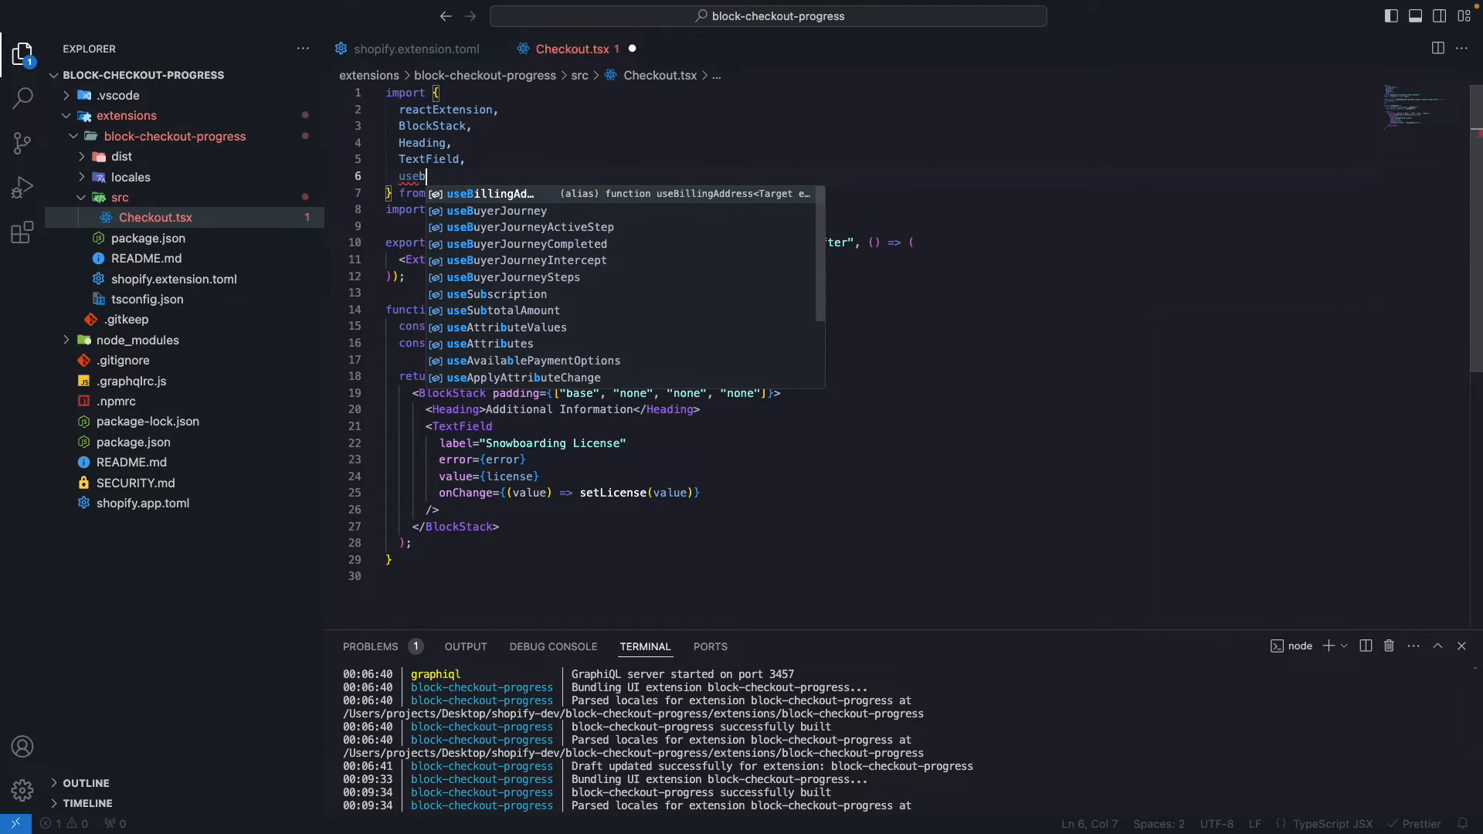
type("buyerJourneyIntercept")
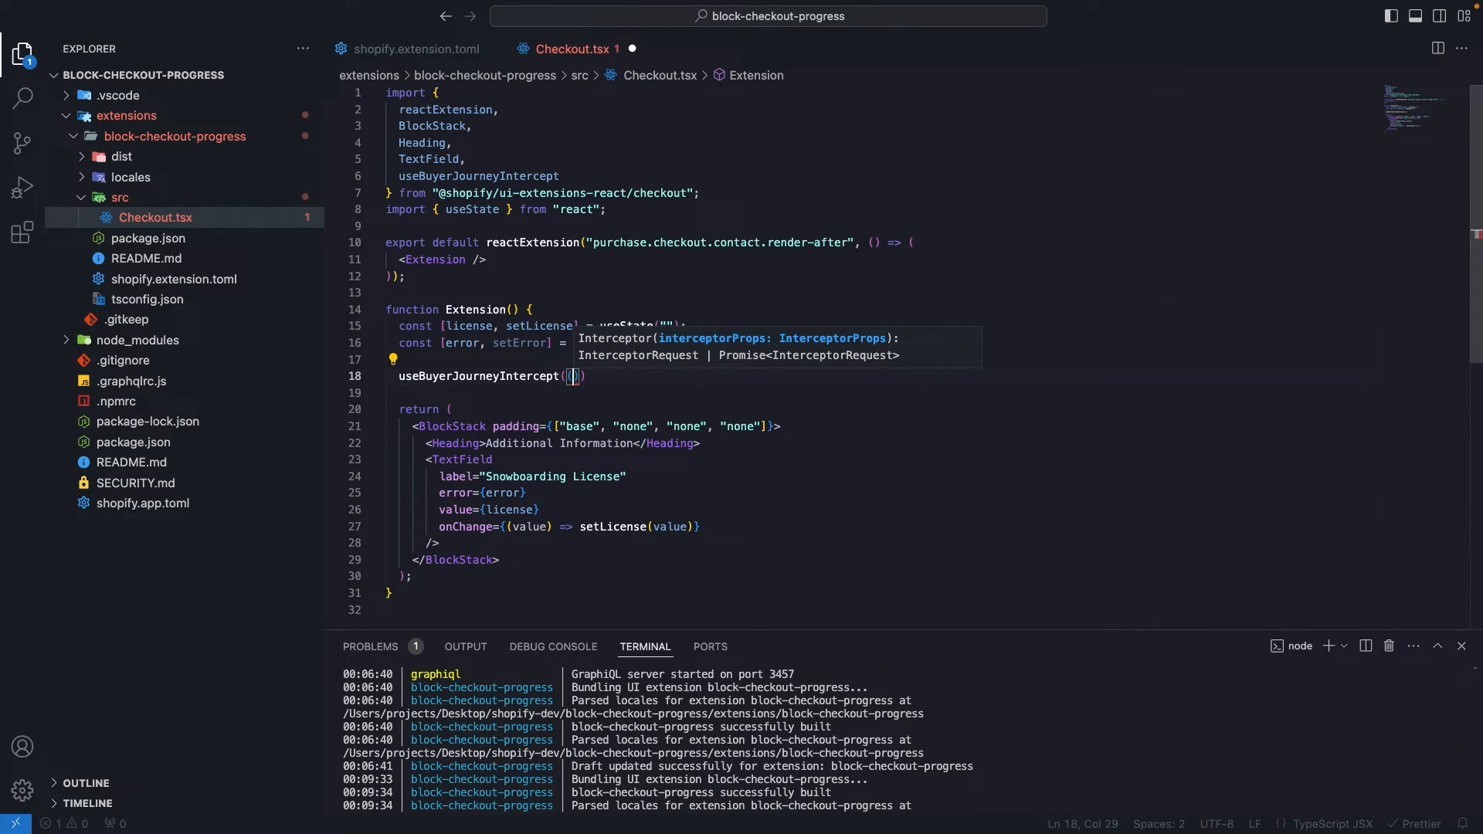
type("{}")
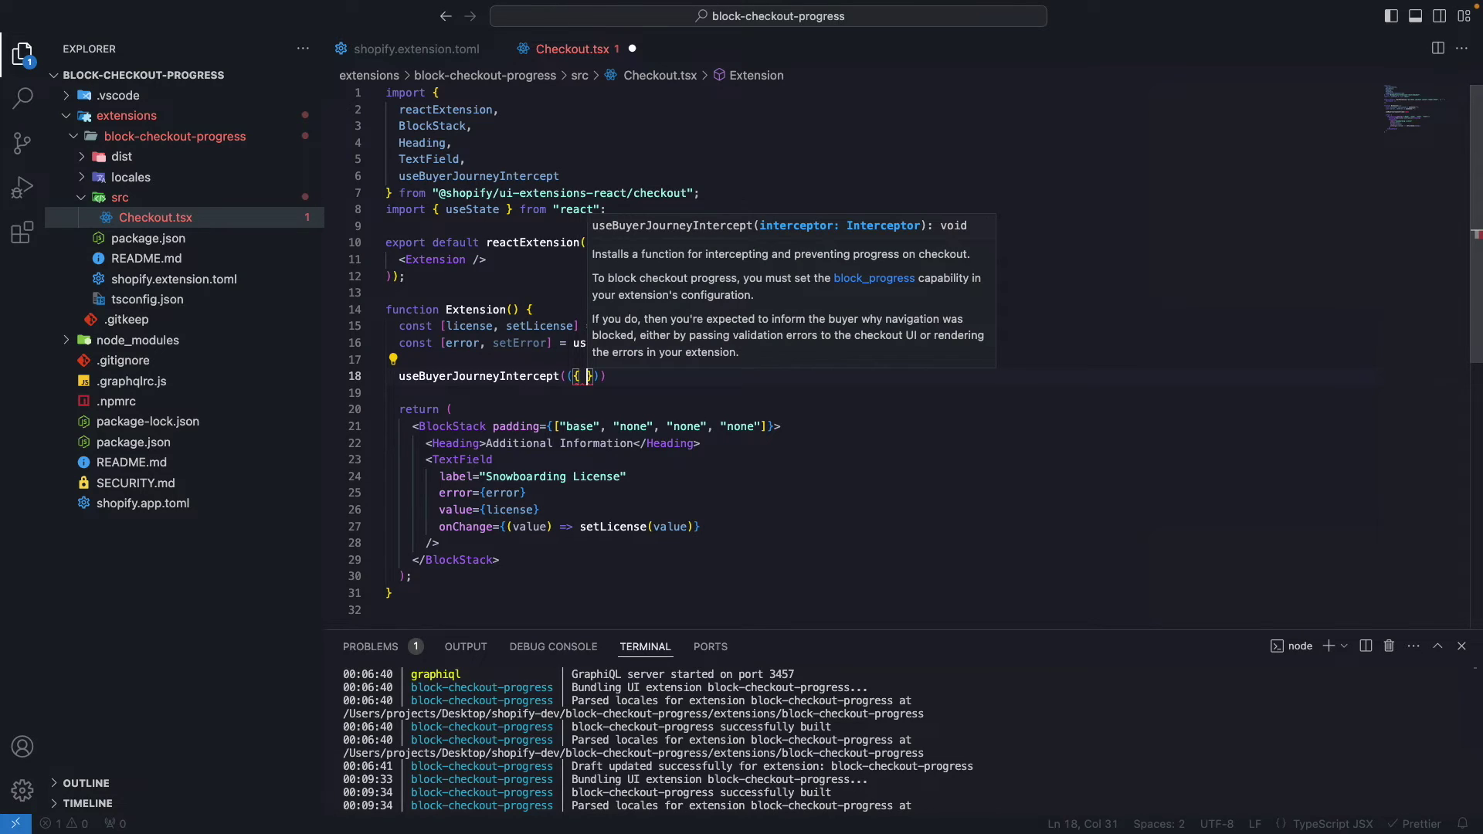
type("canBlock")
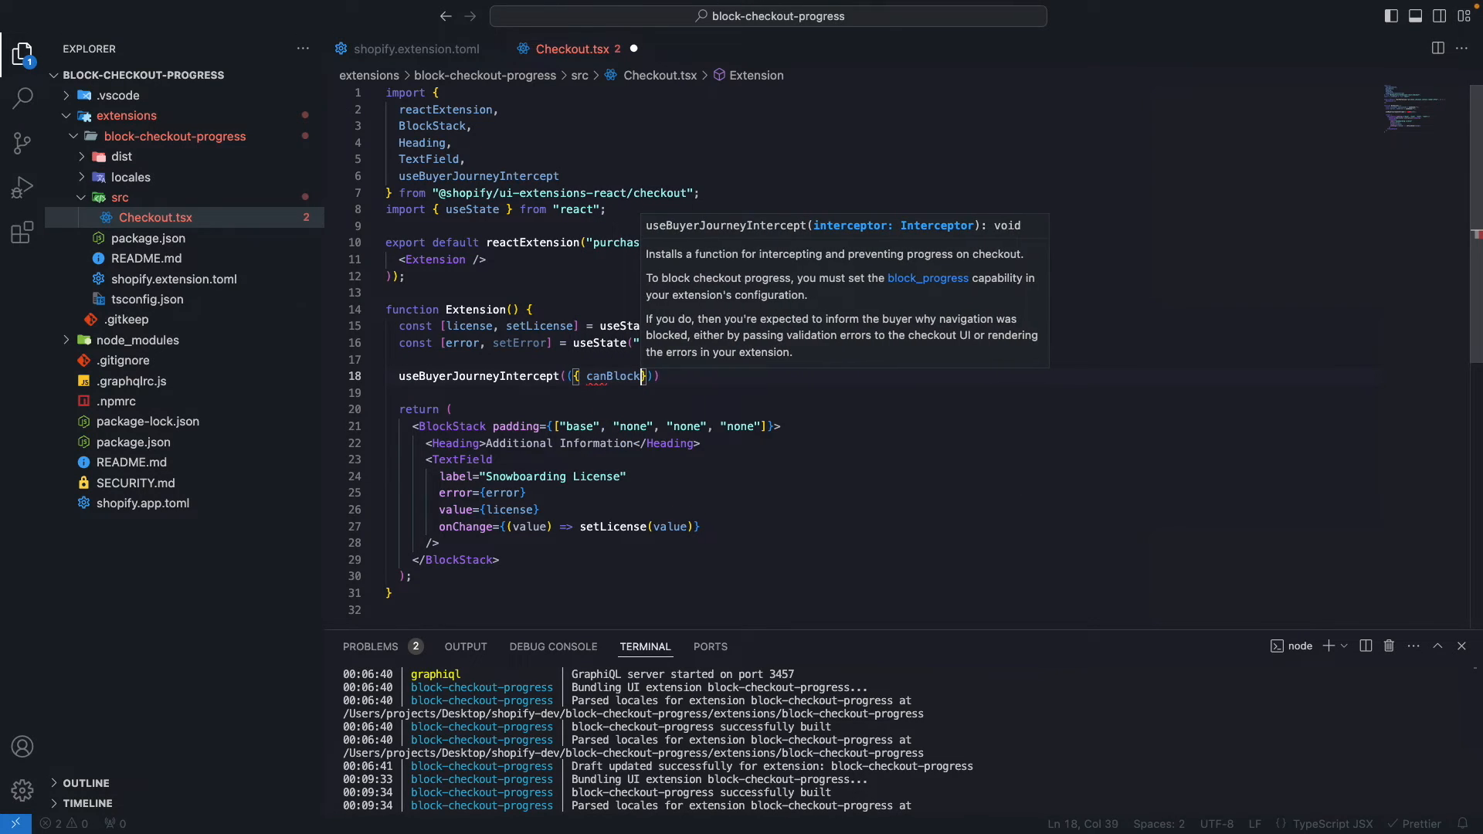
type("Progress})")
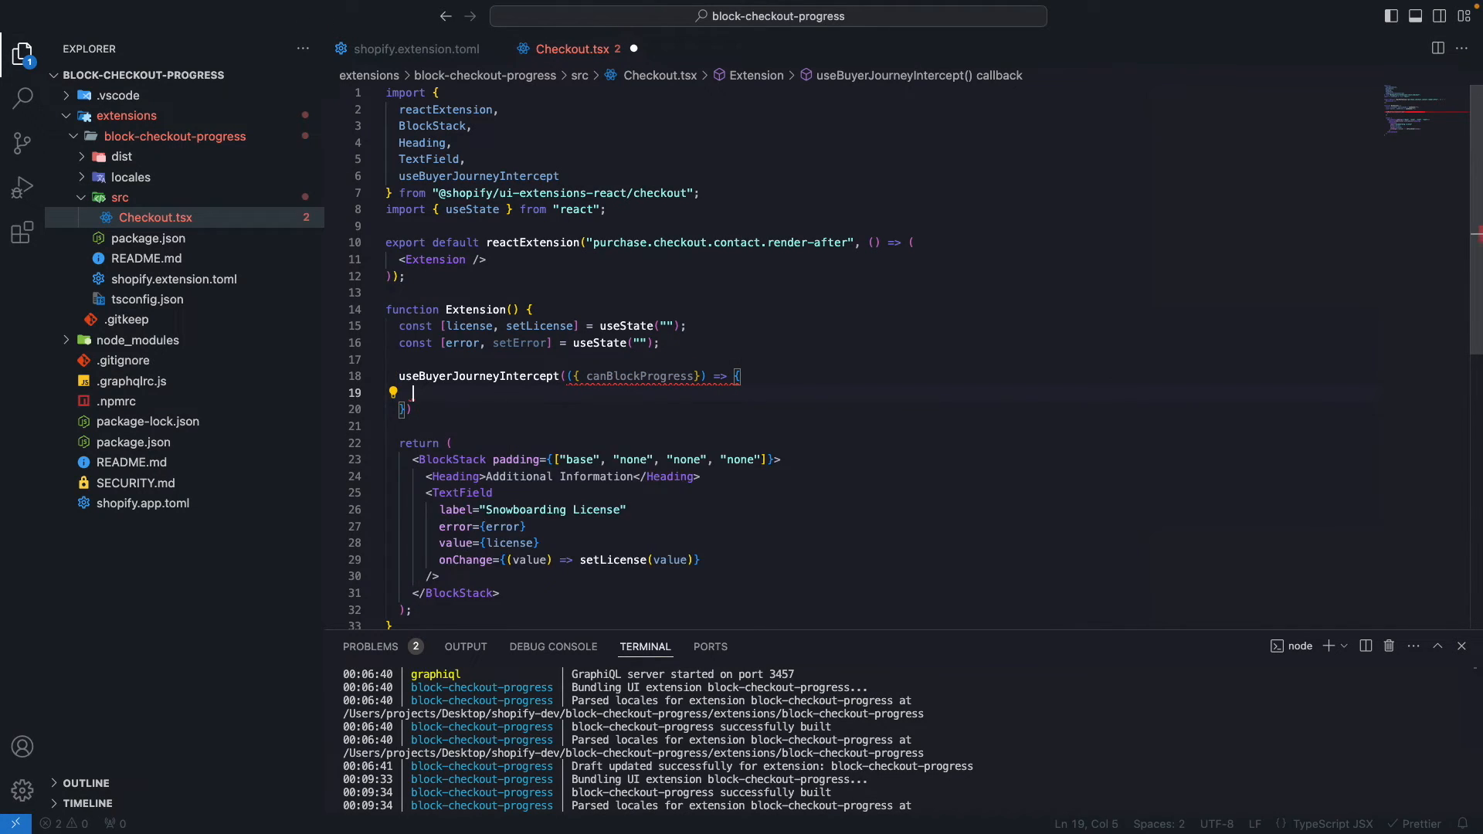
type("if(canBlockProgress){")
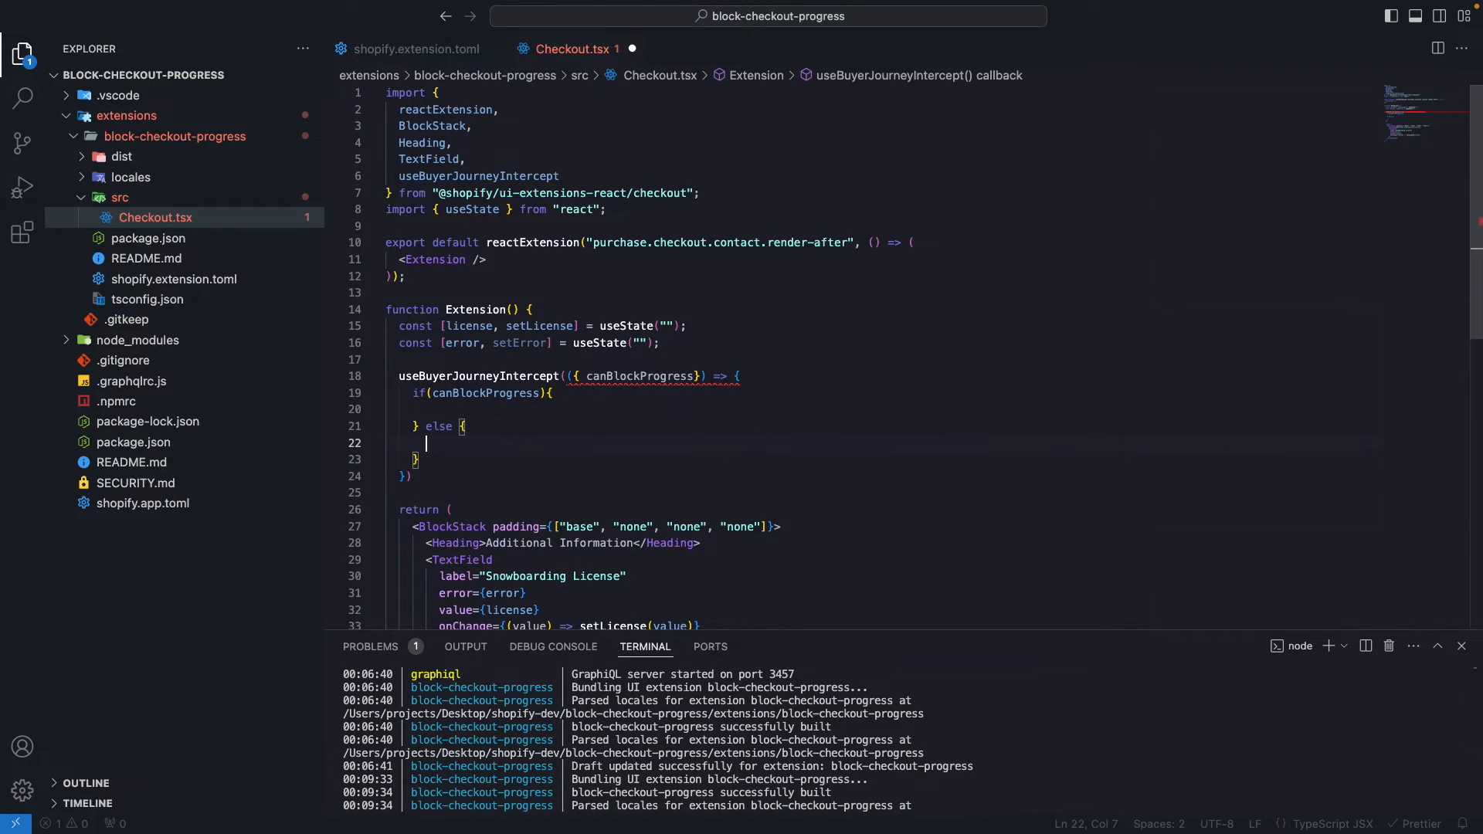
mouse_move(751, 438)
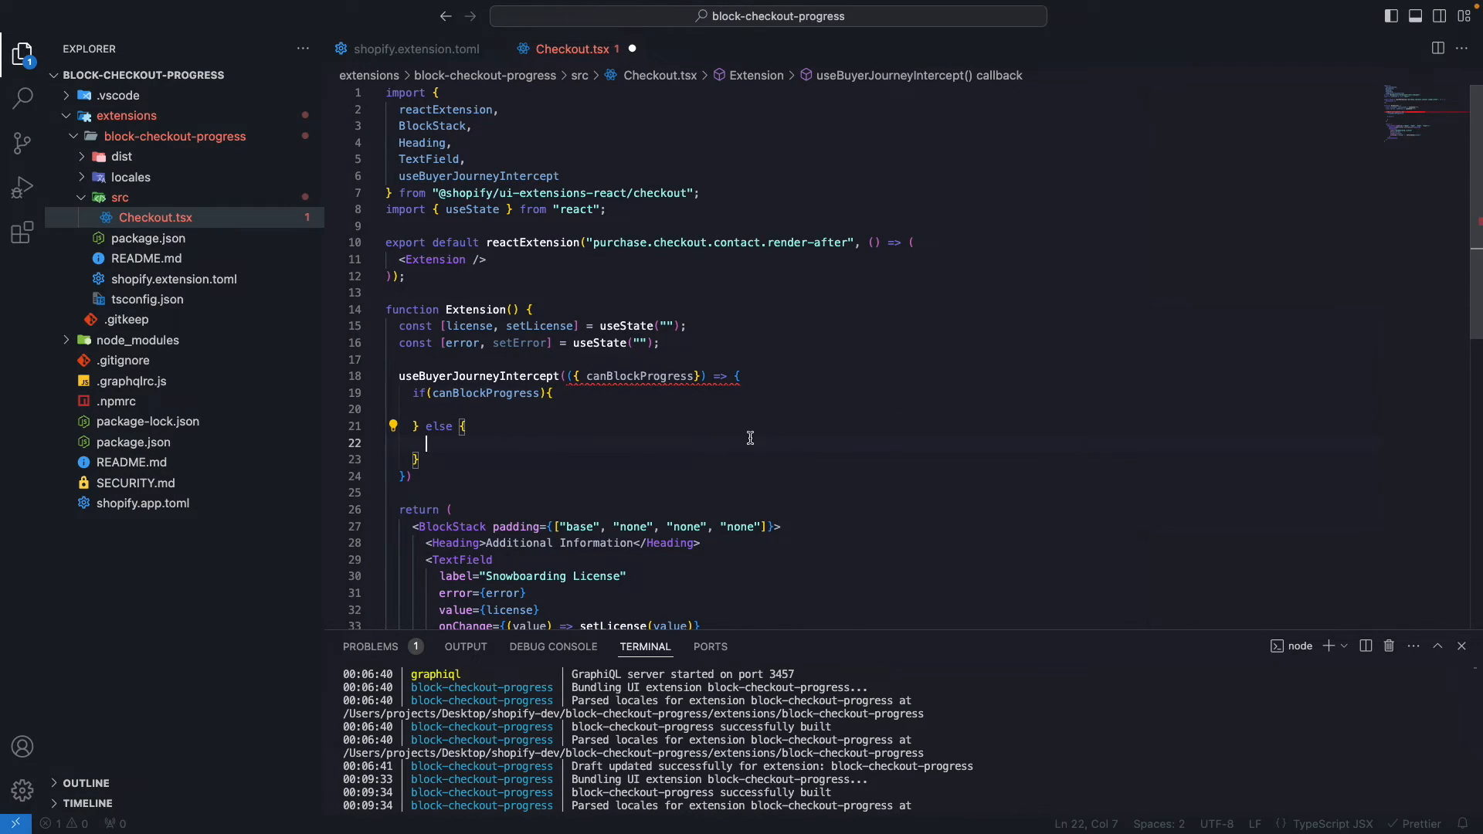
double_click(638, 375)
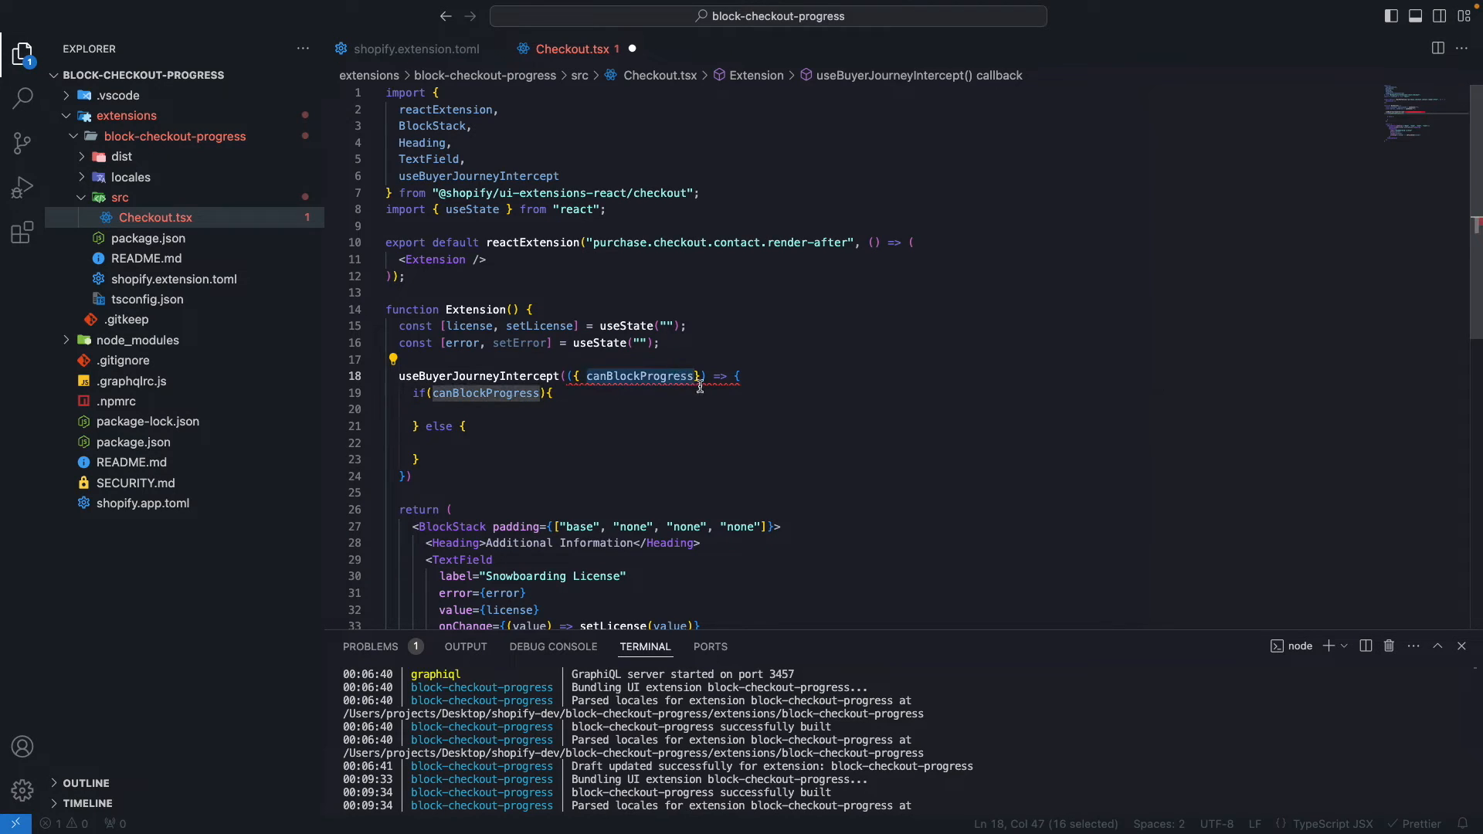
mouse_move(420, 60)
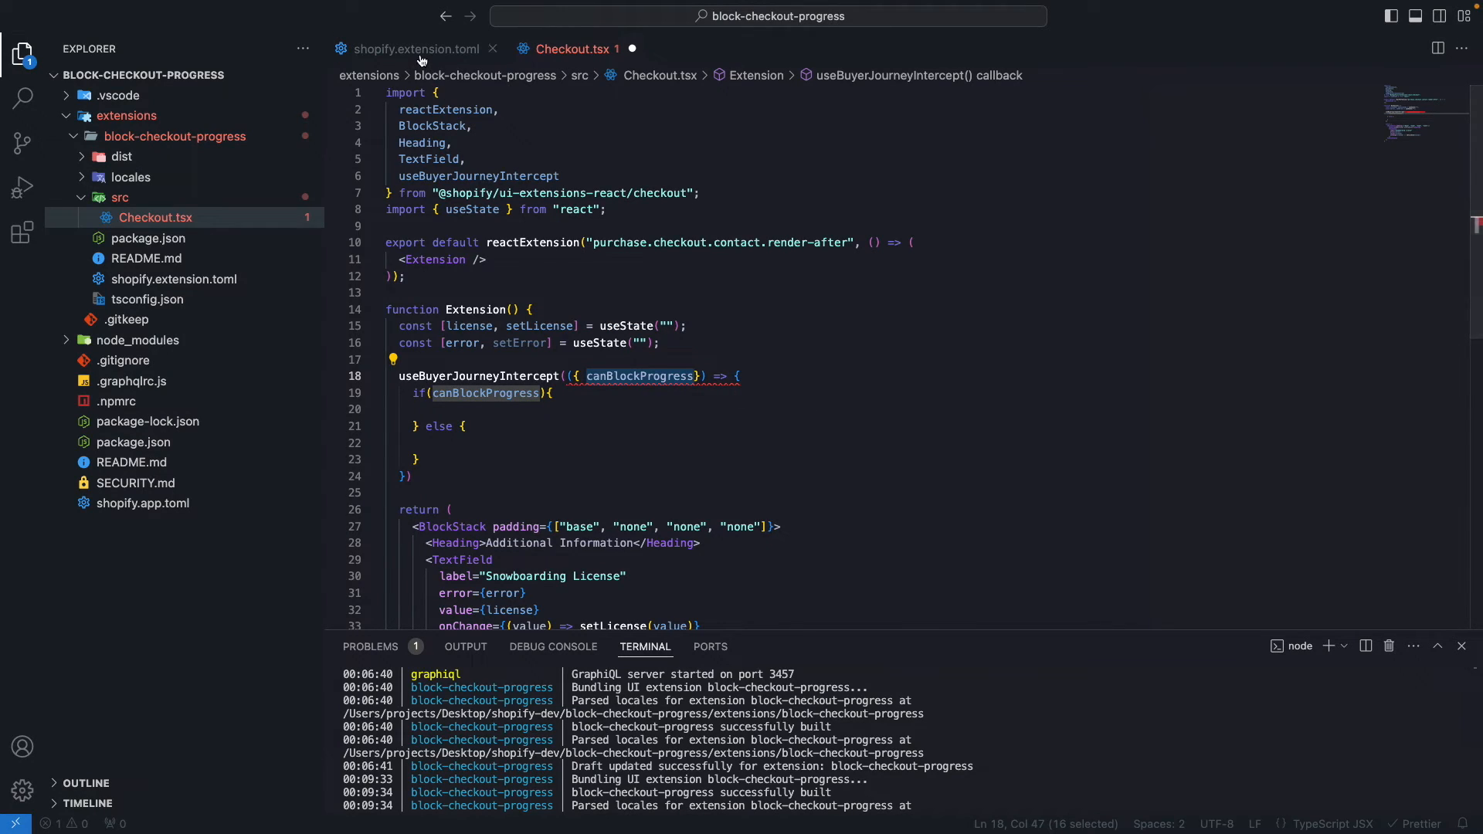
left_click(410, 48)
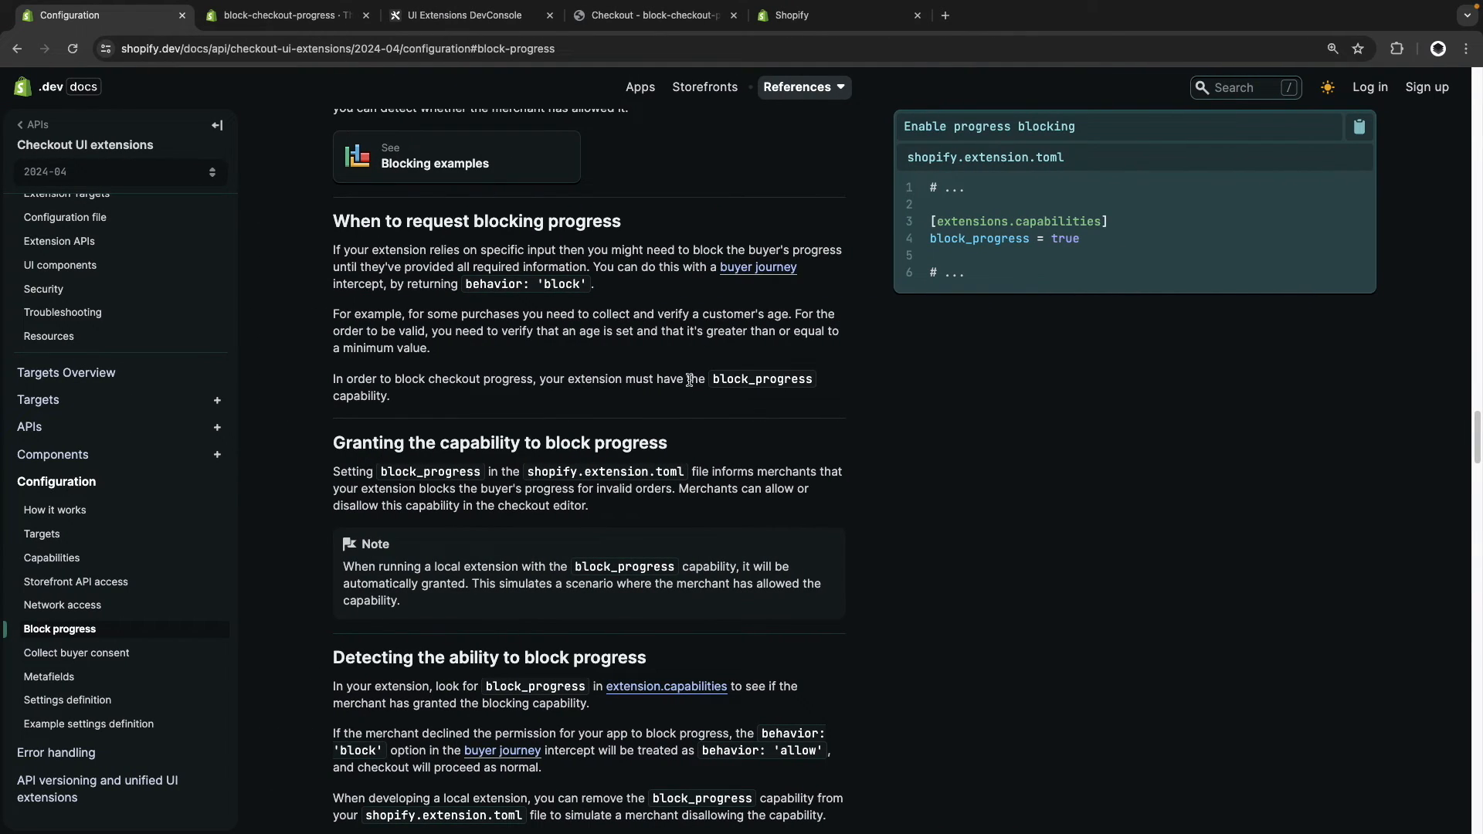
Step: Scroll the Shopify.dev Block progress docs to the granting and detecting capability sections
scroll("down", 3)
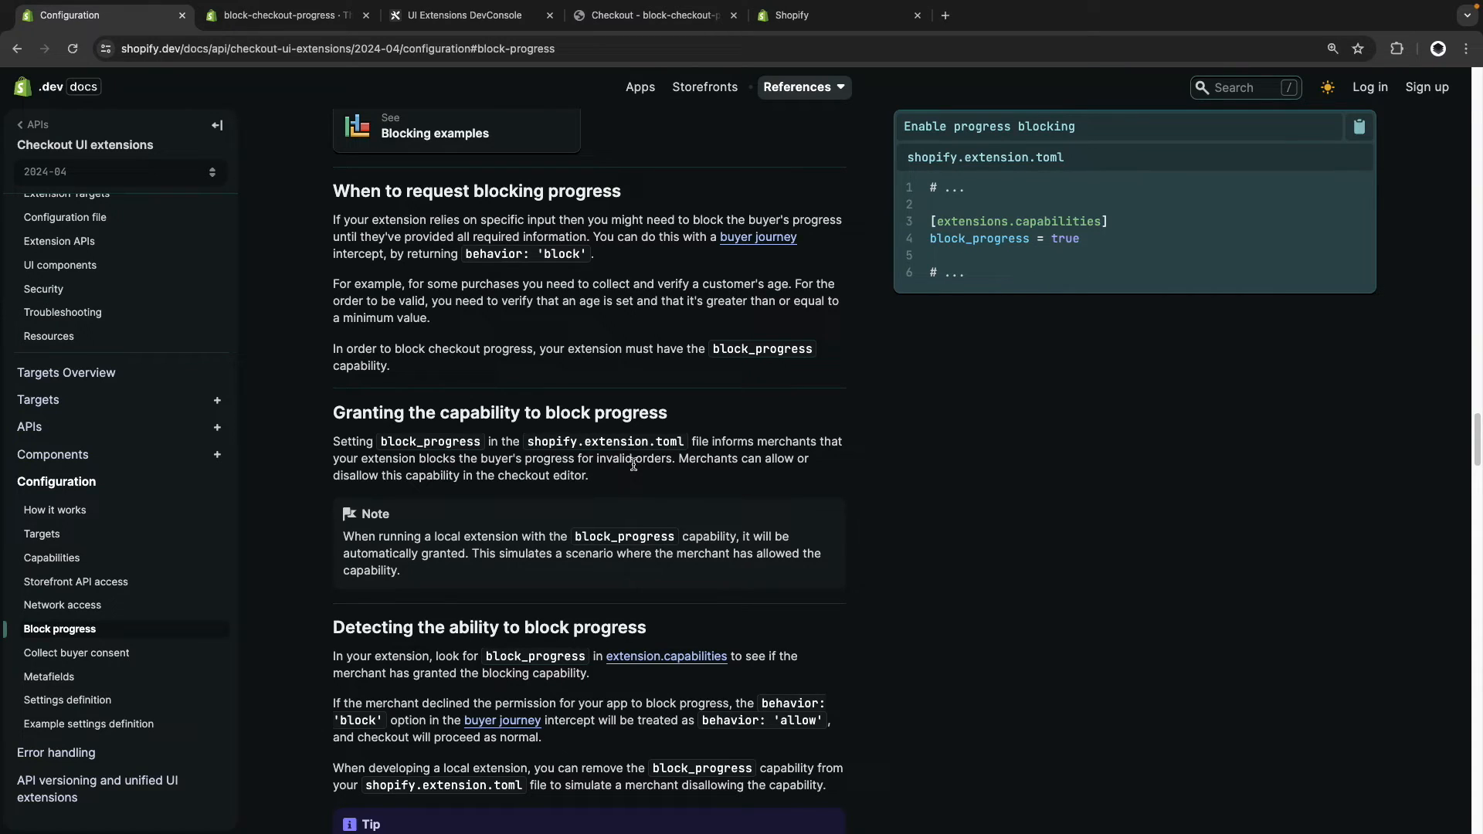
mouse_move(517, 547)
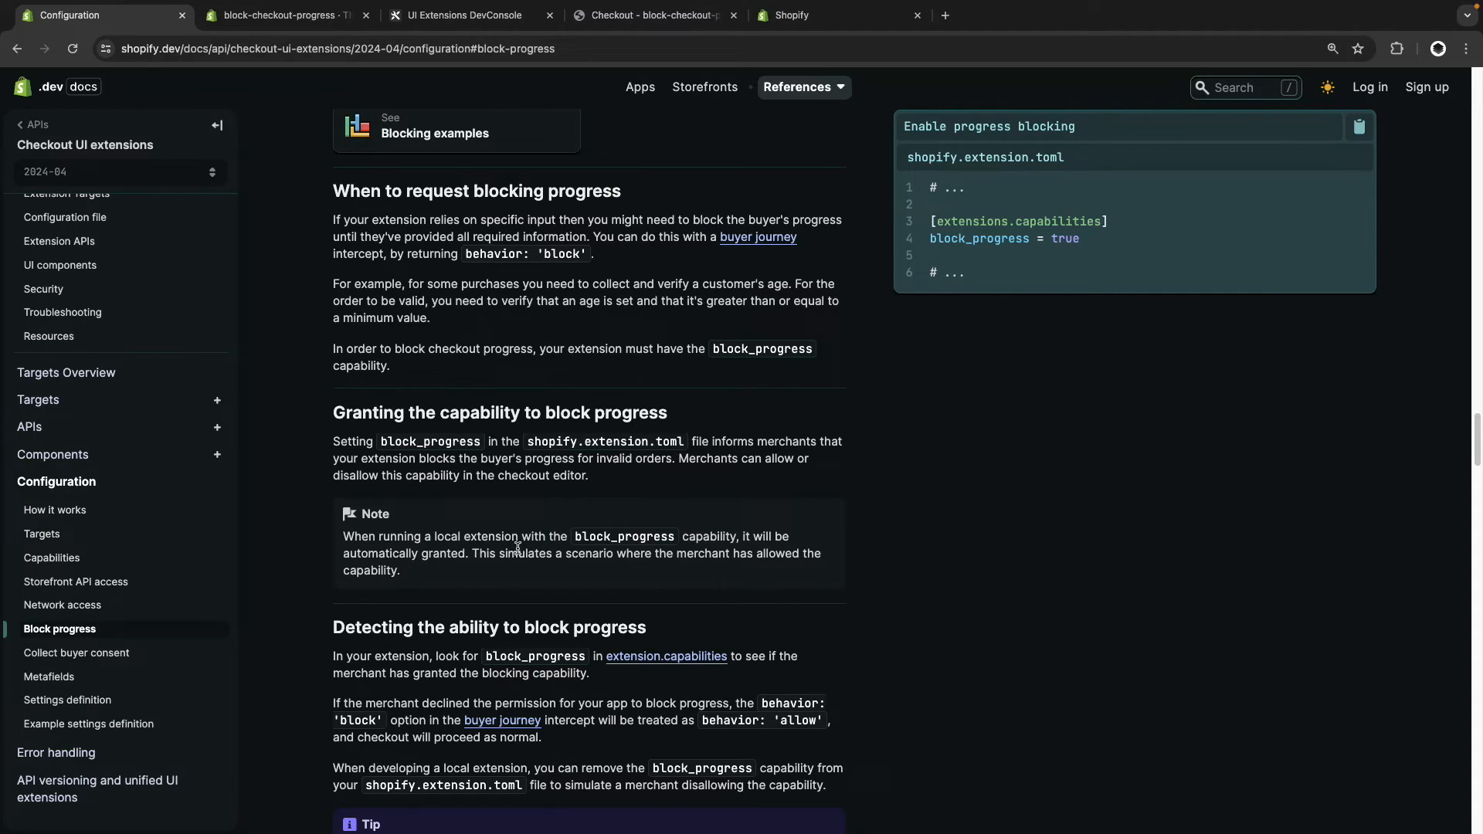
mouse_move(642, 474)
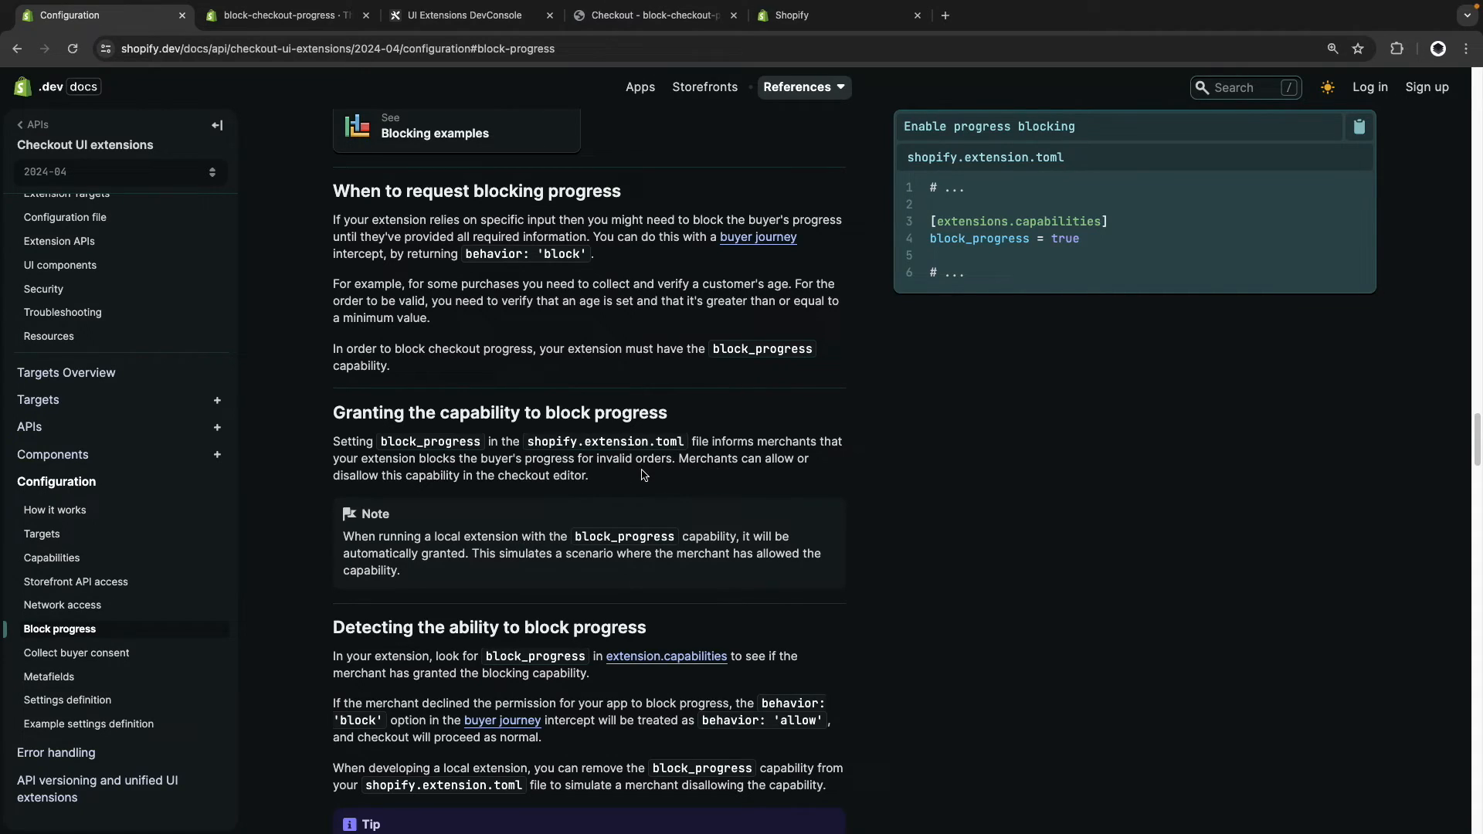
mouse_move(598, 489)
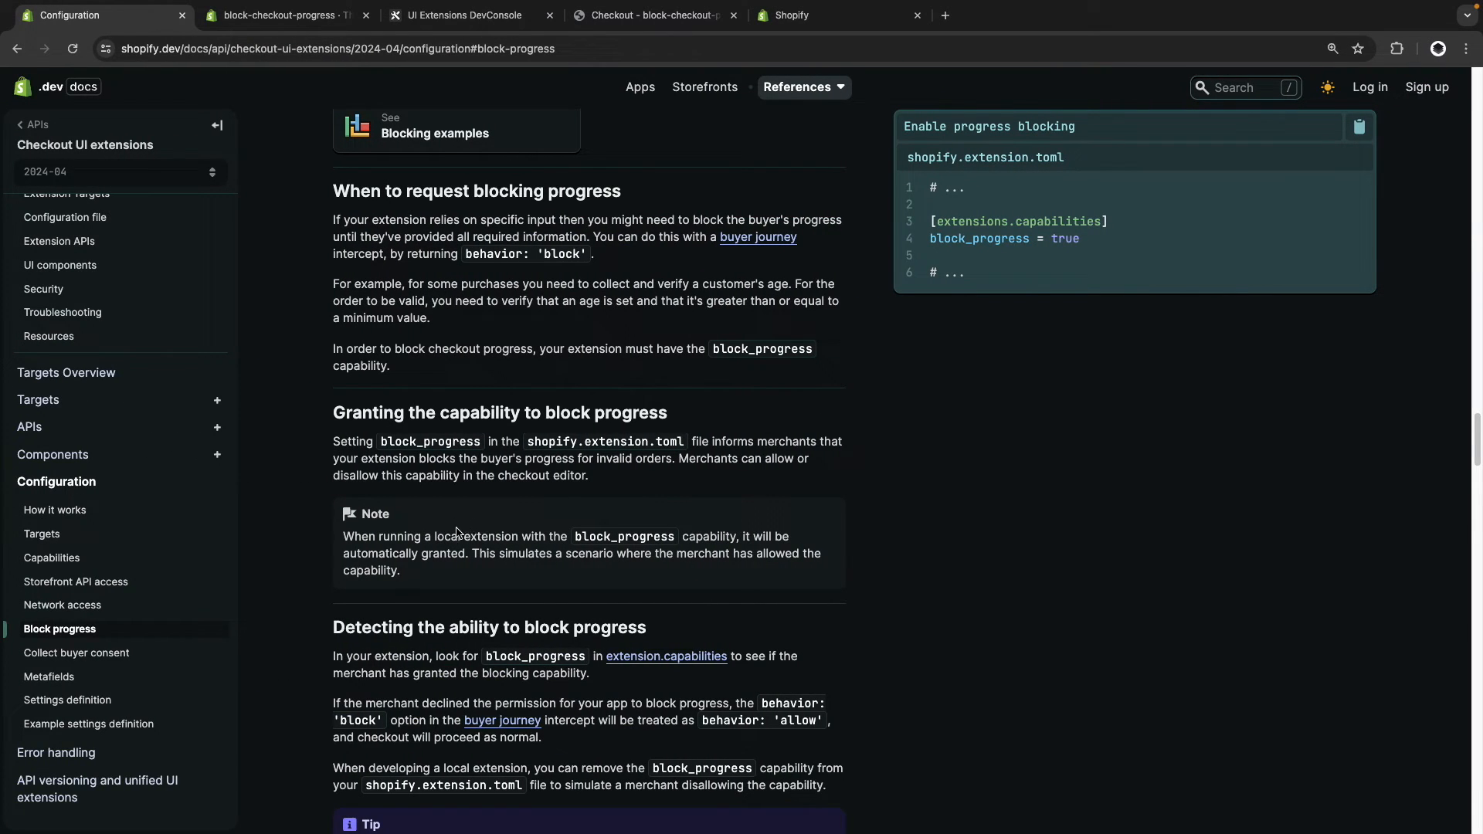
mouse_move(666, 530)
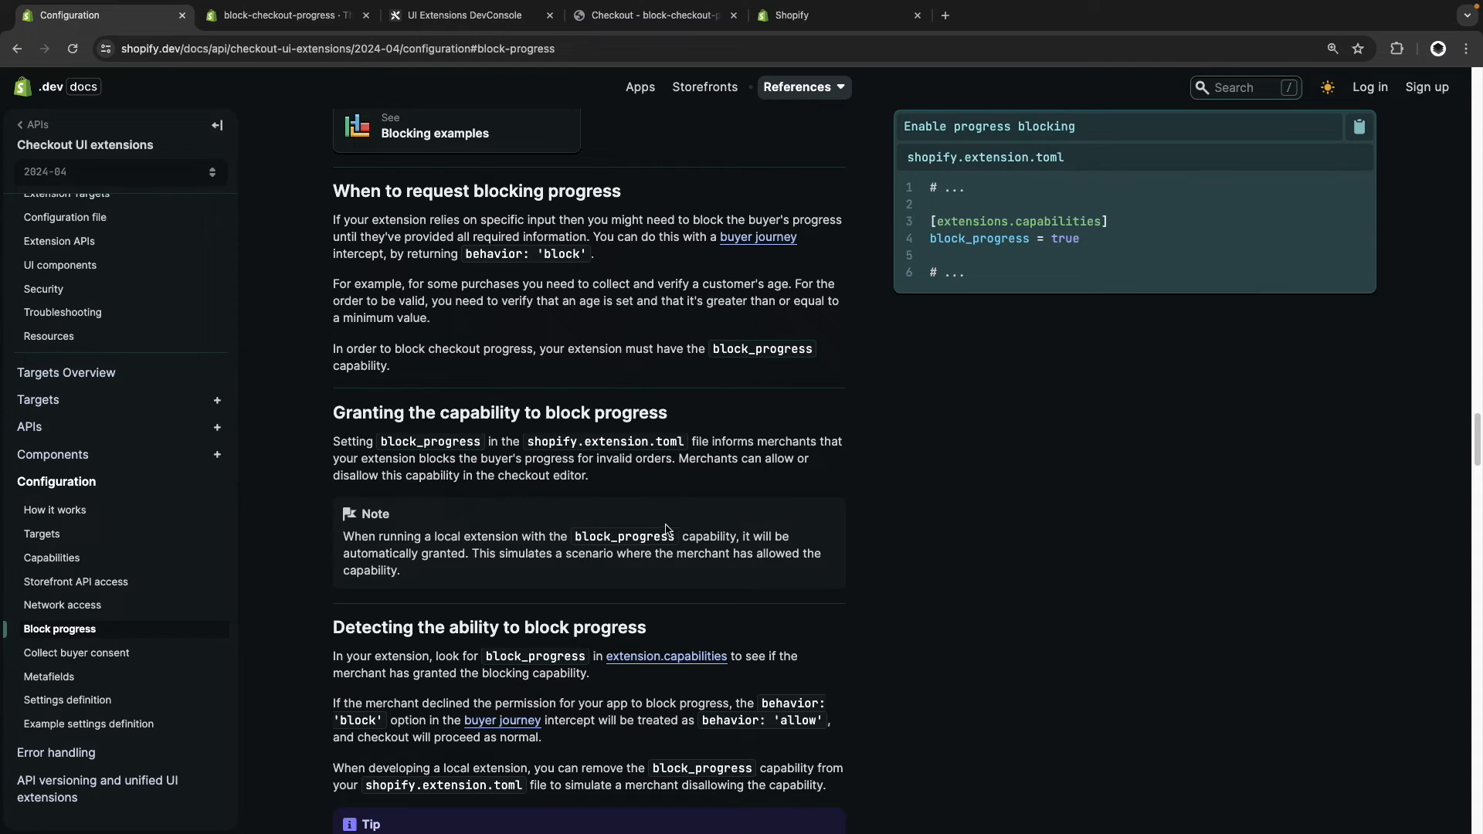
mouse_move(646, 516)
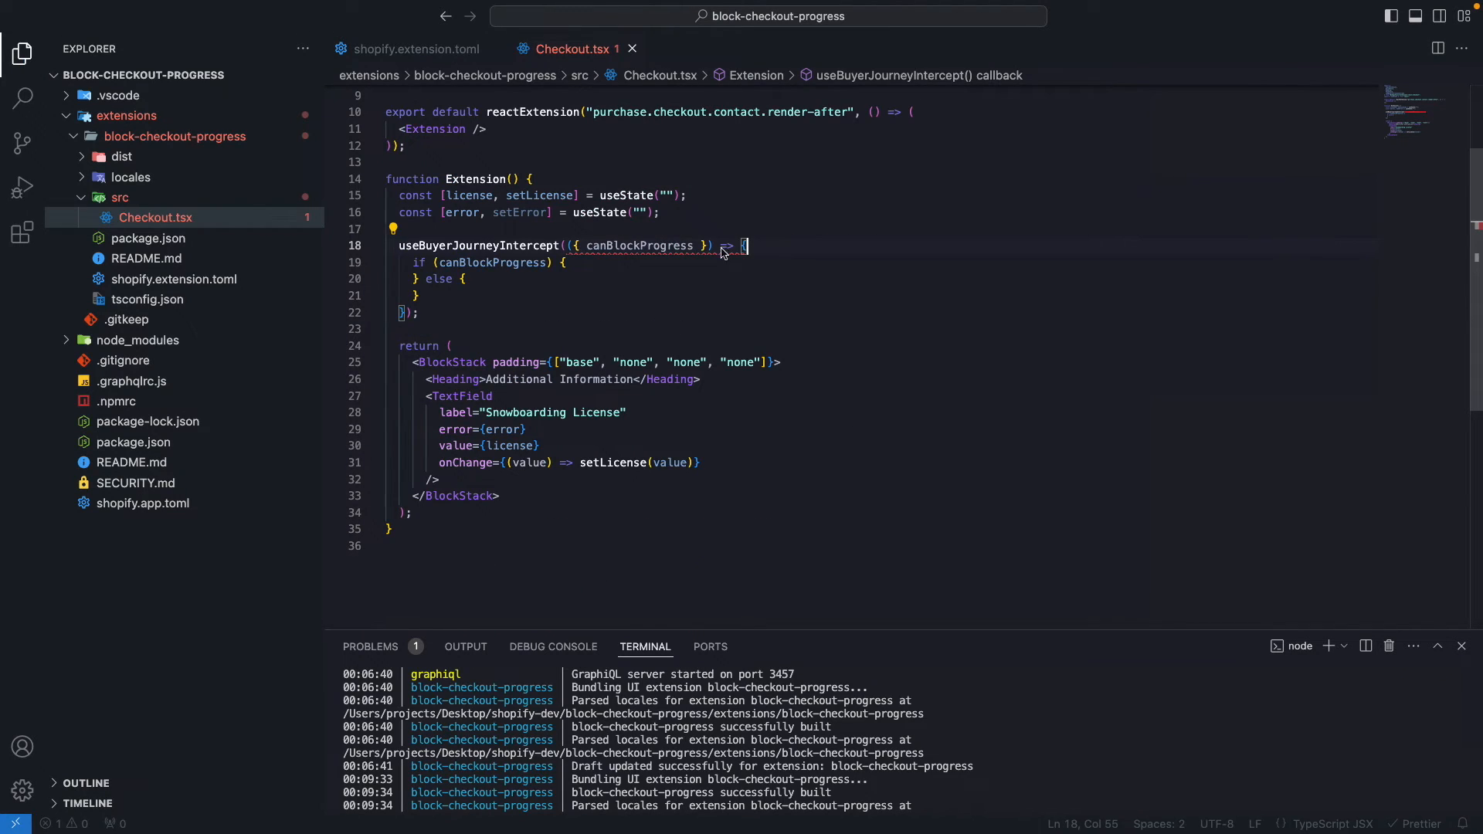
Step: Extend the intercept condition to canBlockProgress && license.length !== 10, with 'allow' in the else branch
left_click(462, 279)
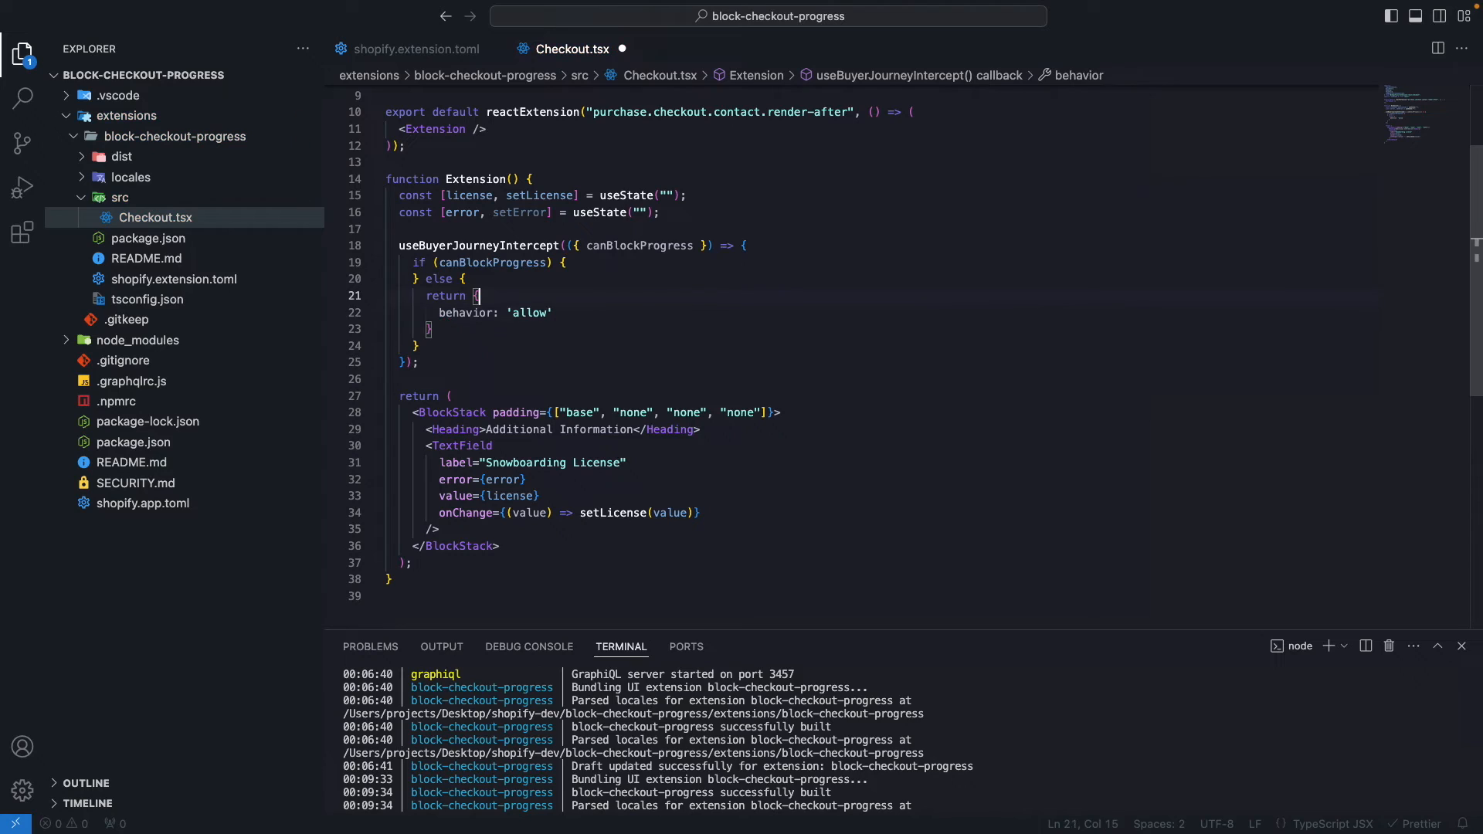
left_click(565, 263)
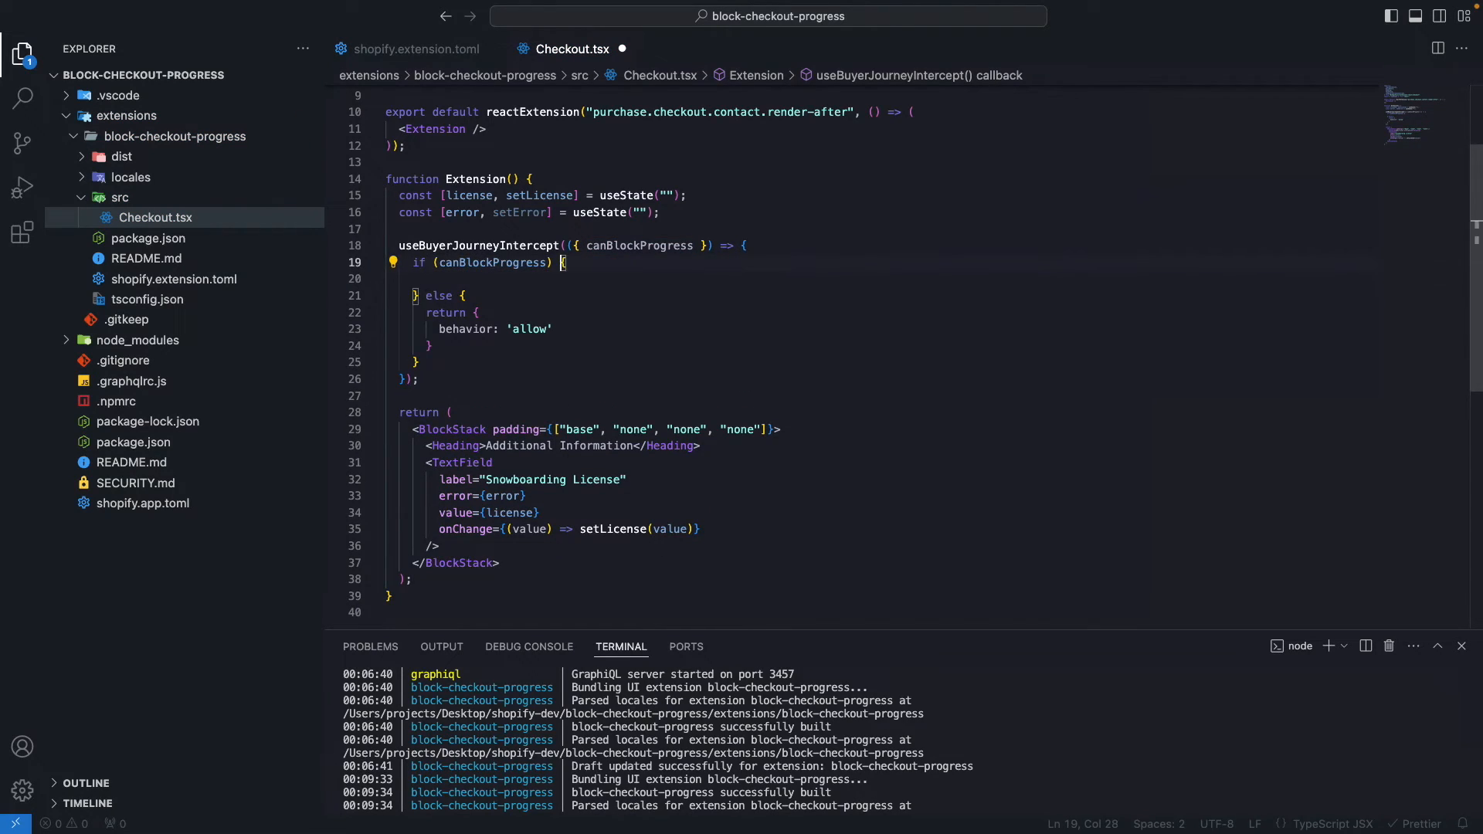
type("&&")
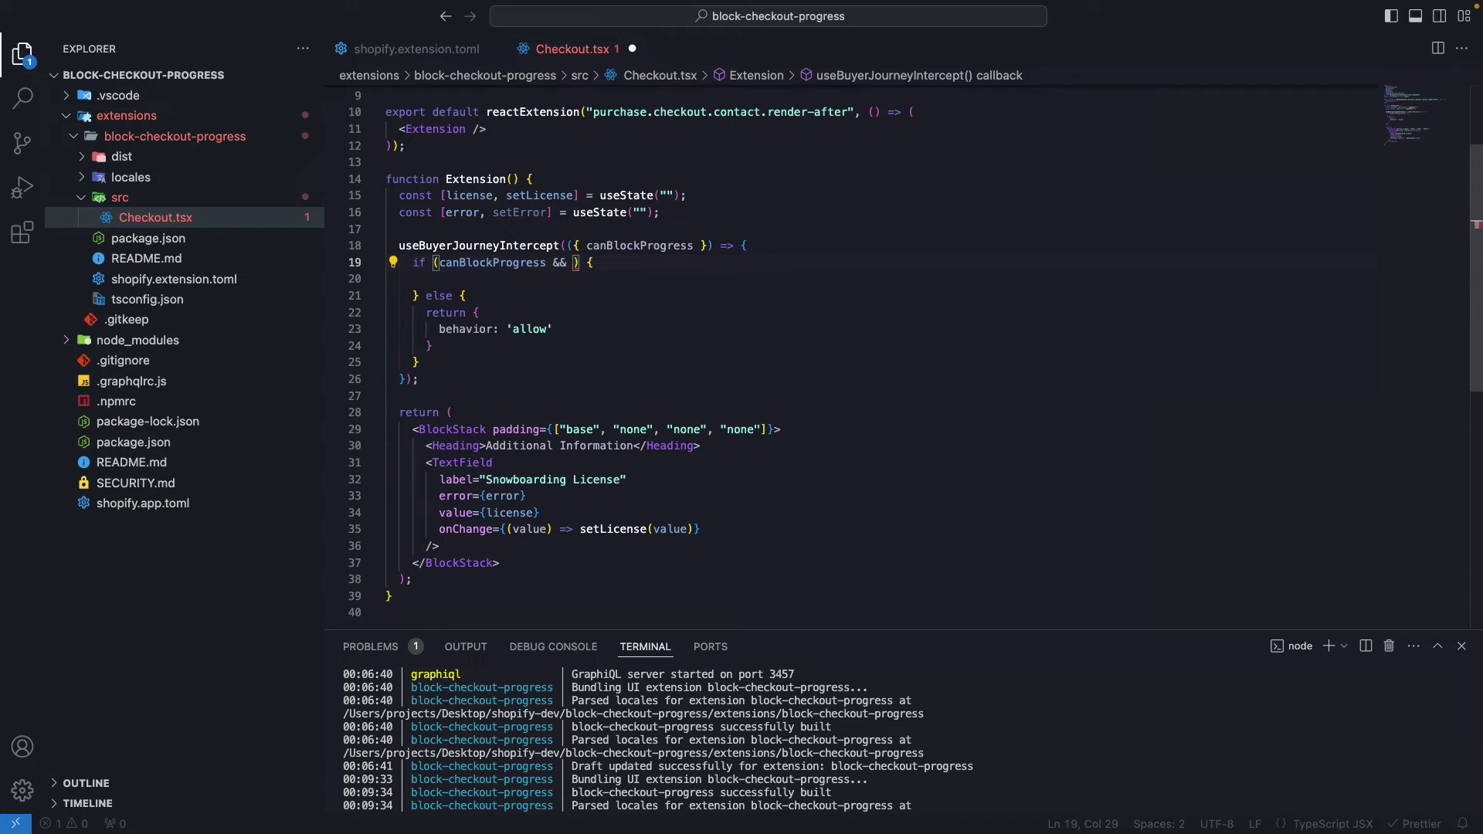
type("license.length")
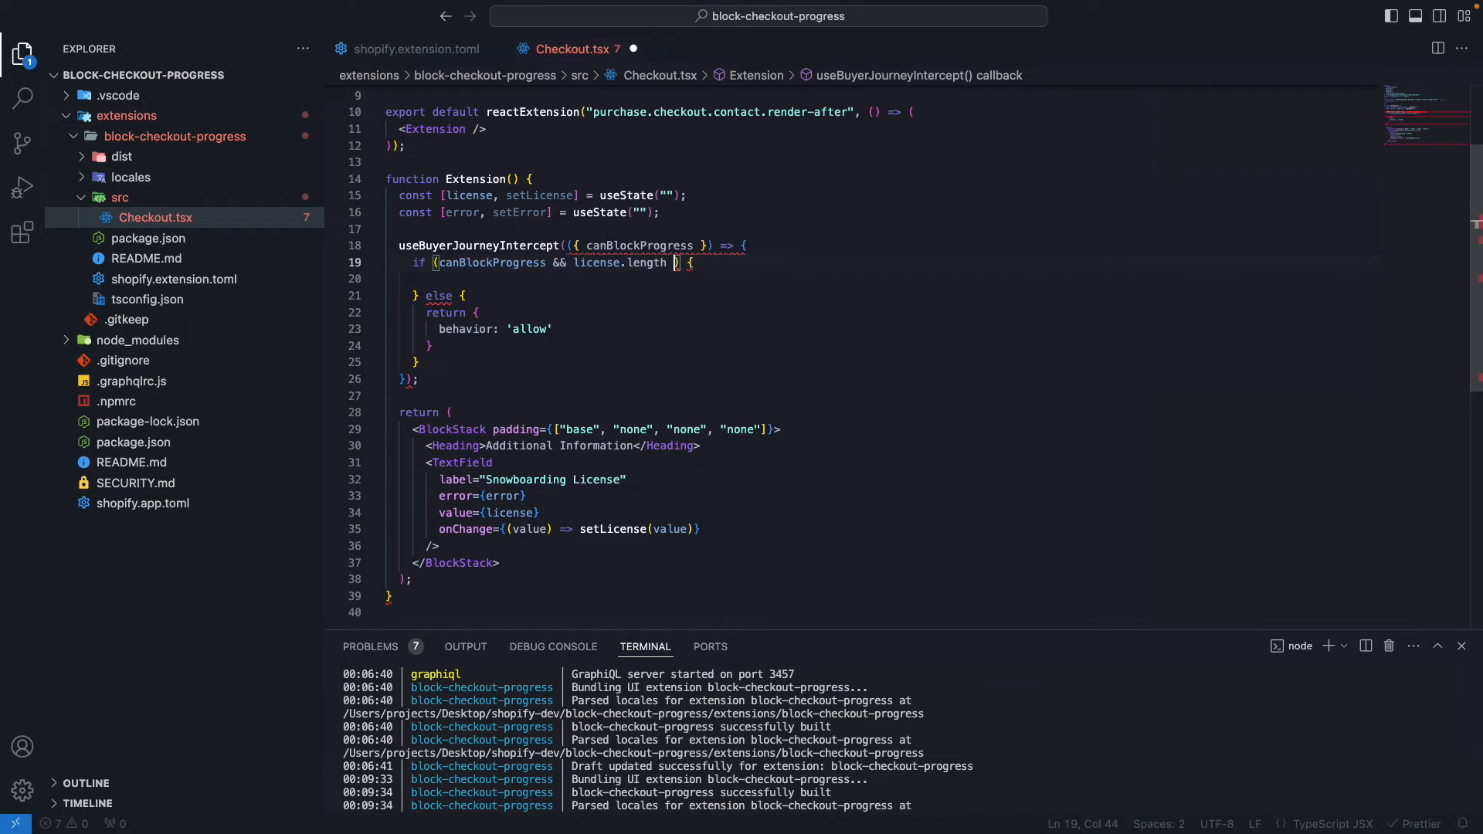
type("!== 1")
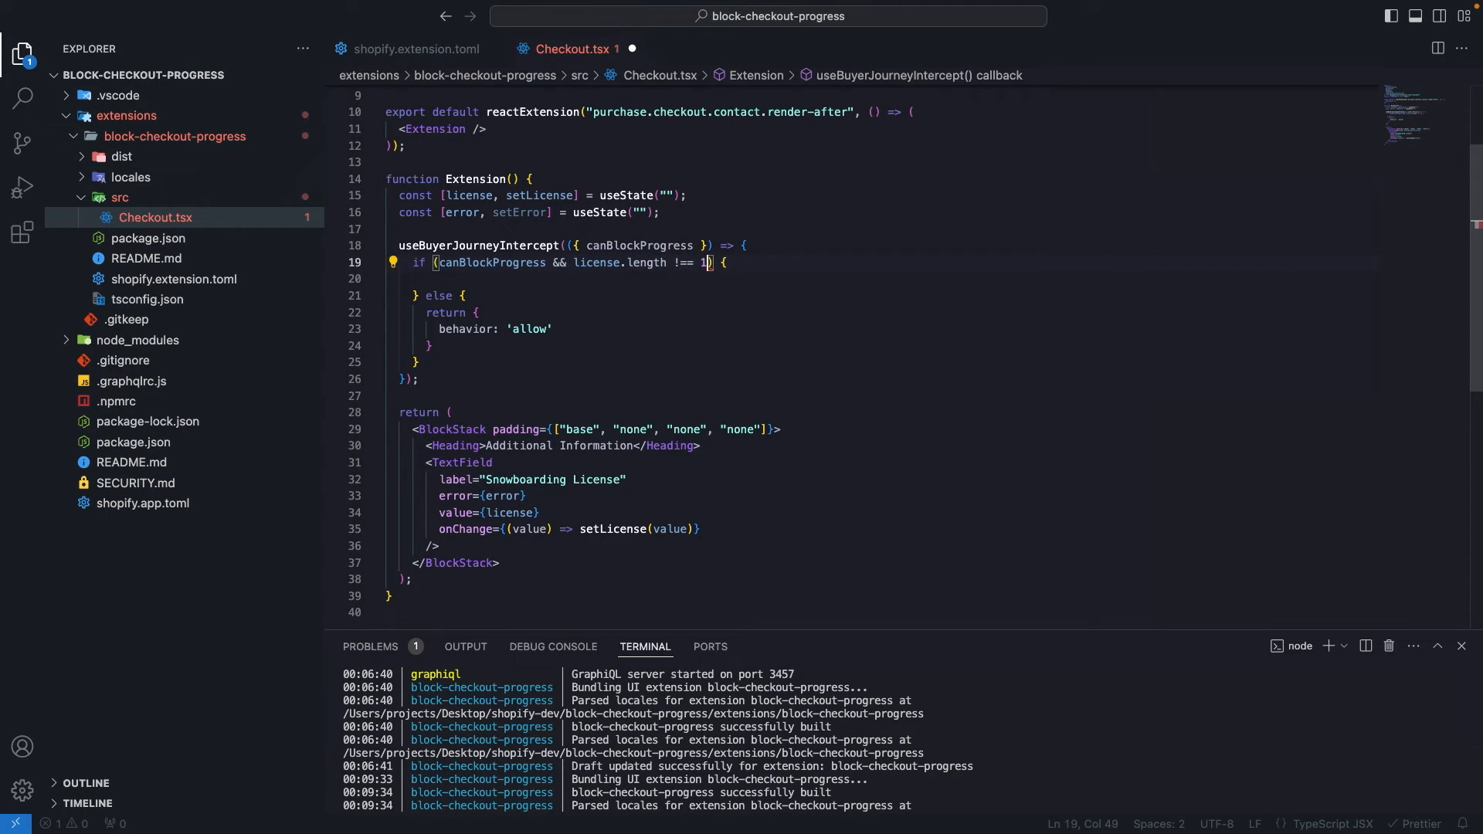
type("0")
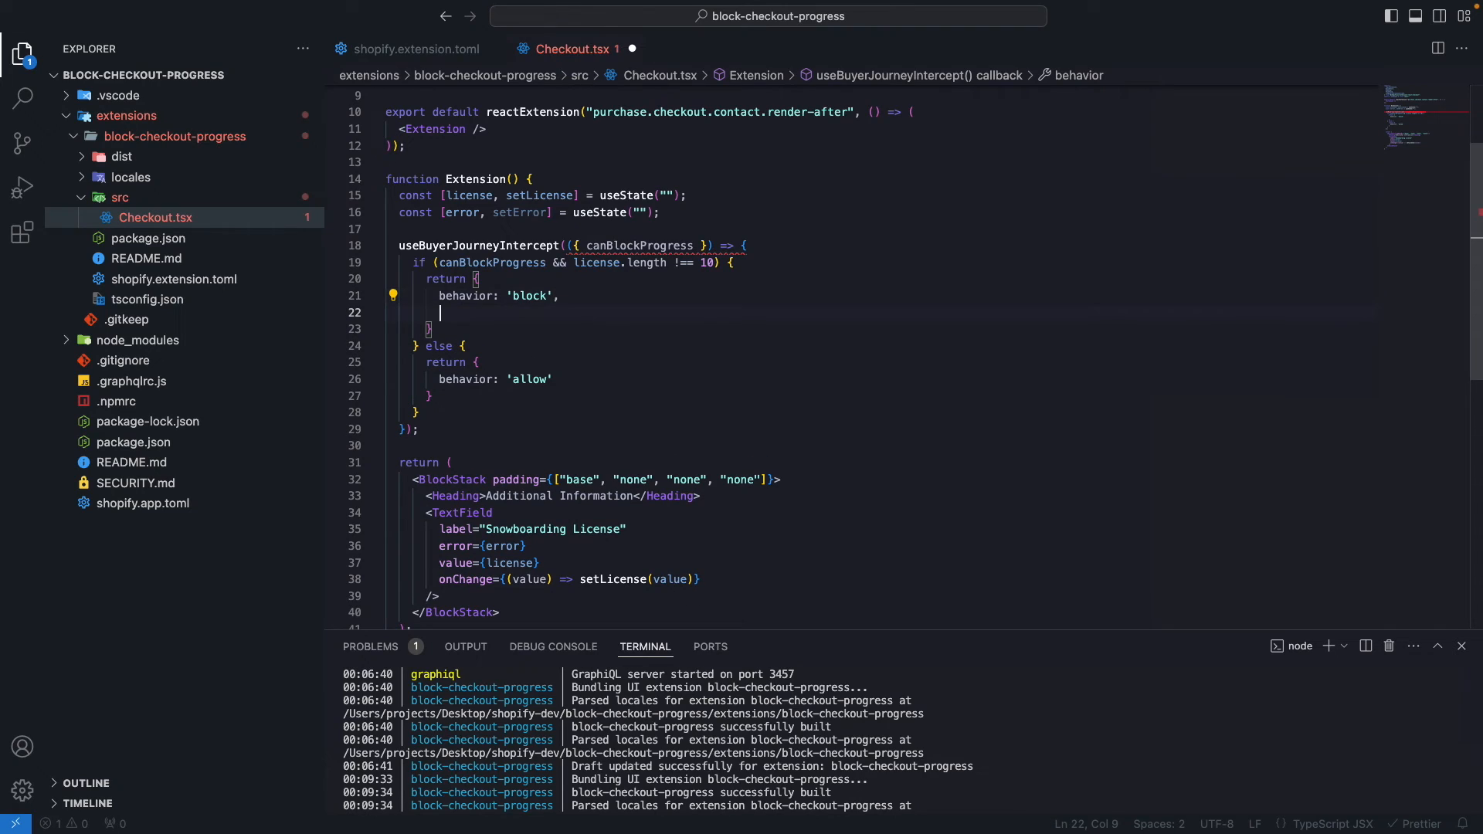
Step: Return behavior 'block' with a reason message about entering a valid license number
type("reason")
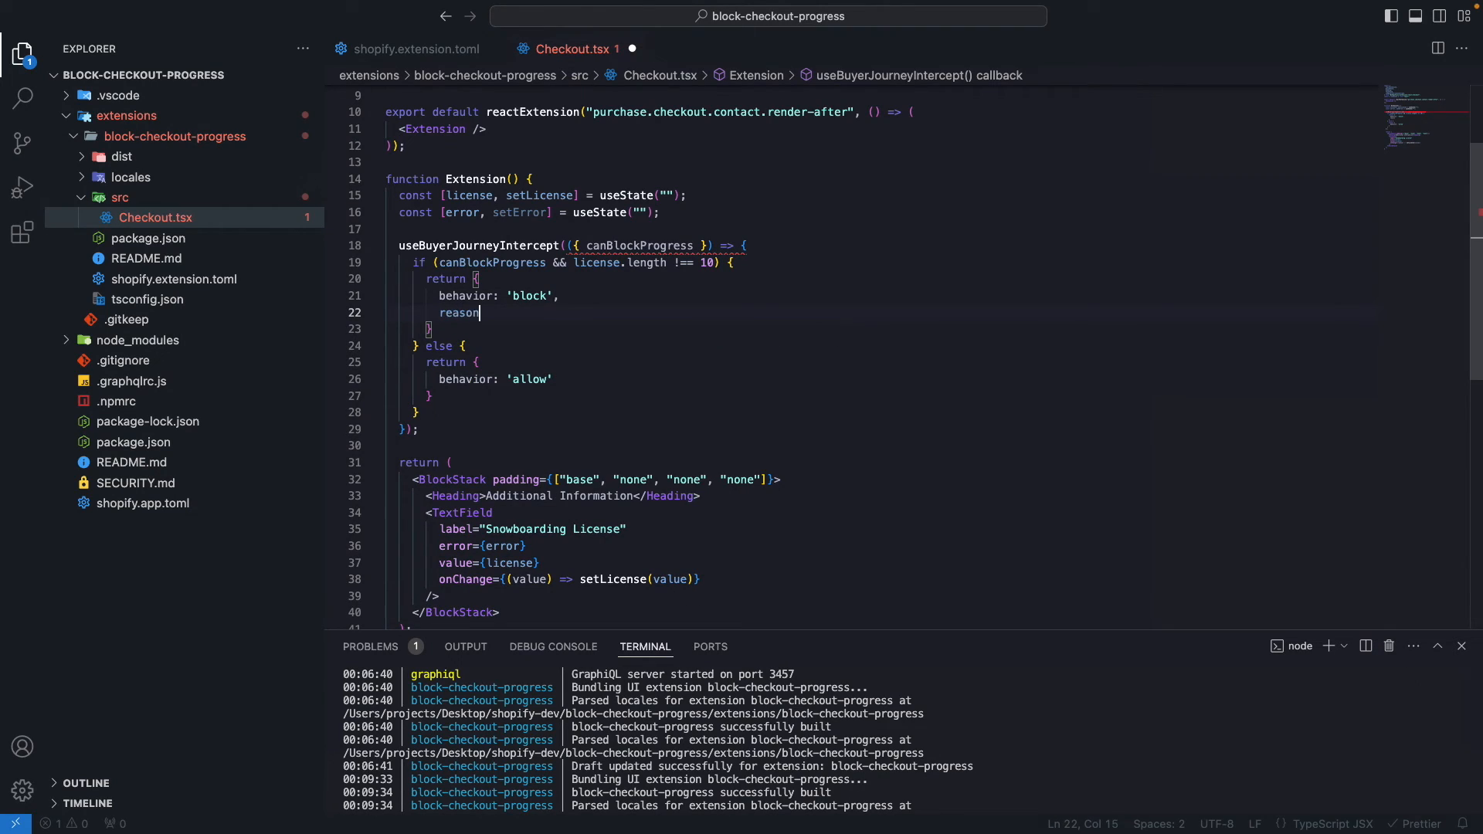
type(": \"\"")
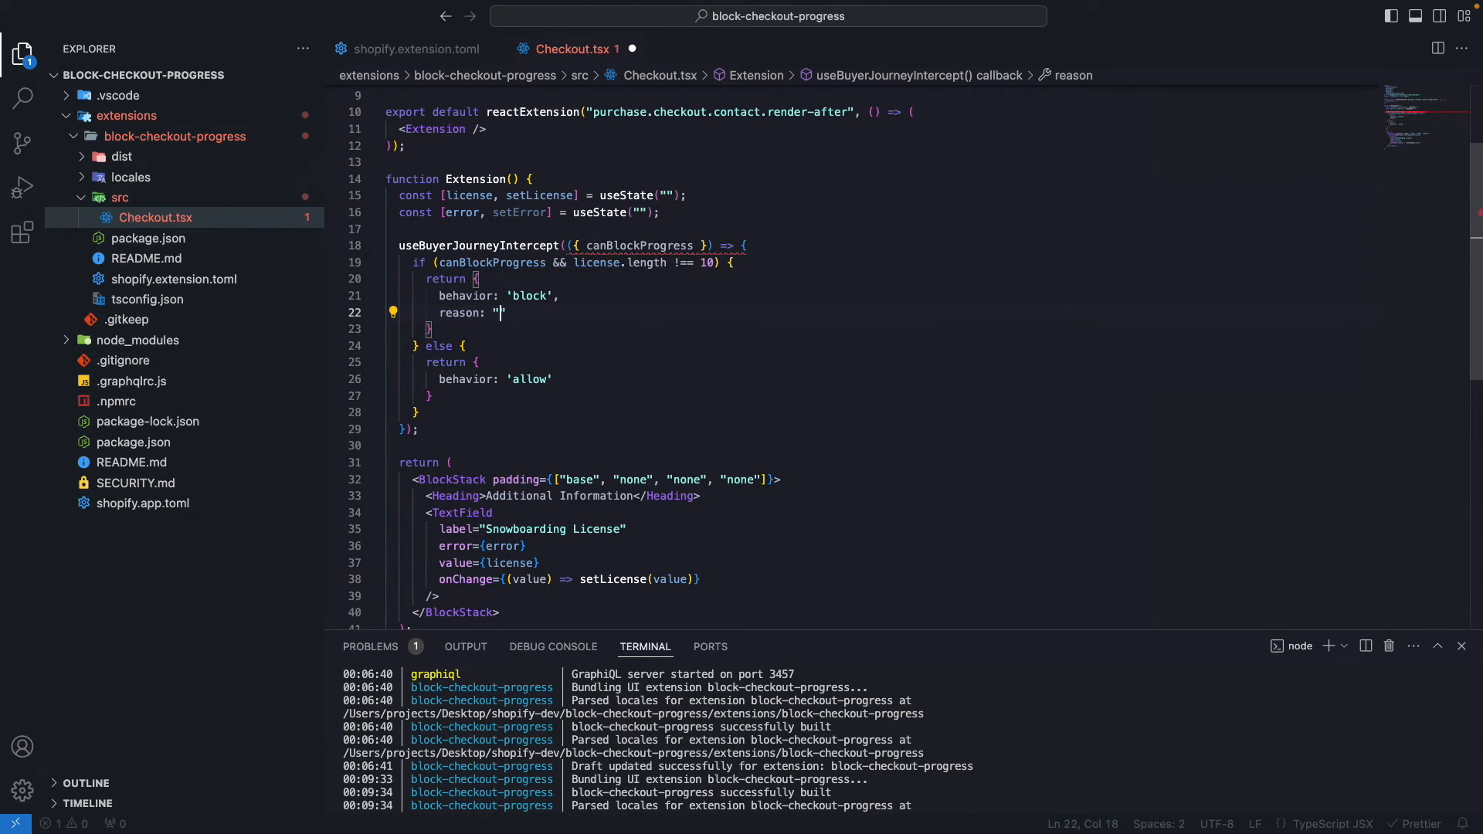
type("Must enter a valid")
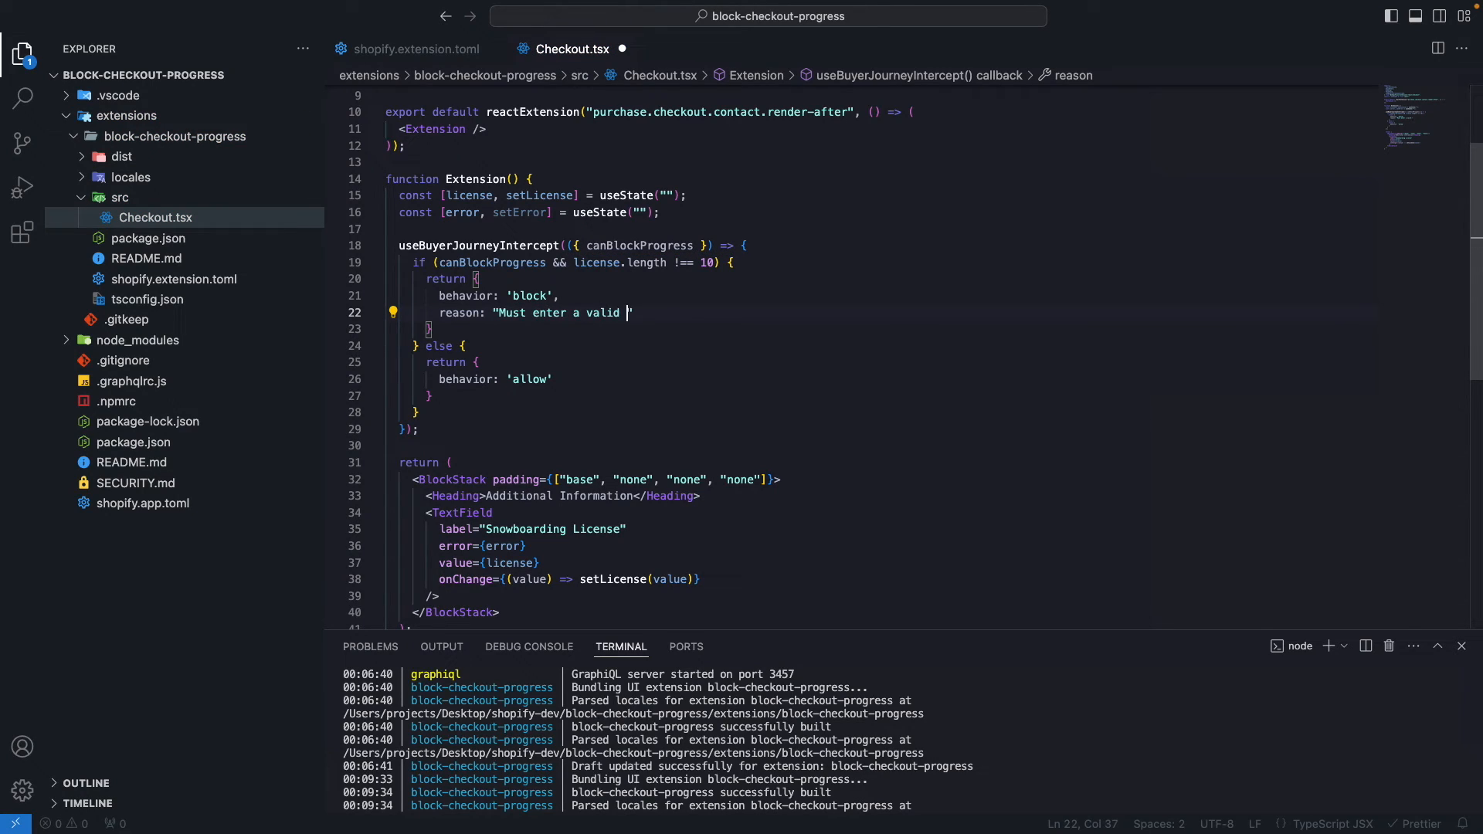
type("license number")
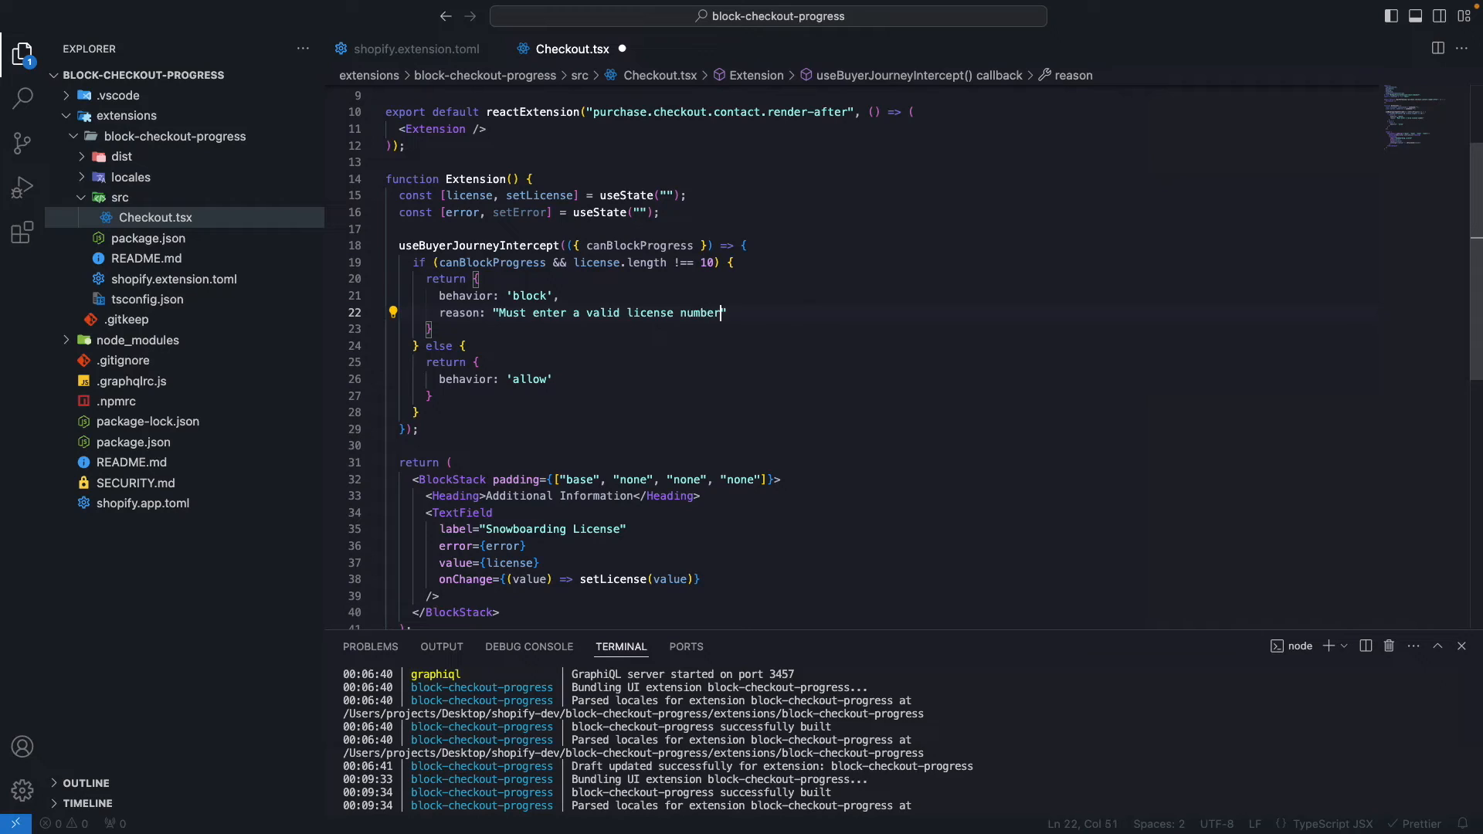
left_click(499, 312)
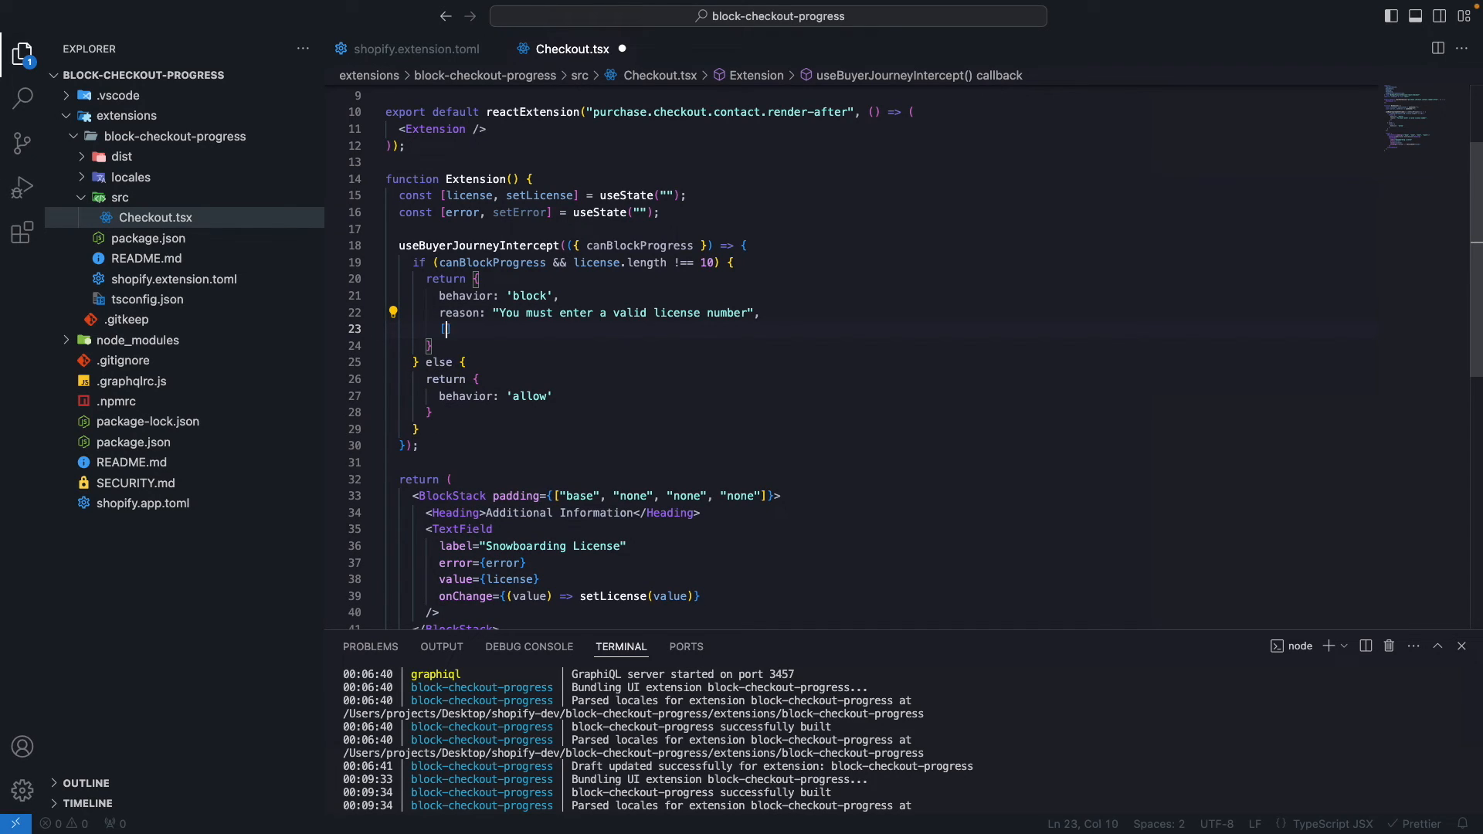
Step: Add a perform callback to the block result that checks result.behavior === "block"
type("erro")
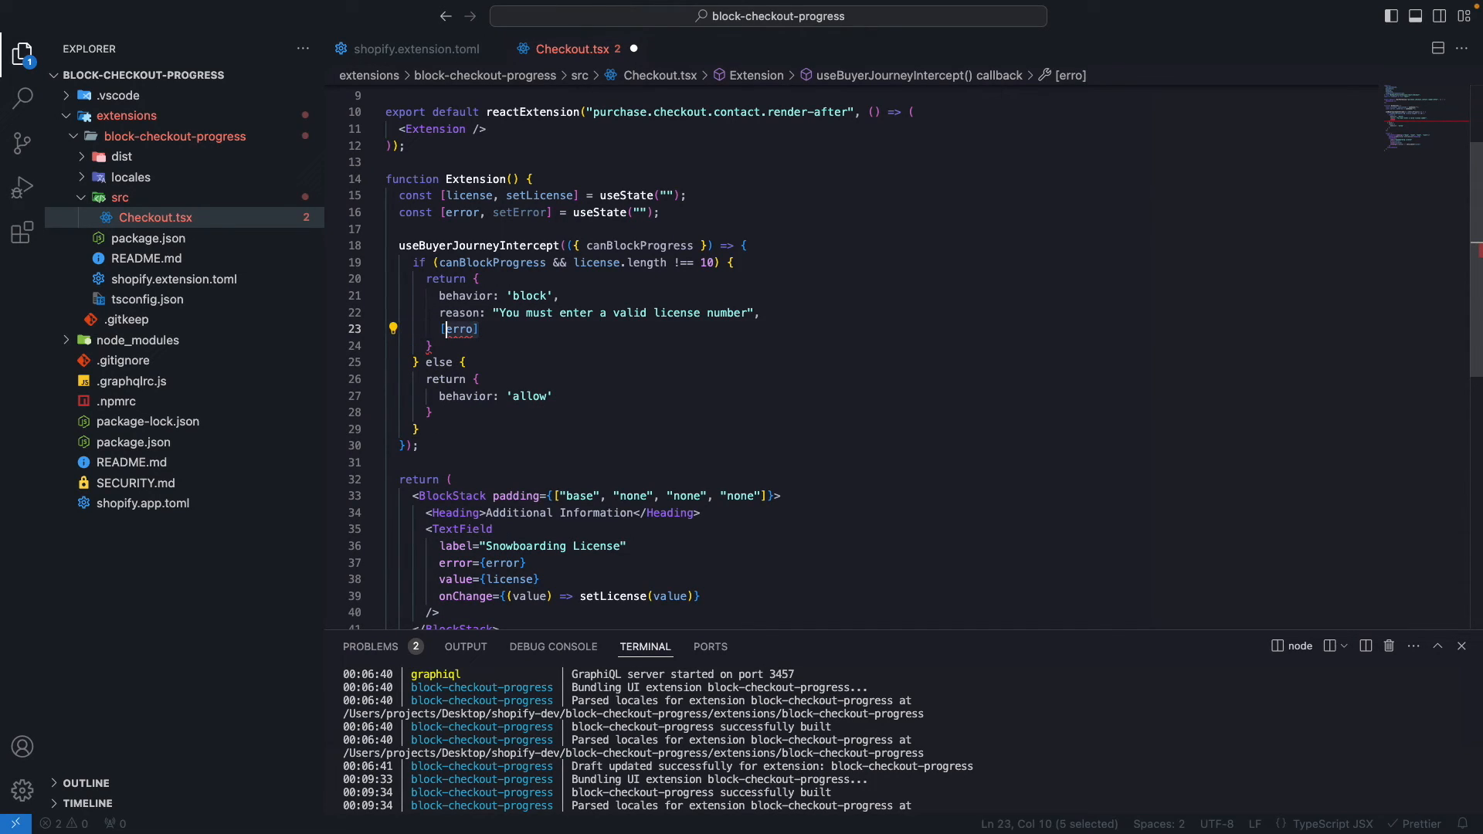
type("perform: (")
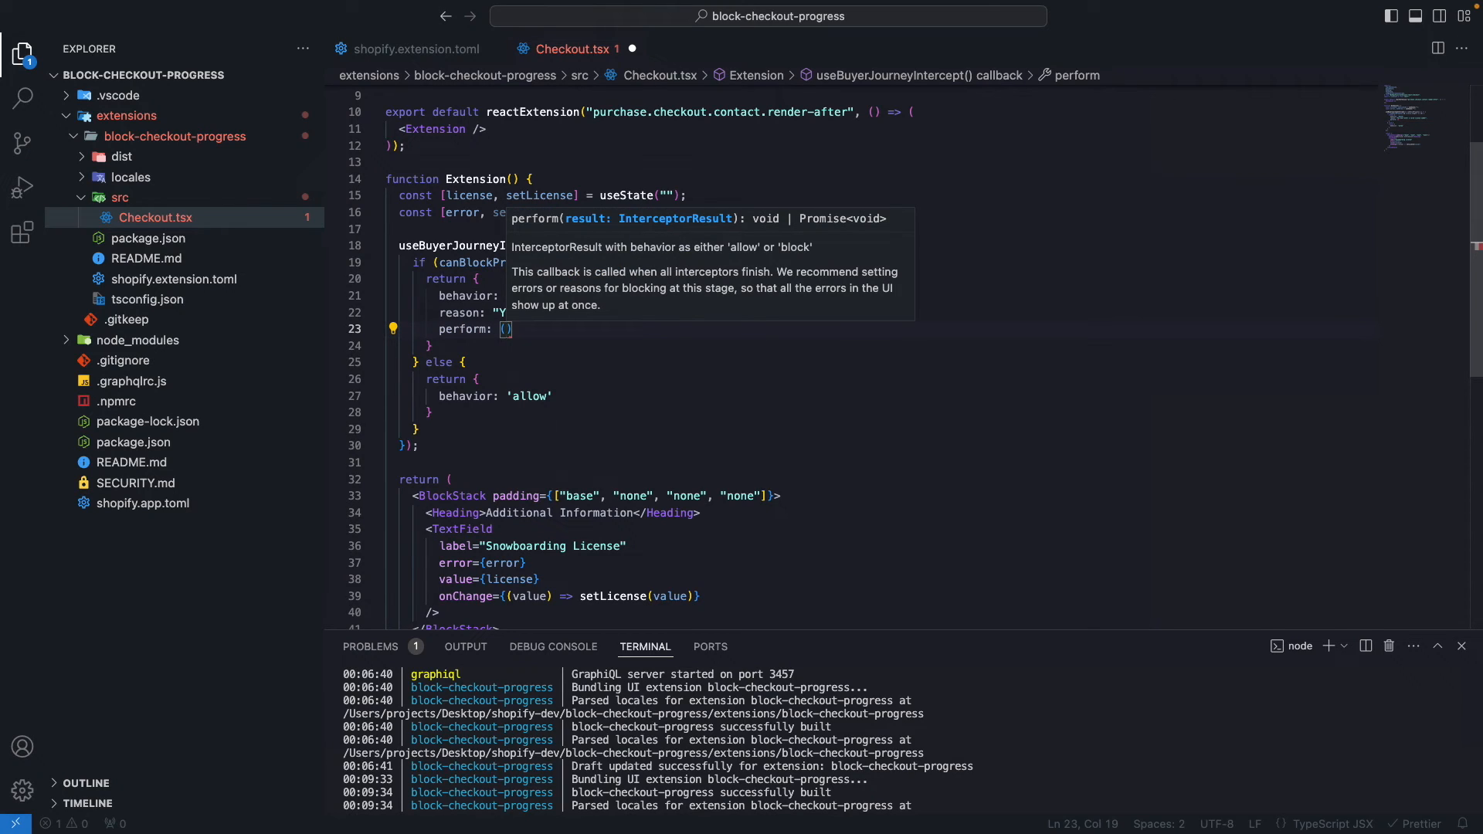
type("(result) => {")
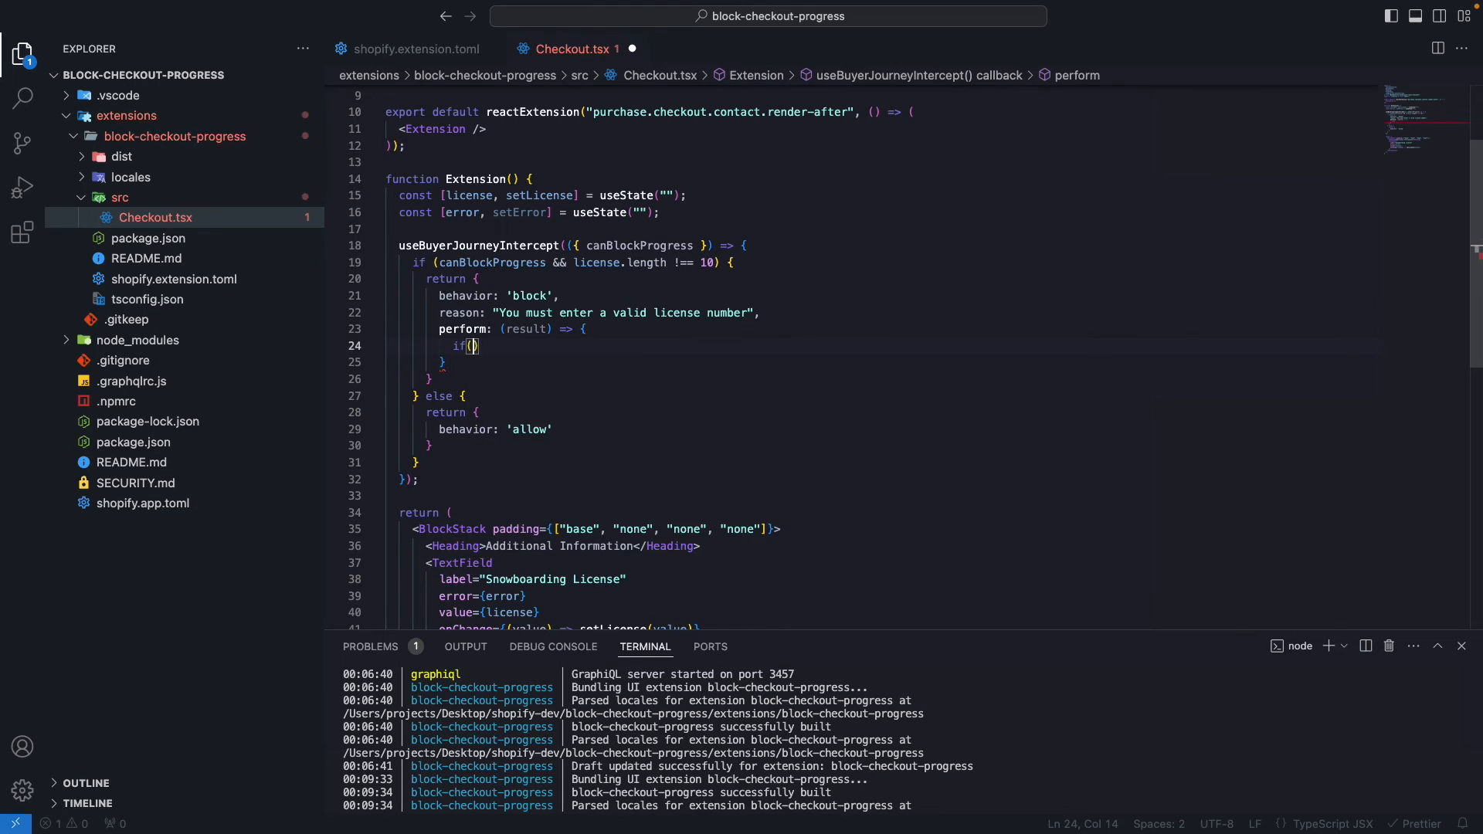
type("result.behavior")
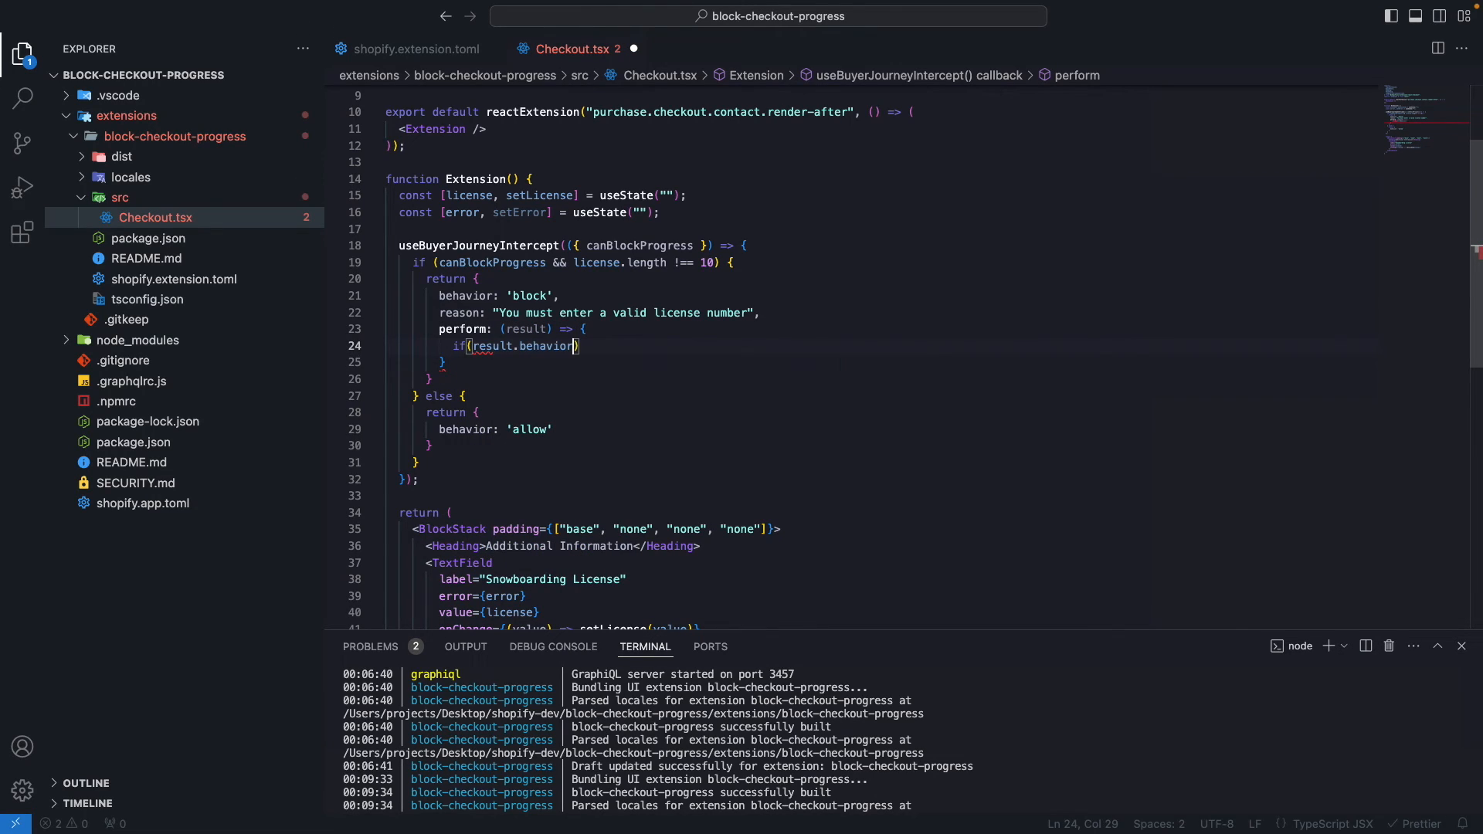
type("=== \"block")
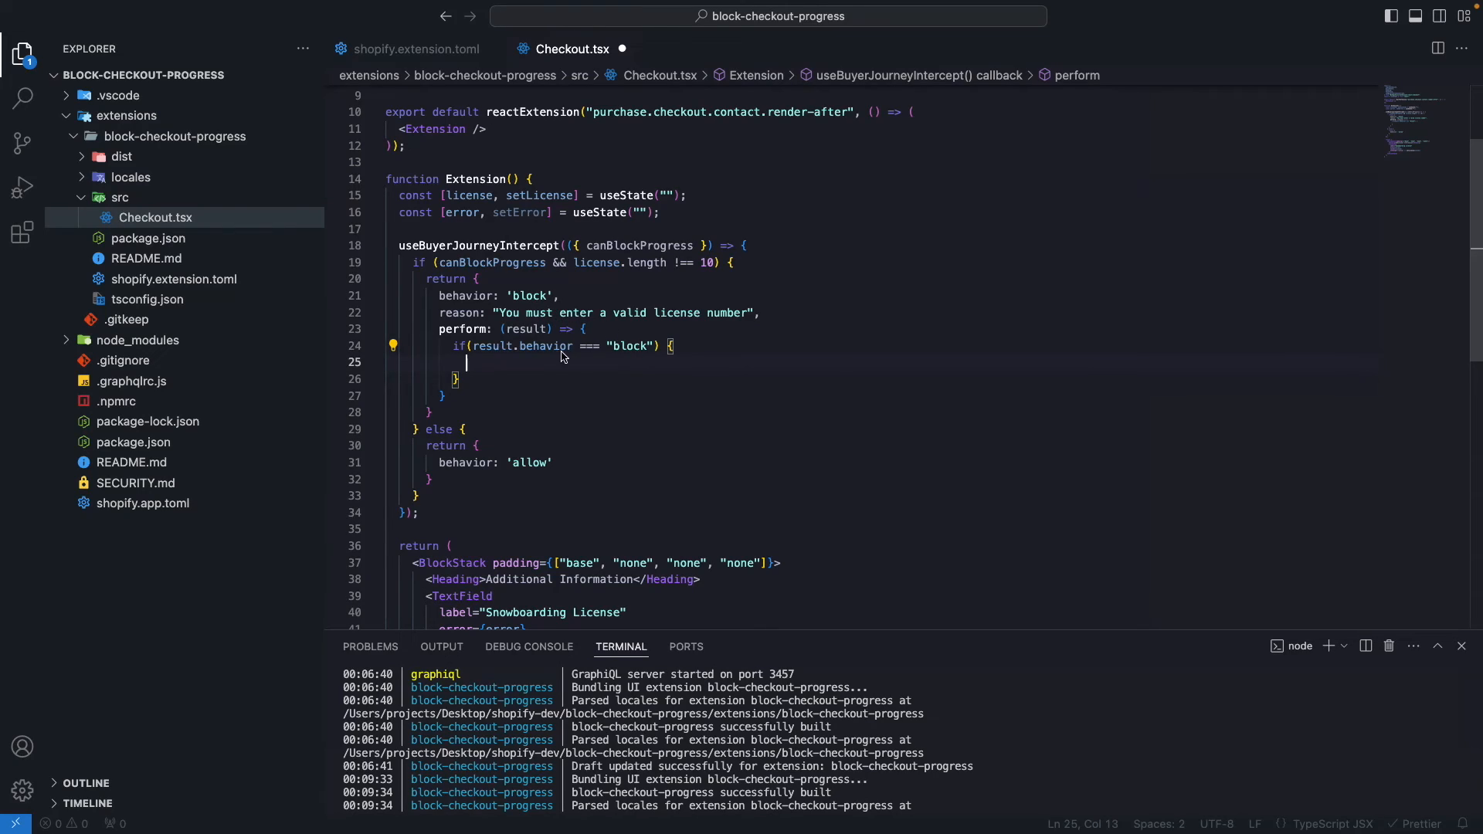
mouse_move(569, 373)
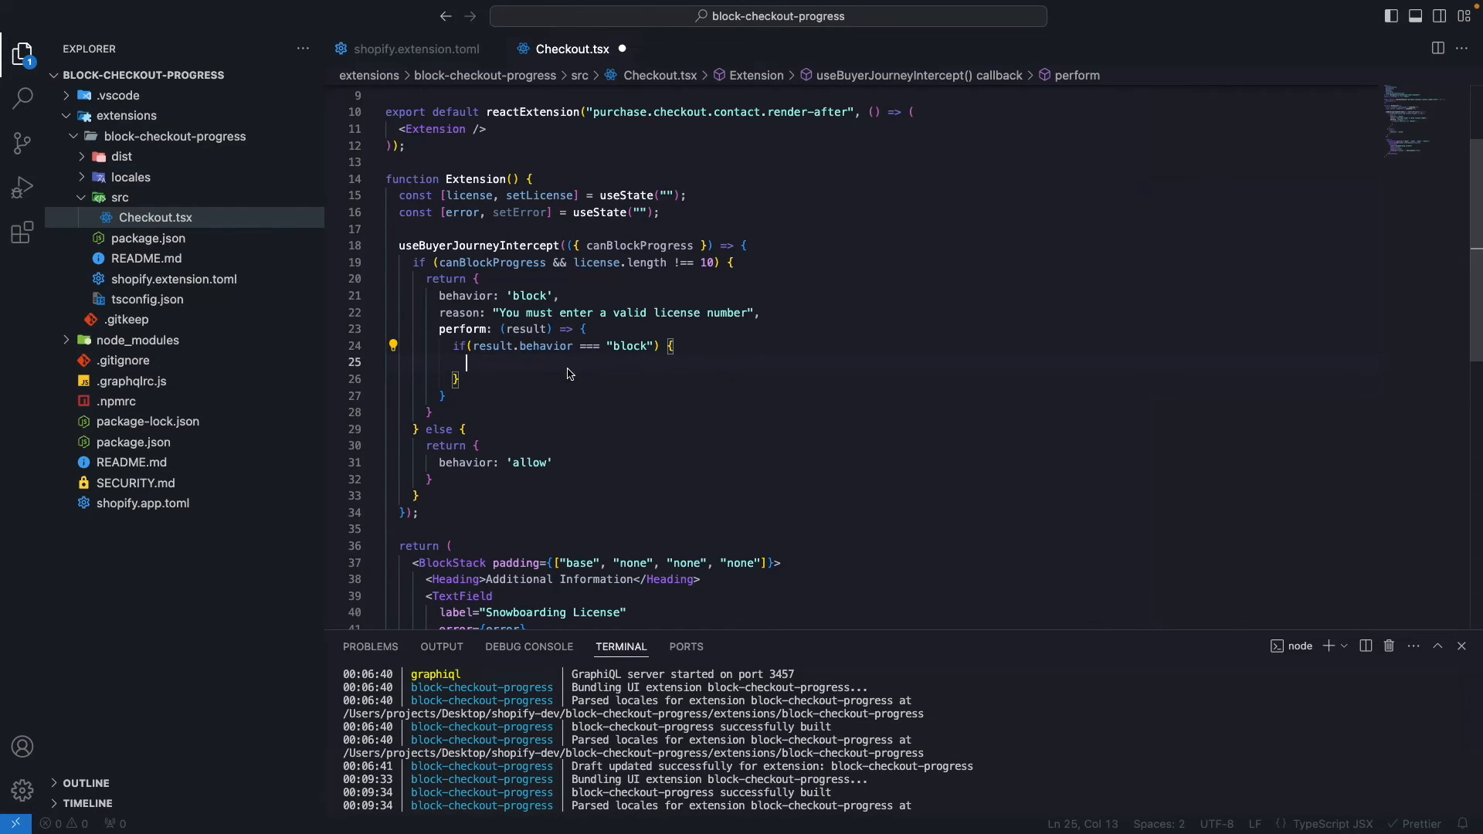
Step: Inside it, call setError("You must enter a valid license number")
type("s")
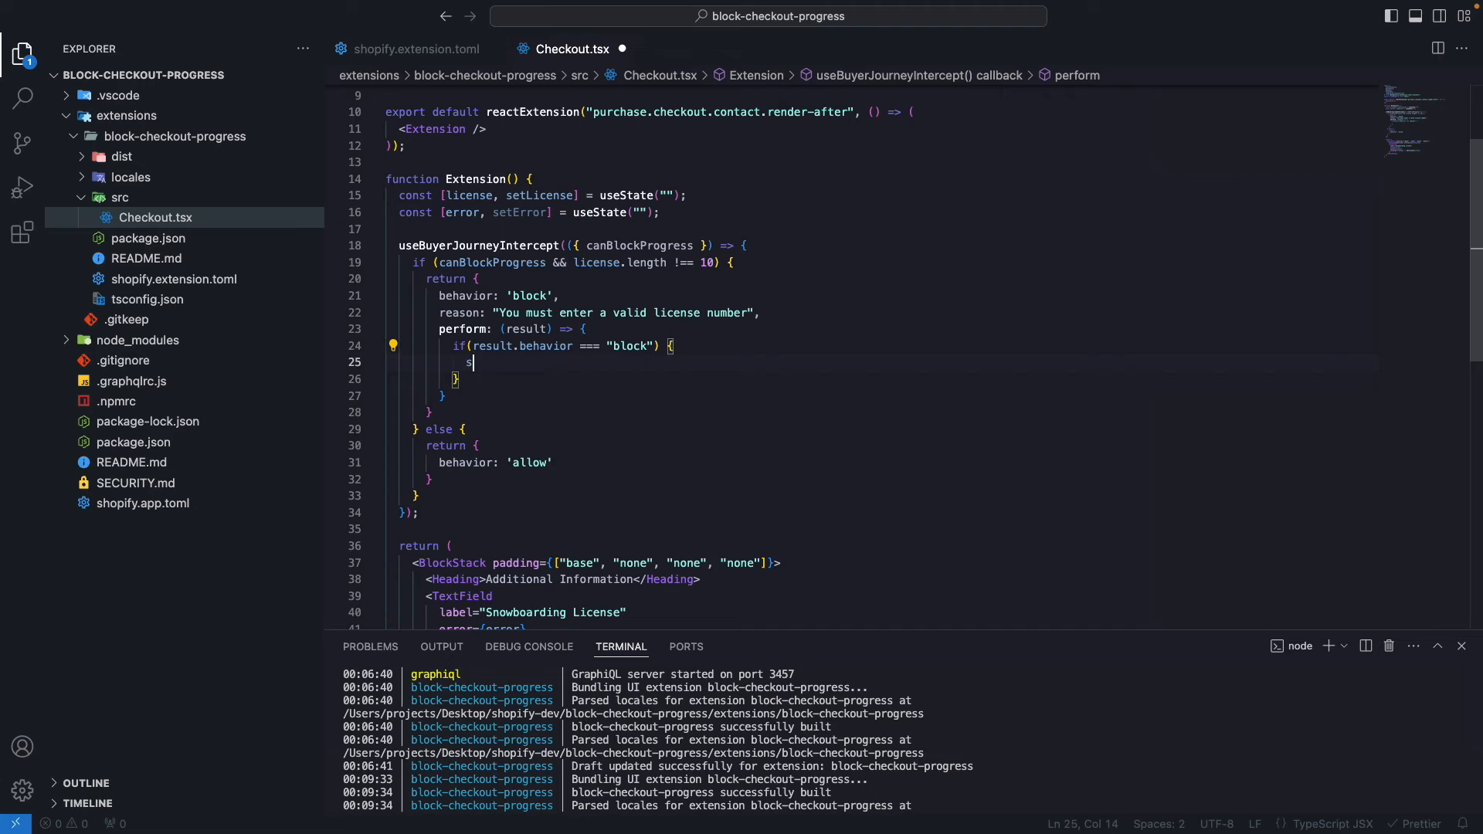
type("etError(\"You must enter a valid l")
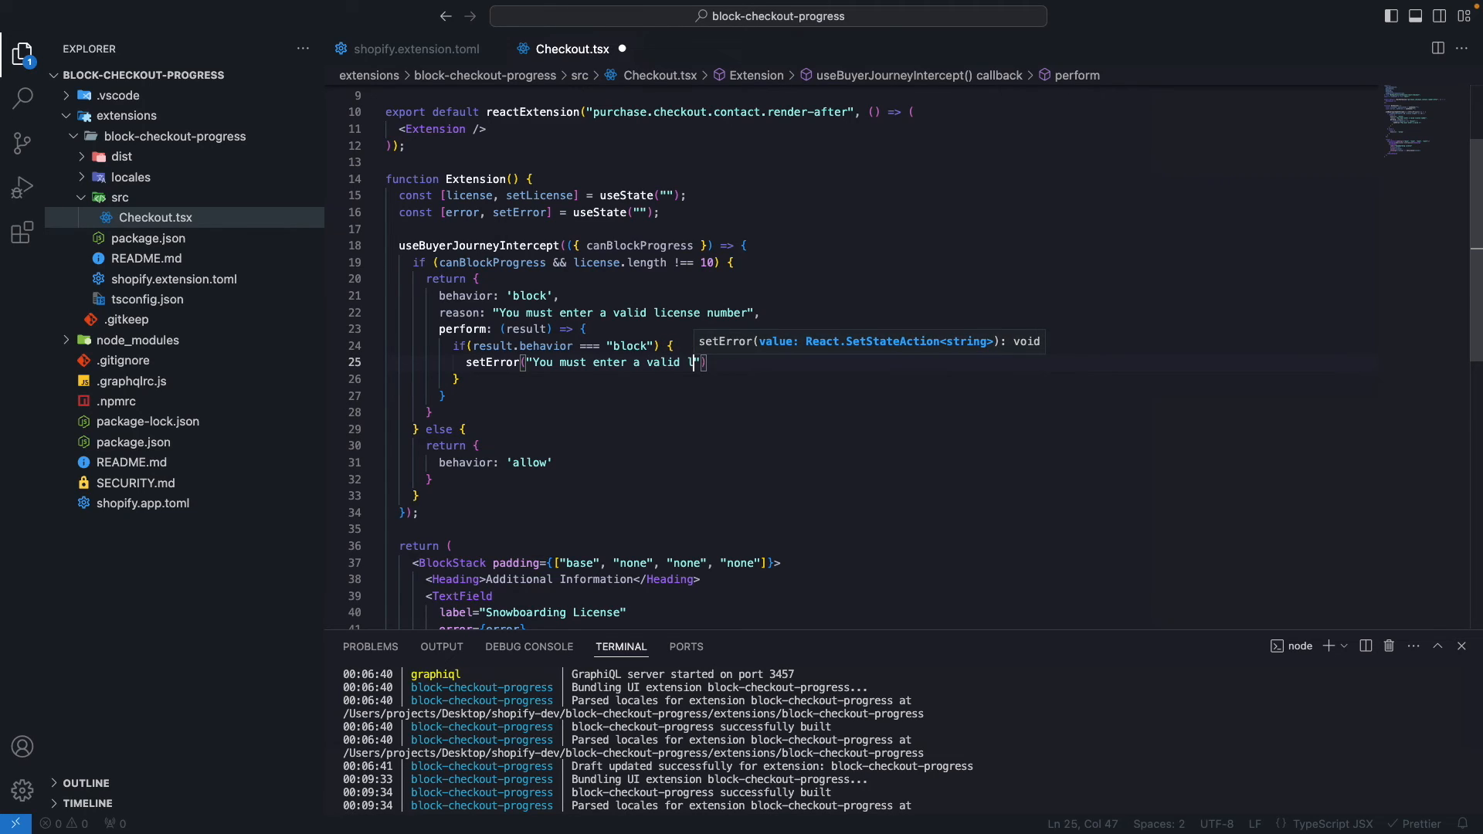
type("license number")
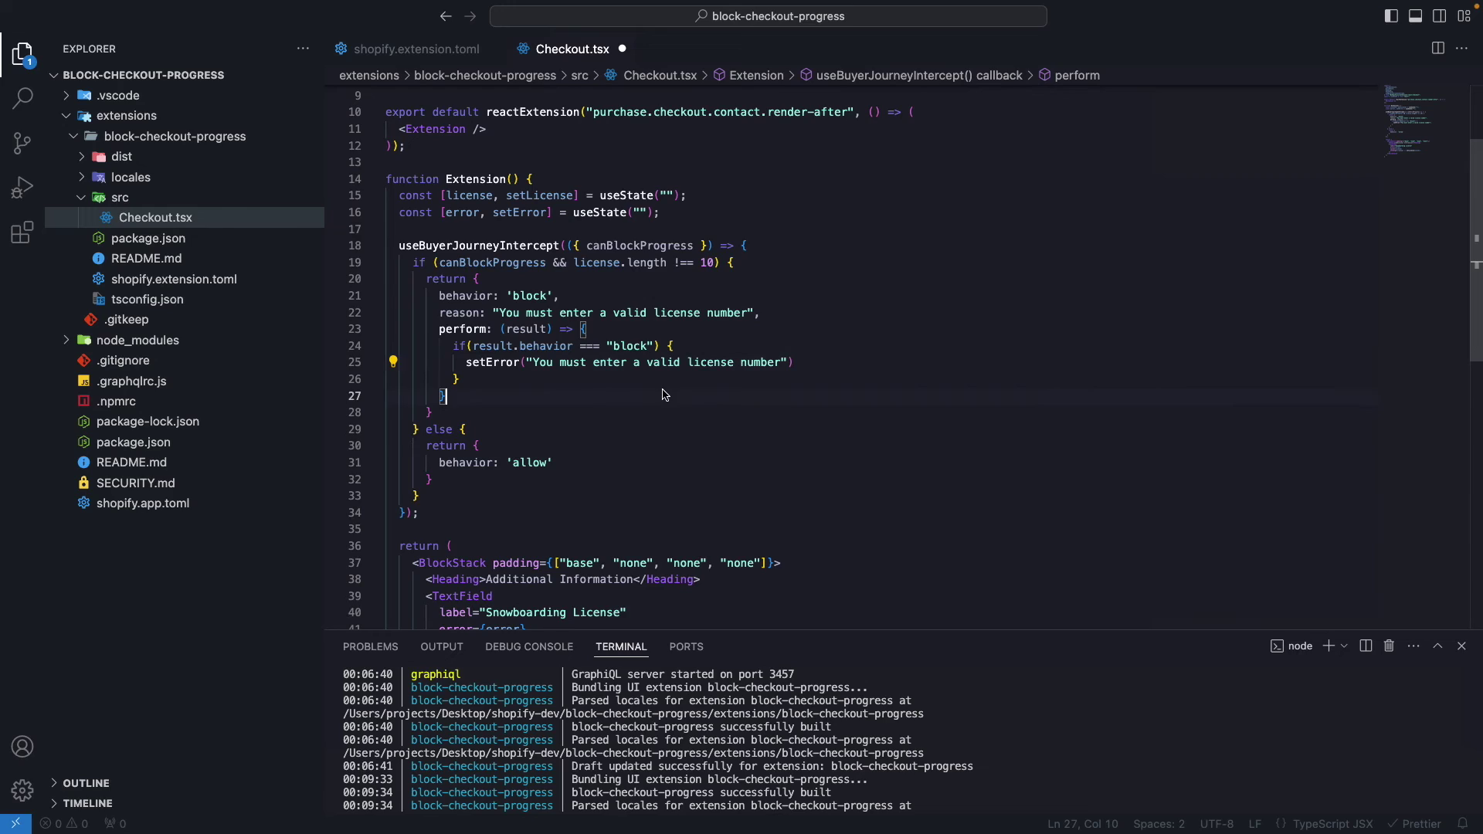
scroll("down", 3)
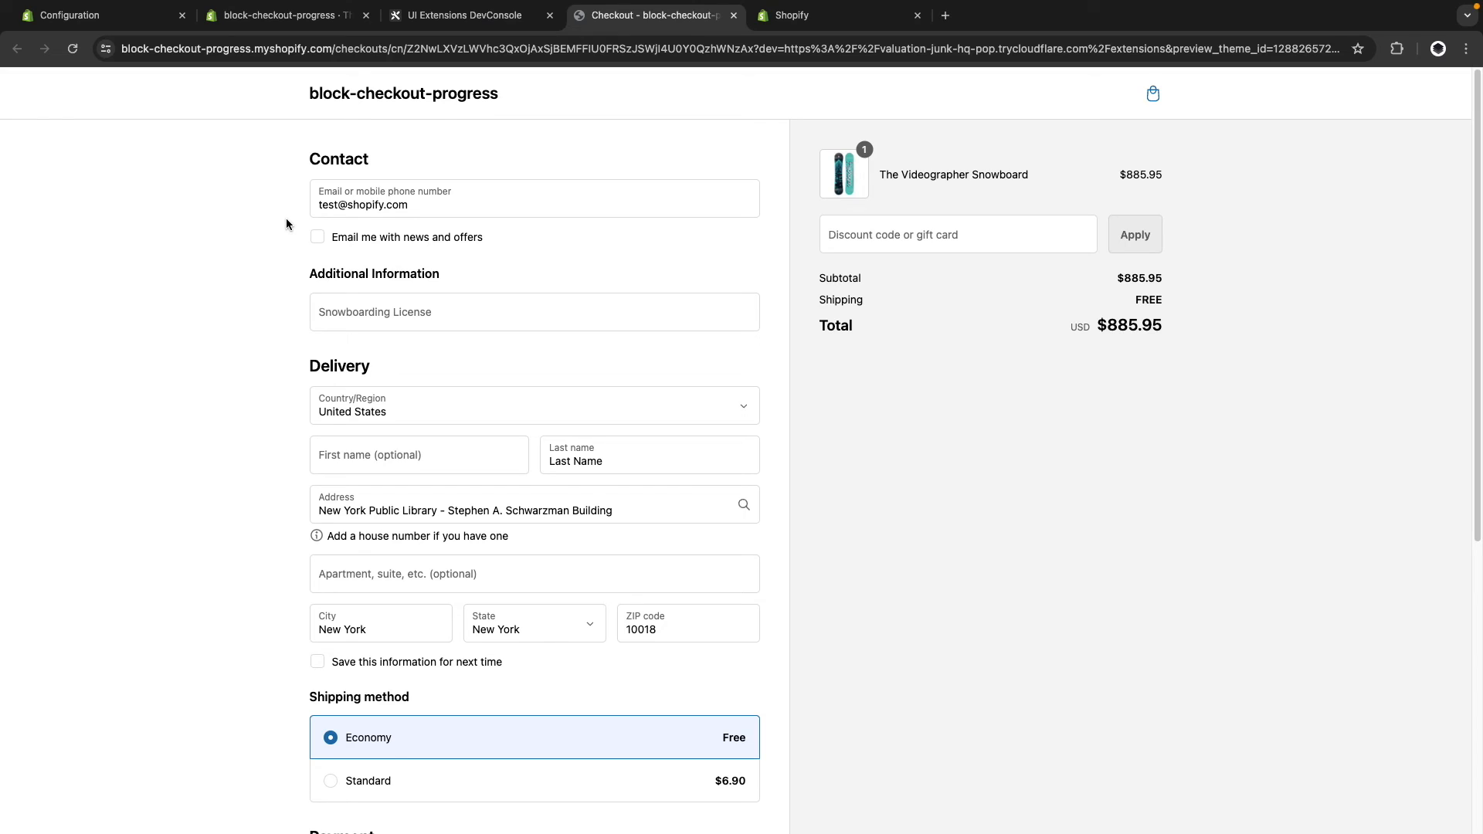
Step: Enter 12345 in the Snowboarding License field and see the valid-license error appear below it
scroll("down", 3)
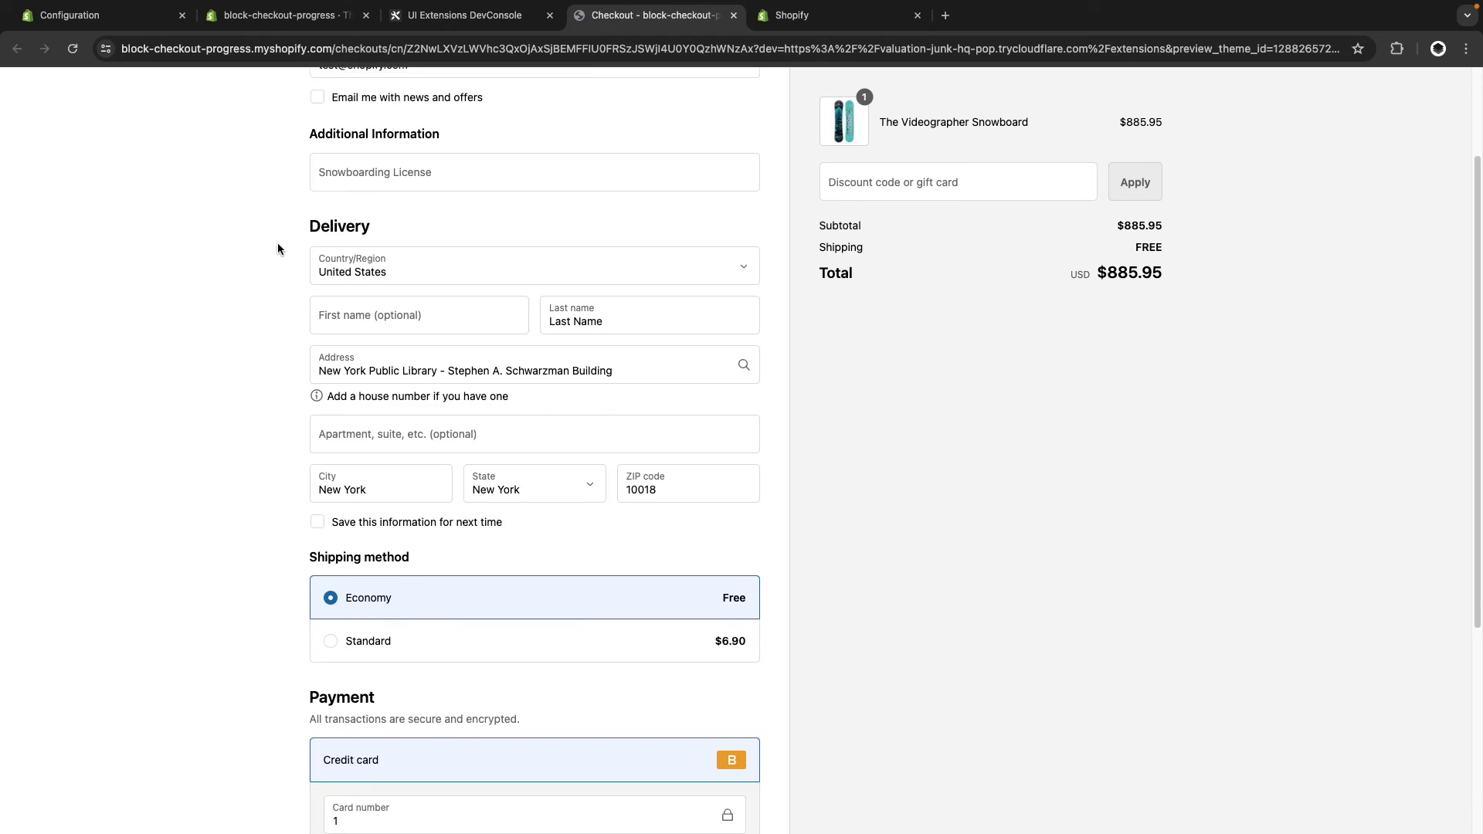
scroll("down", 3)
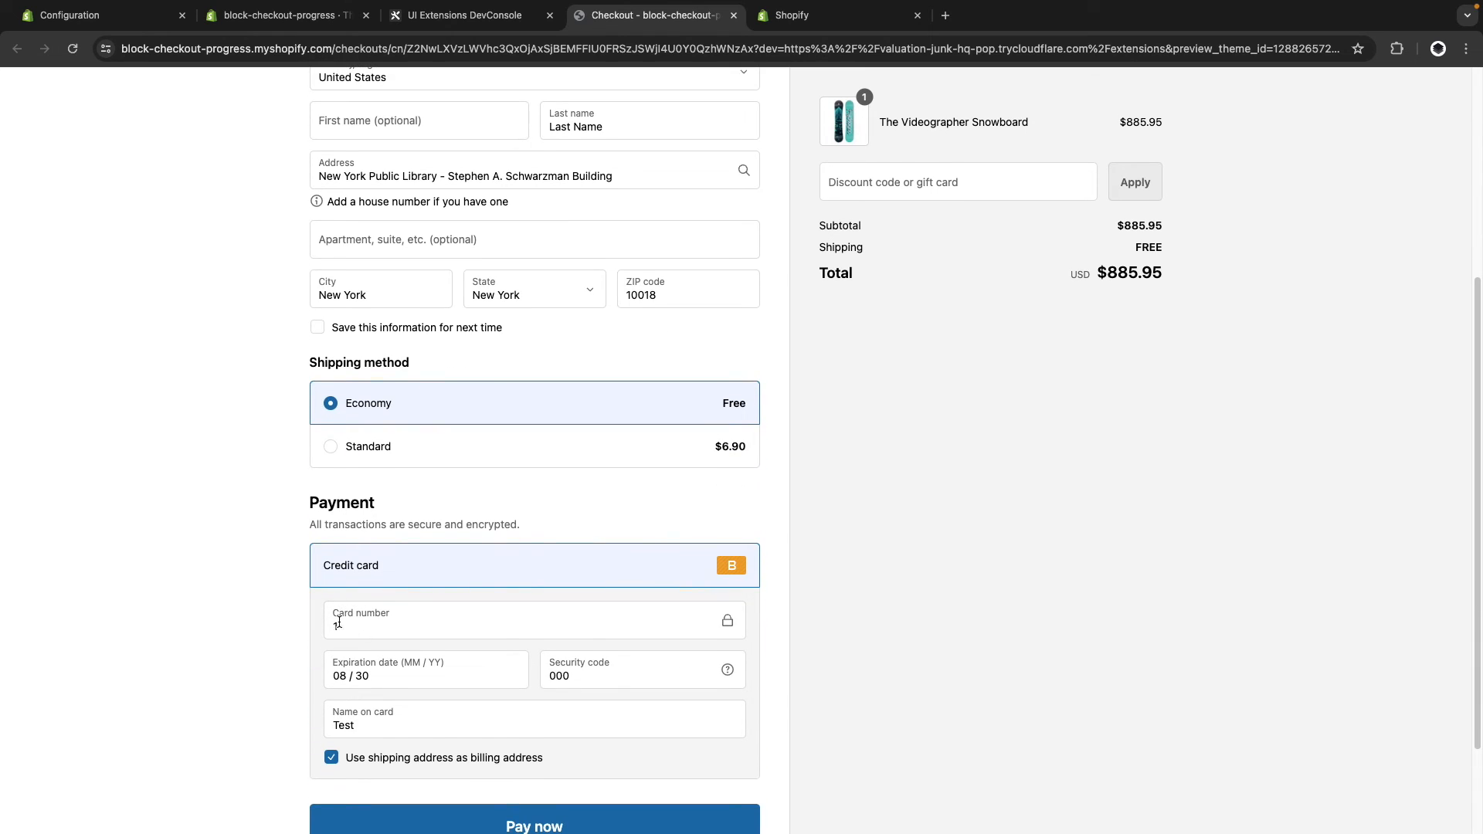
type("1")
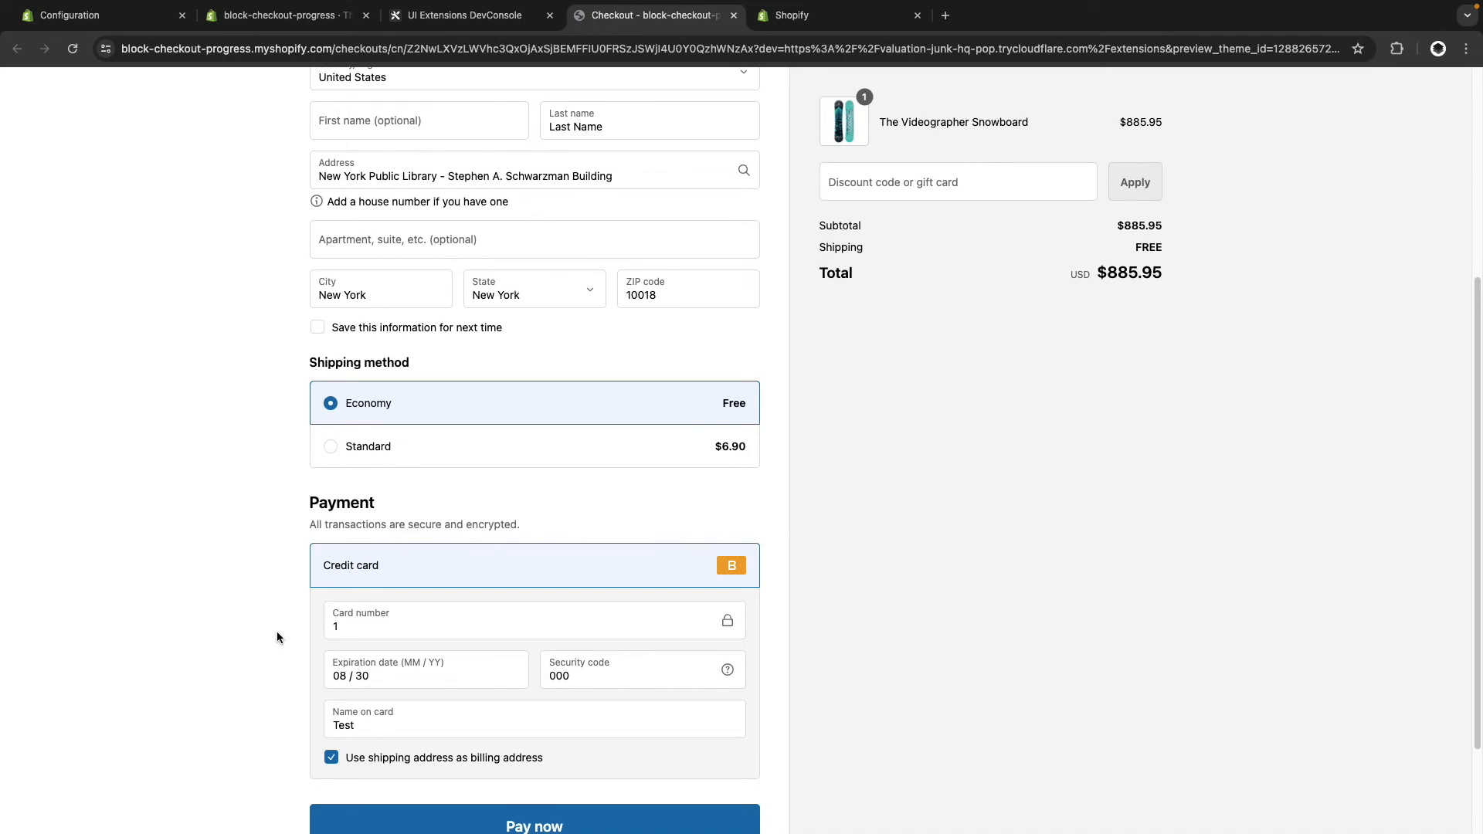
scroll("down", 3)
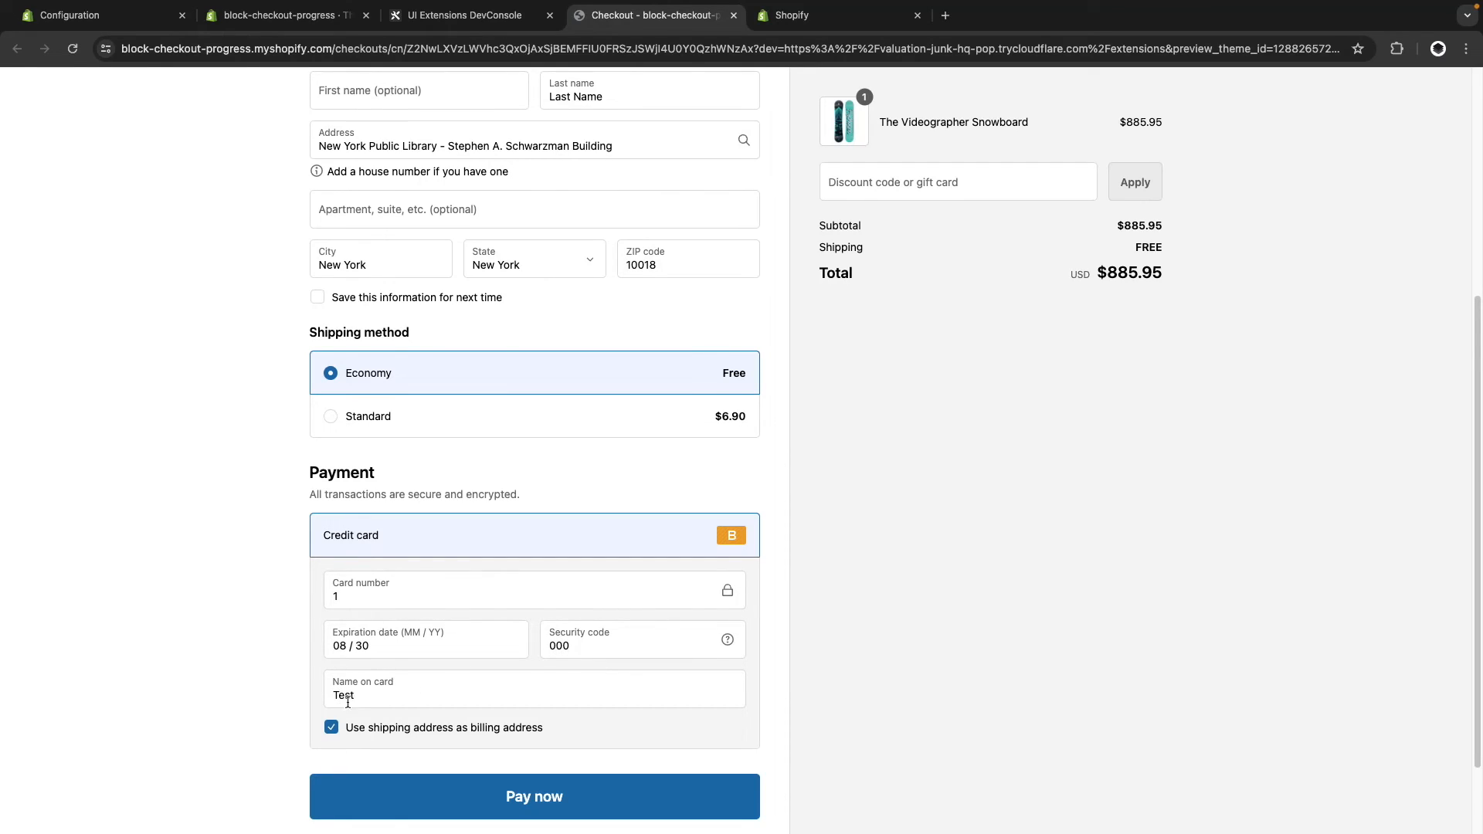
mouse_move(445, 742)
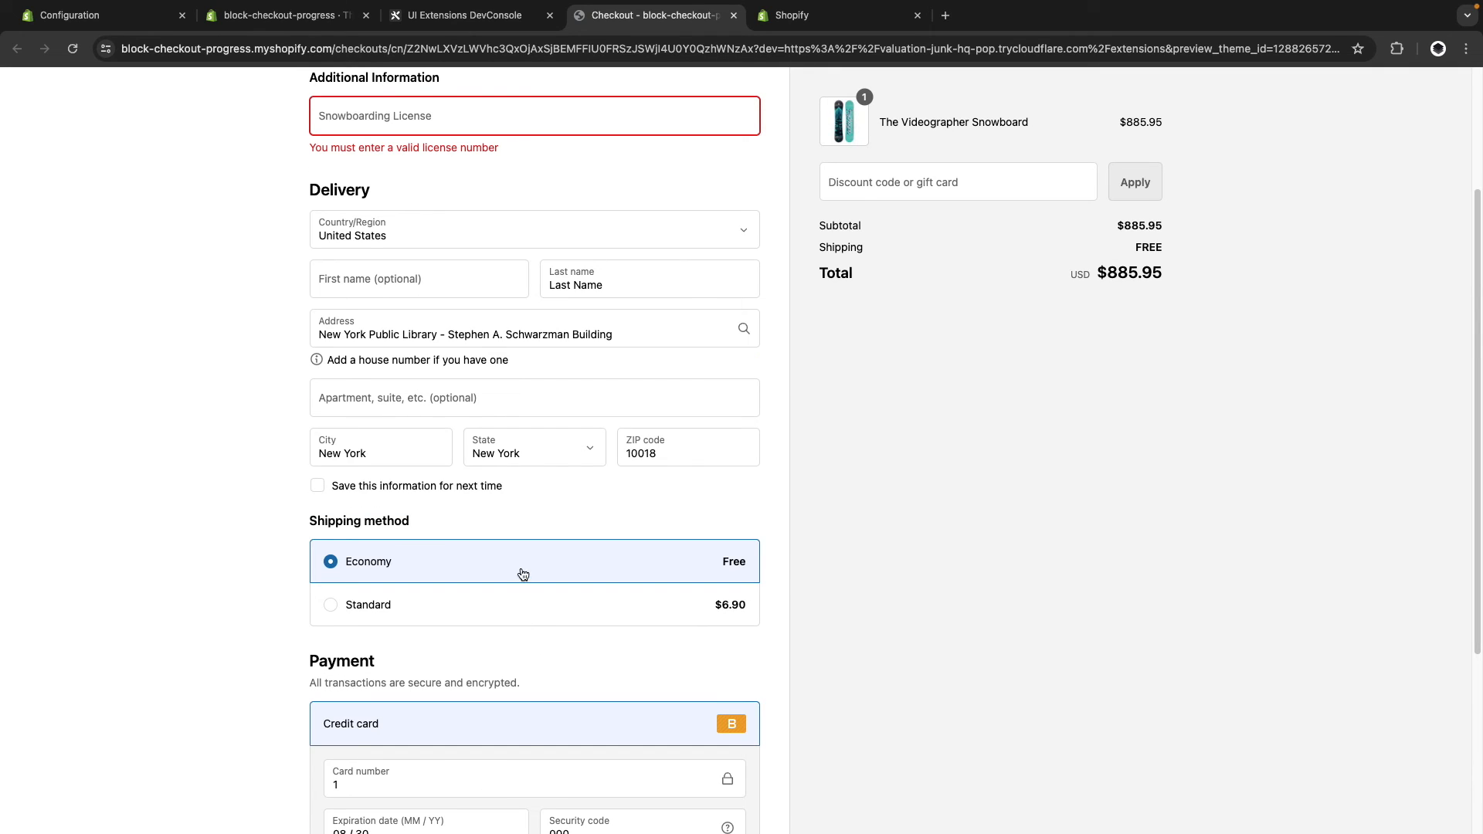
scroll("down", 3)
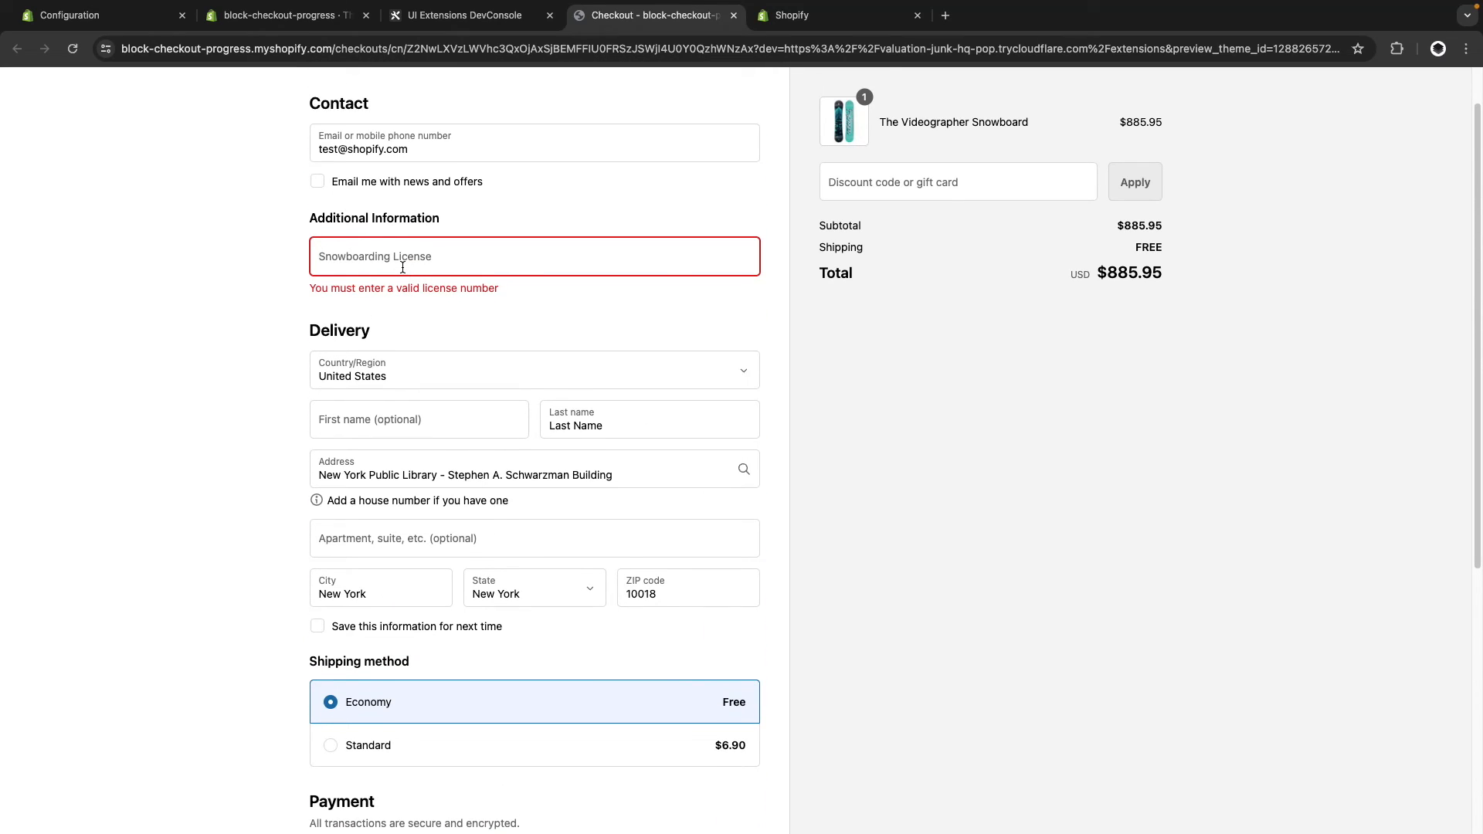
type("1234")
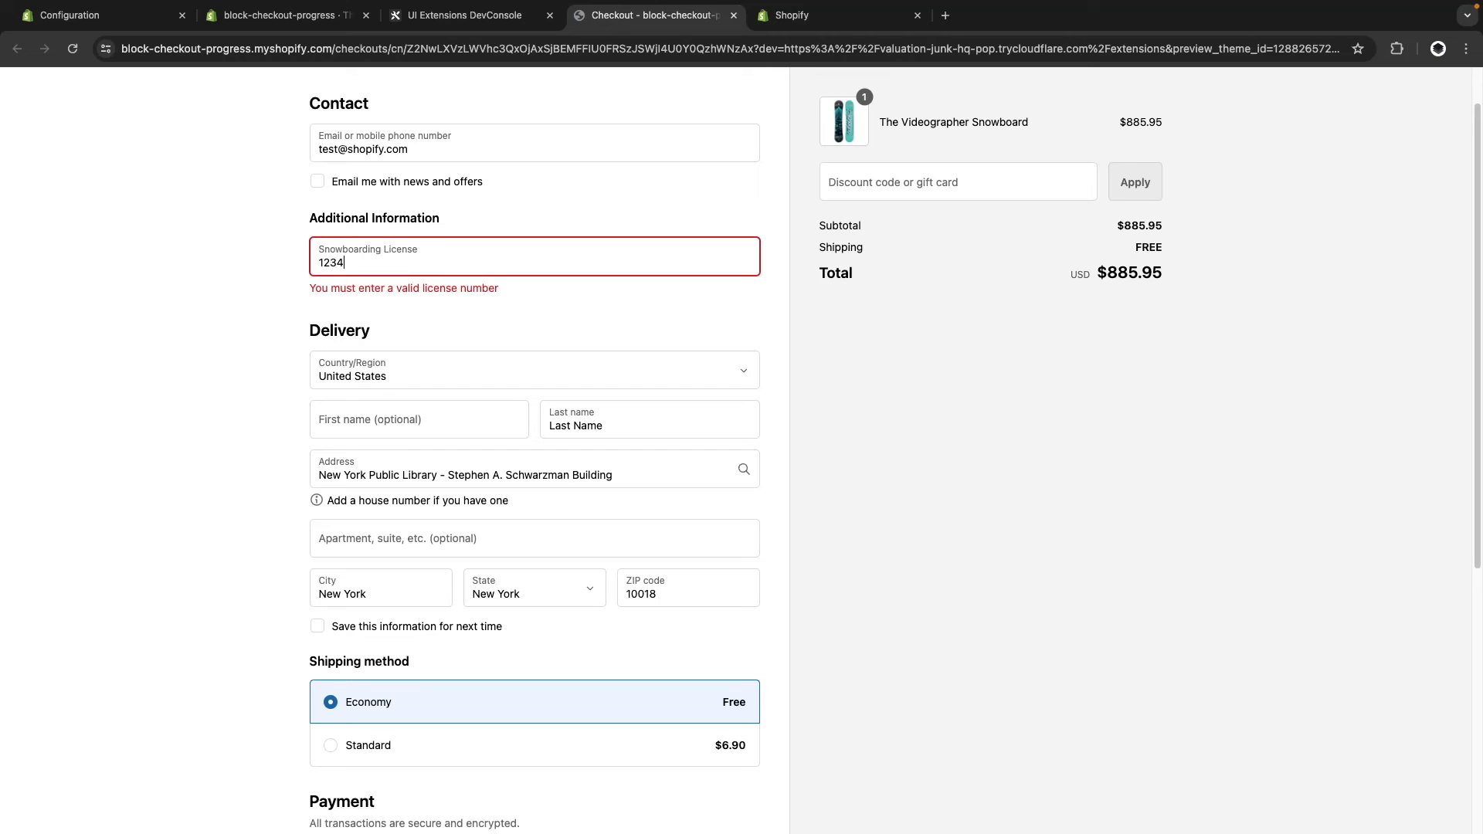
type("5")
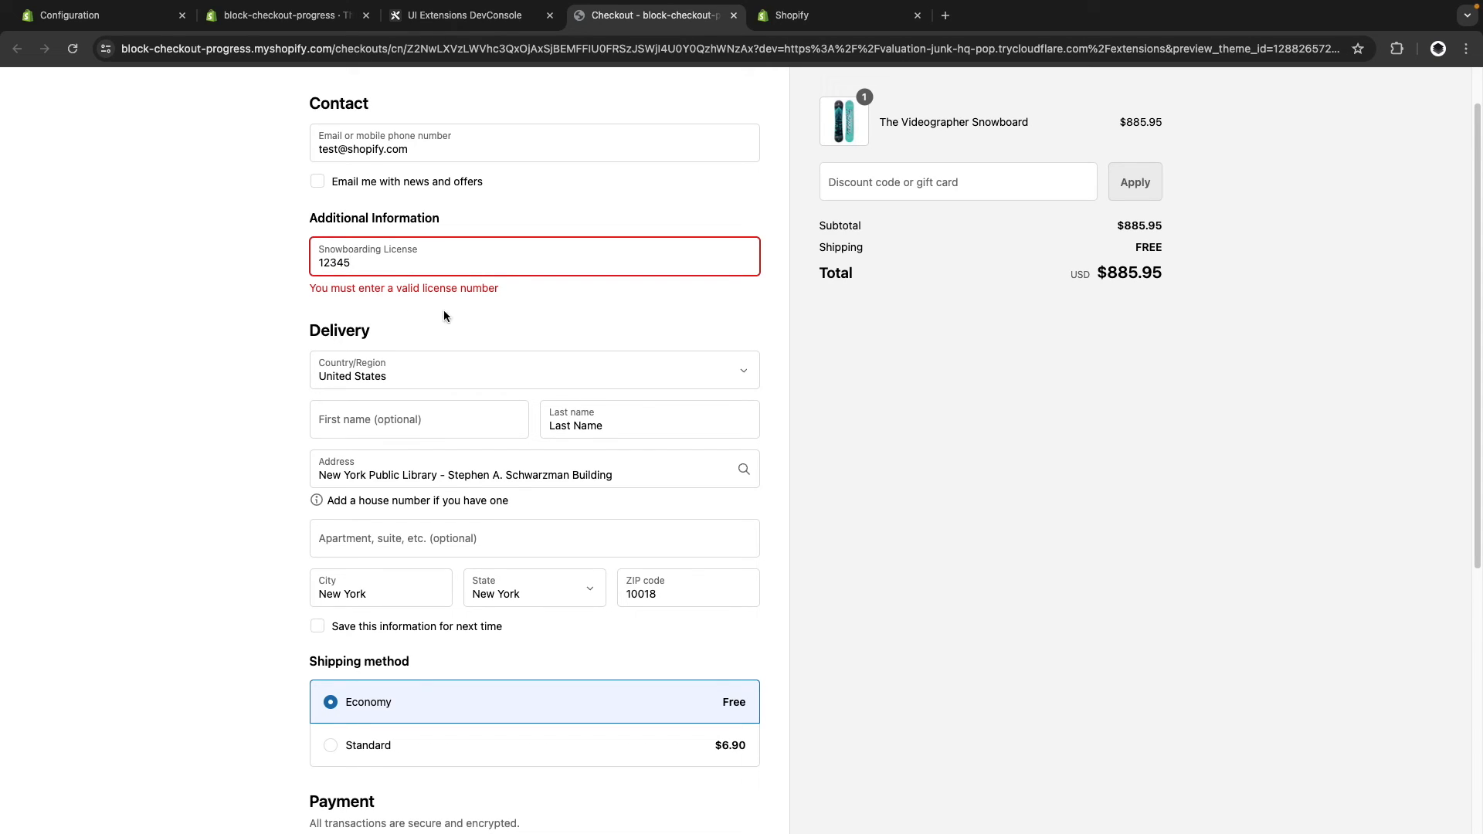
scroll("down", 3)
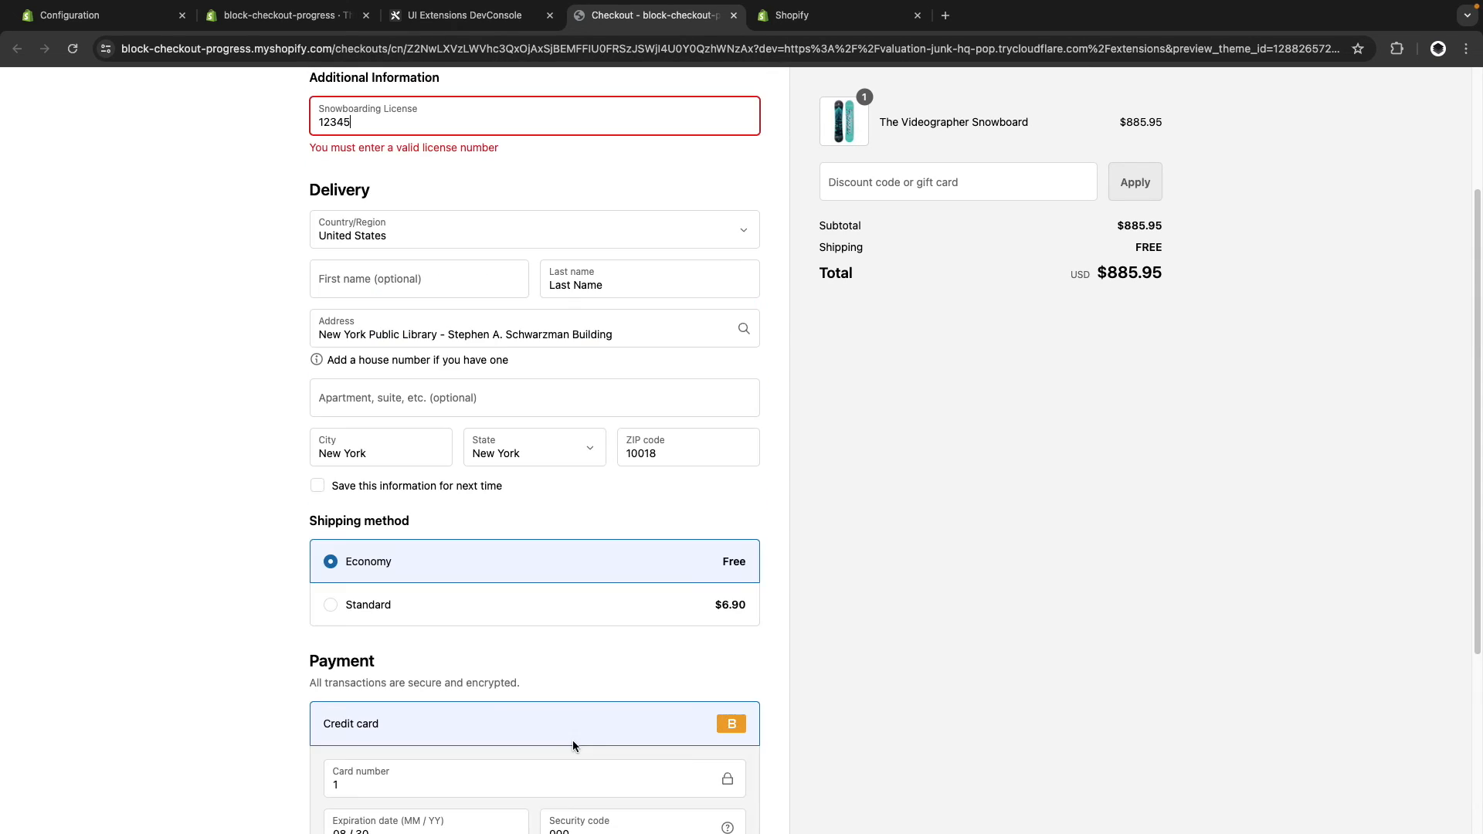
mouse_move(275, 428)
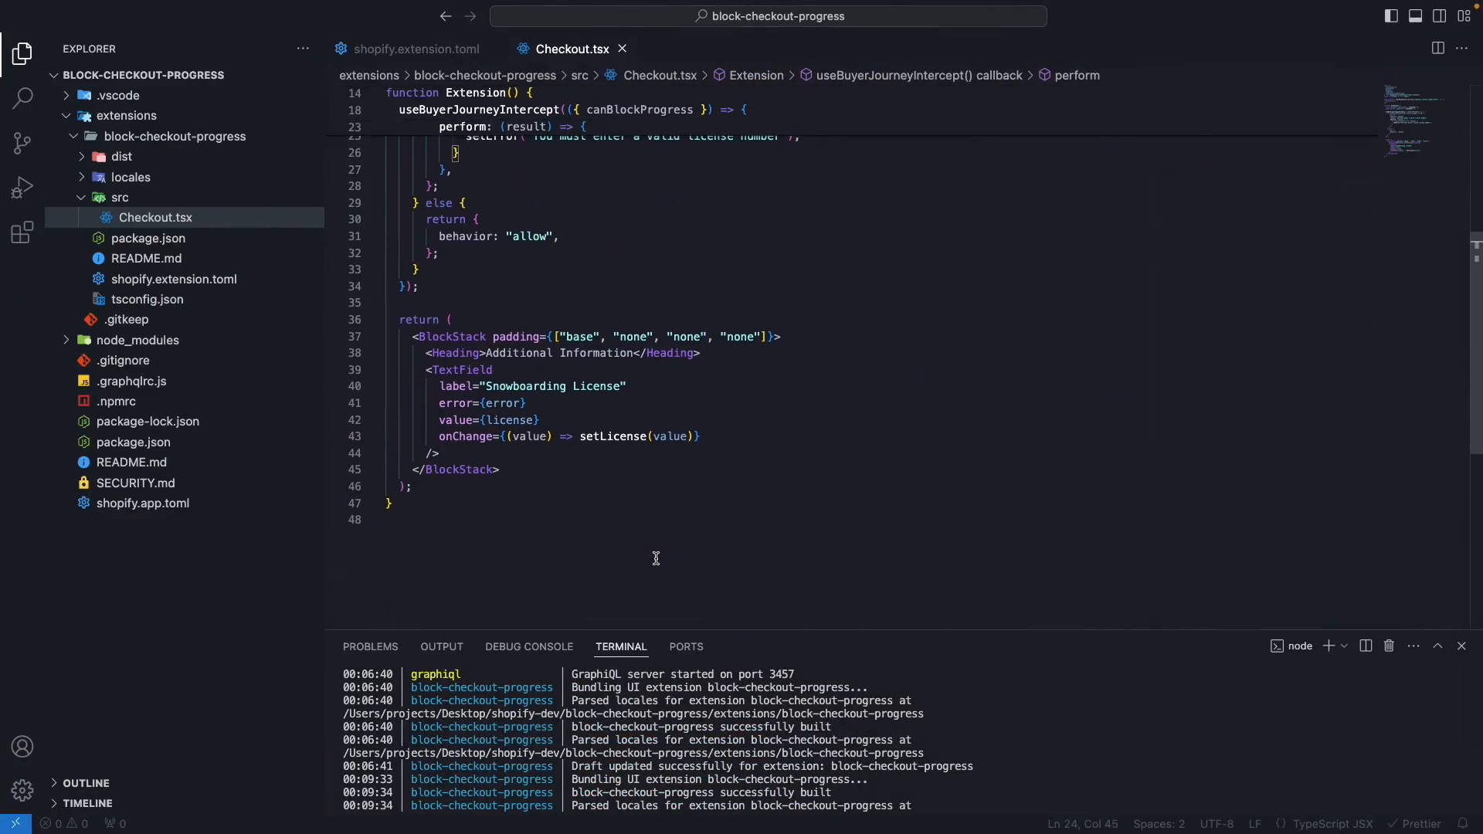
Step: Rewrite onChange to call setError("") before setLicense(value), then return to the Chrome preview
left_click(689, 435)
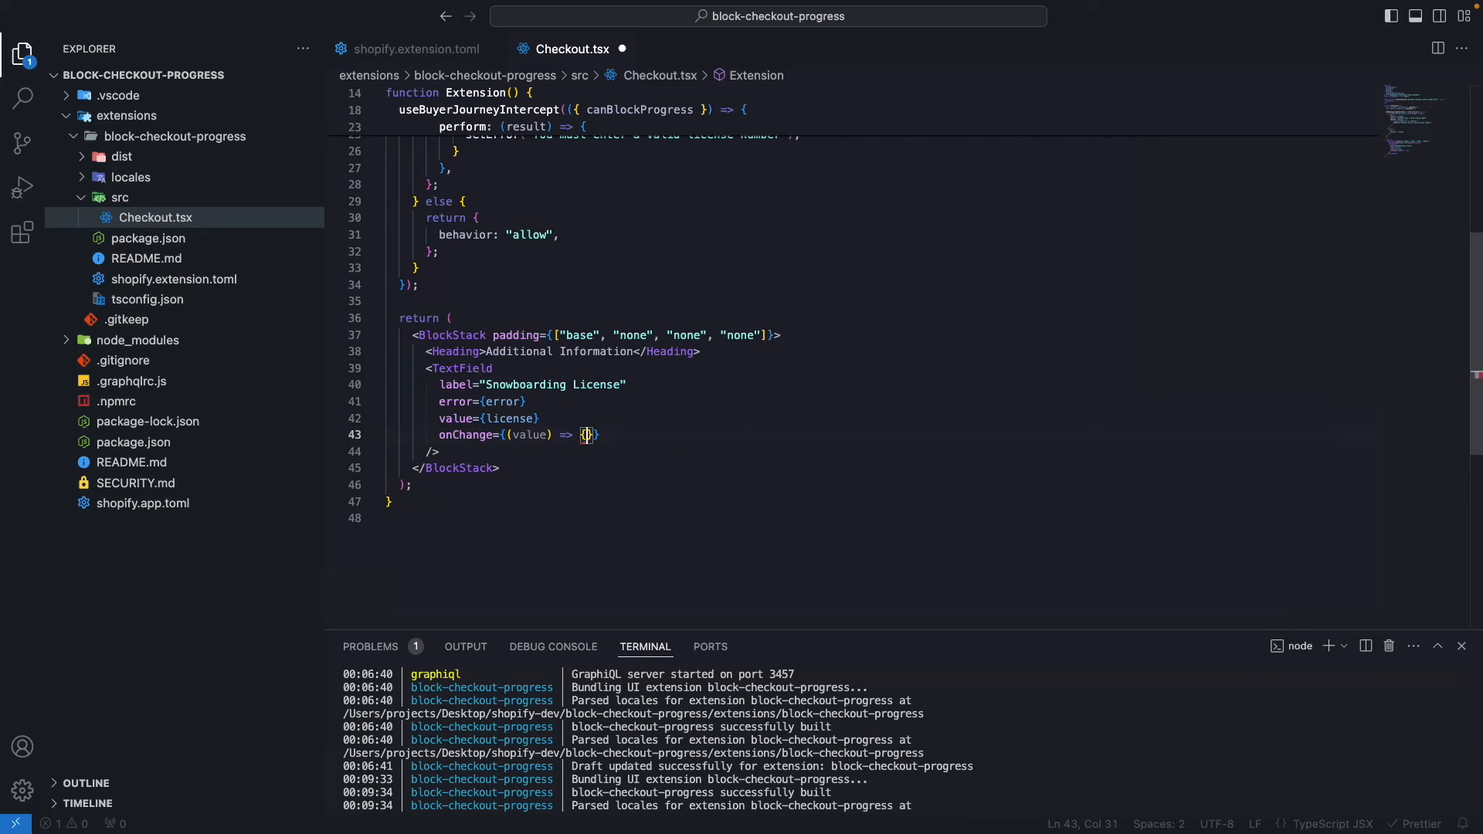
type("sete")
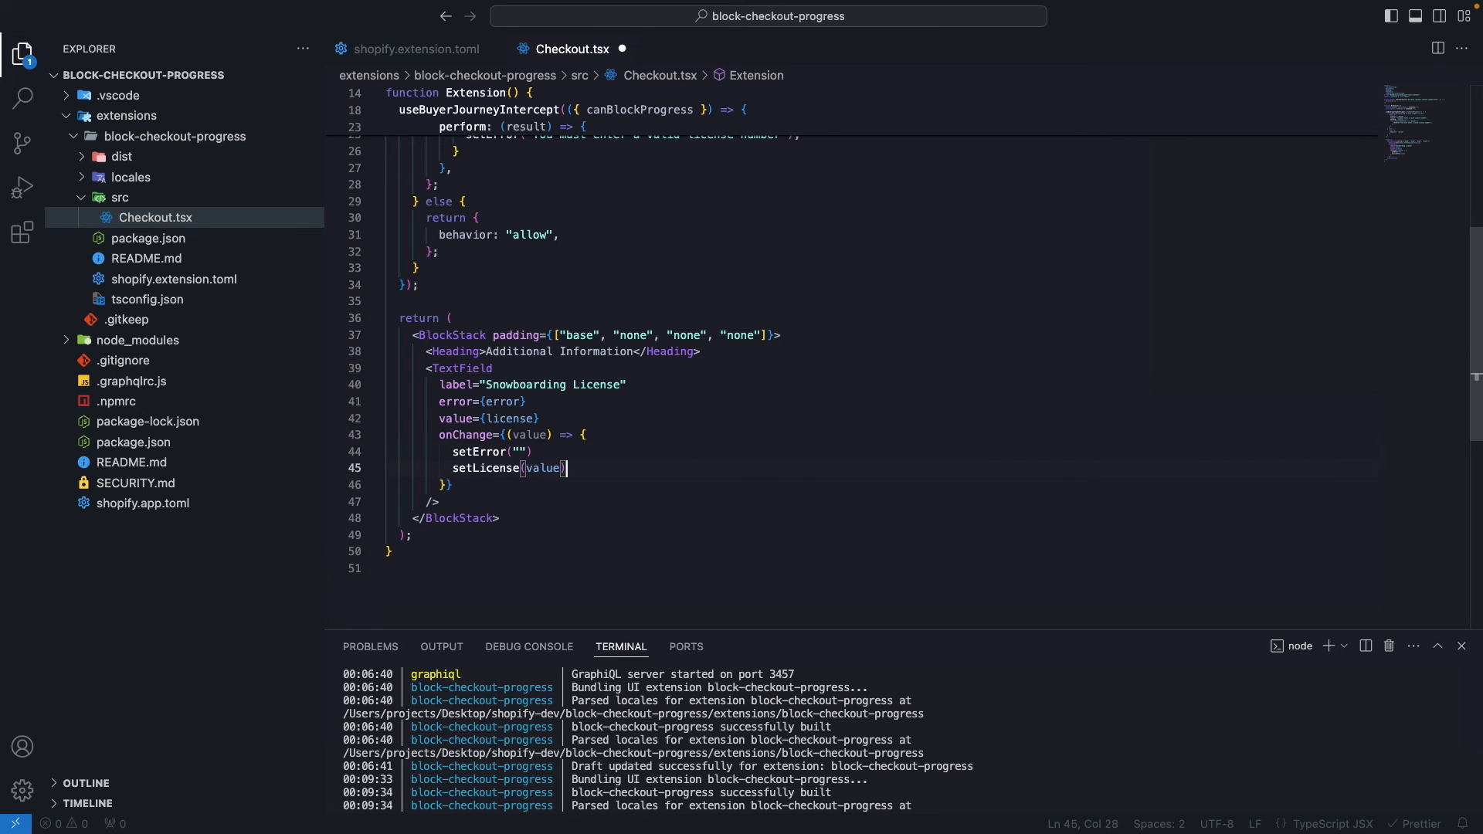
left_click(649, 16)
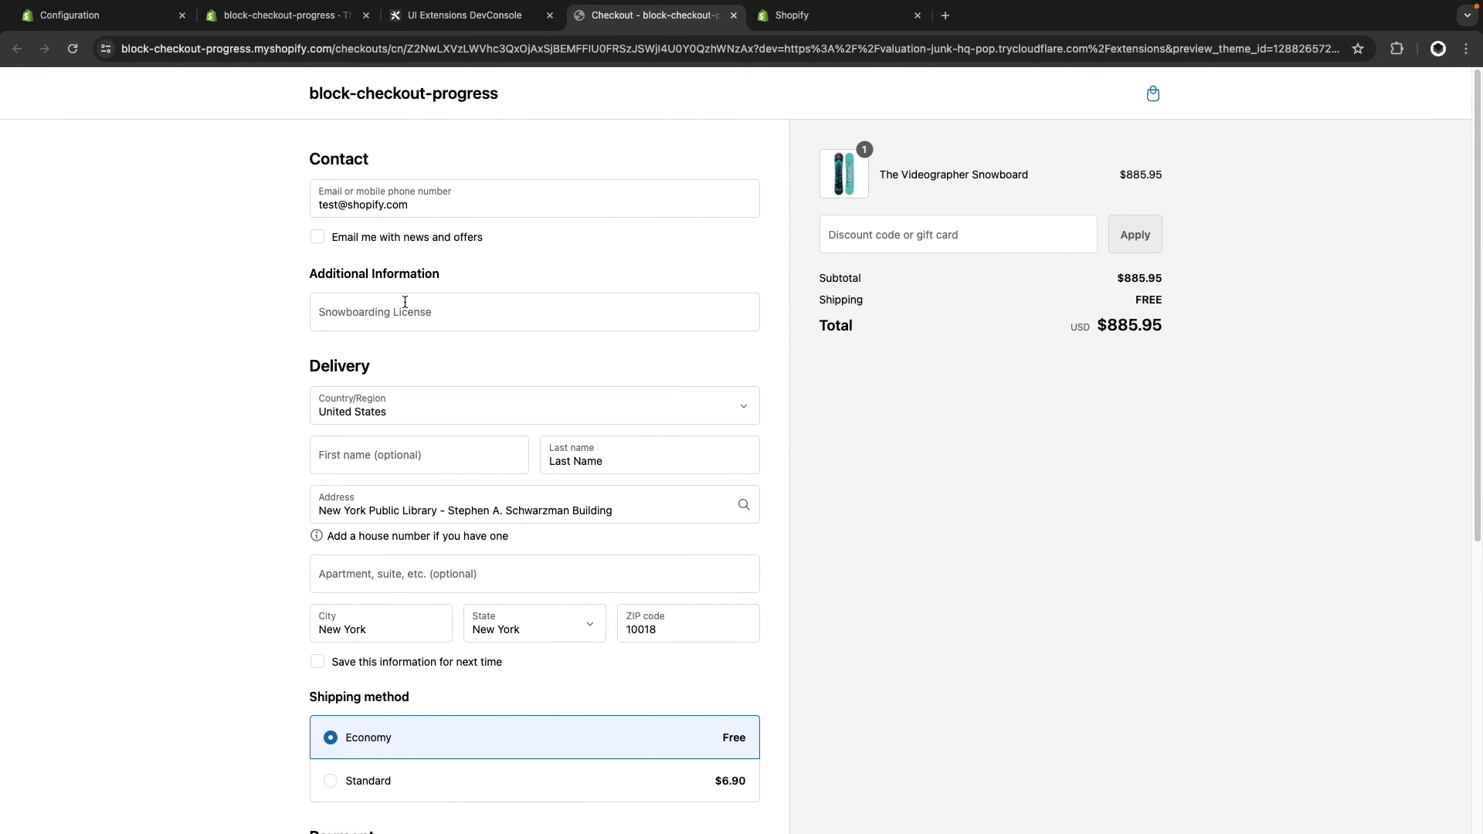
Step: Try Pay now with a short license 1234, then edit it and confirm the error clears
type("1234")
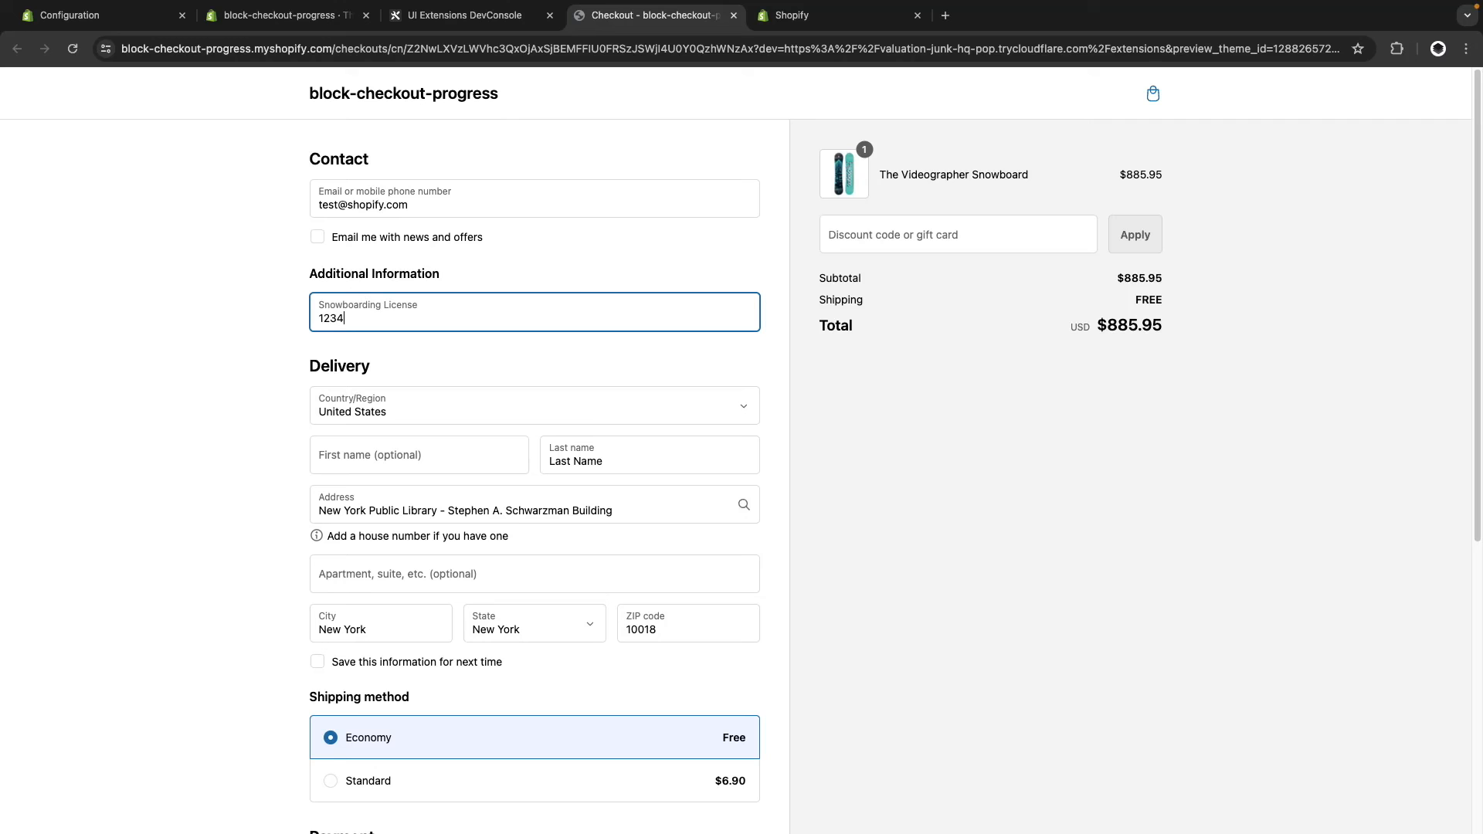
scroll("down", 3)
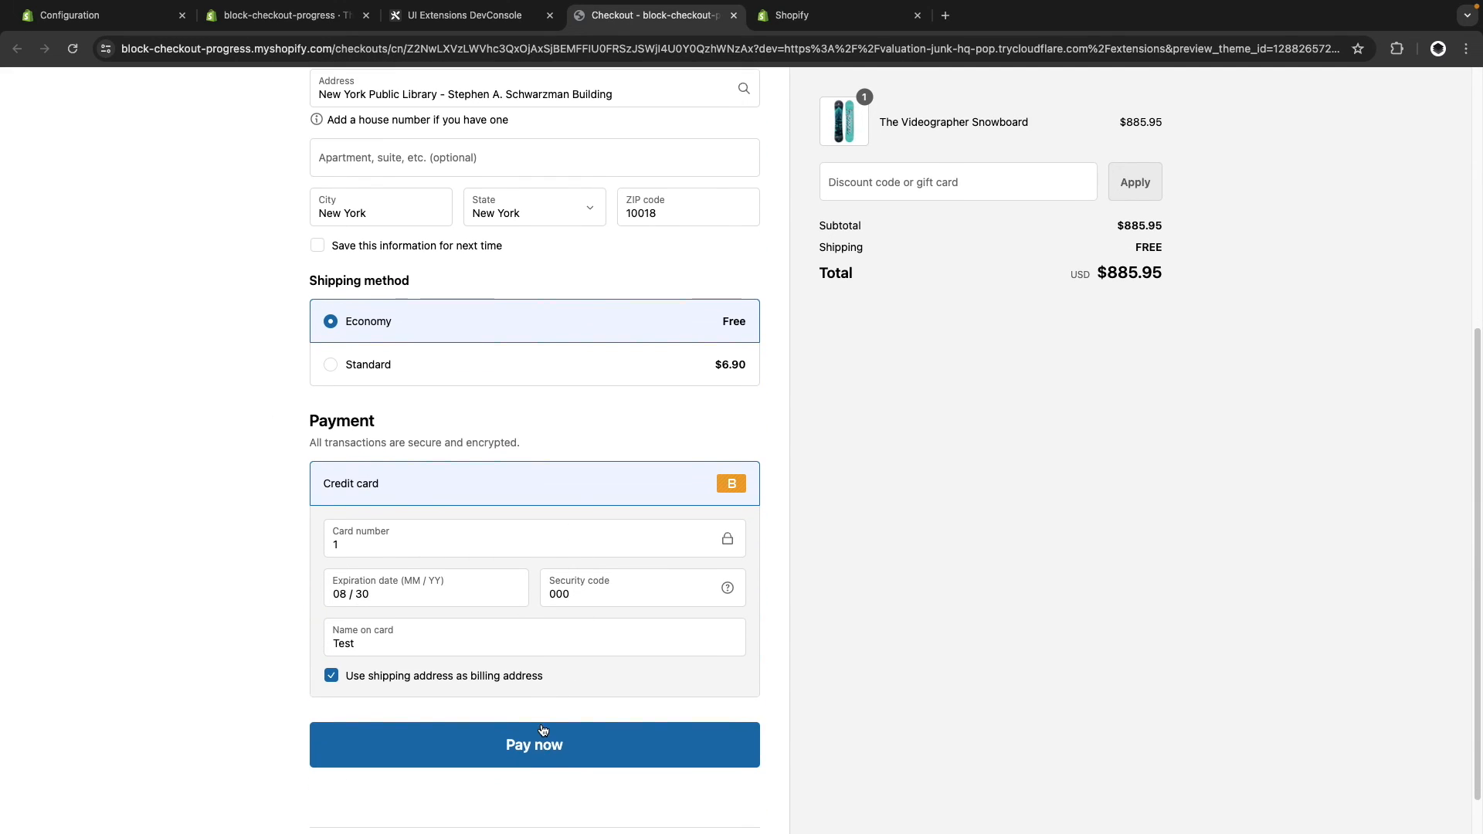
left_click(533, 744)
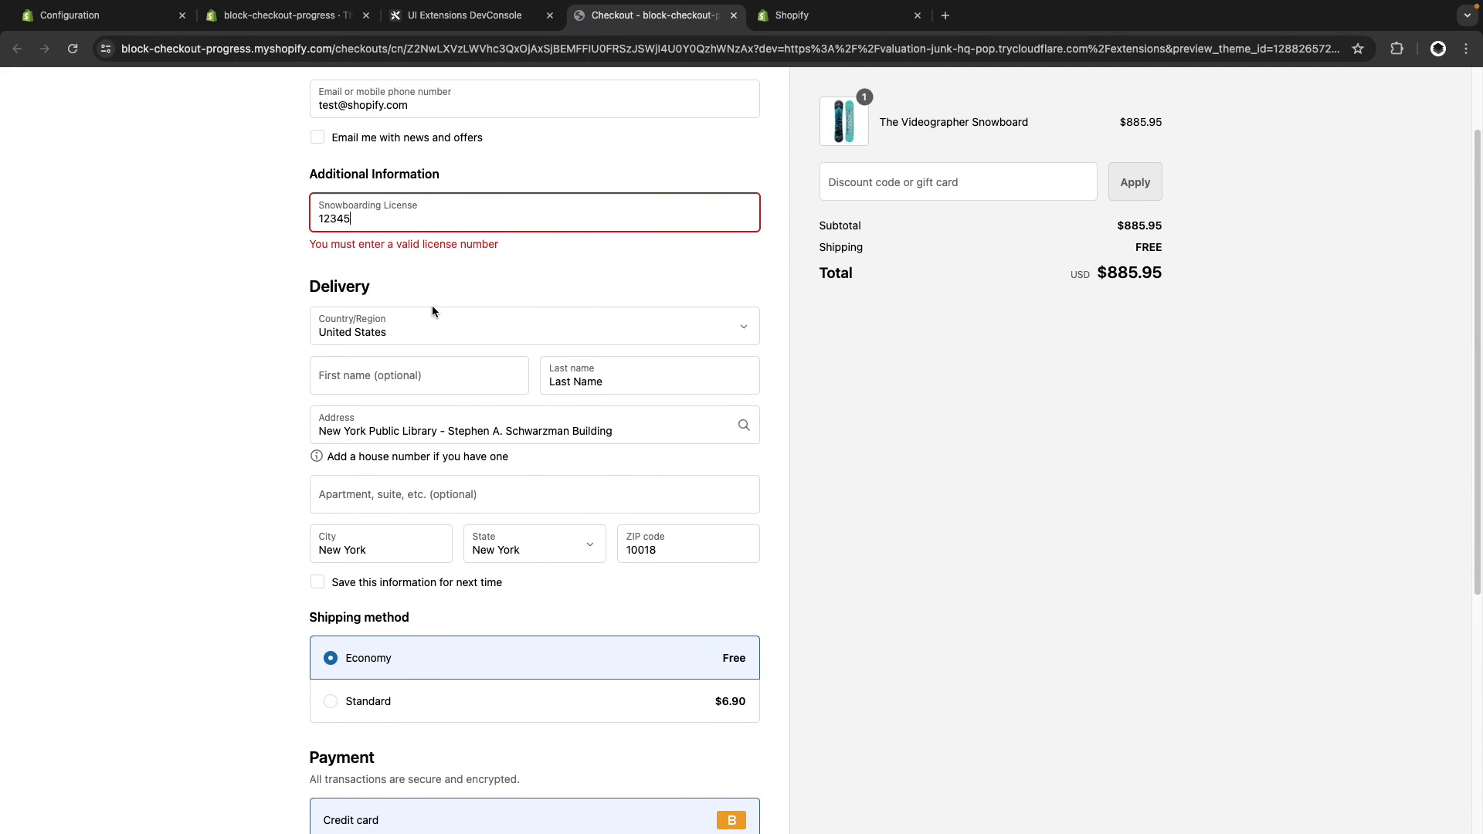
type("6")
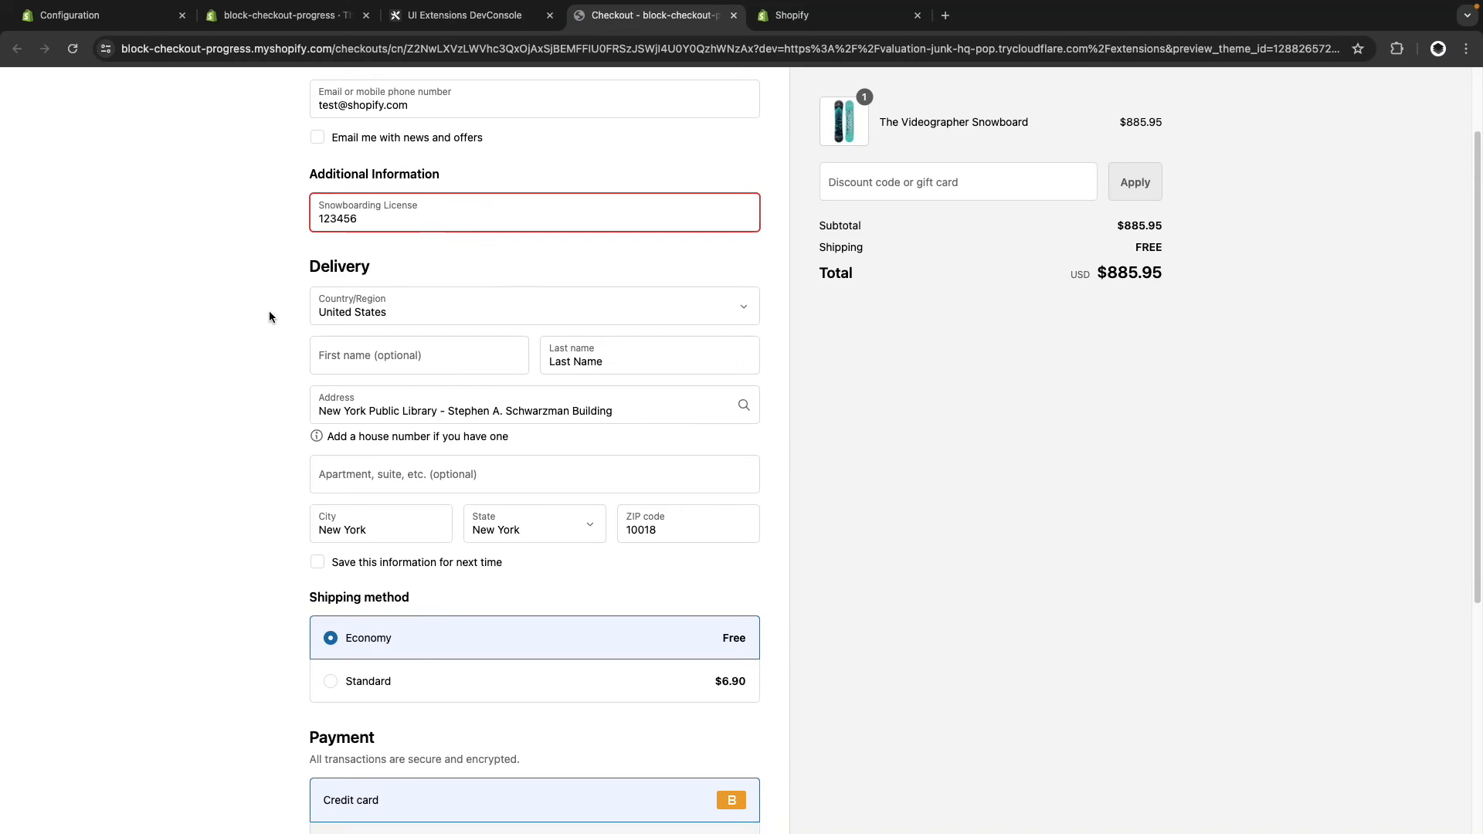
left_click(651, 453)
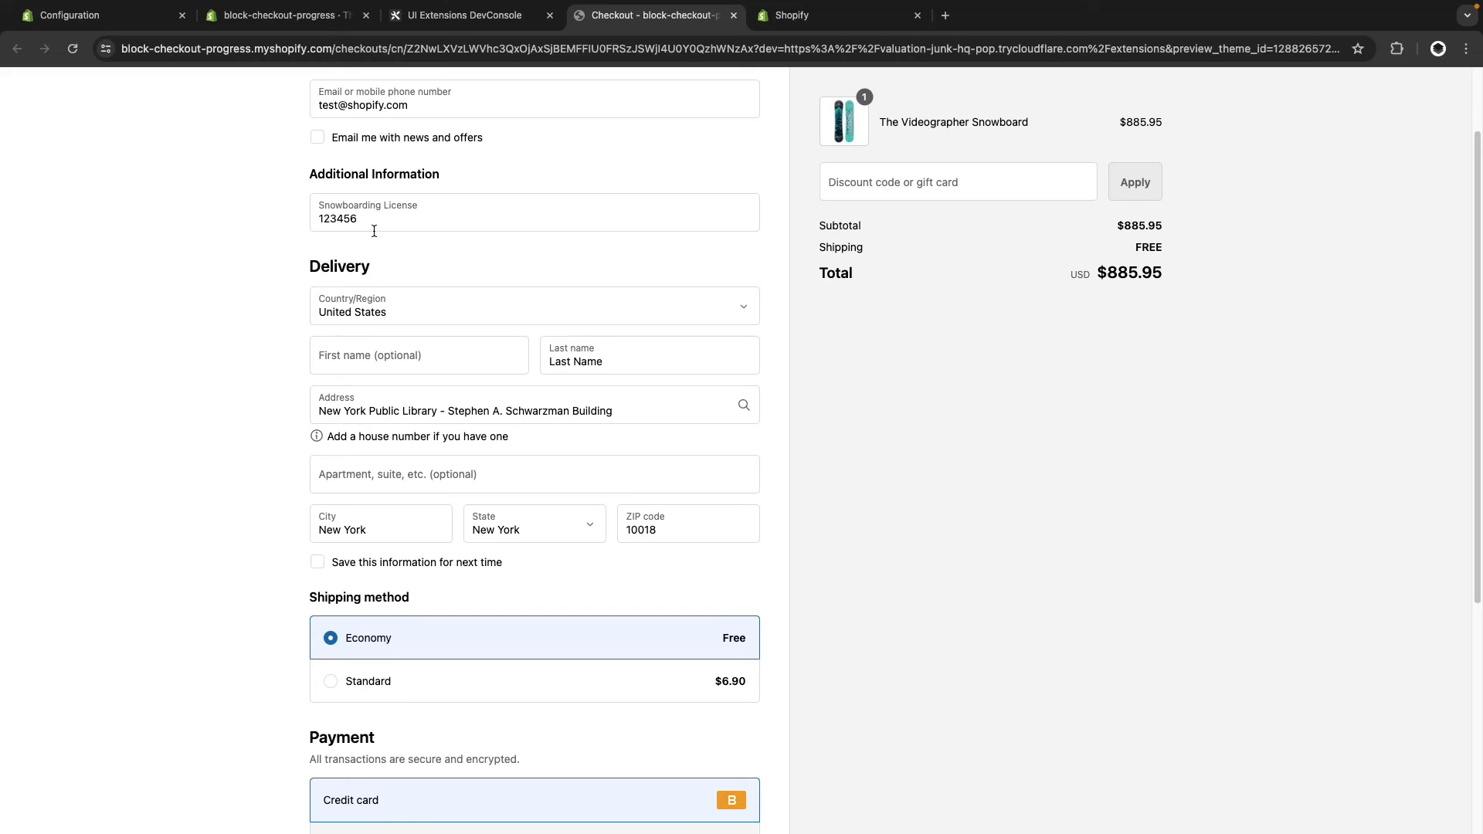
scroll("down", 3)
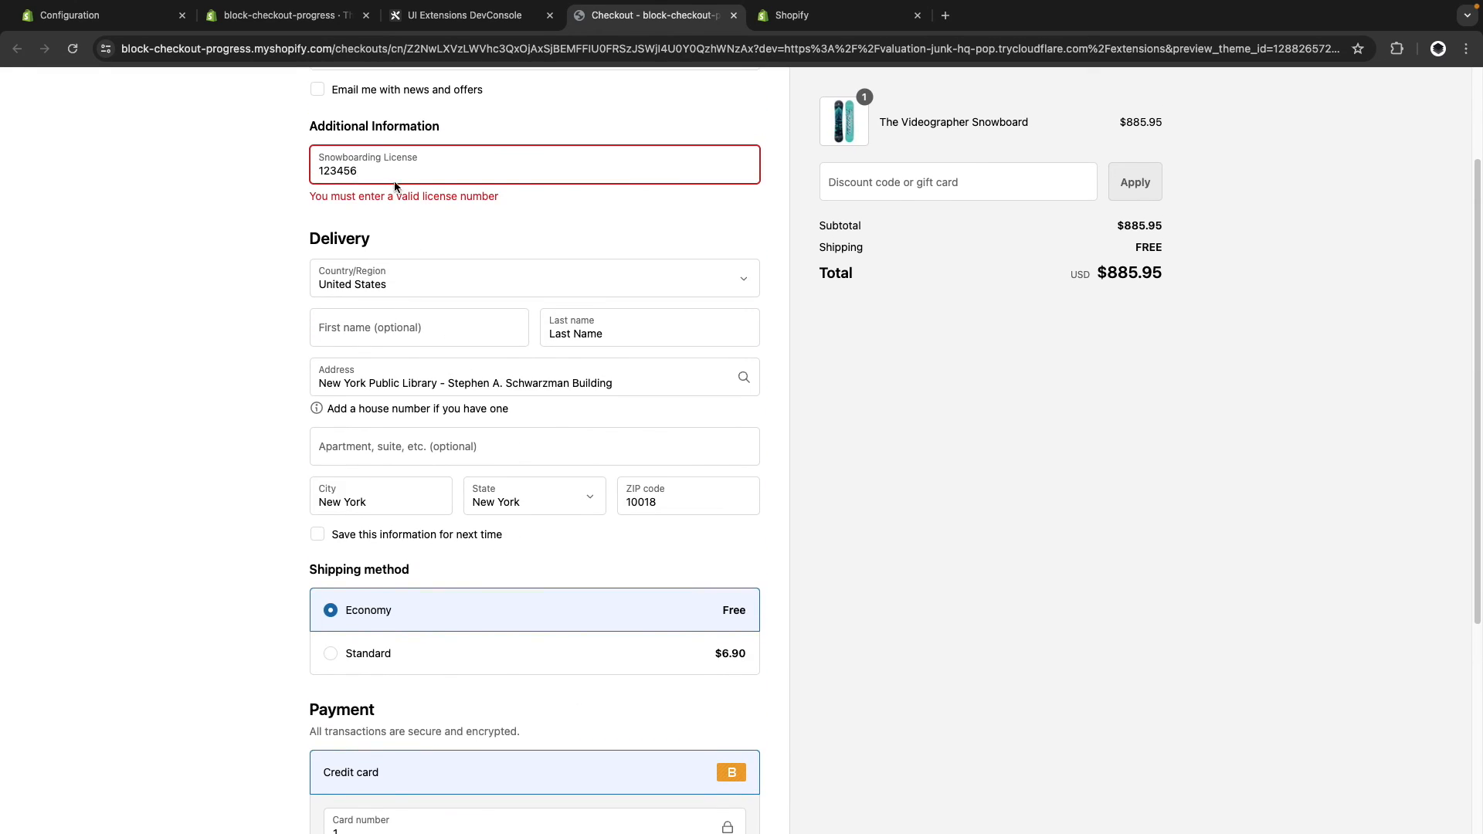
type("78")
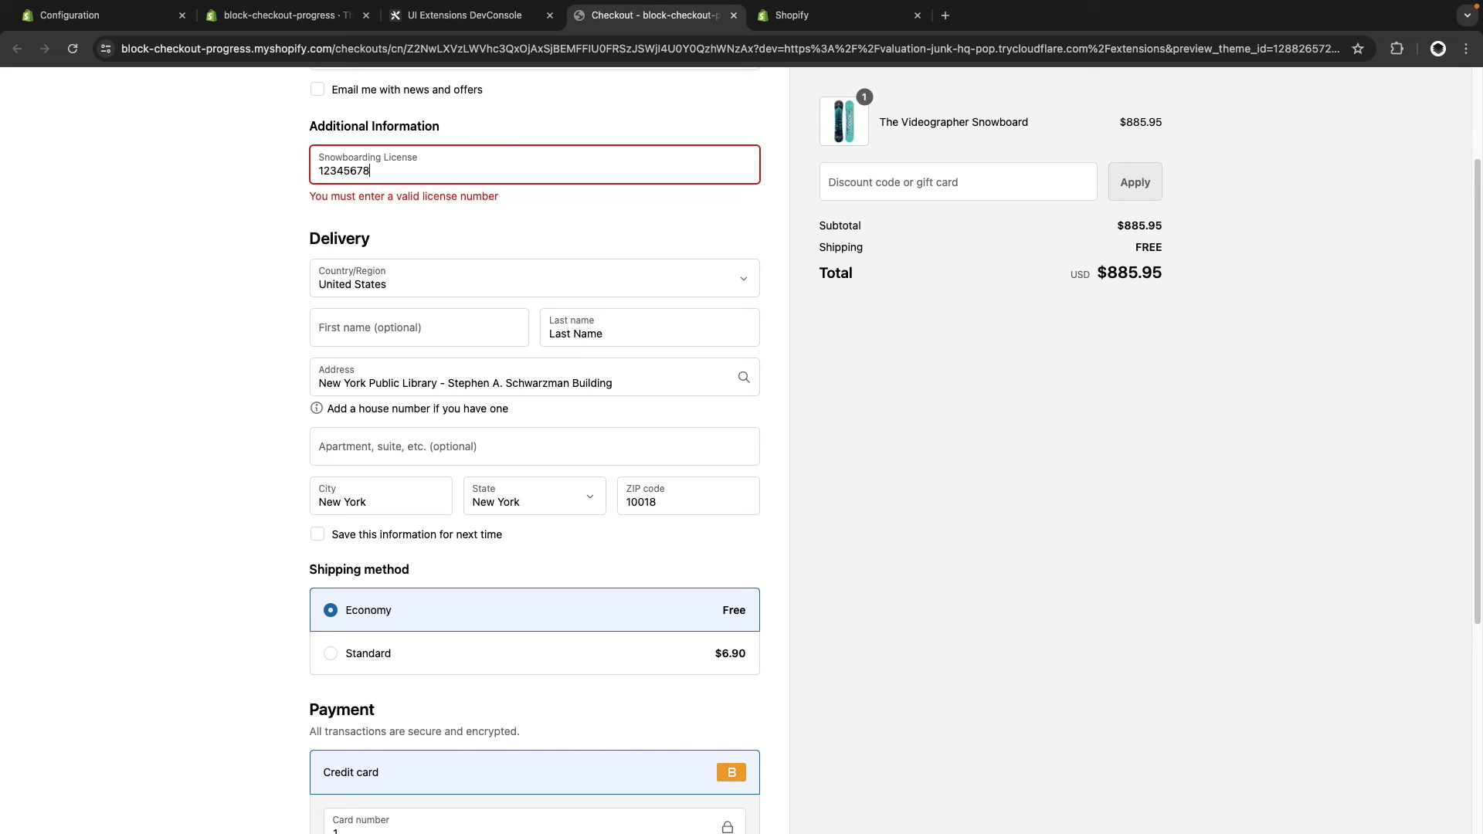
type("90")
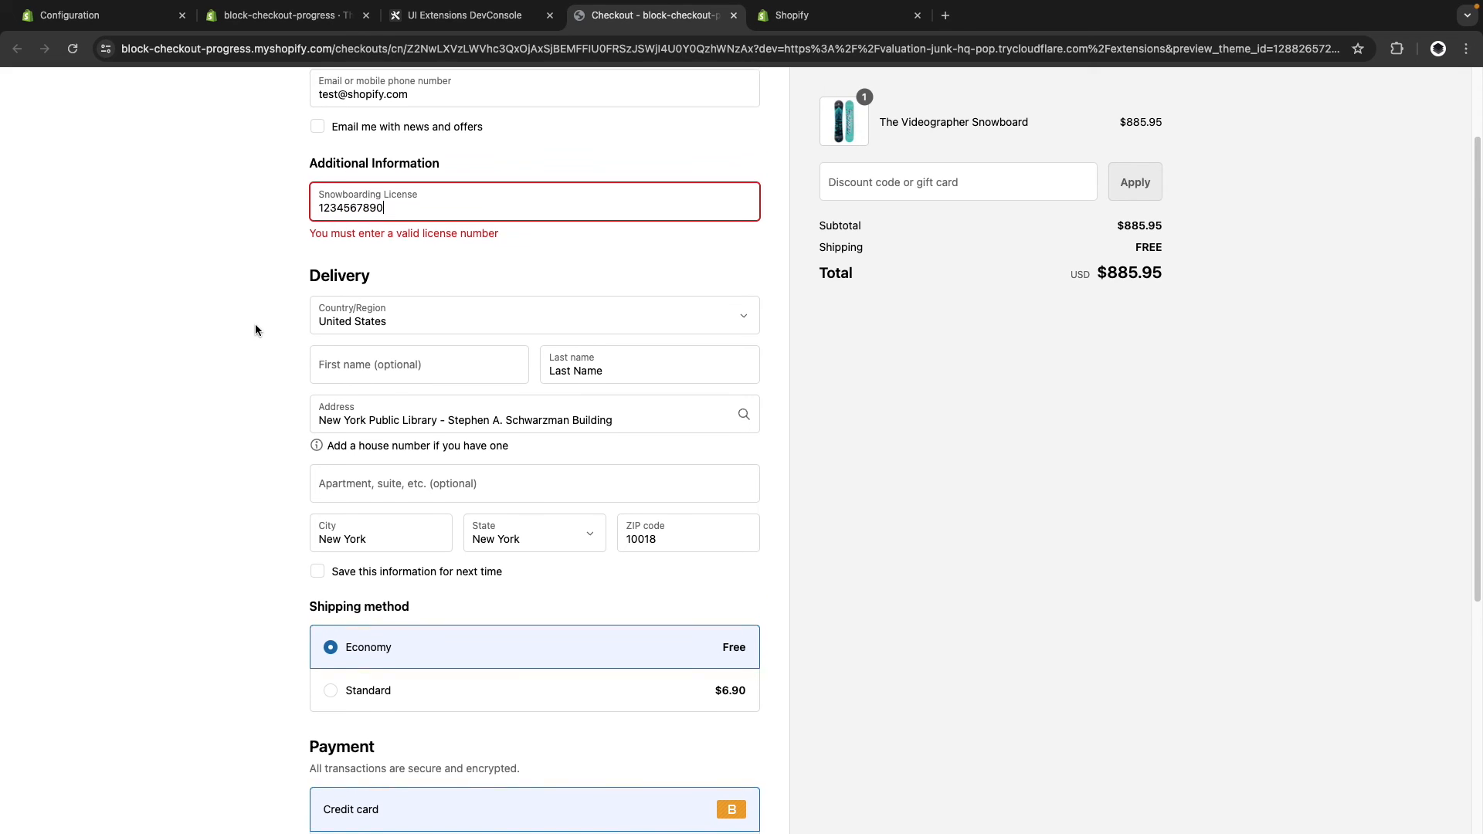
scroll("down", 3)
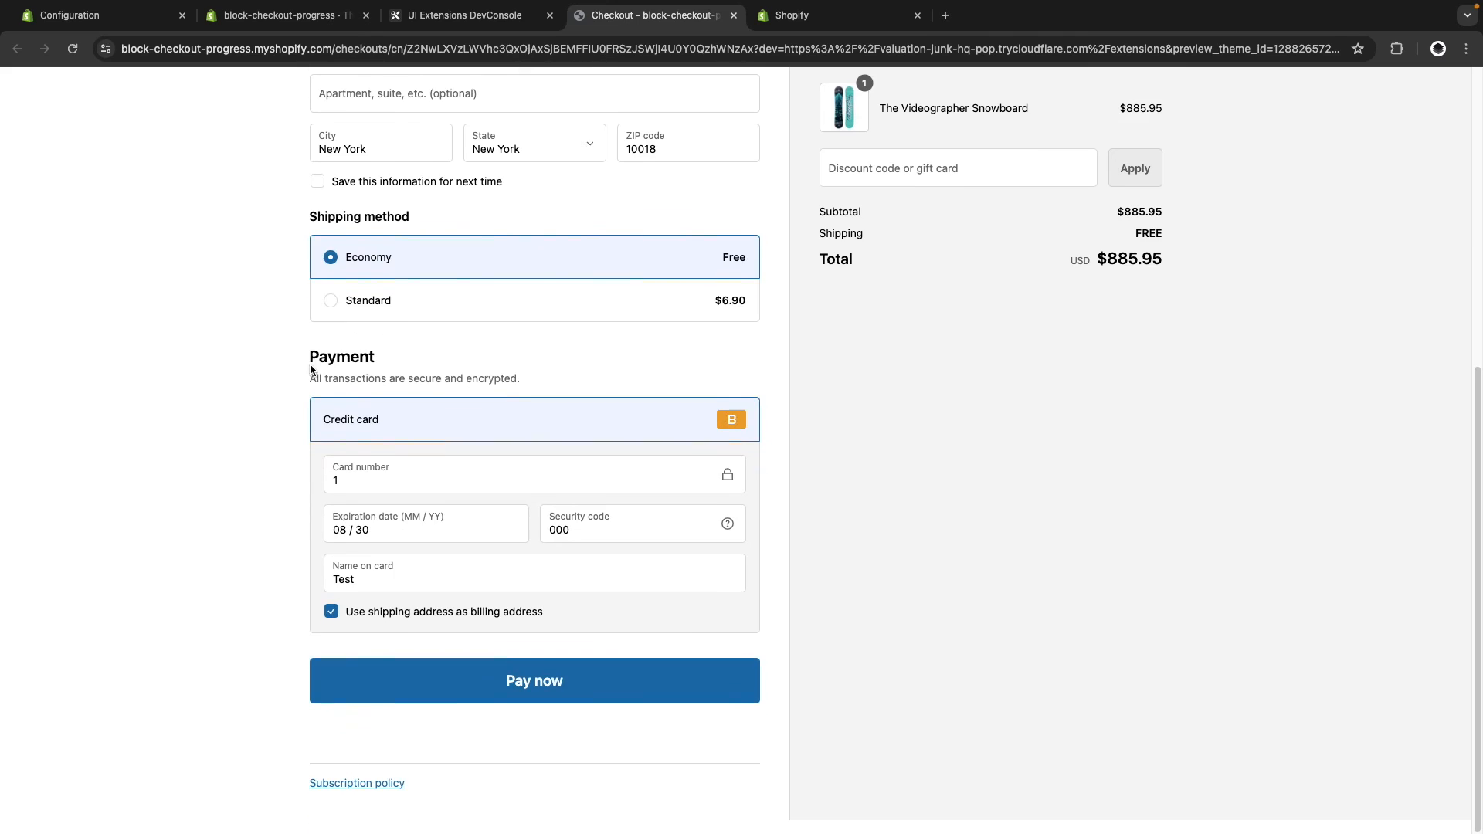
left_click(533, 679)
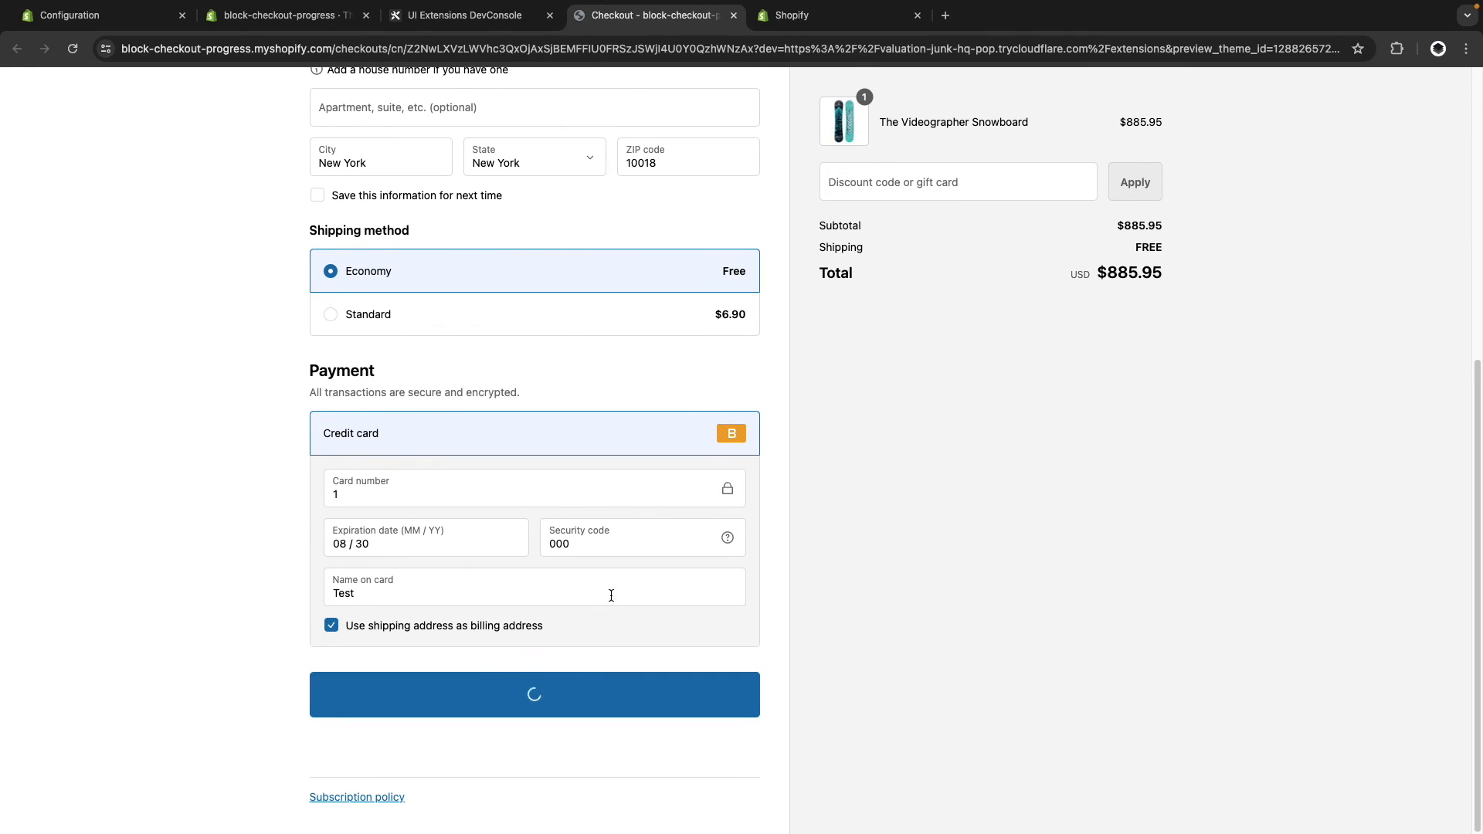
left_click(533, 694)
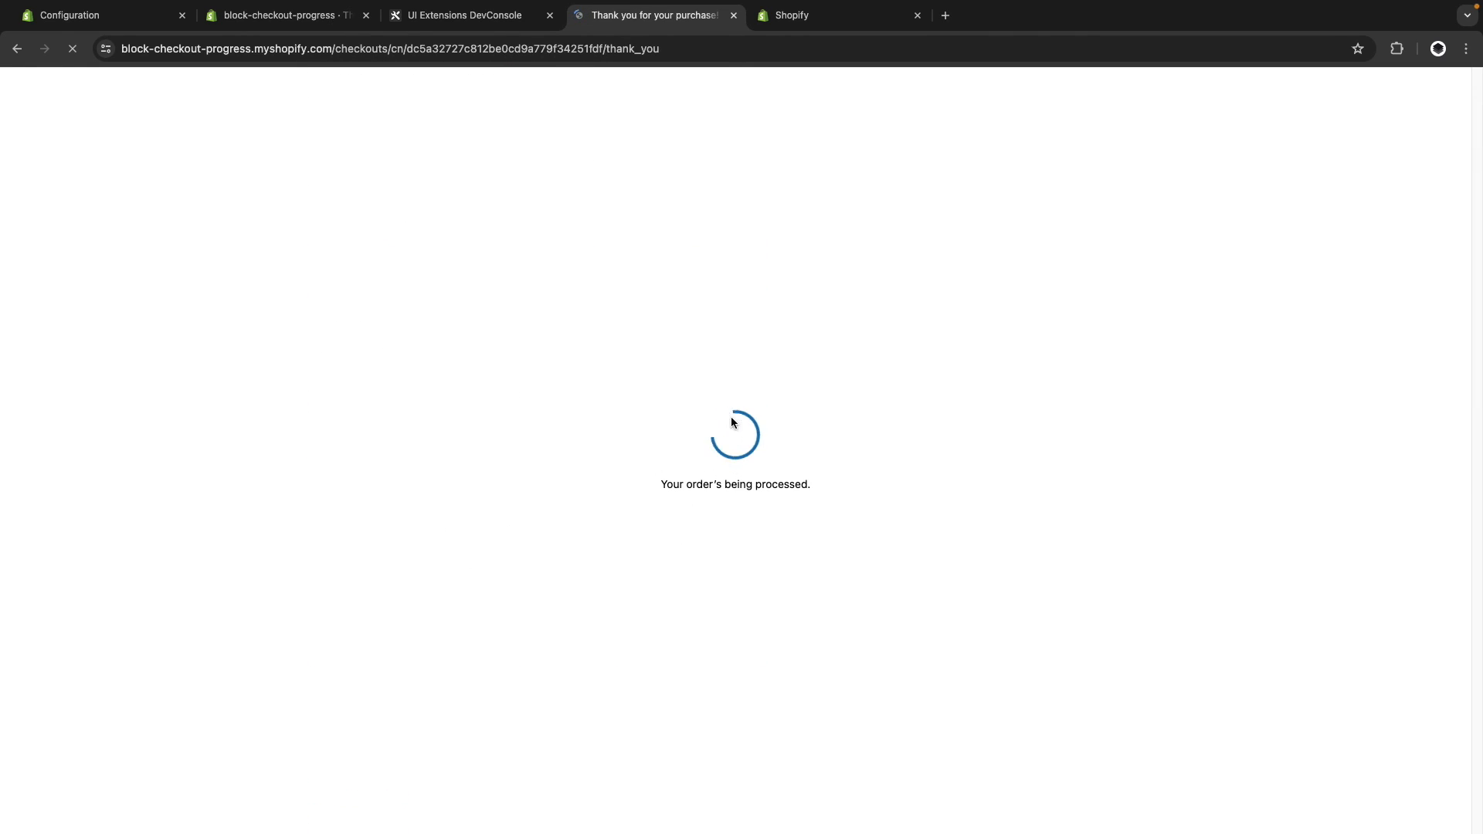
mouse_move(609, 453)
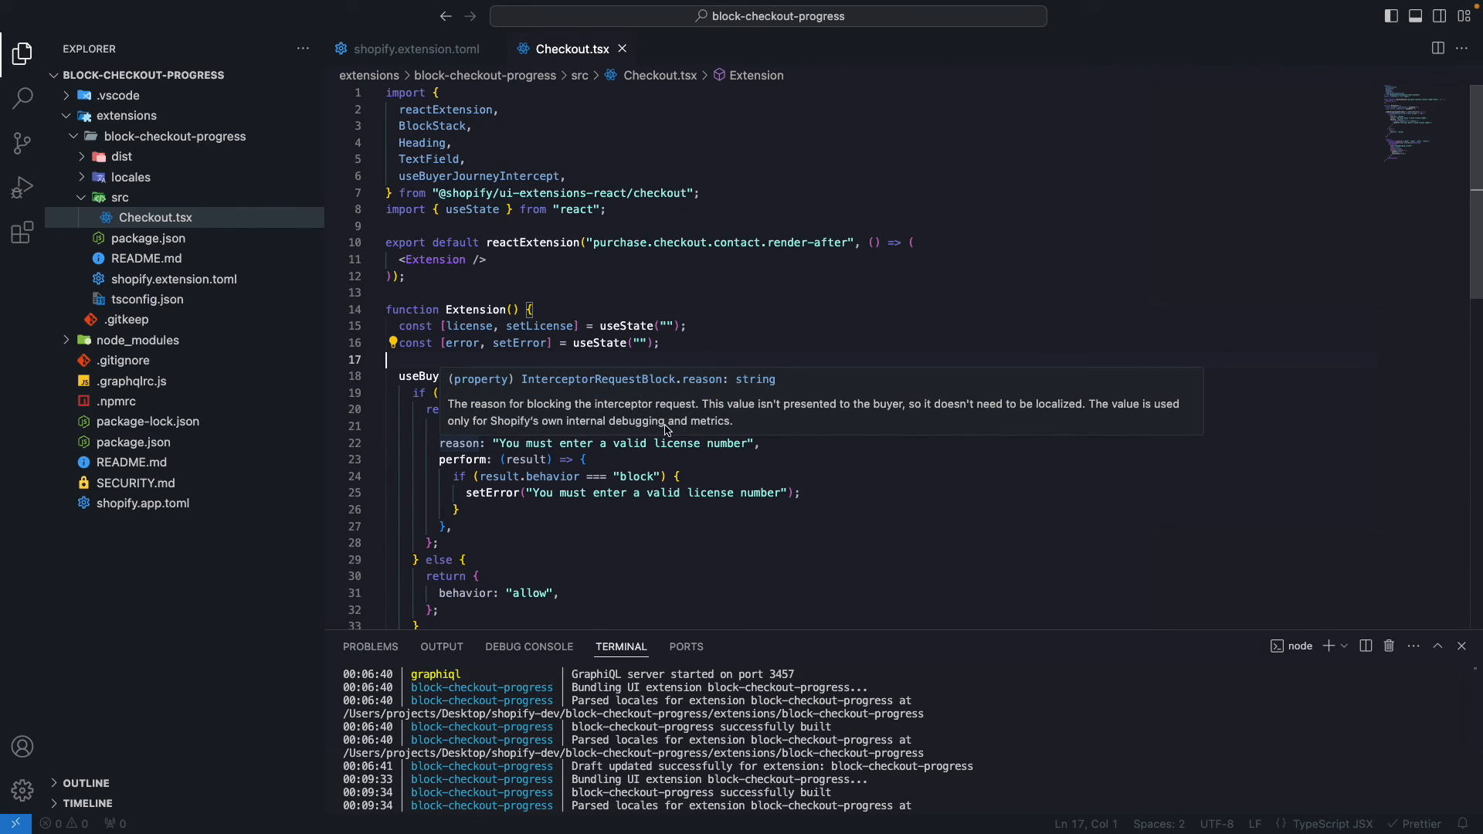
mouse_move(882, 416)
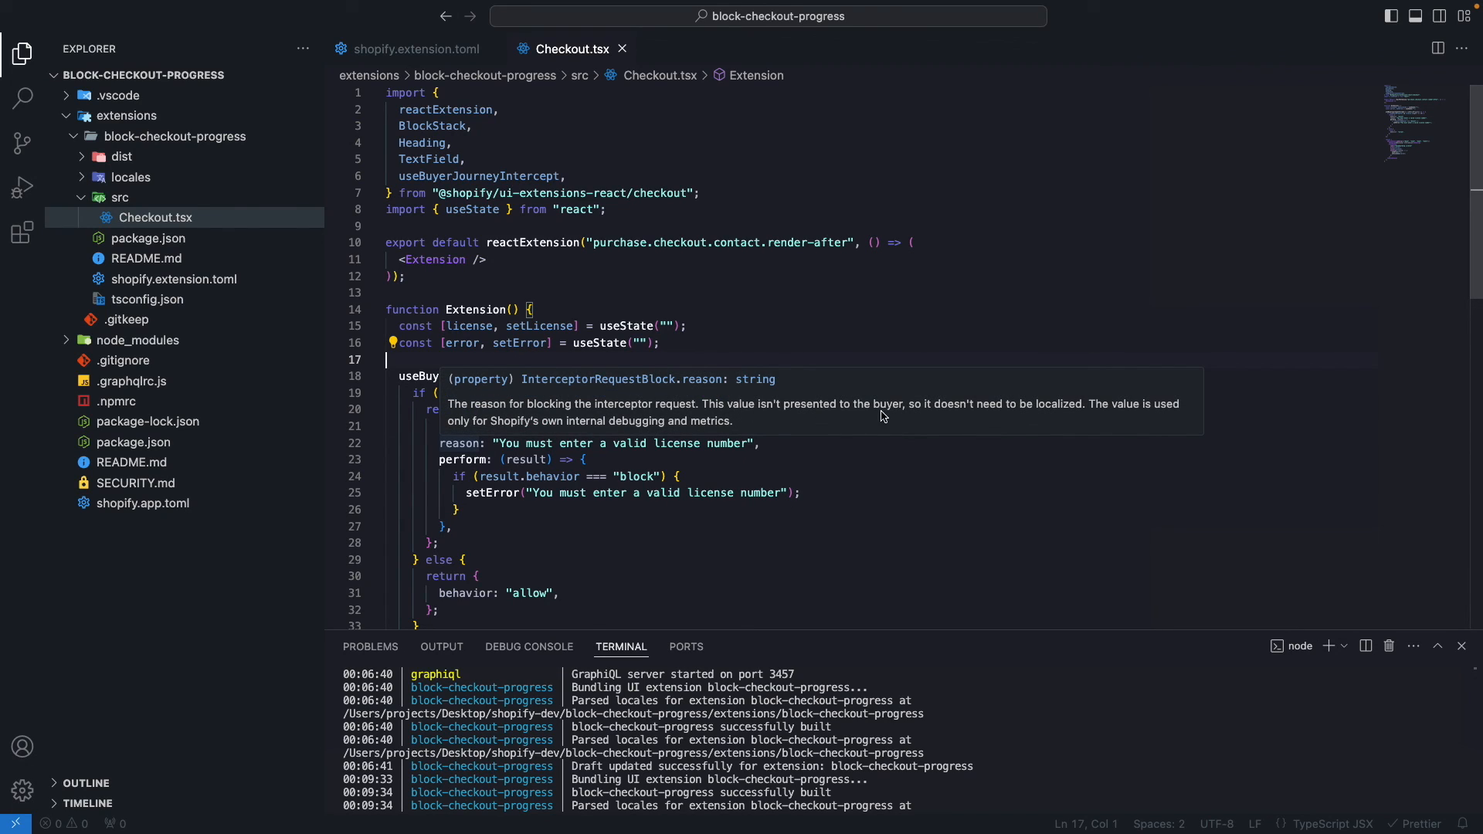
mouse_move(1046, 411)
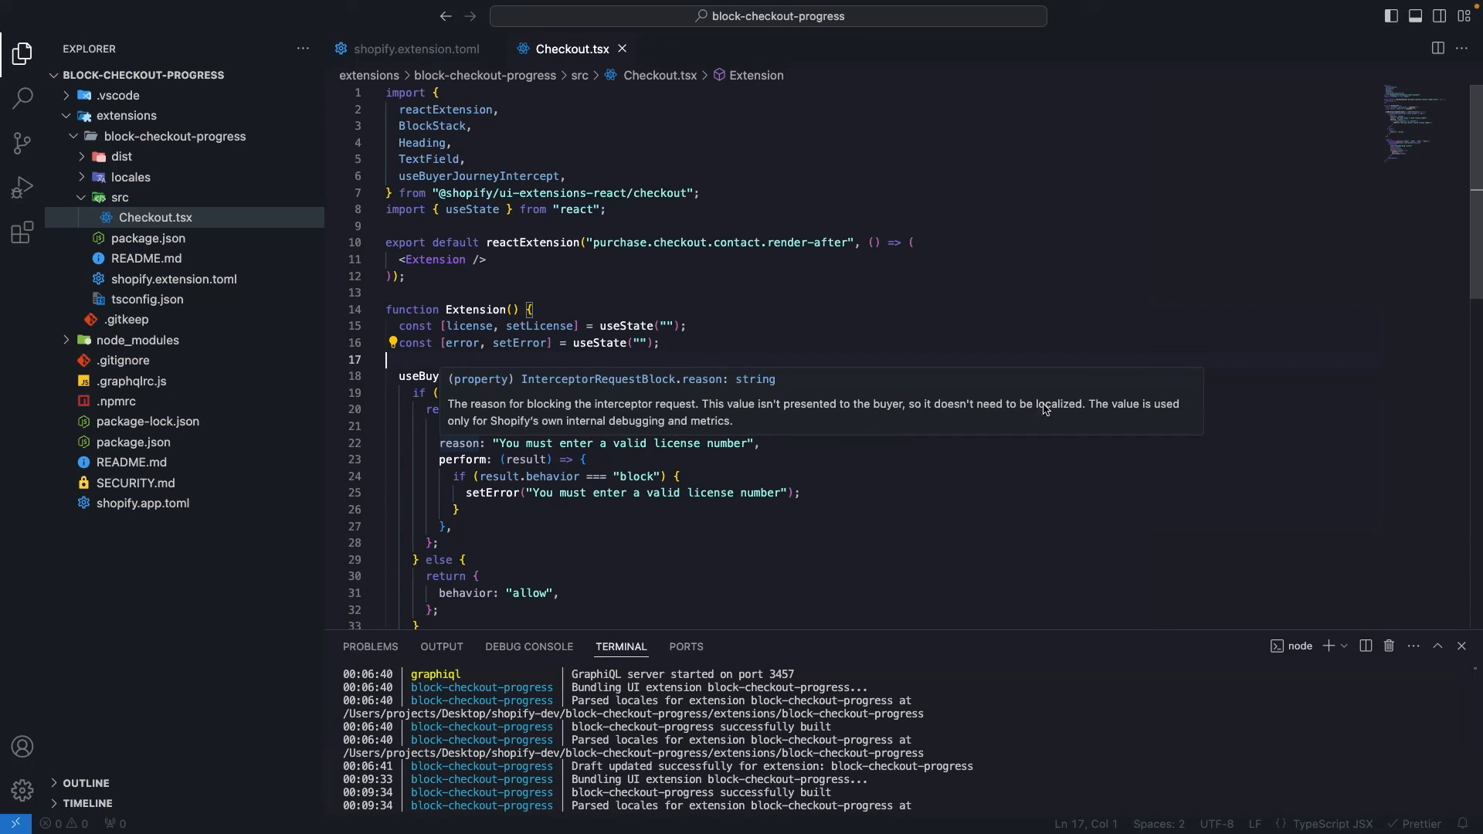
mouse_move(580, 424)
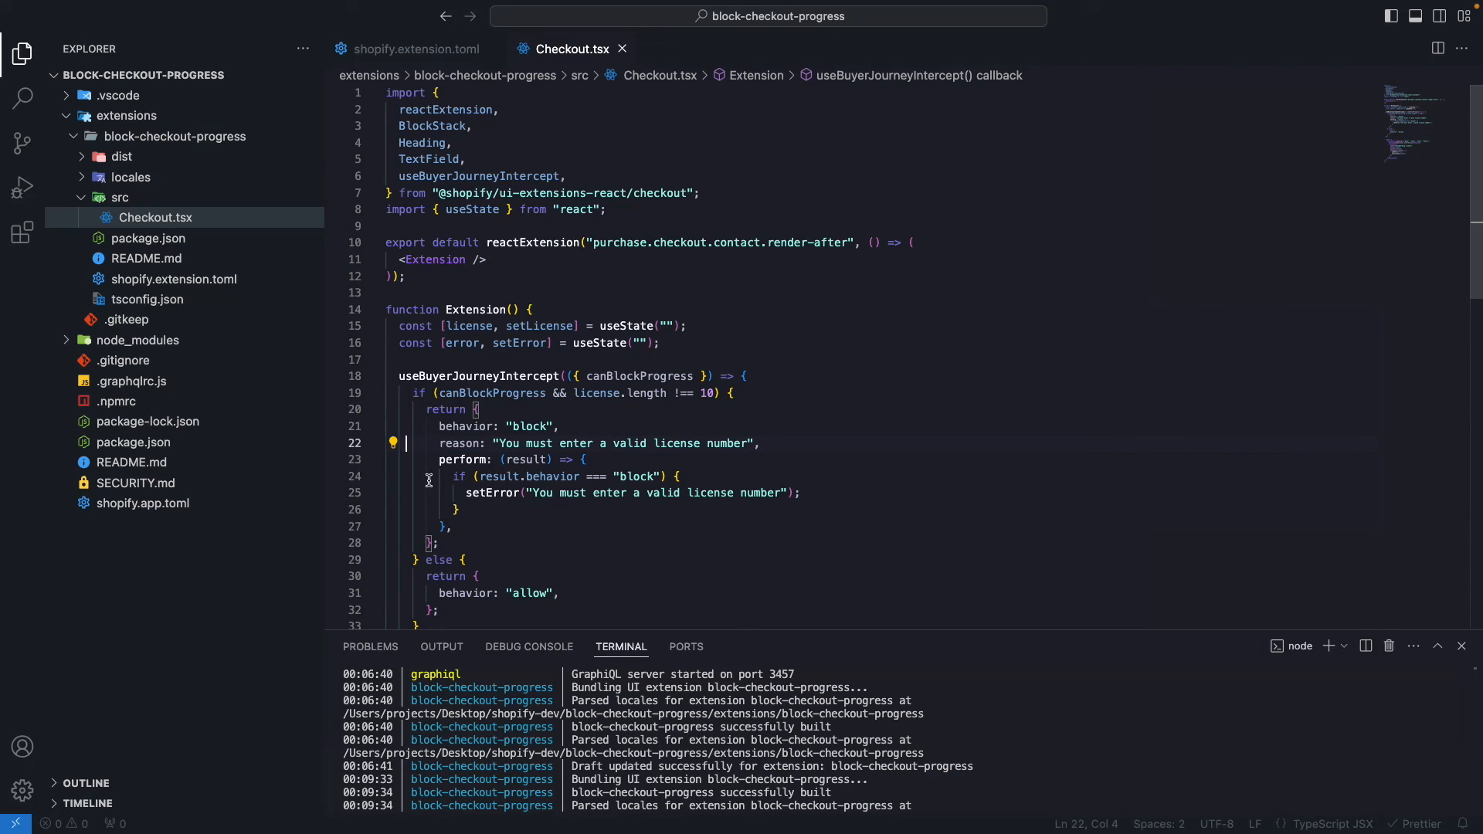
mouse_move(454, 496)
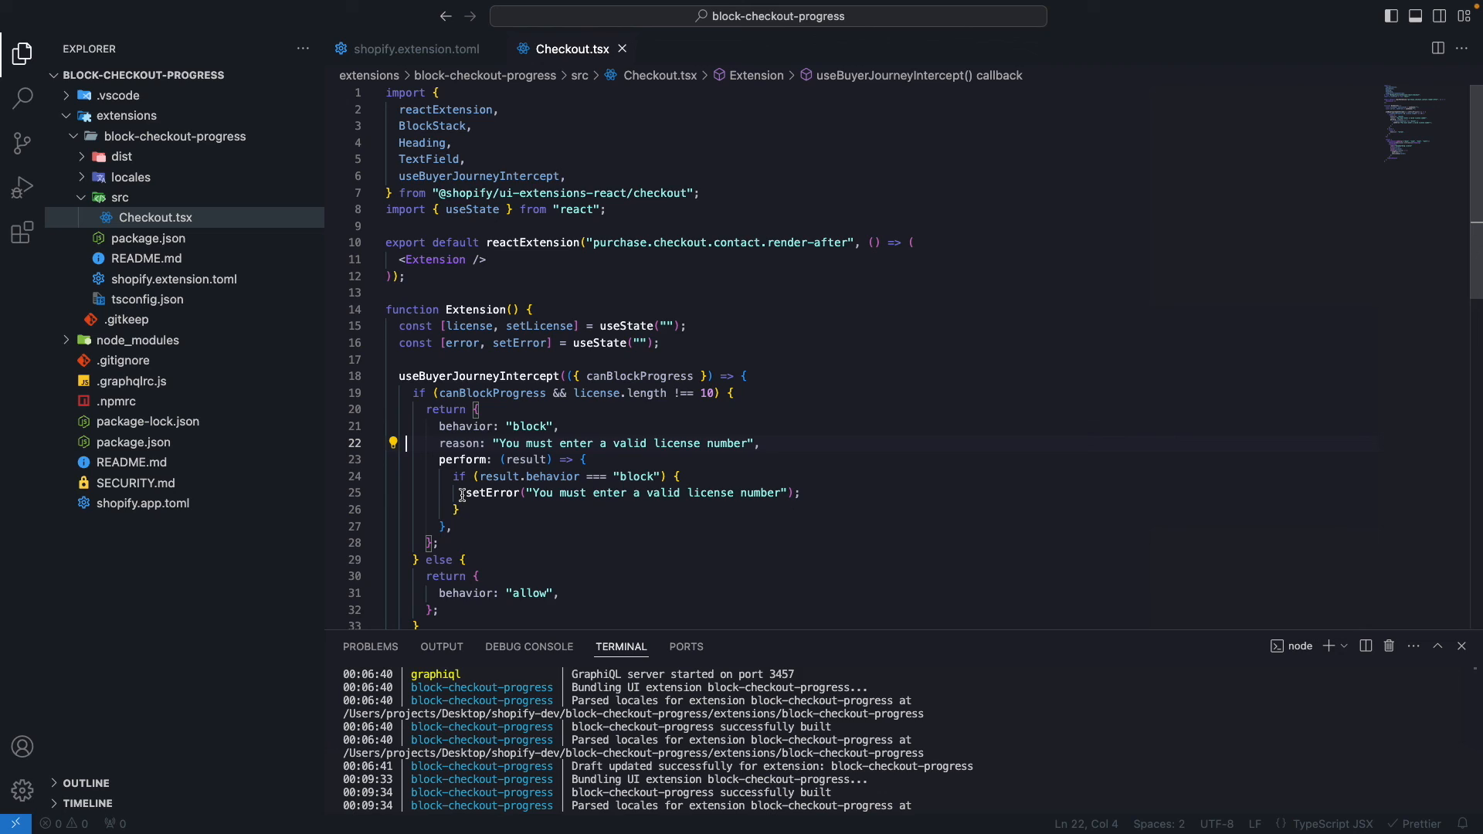
mouse_move(470, 495)
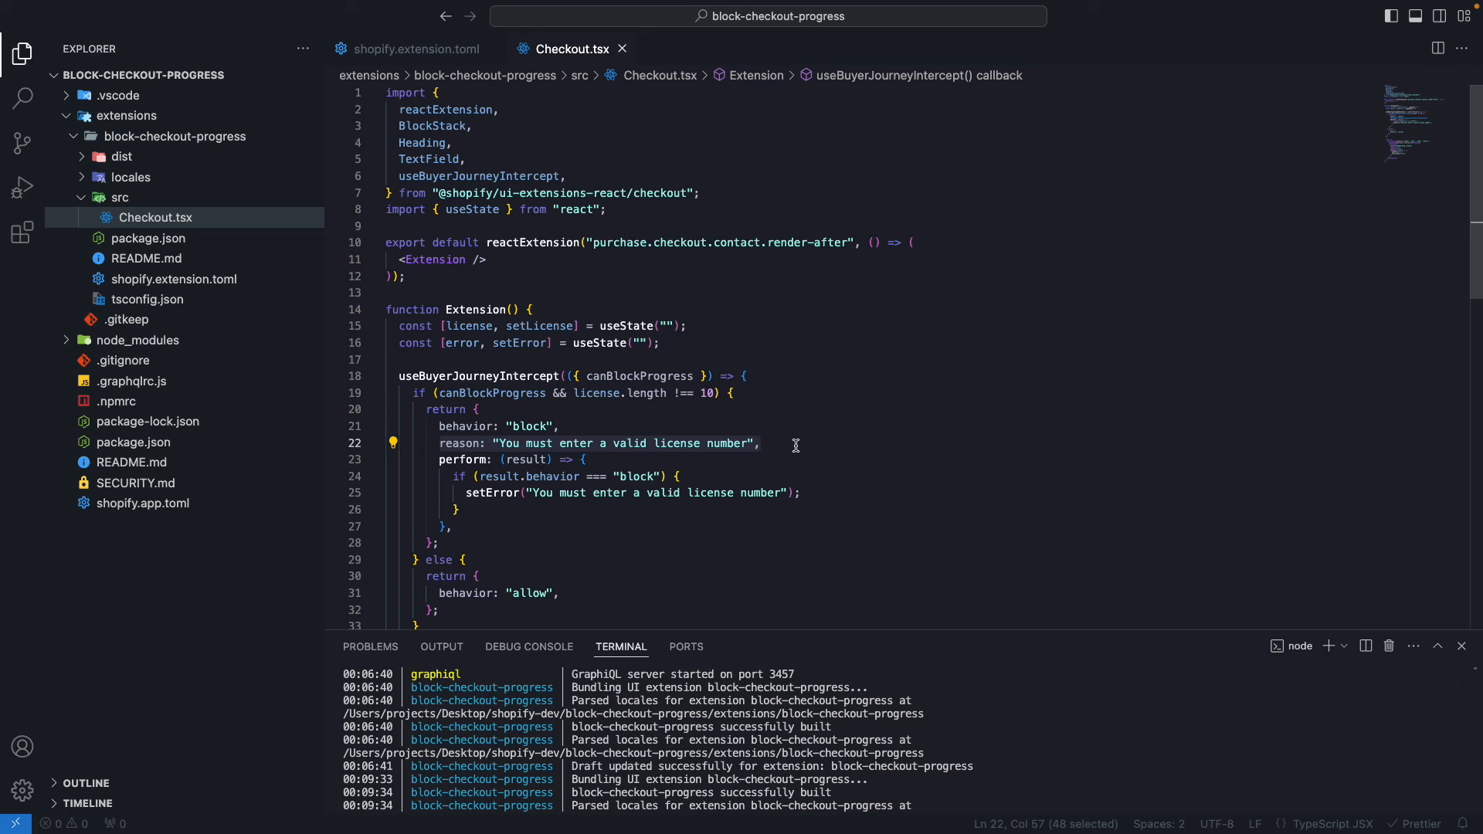
left_click(762, 443)
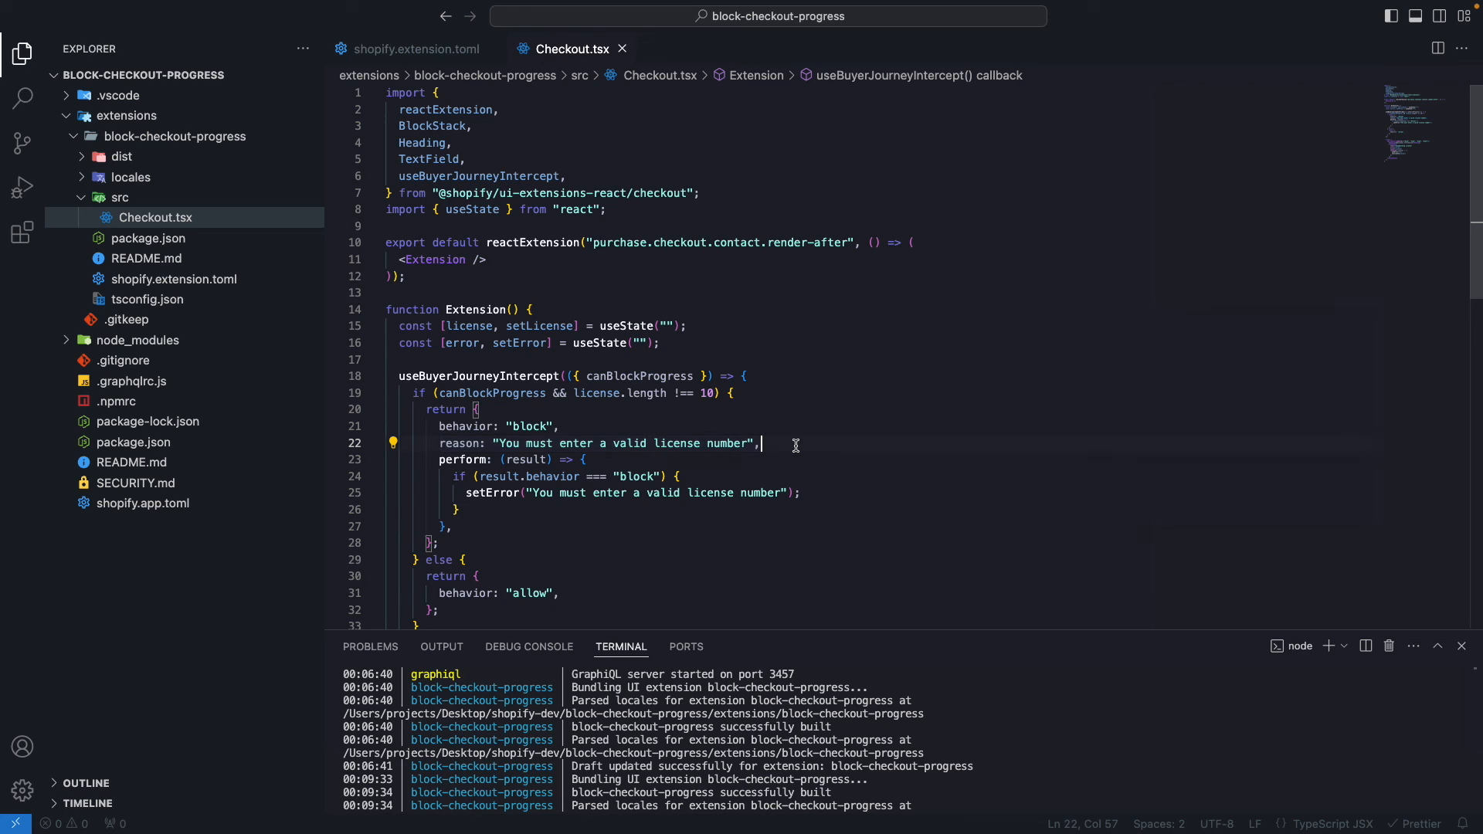